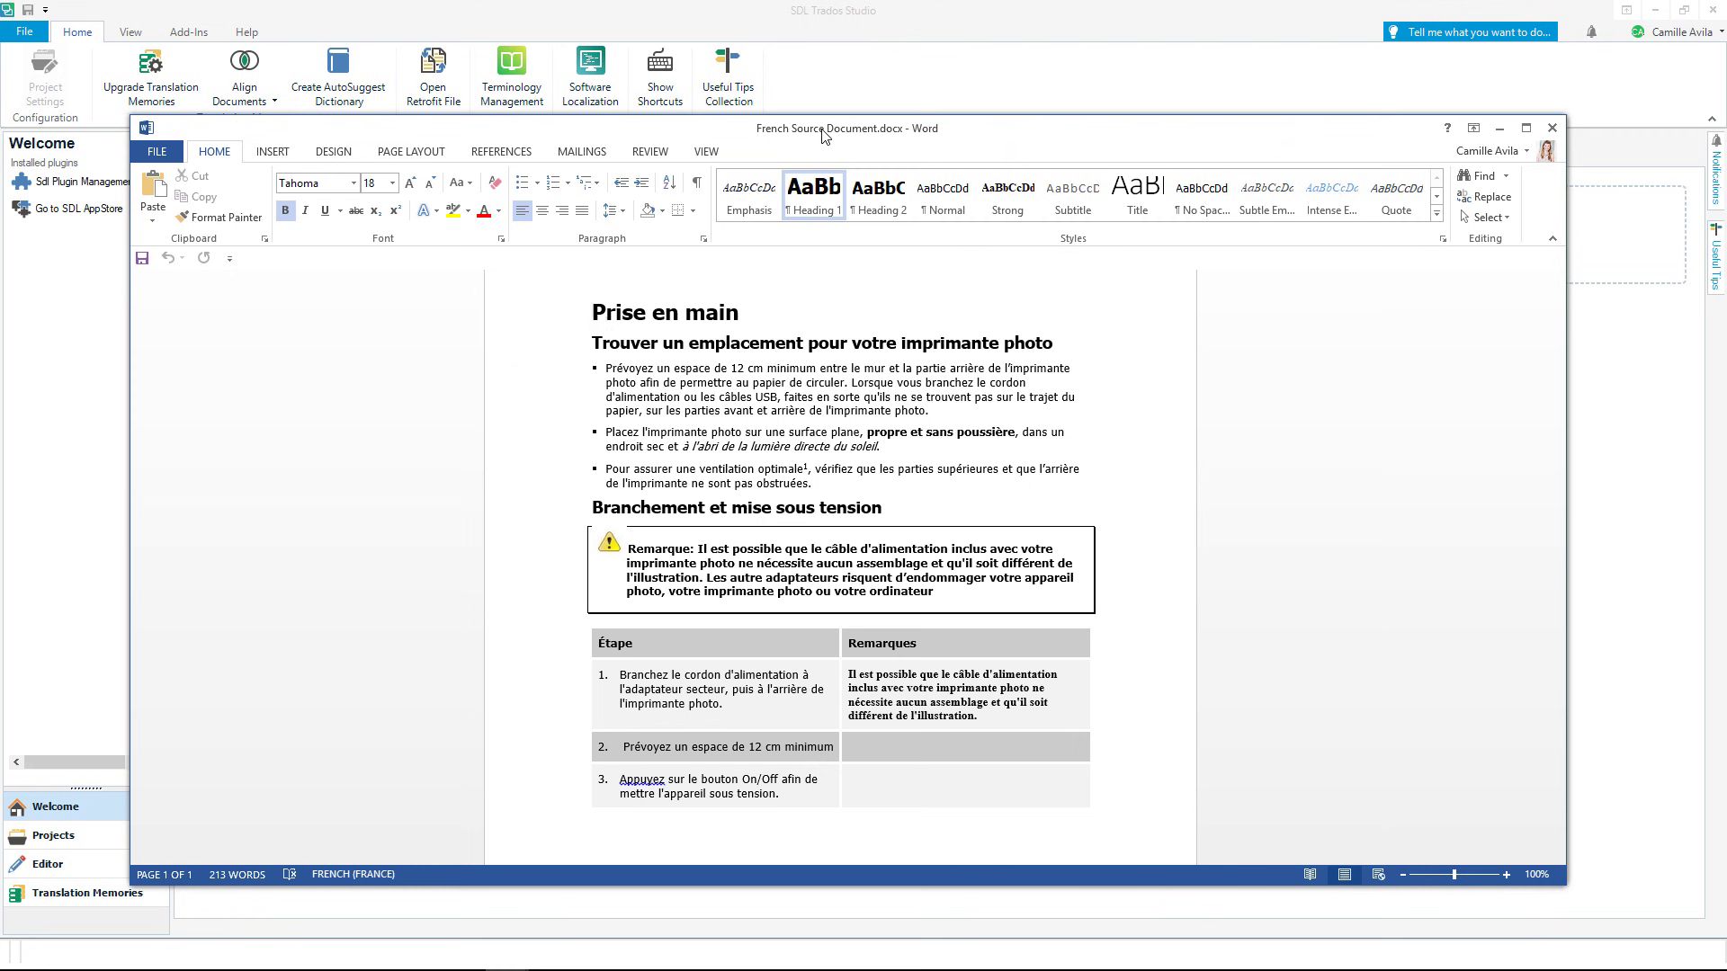
Close French Source Document.docx in Word and load it into Studio's Translate dialog
{"action": "left_click", "coordinate": [1551, 128]}
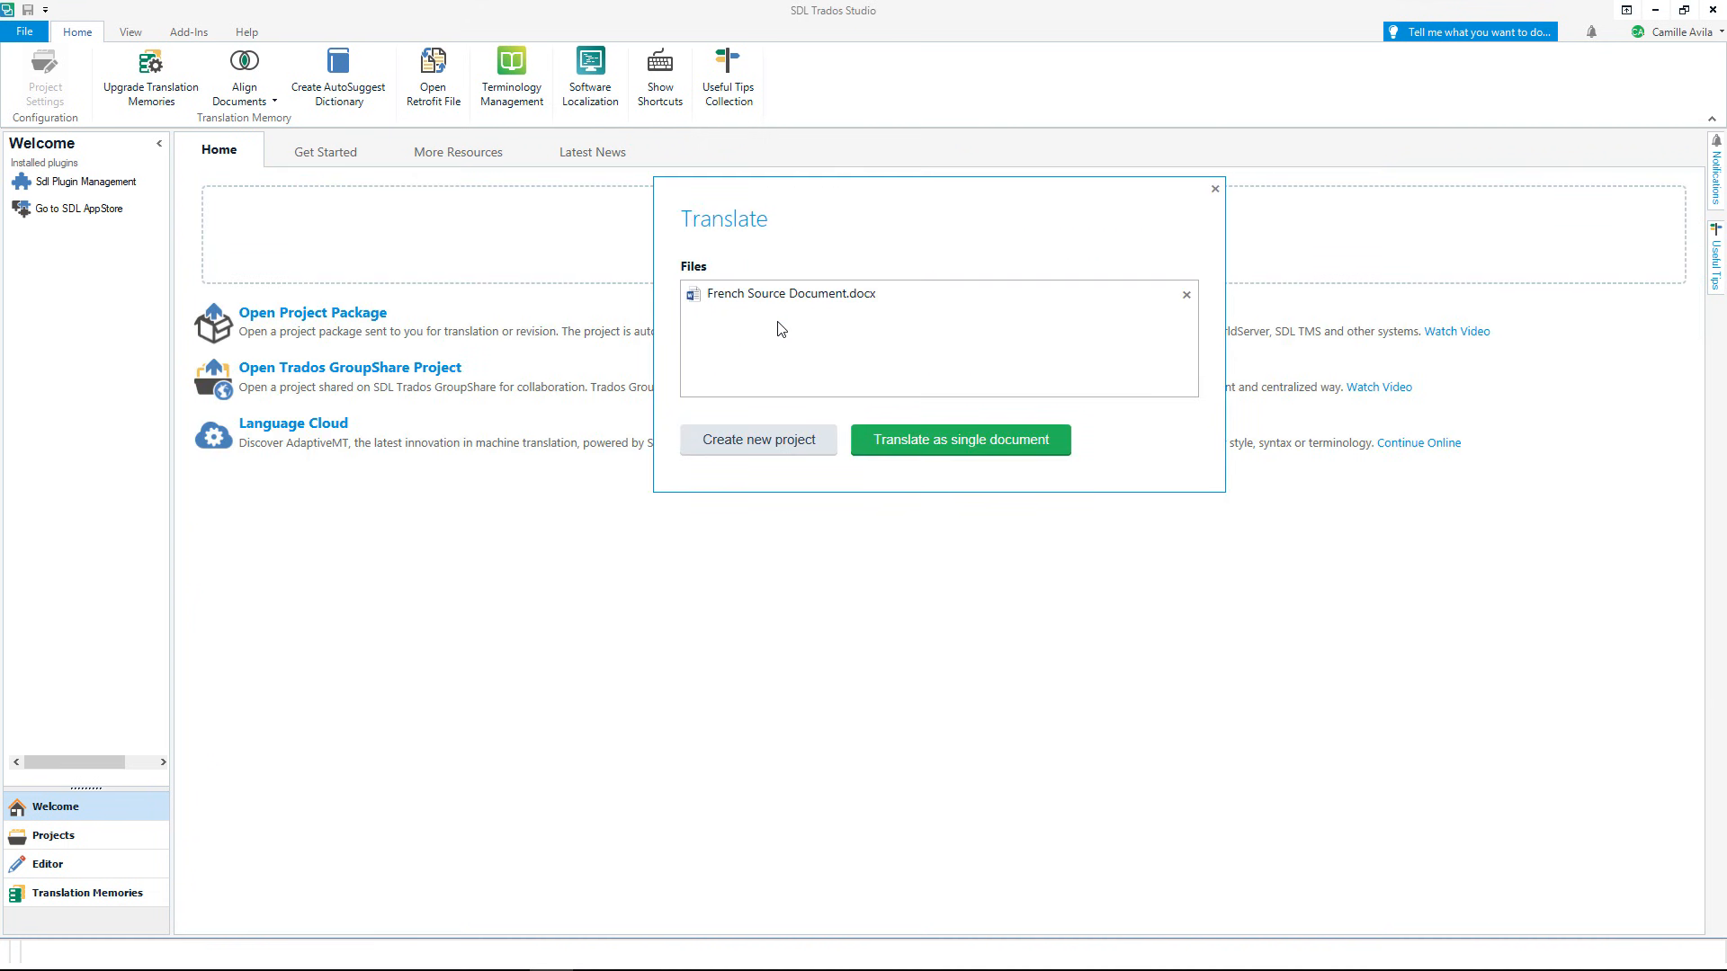
{"action": "mouse_move", "coordinate": [882, 439]}
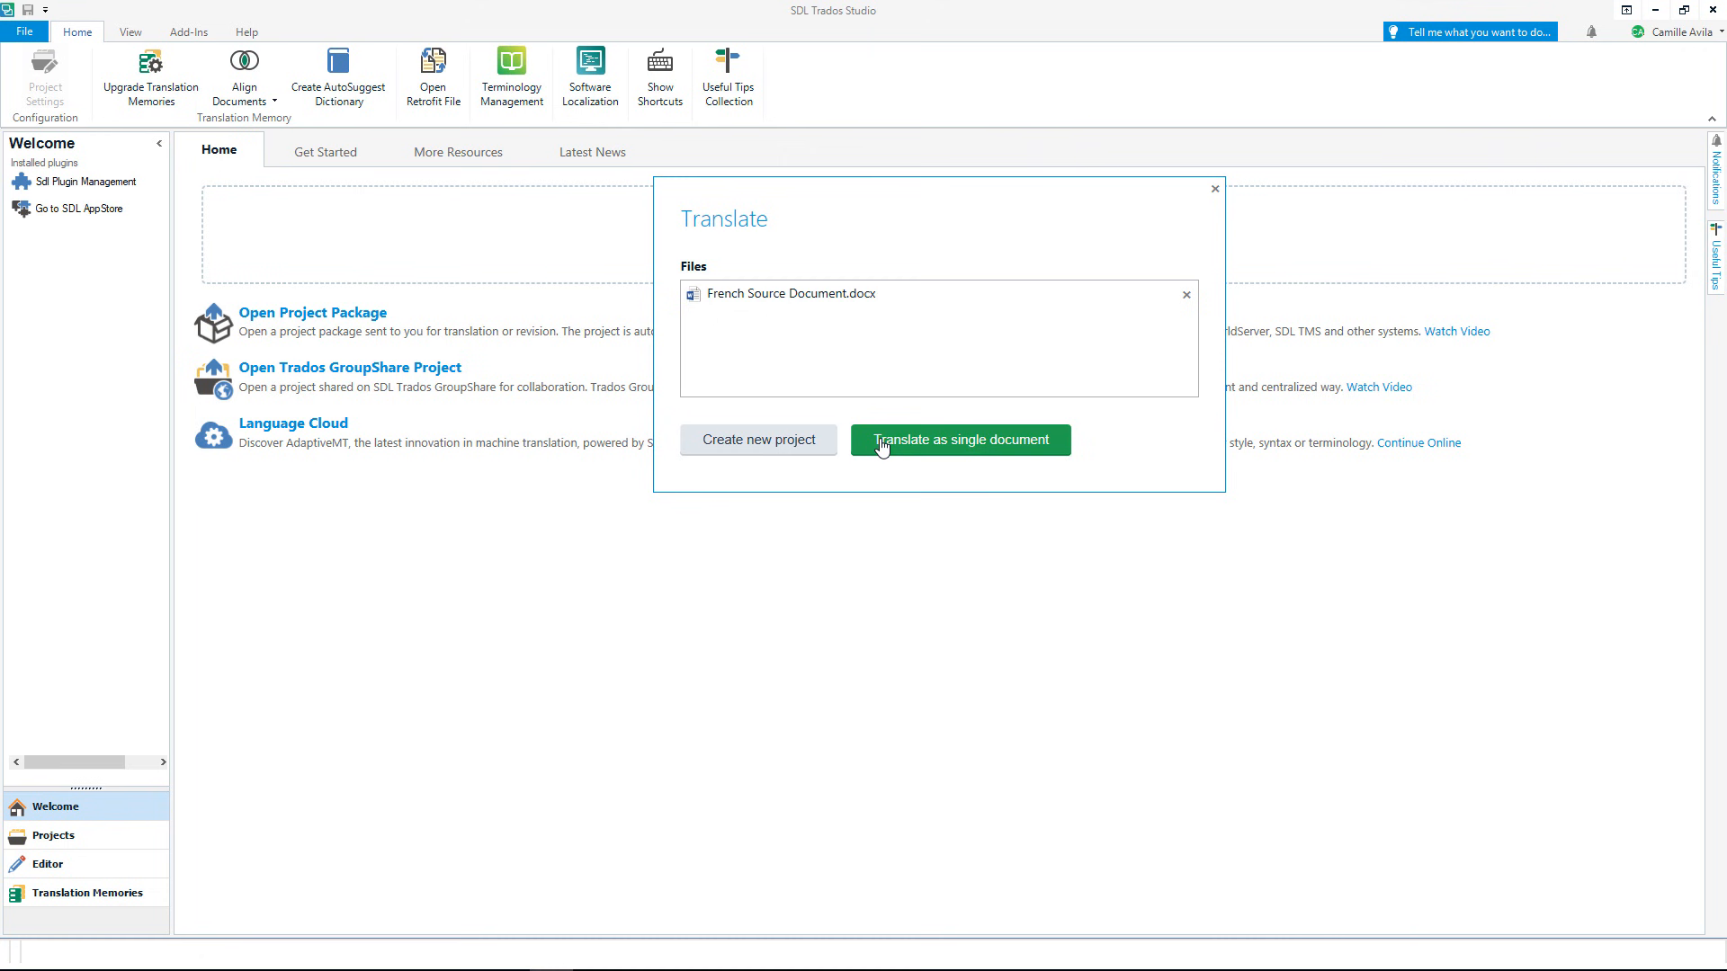
Translate as a single document from French (France) into English (United States) and choose to add a file-based translation memory
{"action": "left_click", "coordinate": [959, 439]}
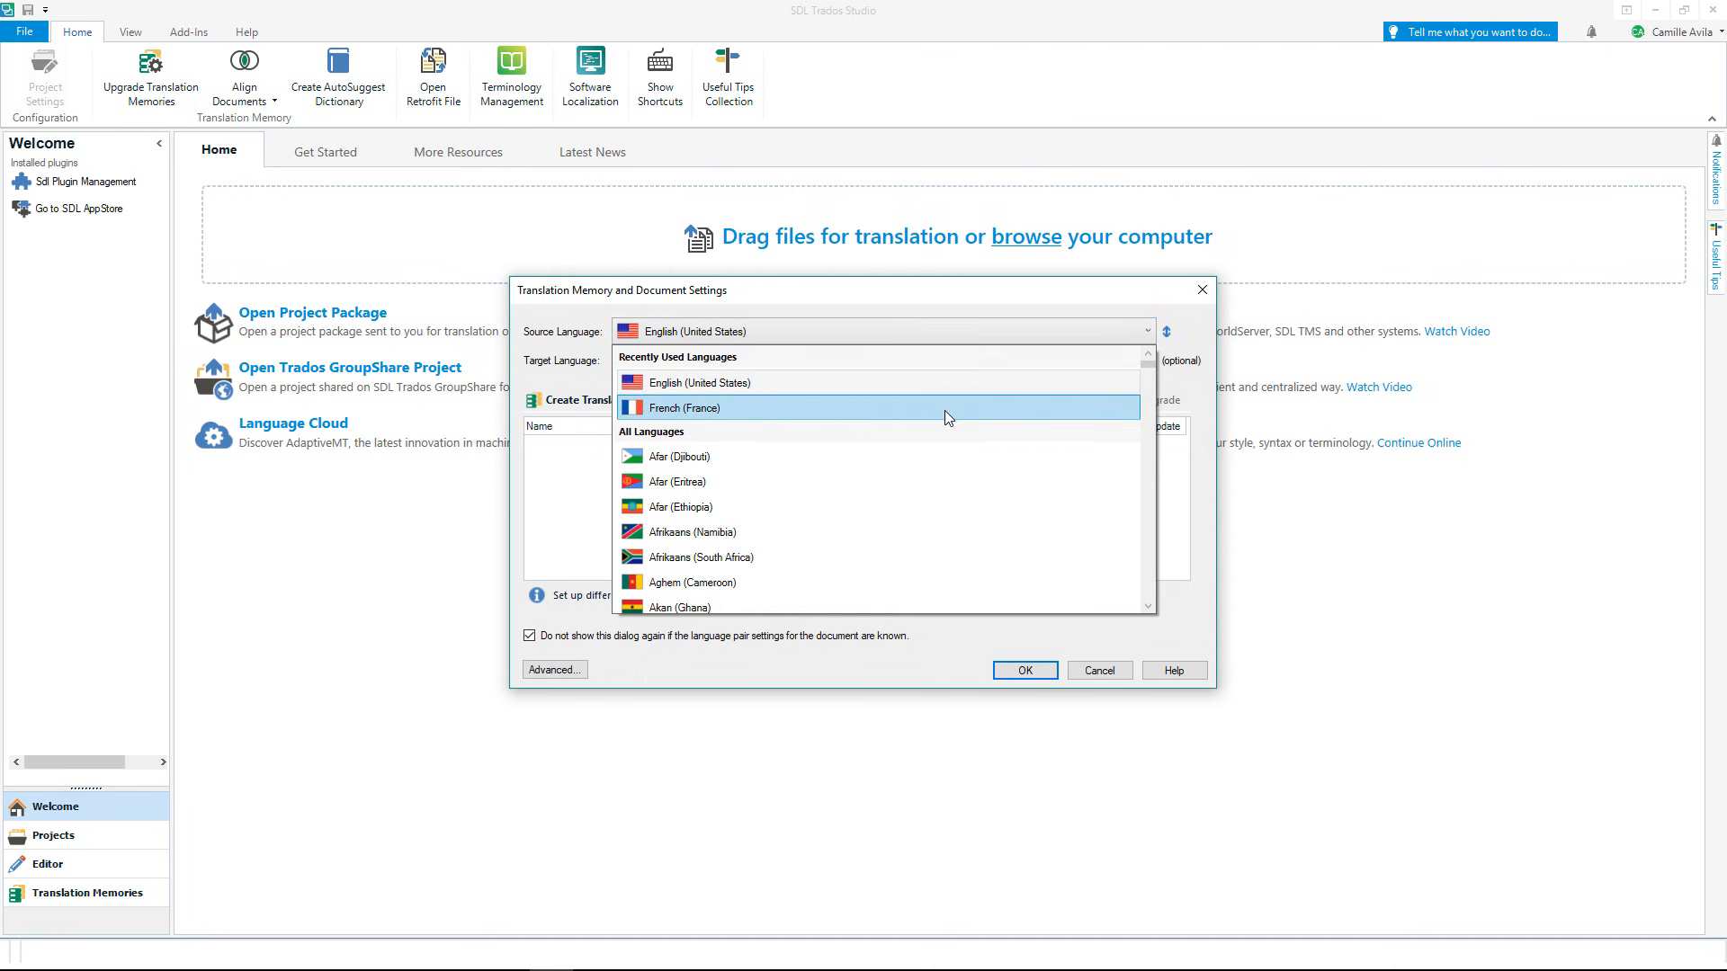
{"action": "left_click", "coordinate": [683, 409]}
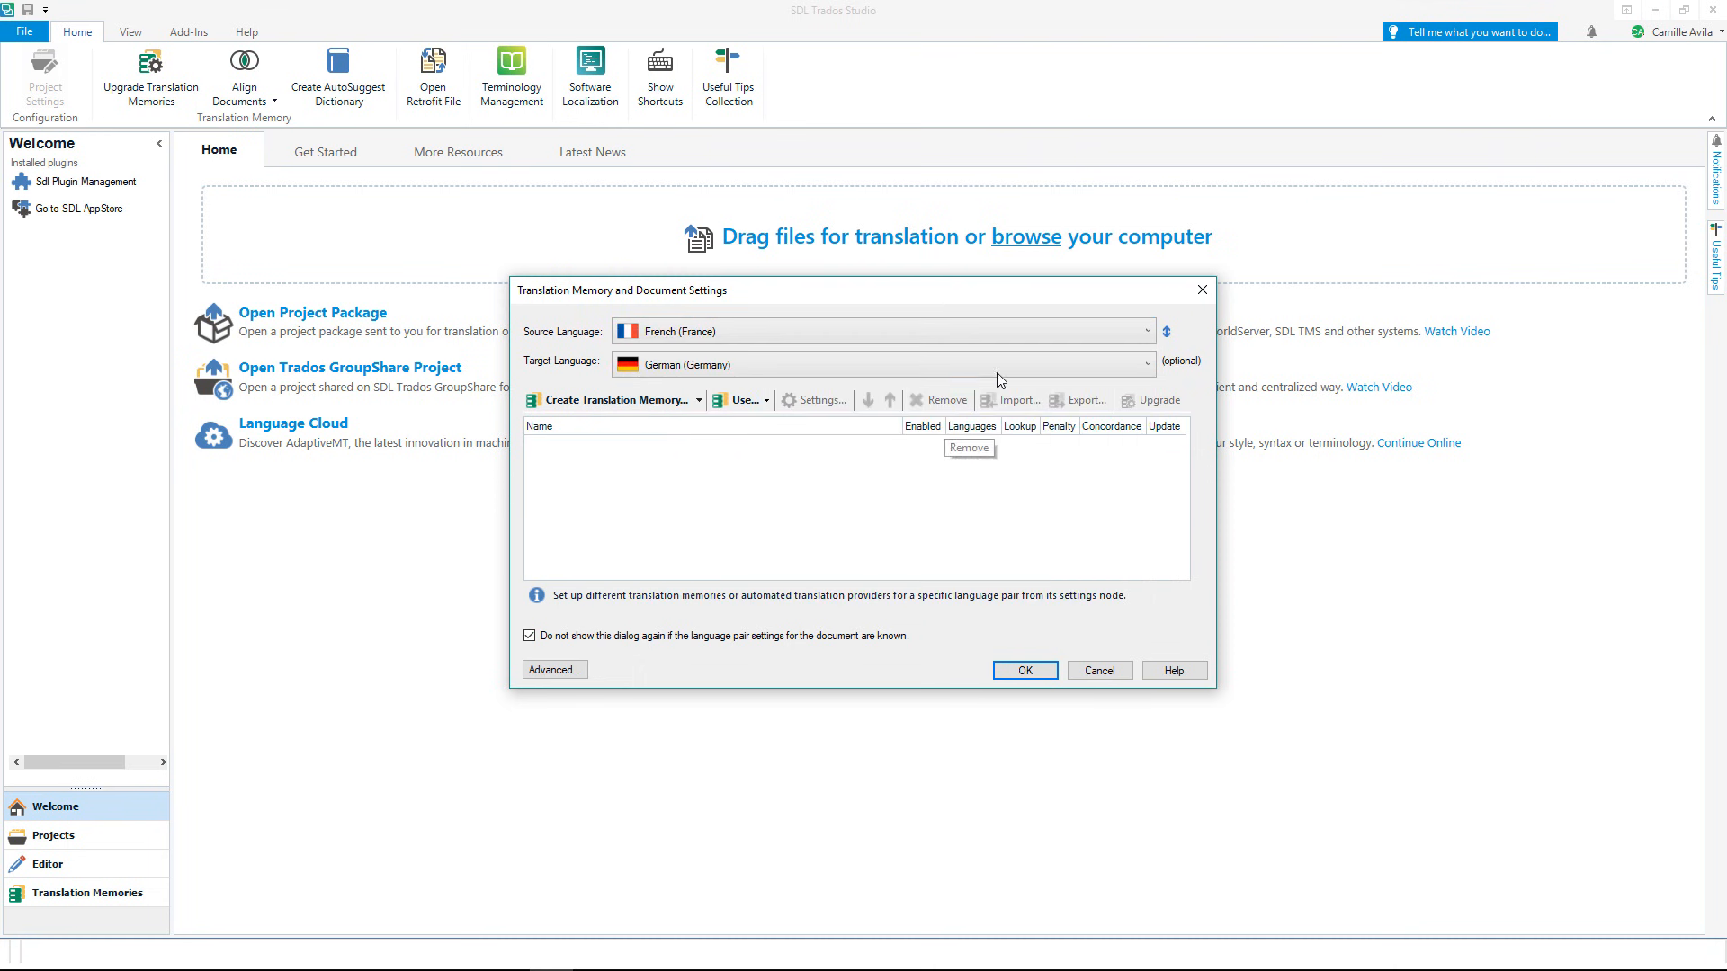
{"action": "left_click", "coordinate": [1146, 365]}
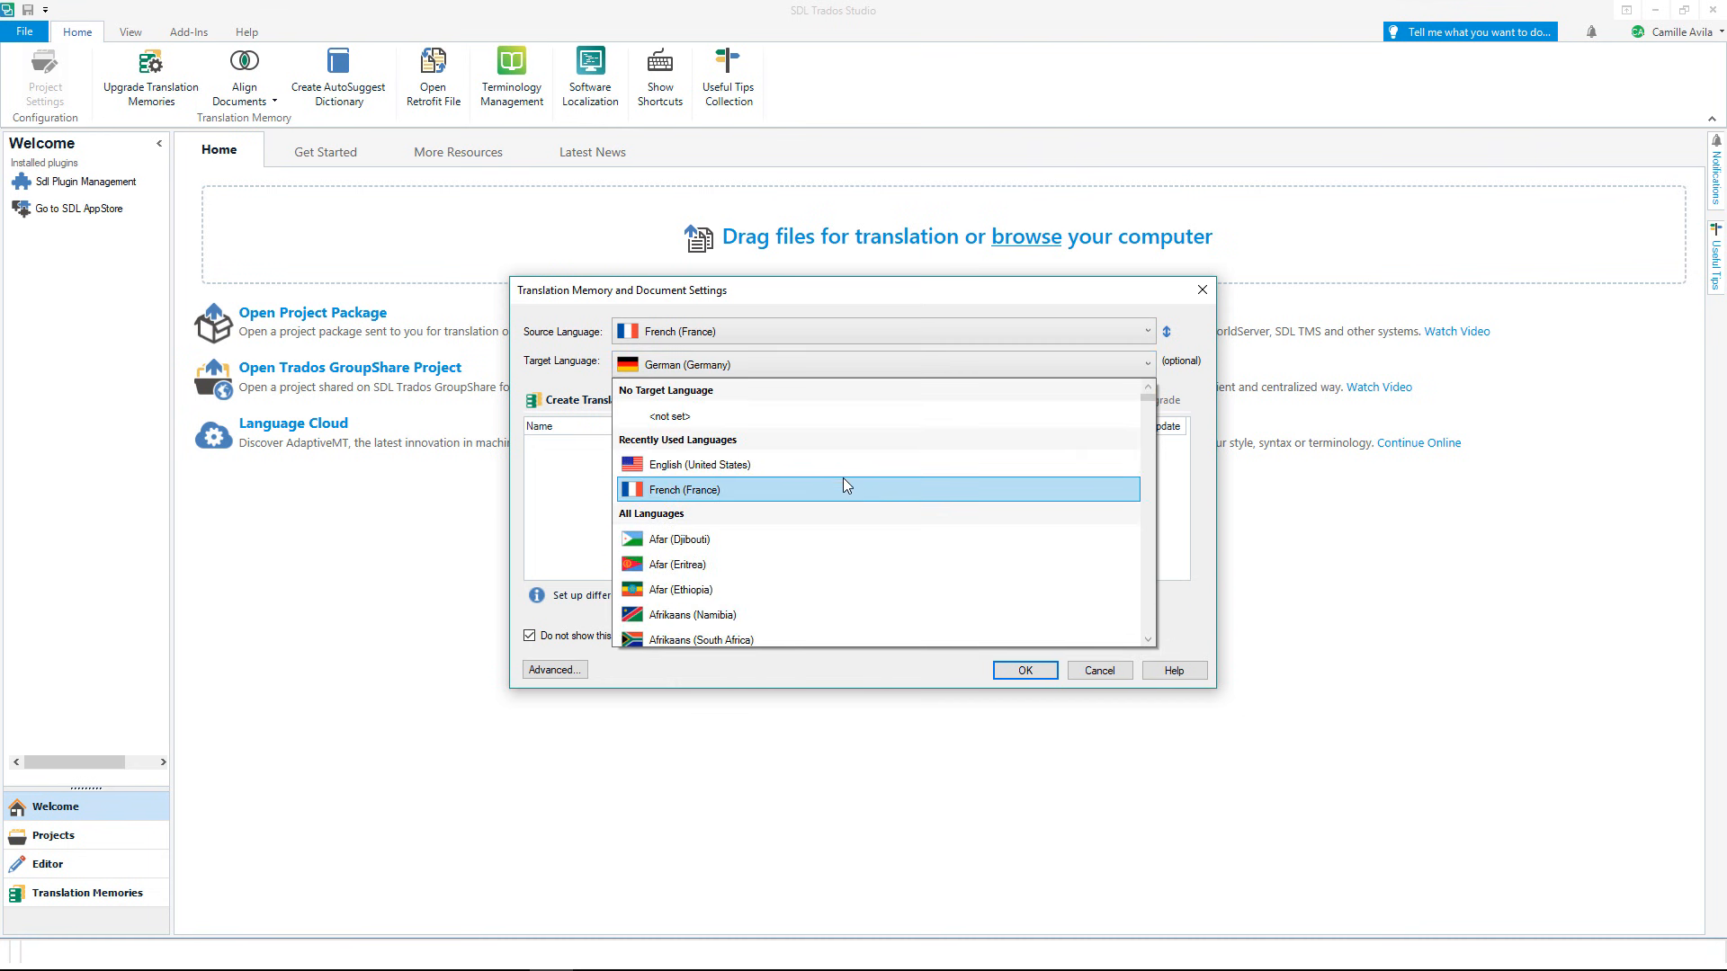
{"action": "left_click", "coordinate": [700, 464]}
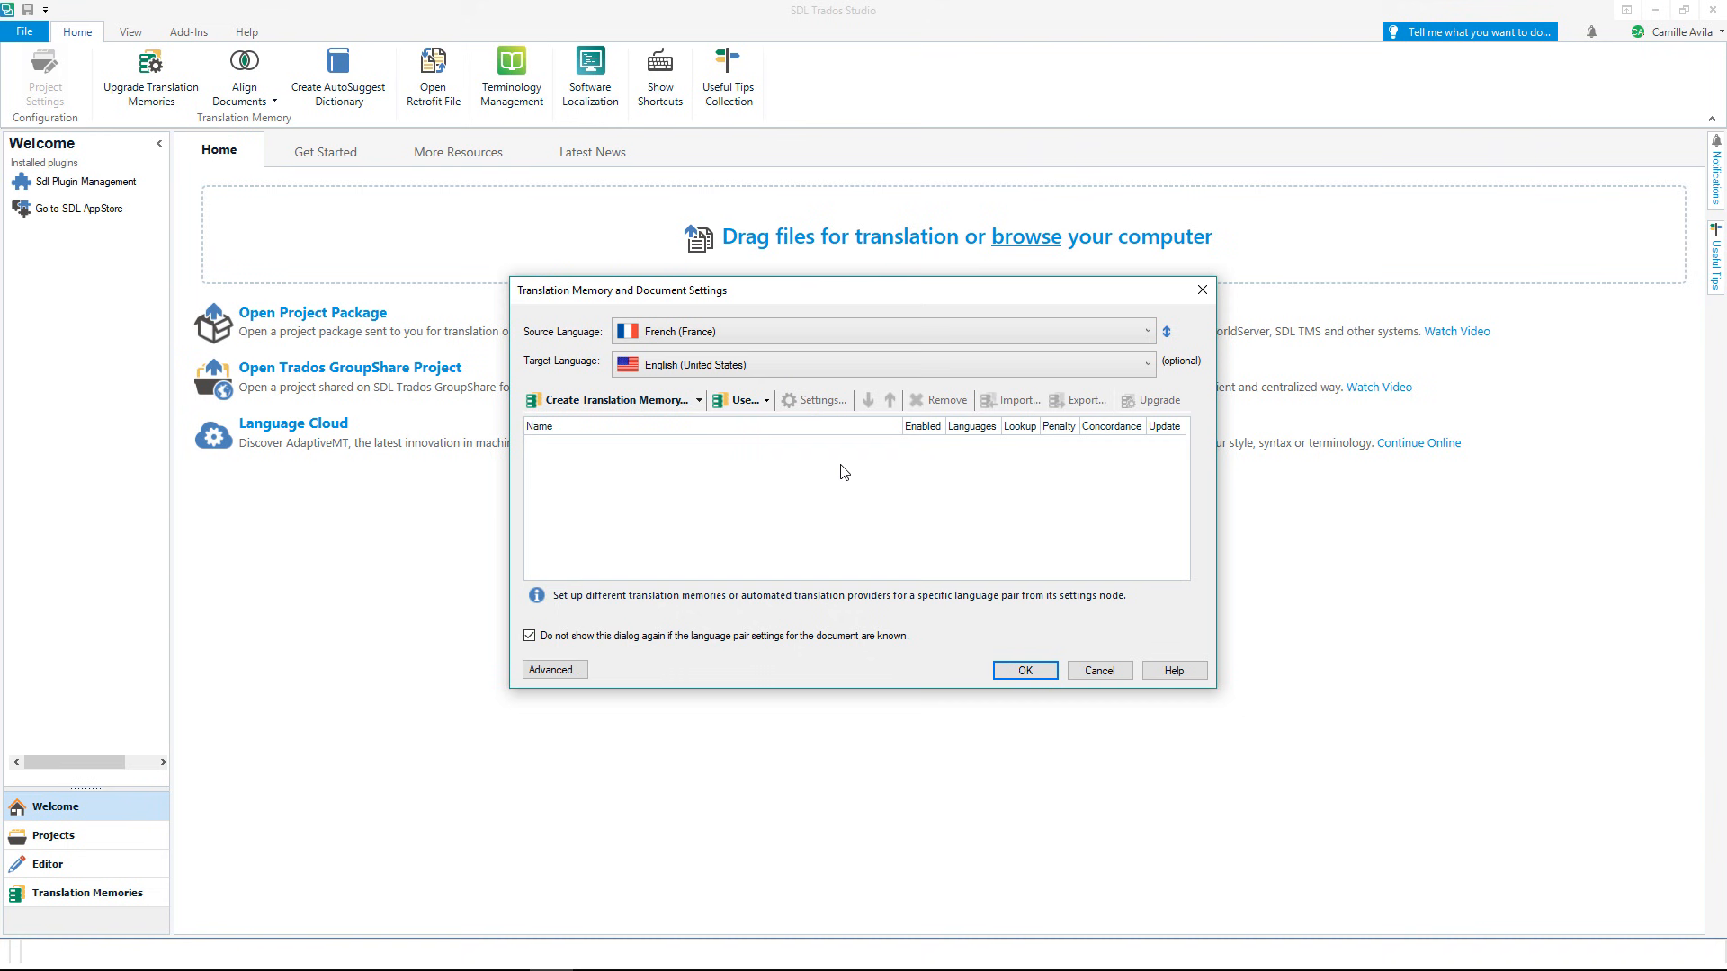
{"action": "mouse_move", "coordinate": [808, 449]}
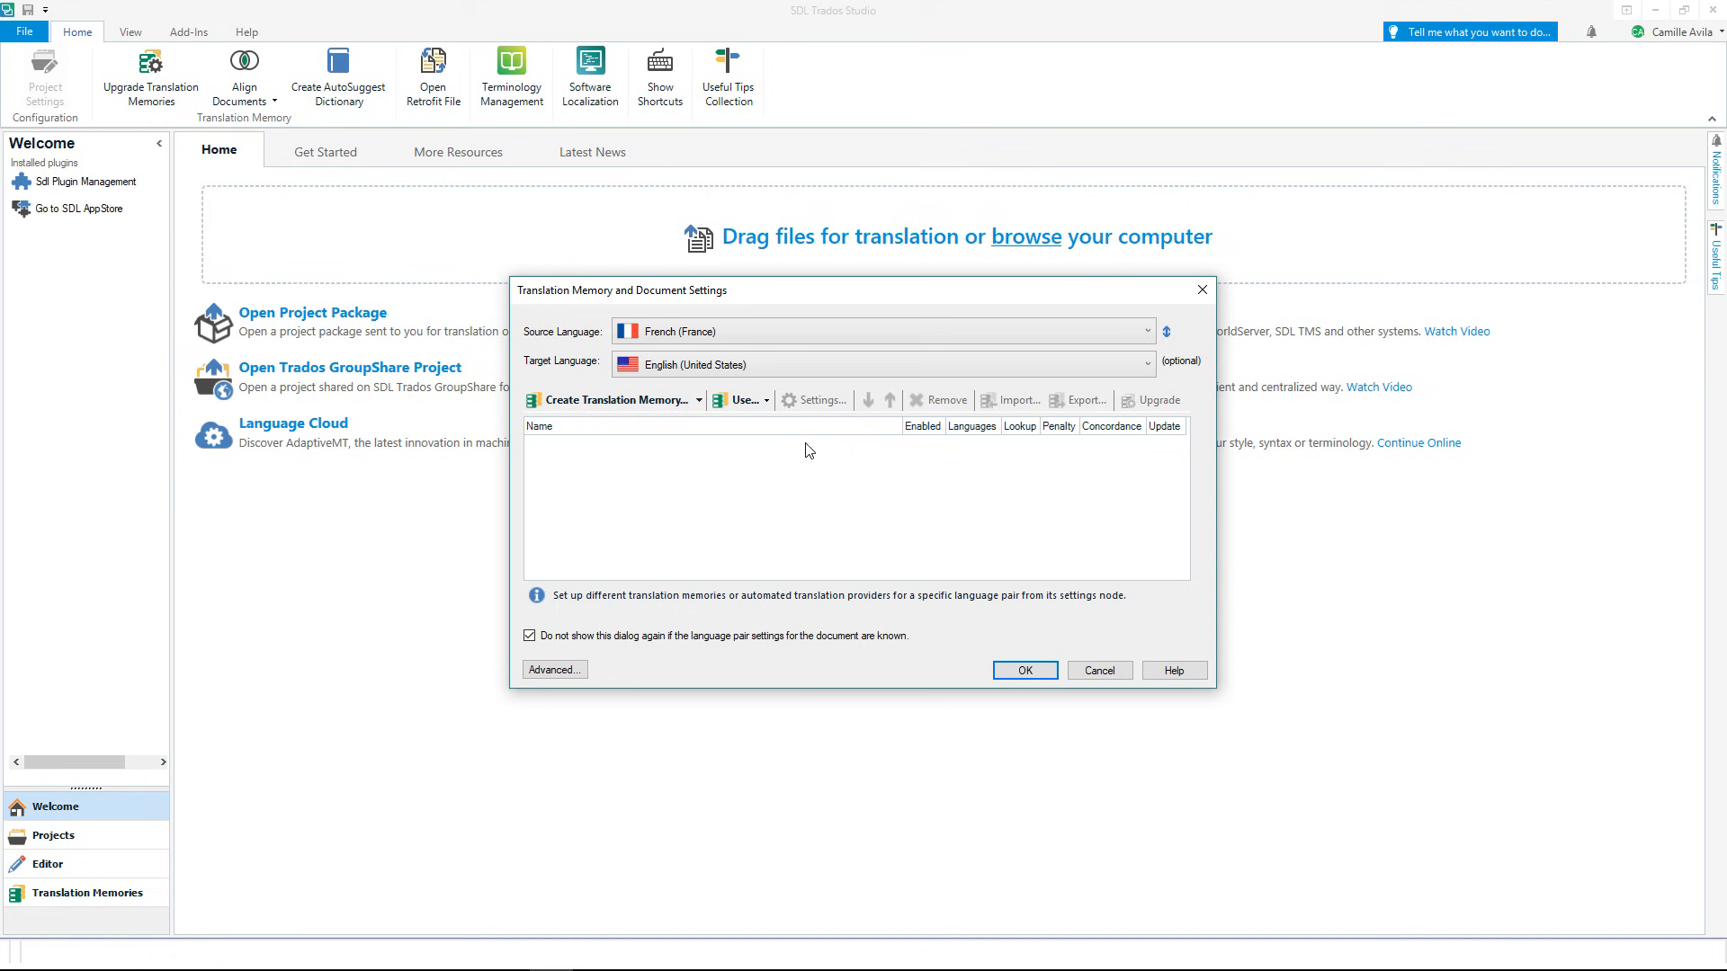
{"action": "left_click", "coordinate": [740, 399]}
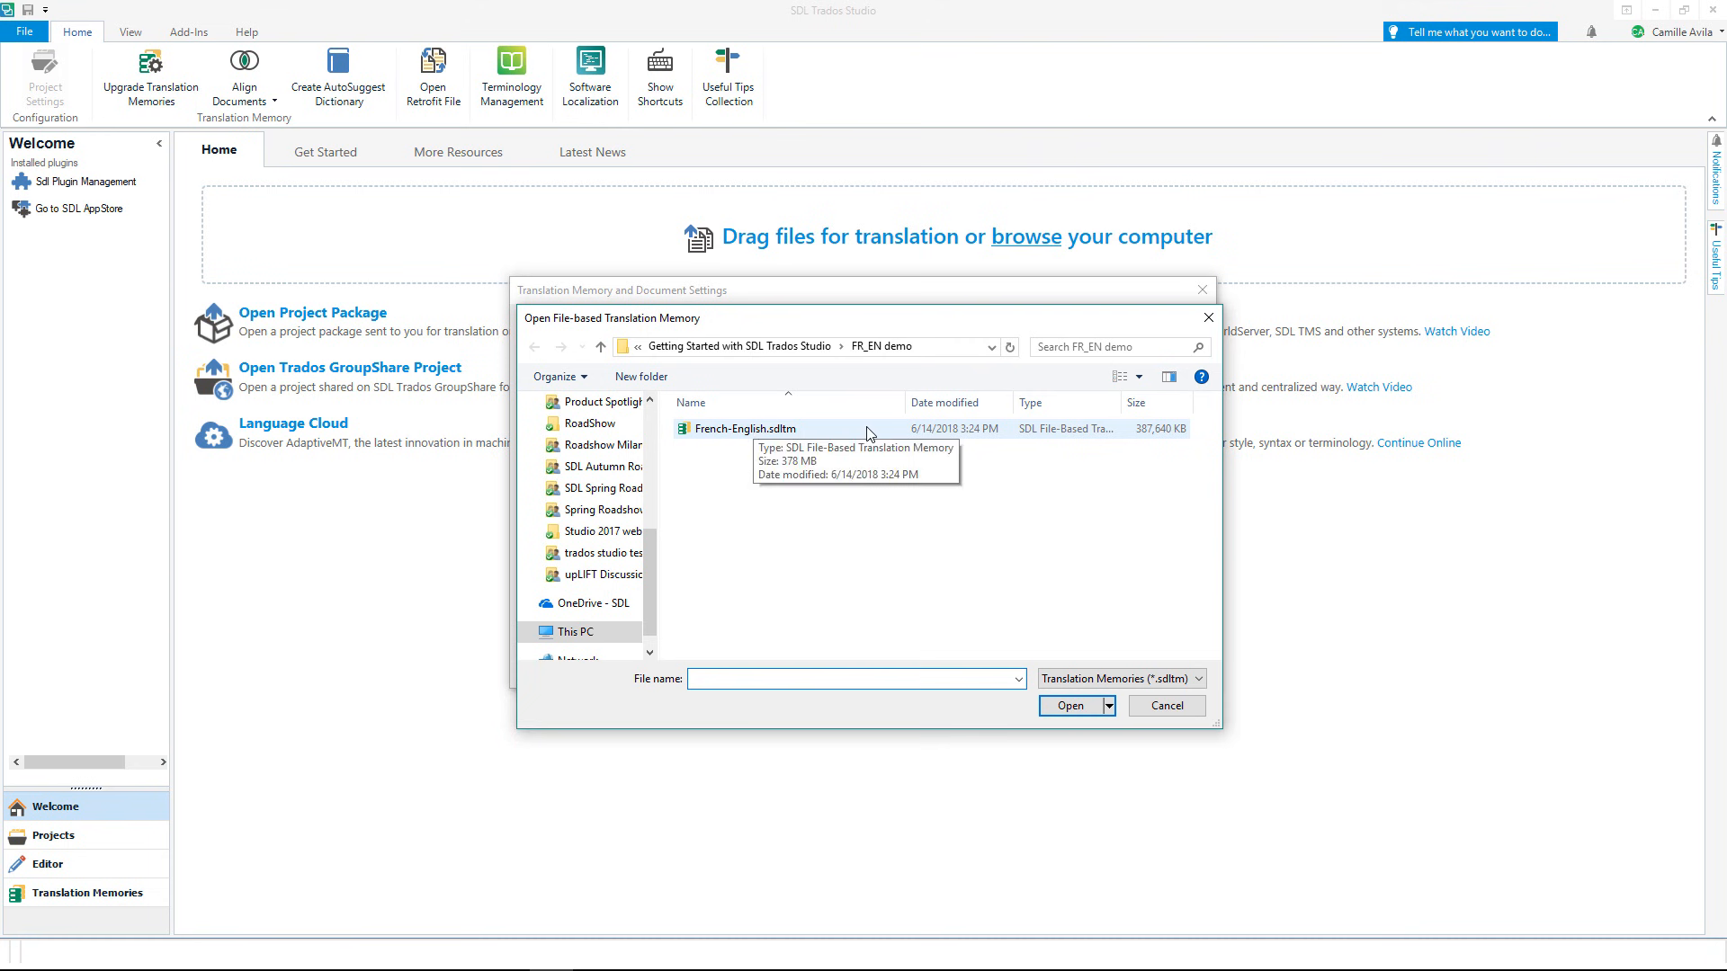
Load French-English.sdltm as the translation memory for the document
{"action": "left_click", "coordinate": [747, 429]}
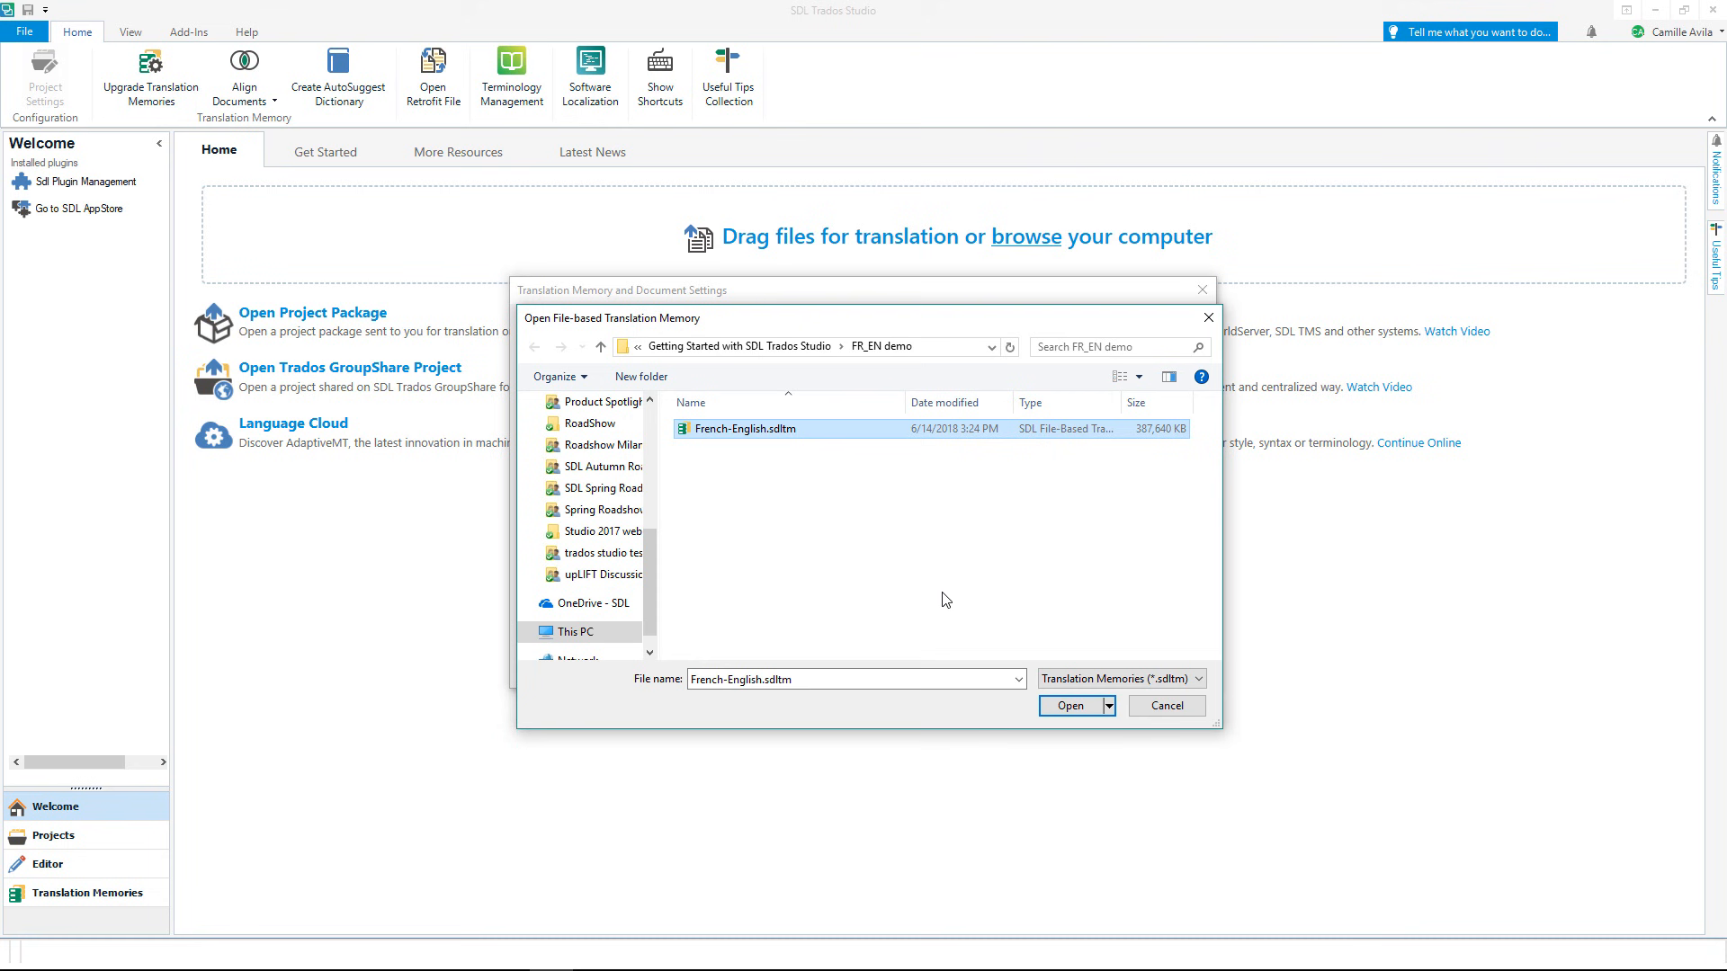
{"action": "left_click", "coordinate": [1069, 705]}
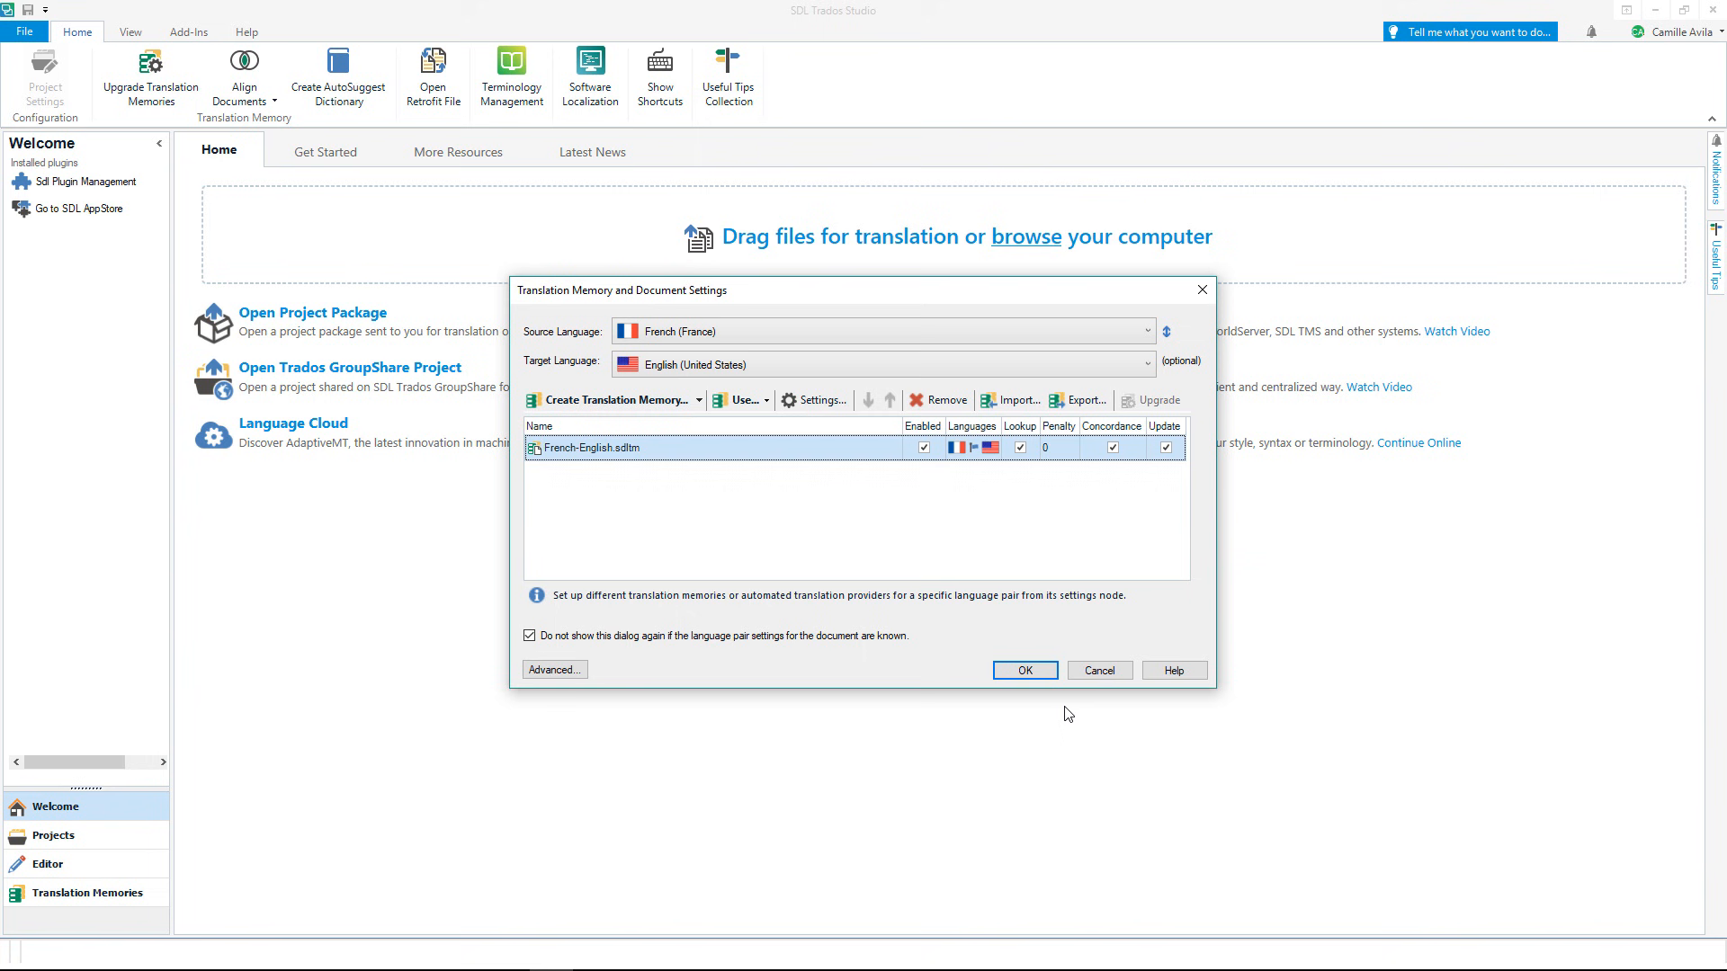
{"action": "mouse_move", "coordinate": [1053, 704]}
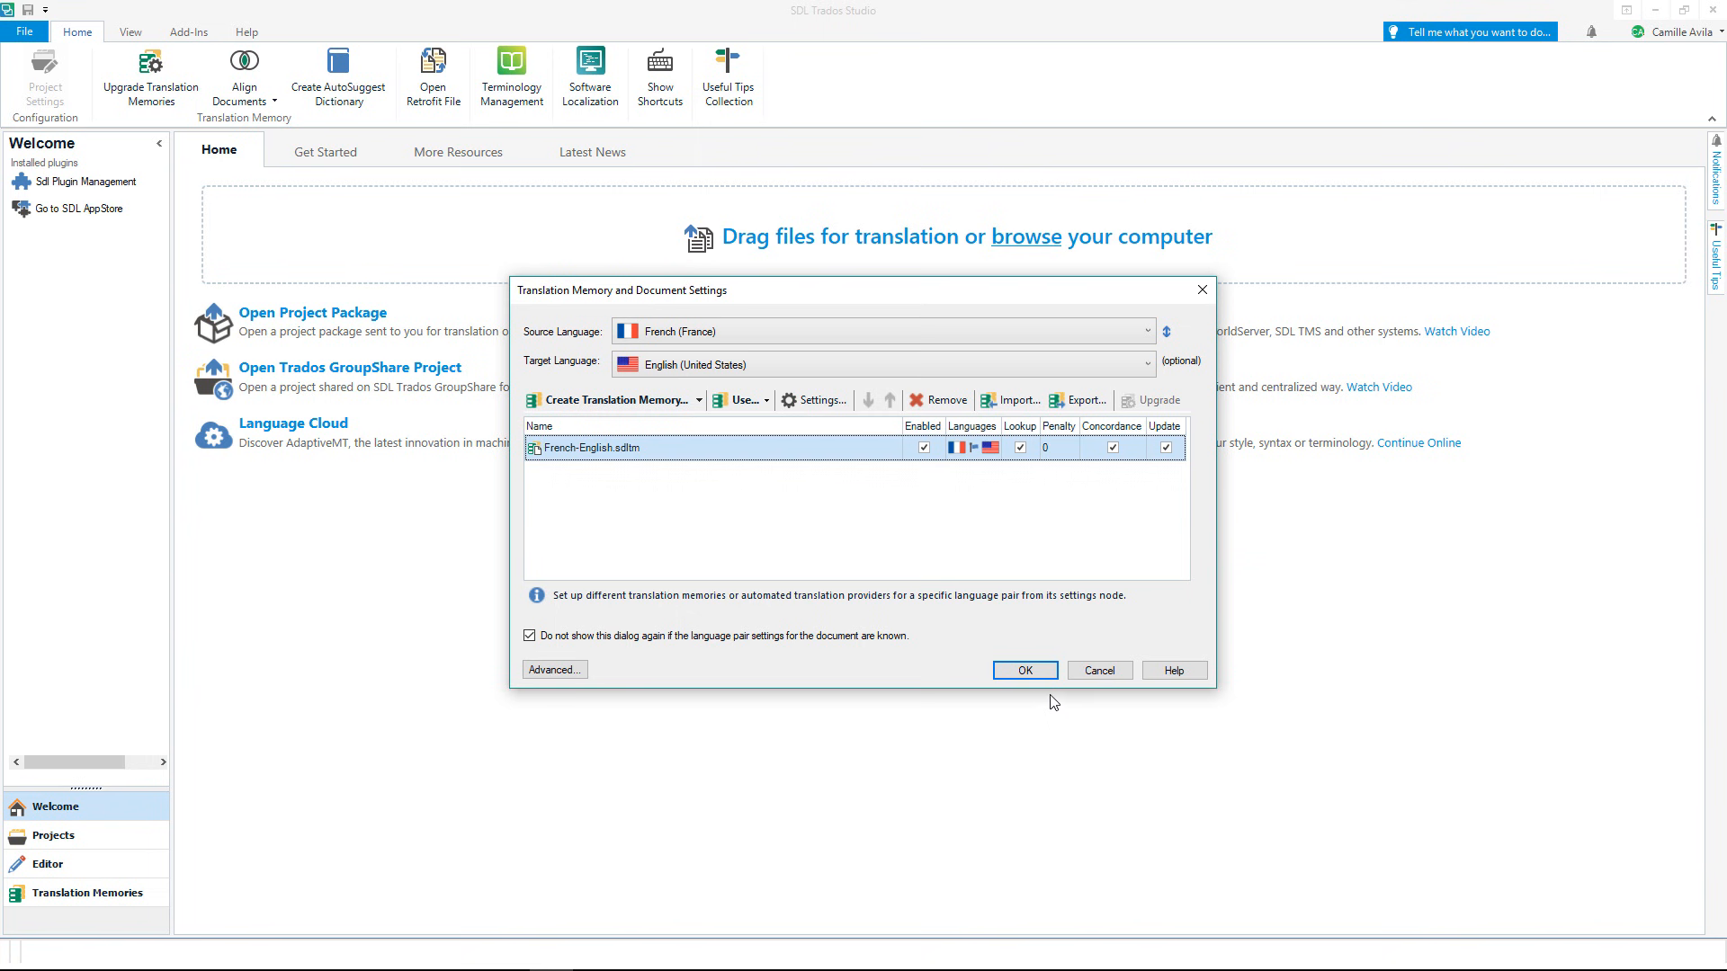
Accept the memory and language settings so the French document opens in the Editor
{"action": "left_click", "coordinate": [1024, 671]}
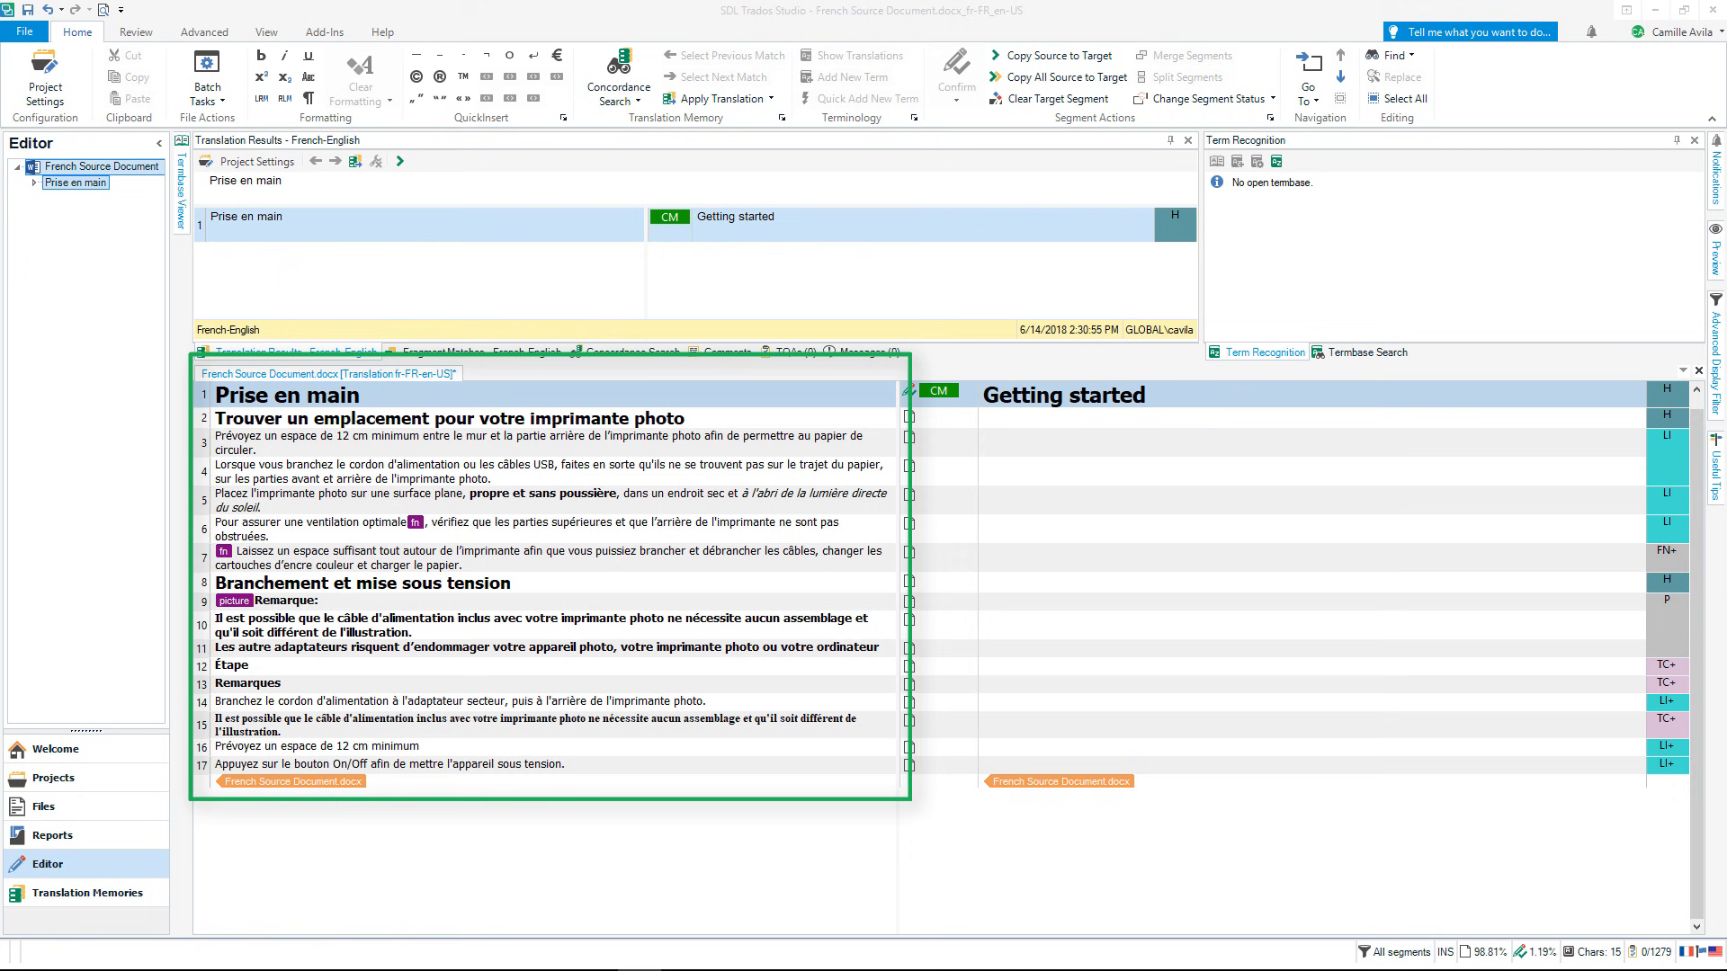
{"action": "mouse_move", "coordinate": [536, 660]}
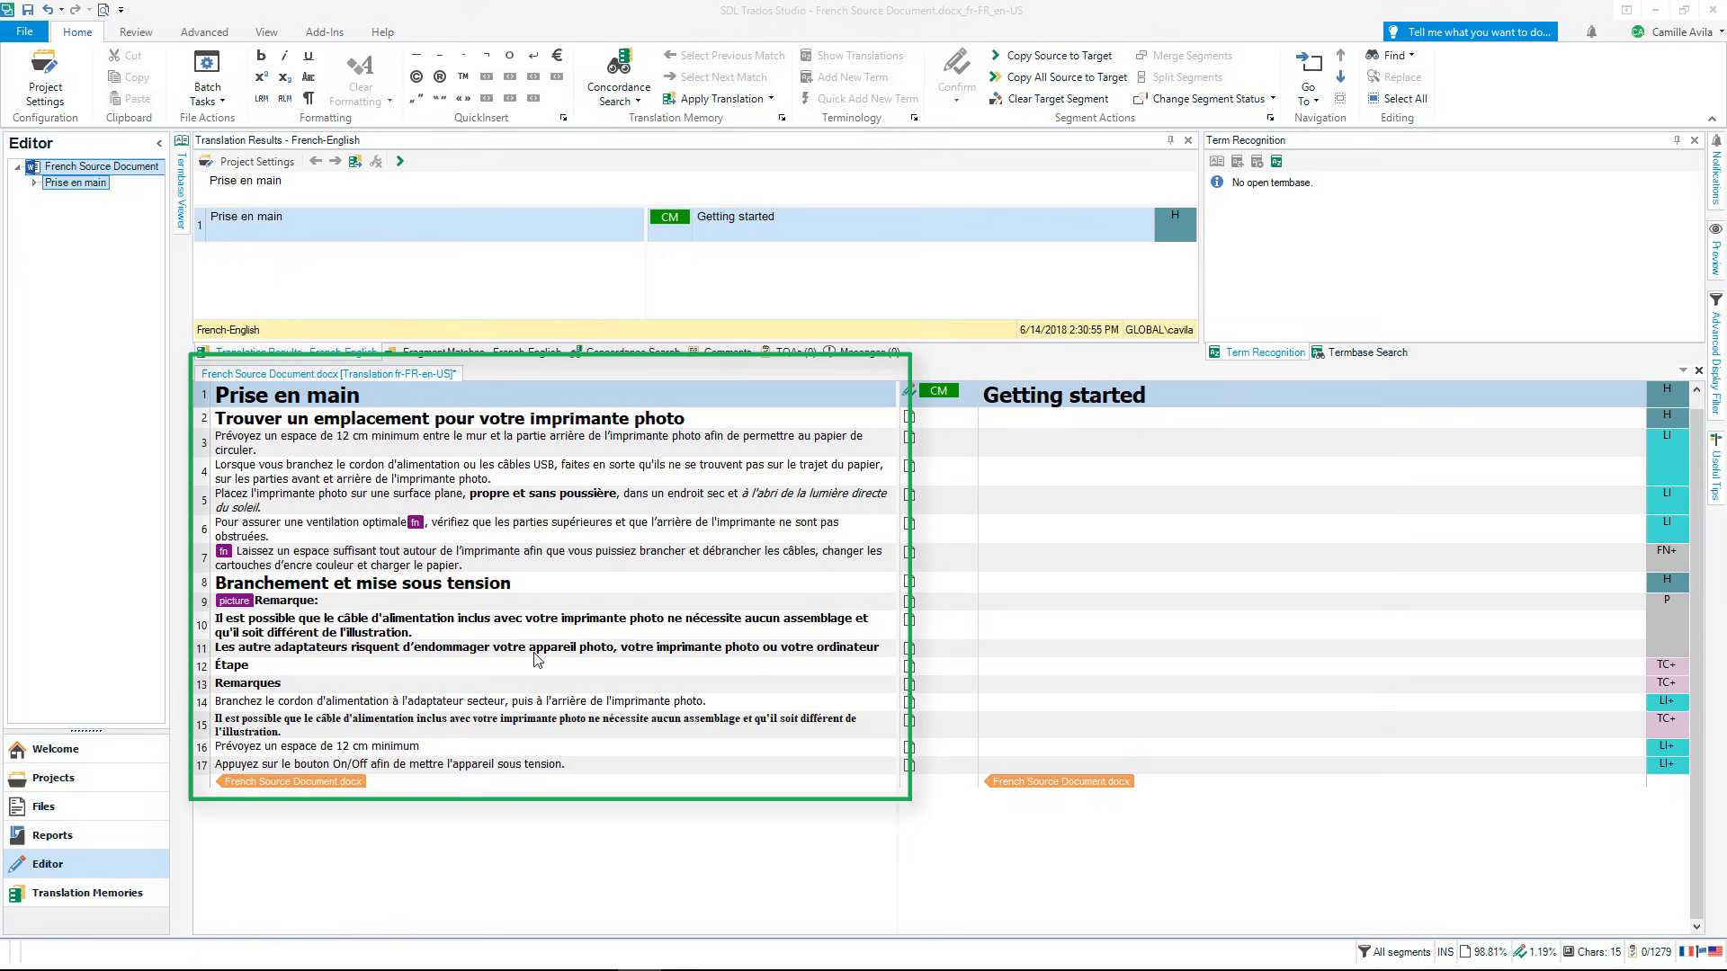
{"action": "mouse_move", "coordinate": [878, 550]}
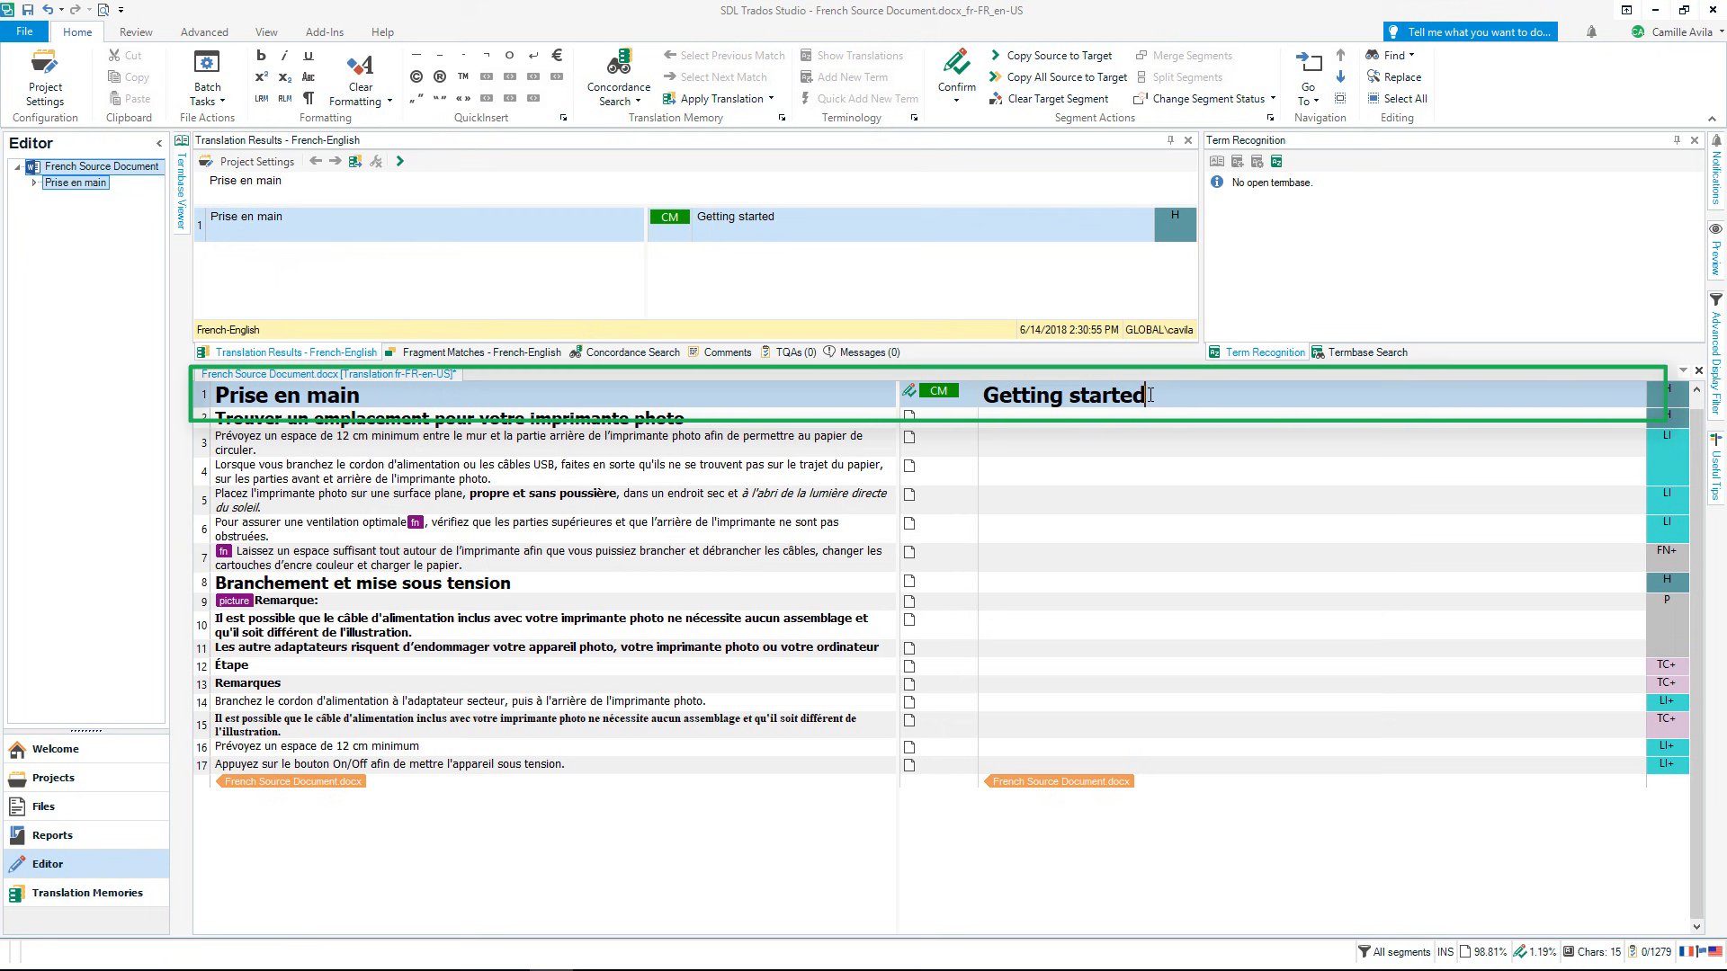
Confirm segment 1 'Getting started' with Ctrl+Enter, landing on segment 2's 70% match
{"action": "left_click", "coordinate": [441, 419]}
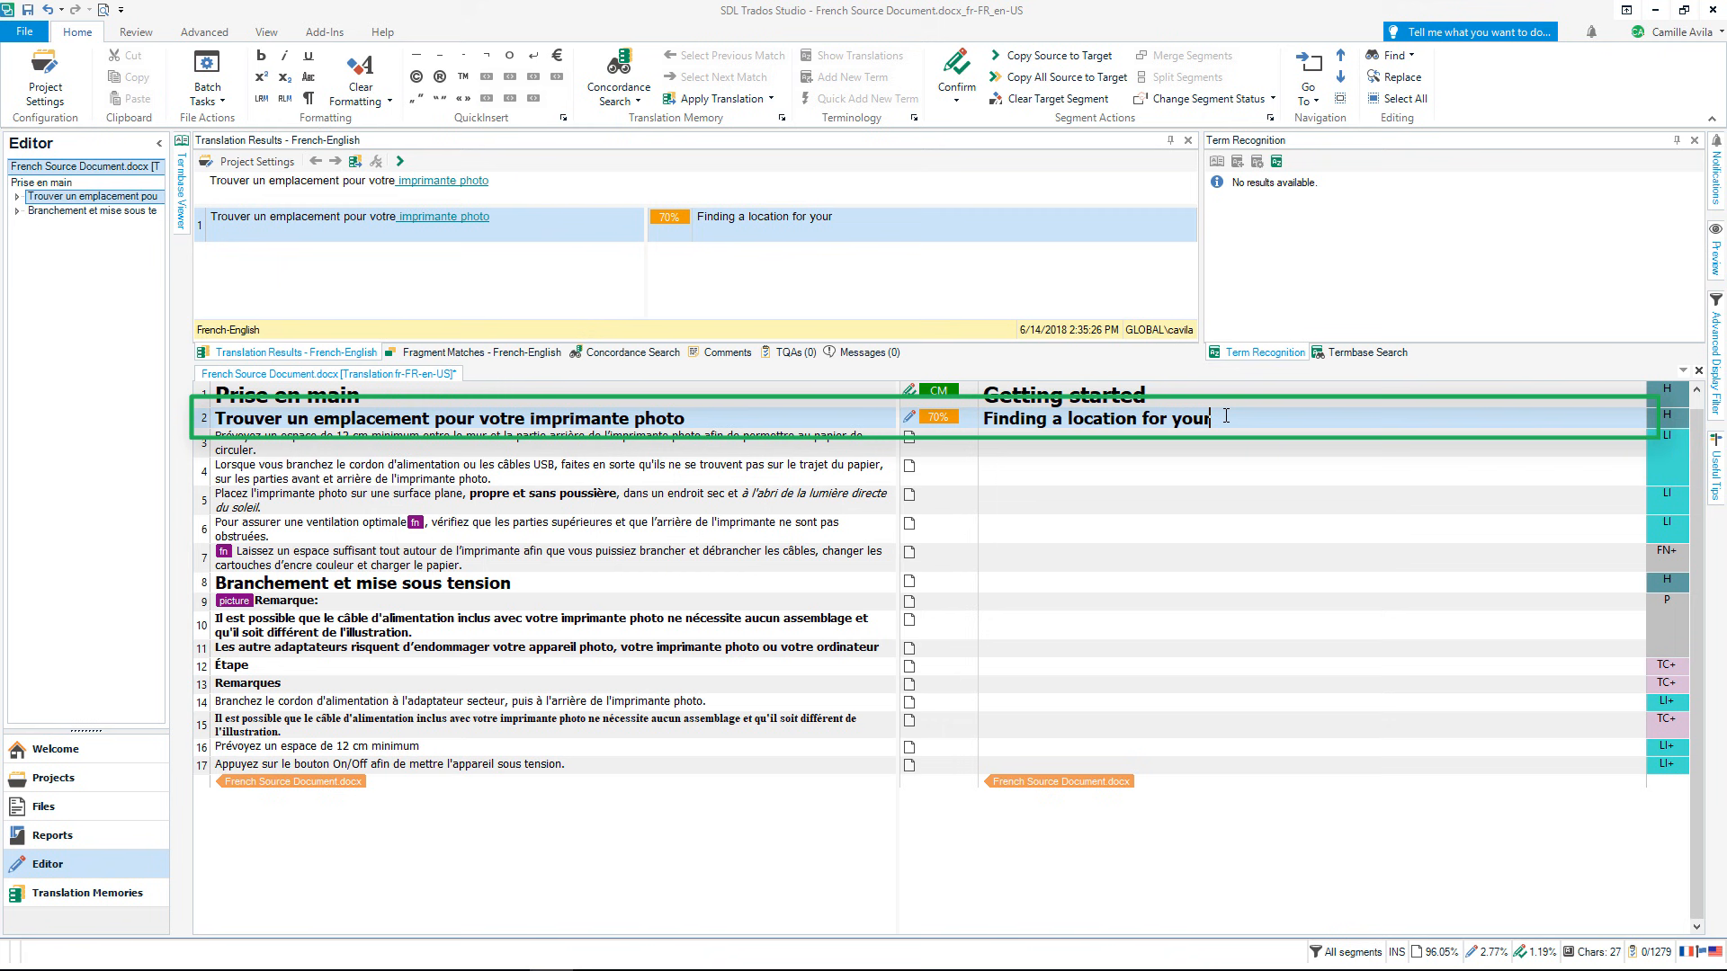
Complete segment 2 with 'photo printer' via AutoSuggest so it reads 'Finding a location for your photo printer'
{"action": "type", "text": "ph"}
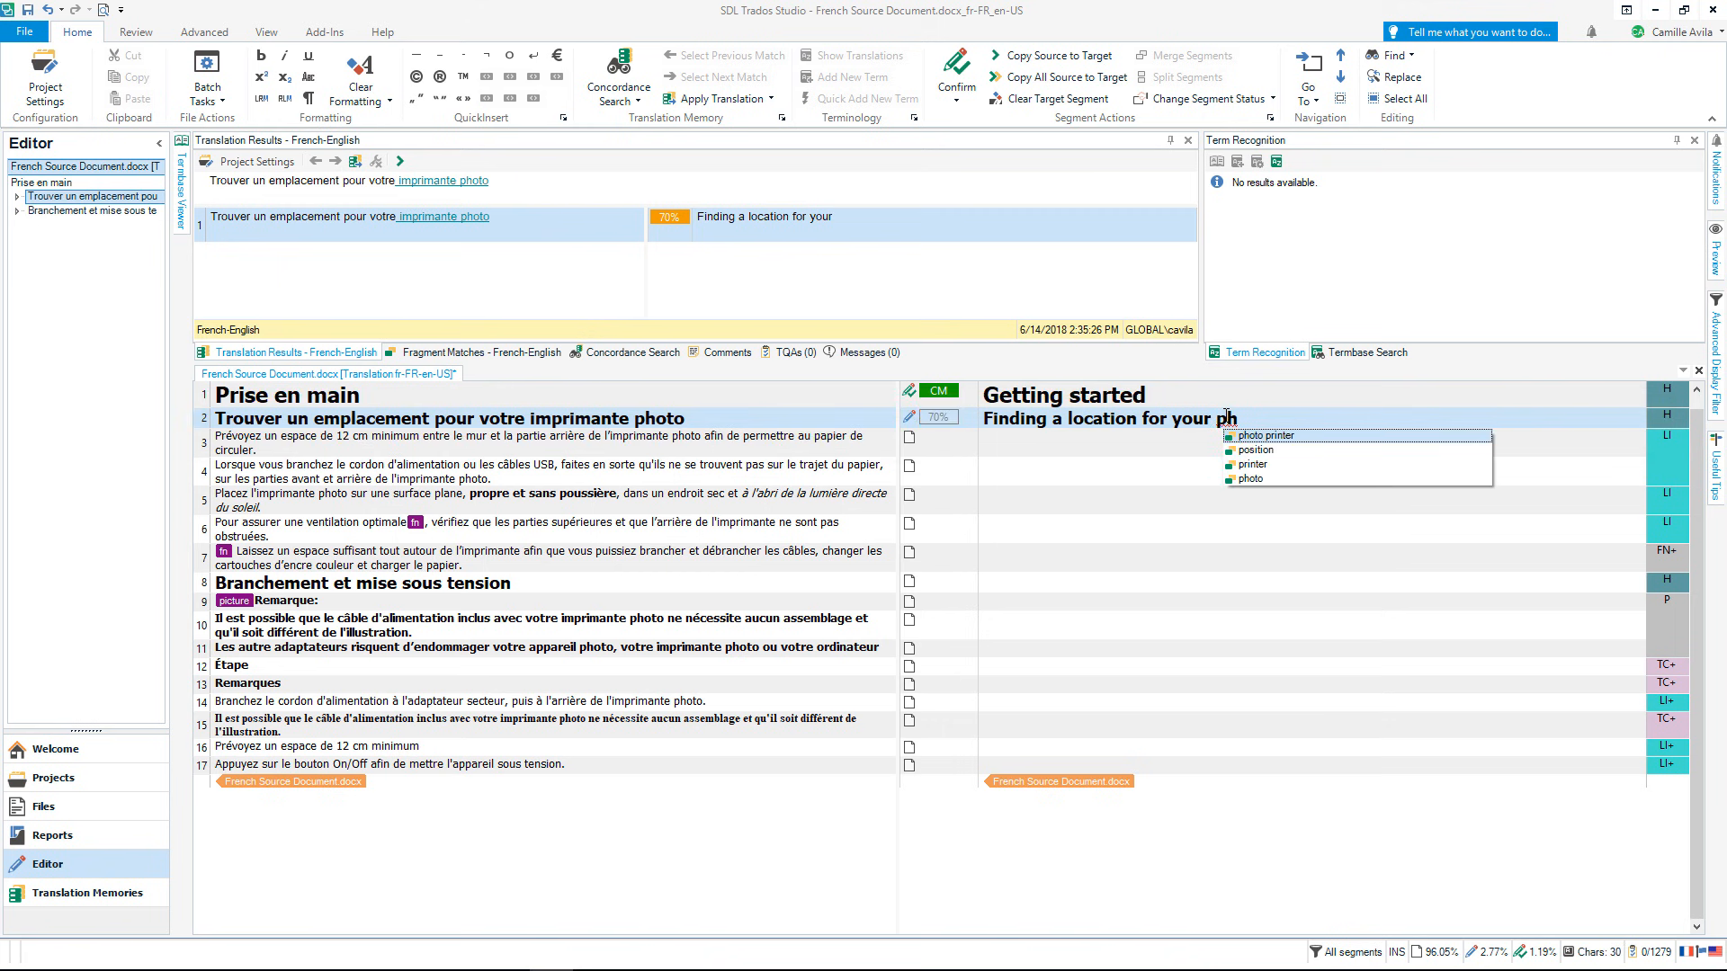
{"action": "type", "text": "oto printer"}
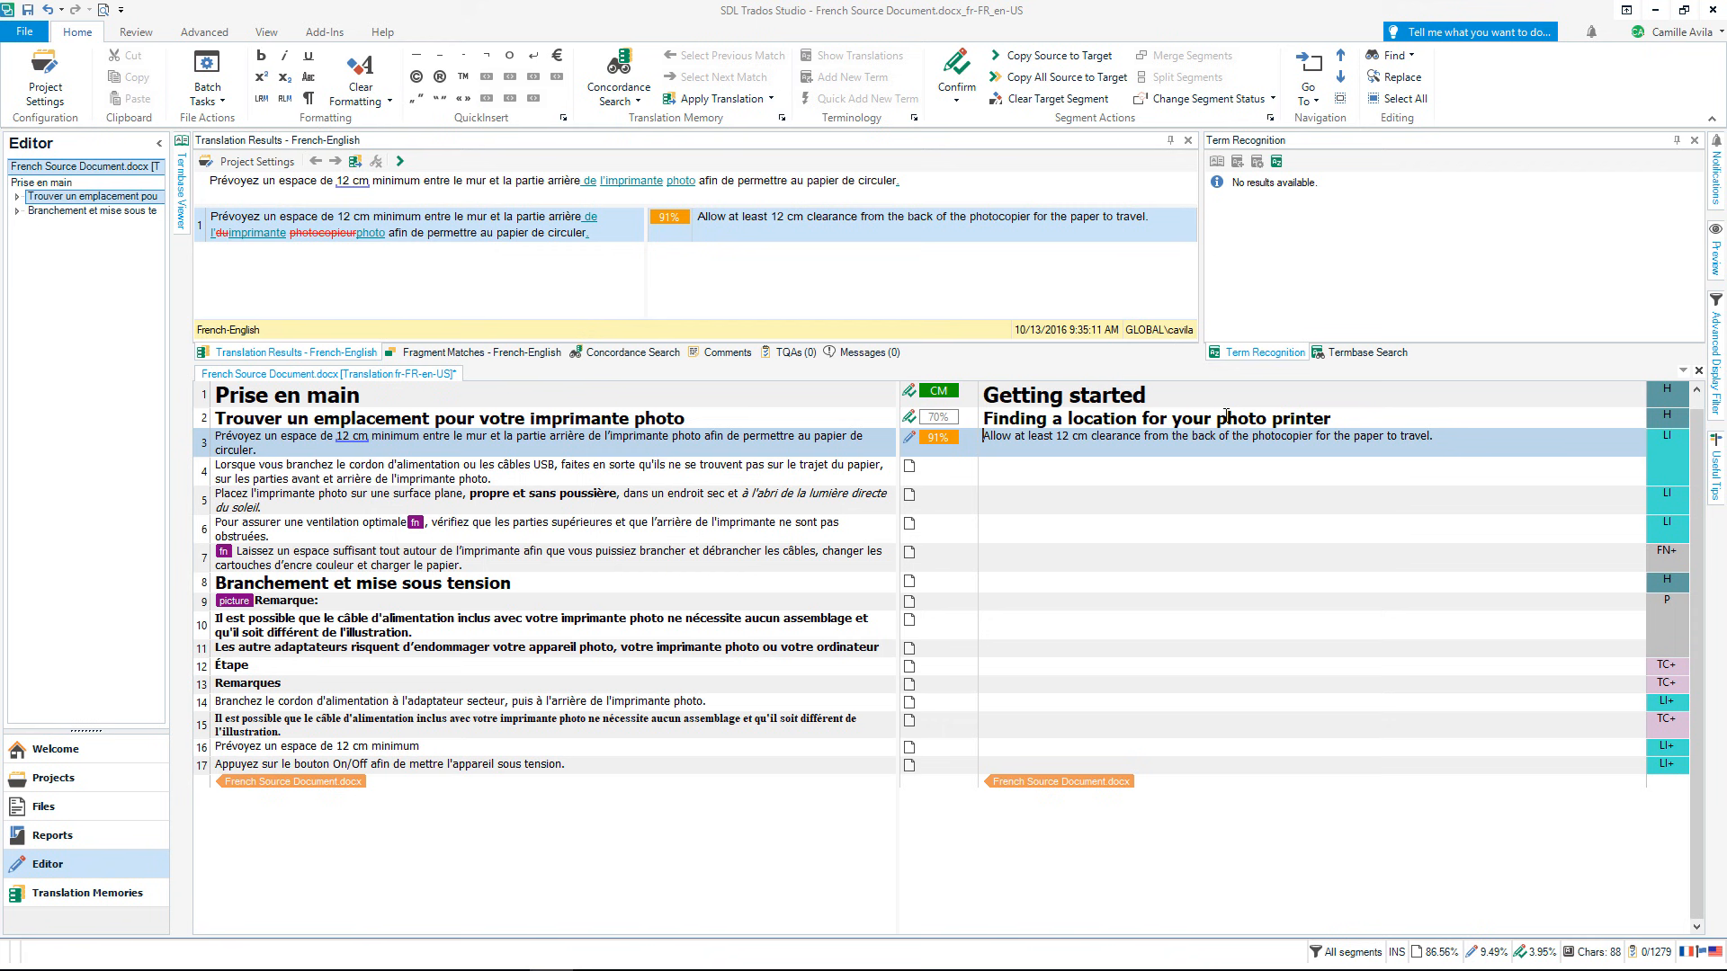
{"action": "mouse_move", "coordinate": [1317, 446]}
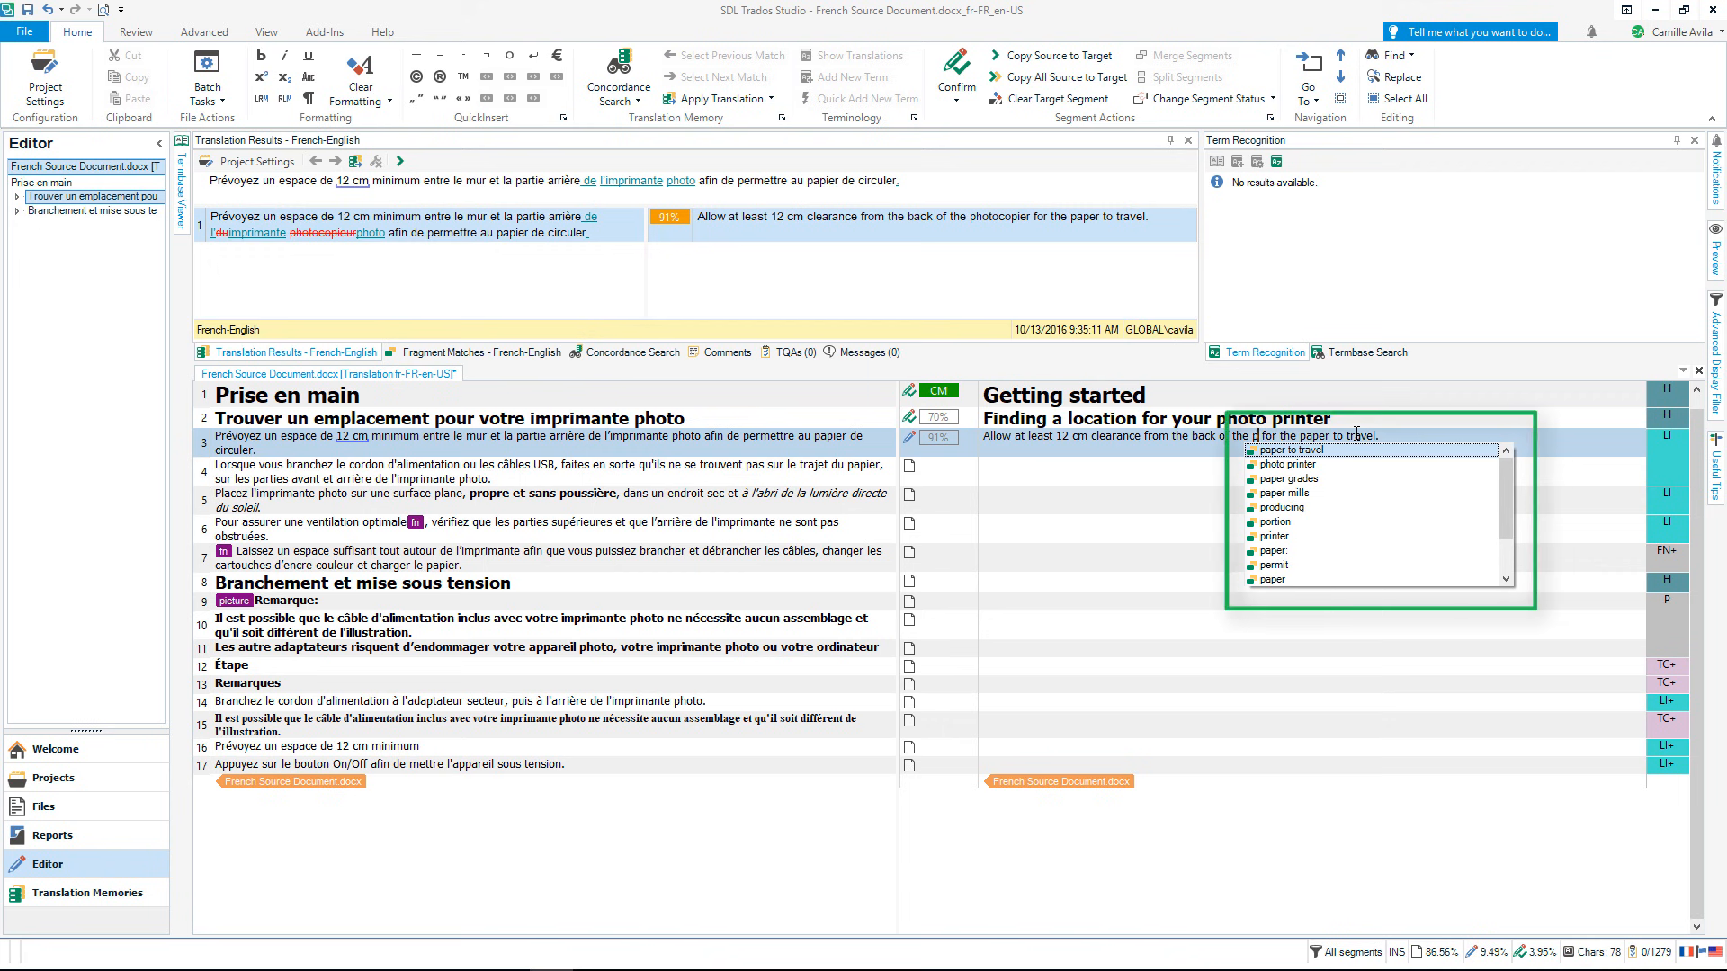
Scroll through segment 3's target while swapping 'photocopier' for 'photo printer'
{"action": "scroll", "scroll_direction": "down", "scroll_amount": 3}
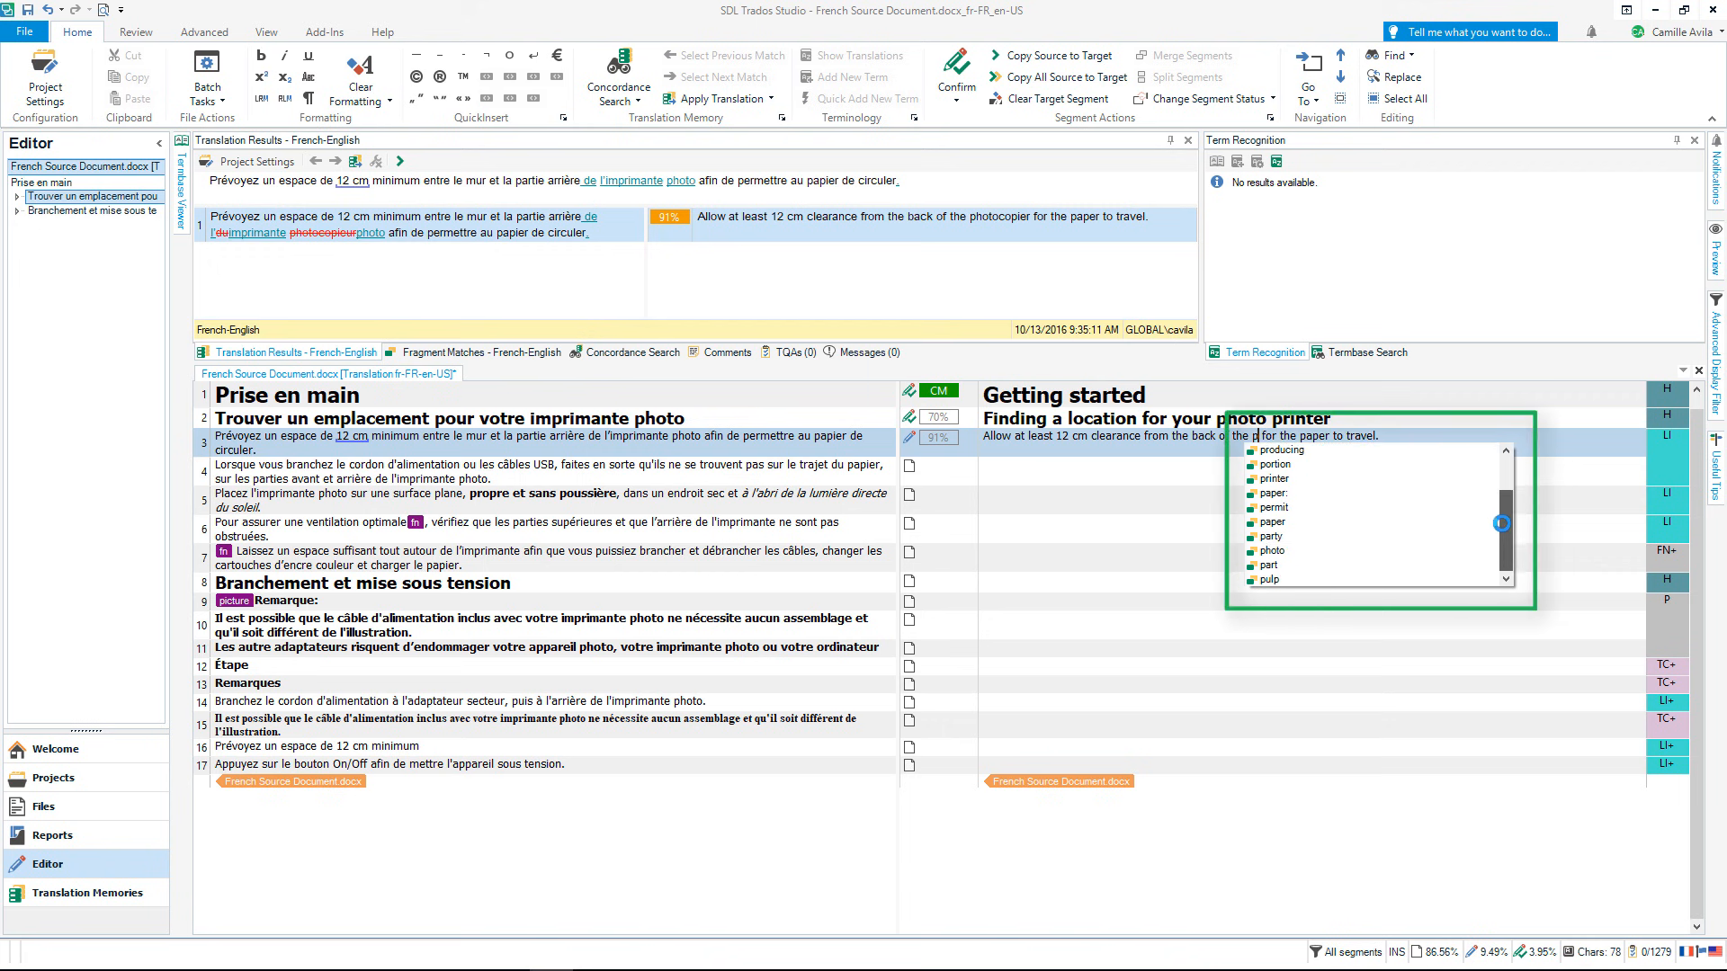
{"action": "scroll", "scroll_direction": "up", "scroll_amount": 3}
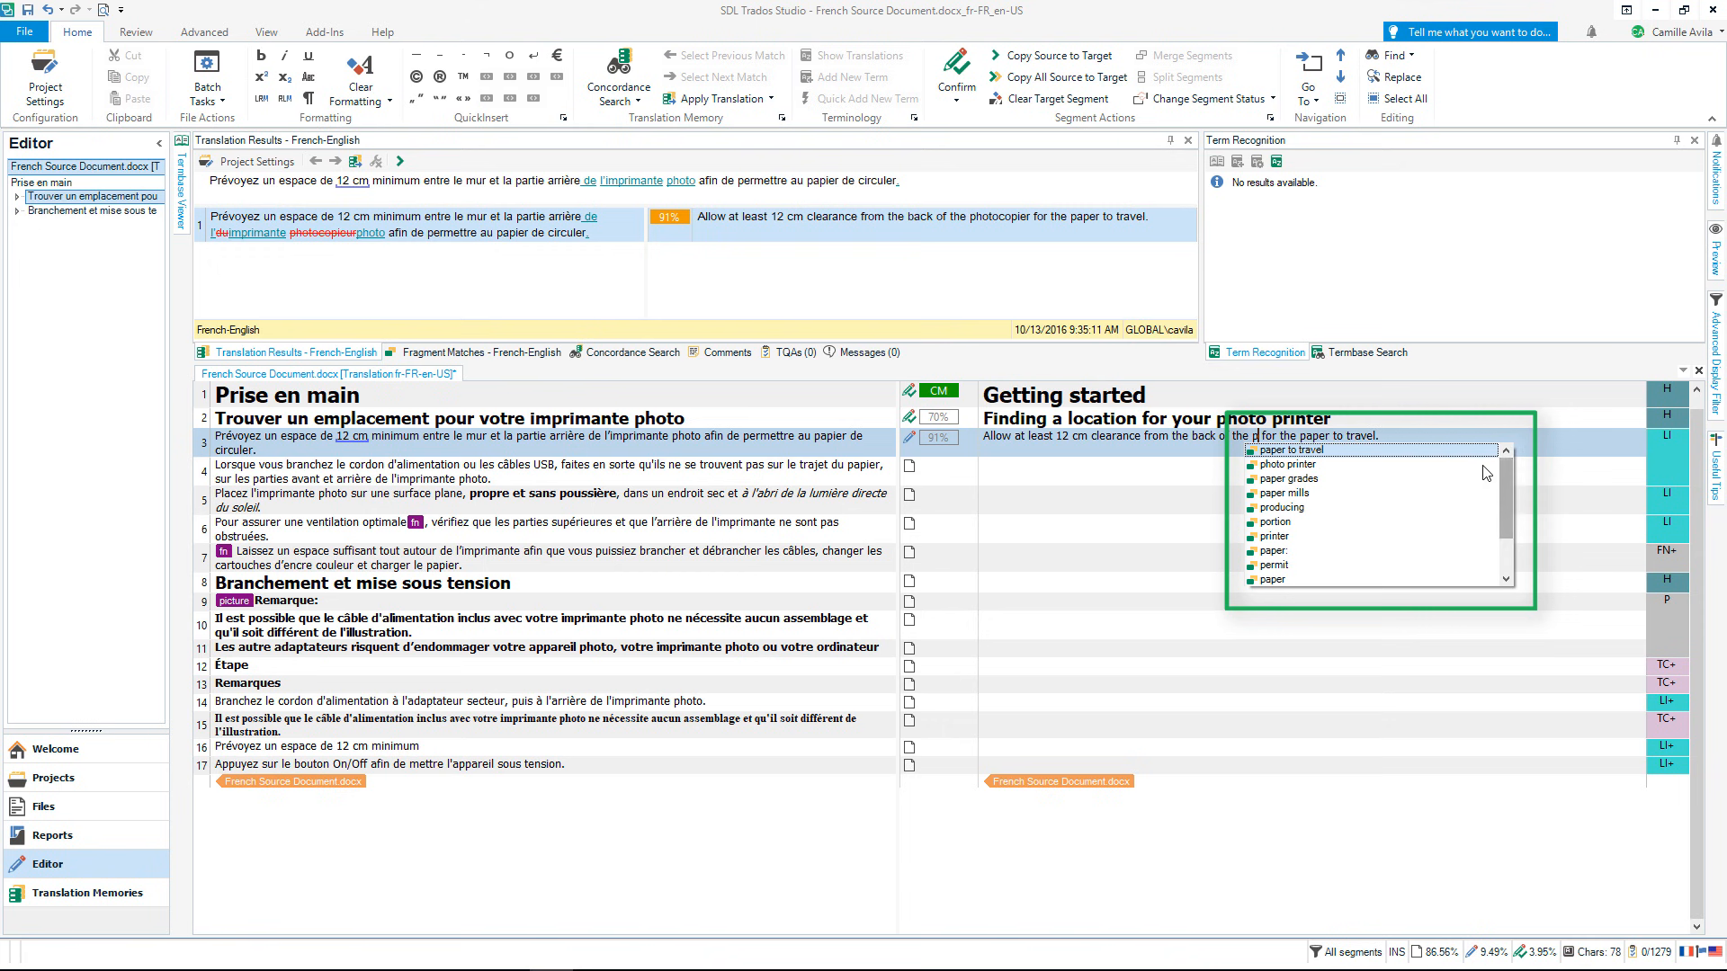
{"action": "scroll", "scroll_direction": "down", "scroll_amount": 3}
{"action": "type", "text": "hoto printer"}
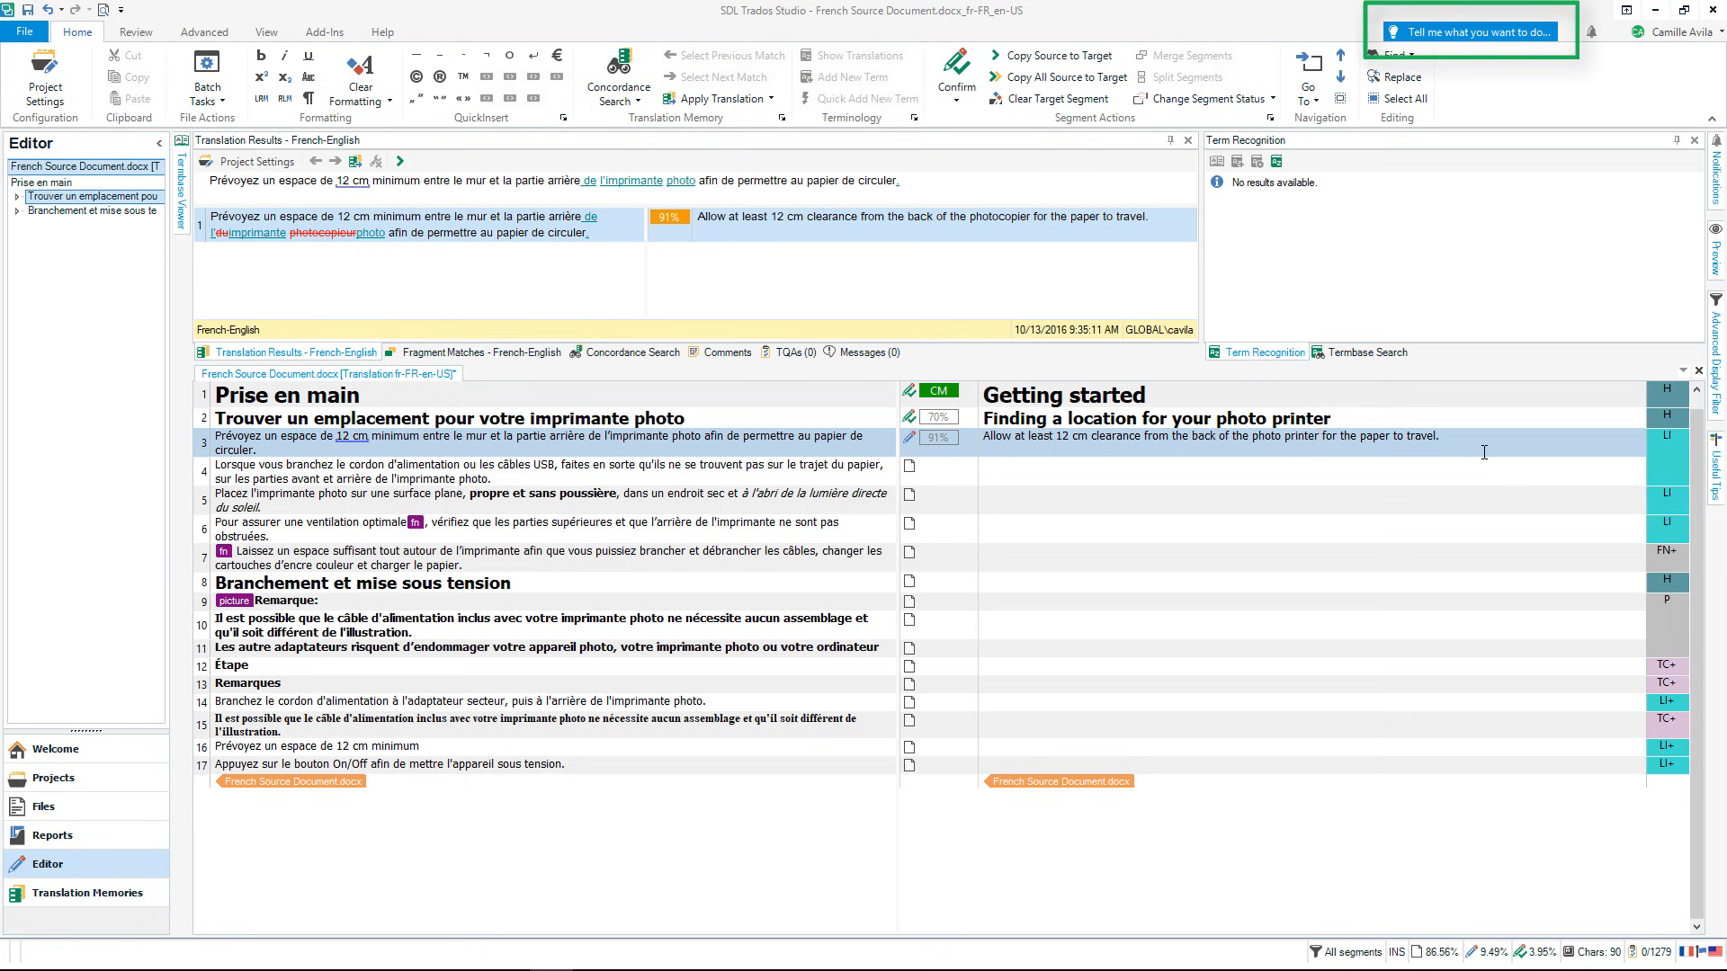
{"action": "mouse_move", "coordinate": [1470, 30]}
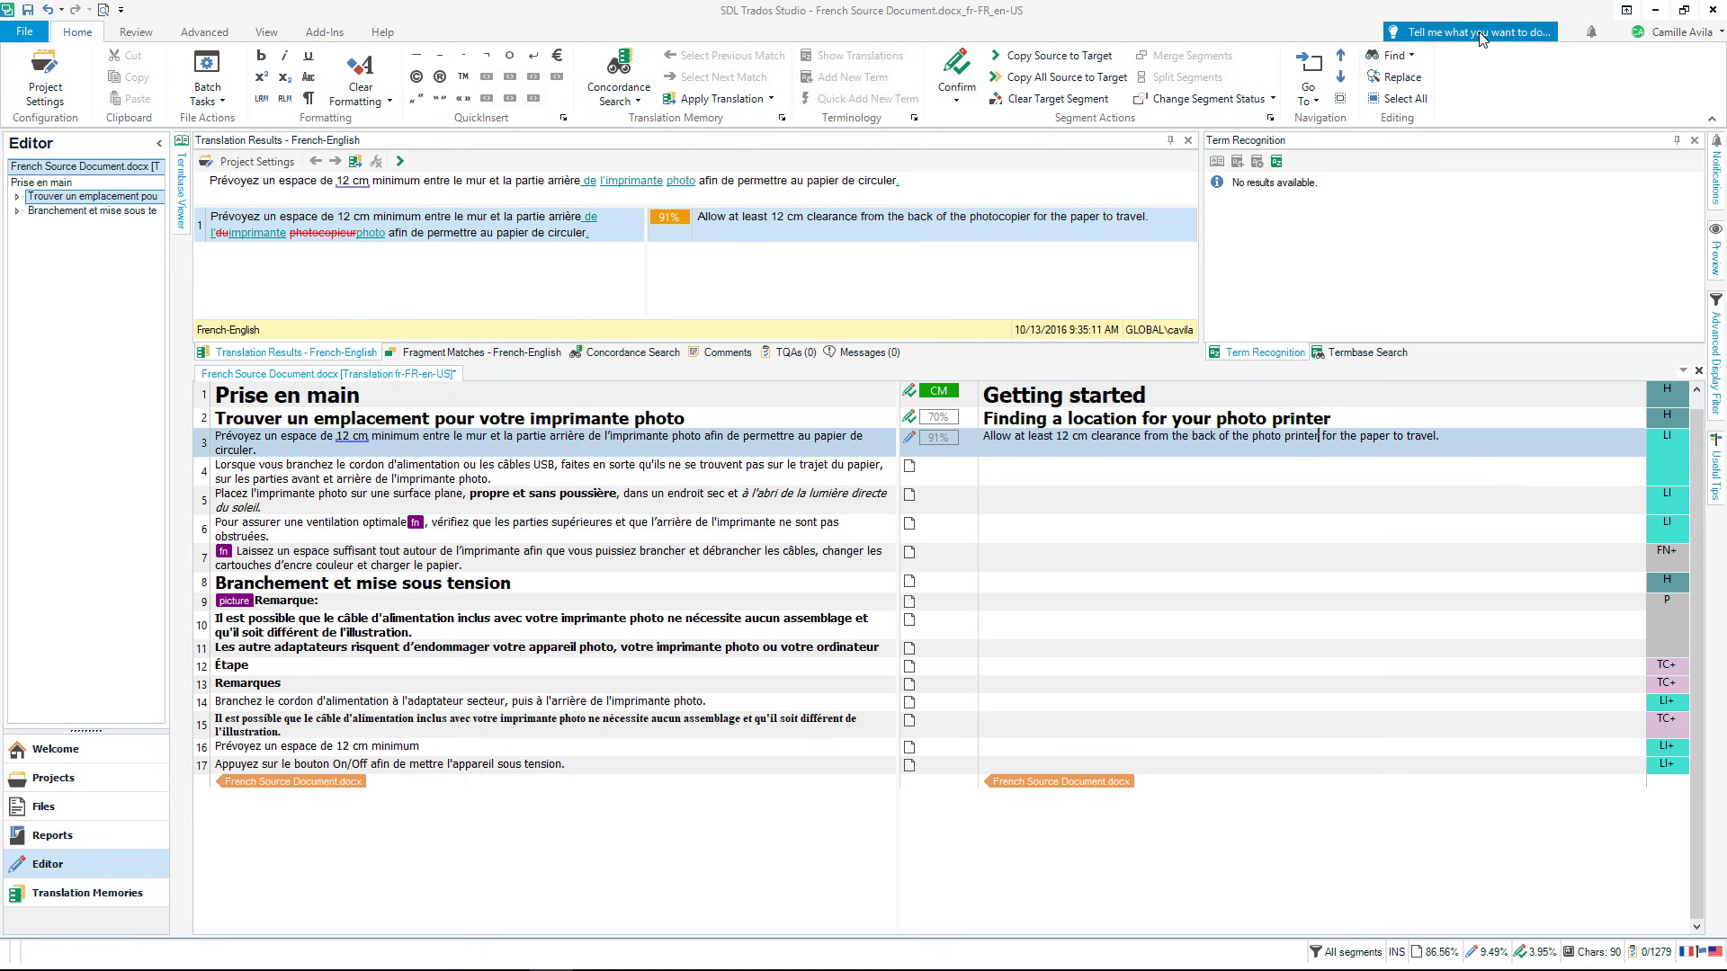
{"action": "left_click", "coordinate": [1469, 31]}
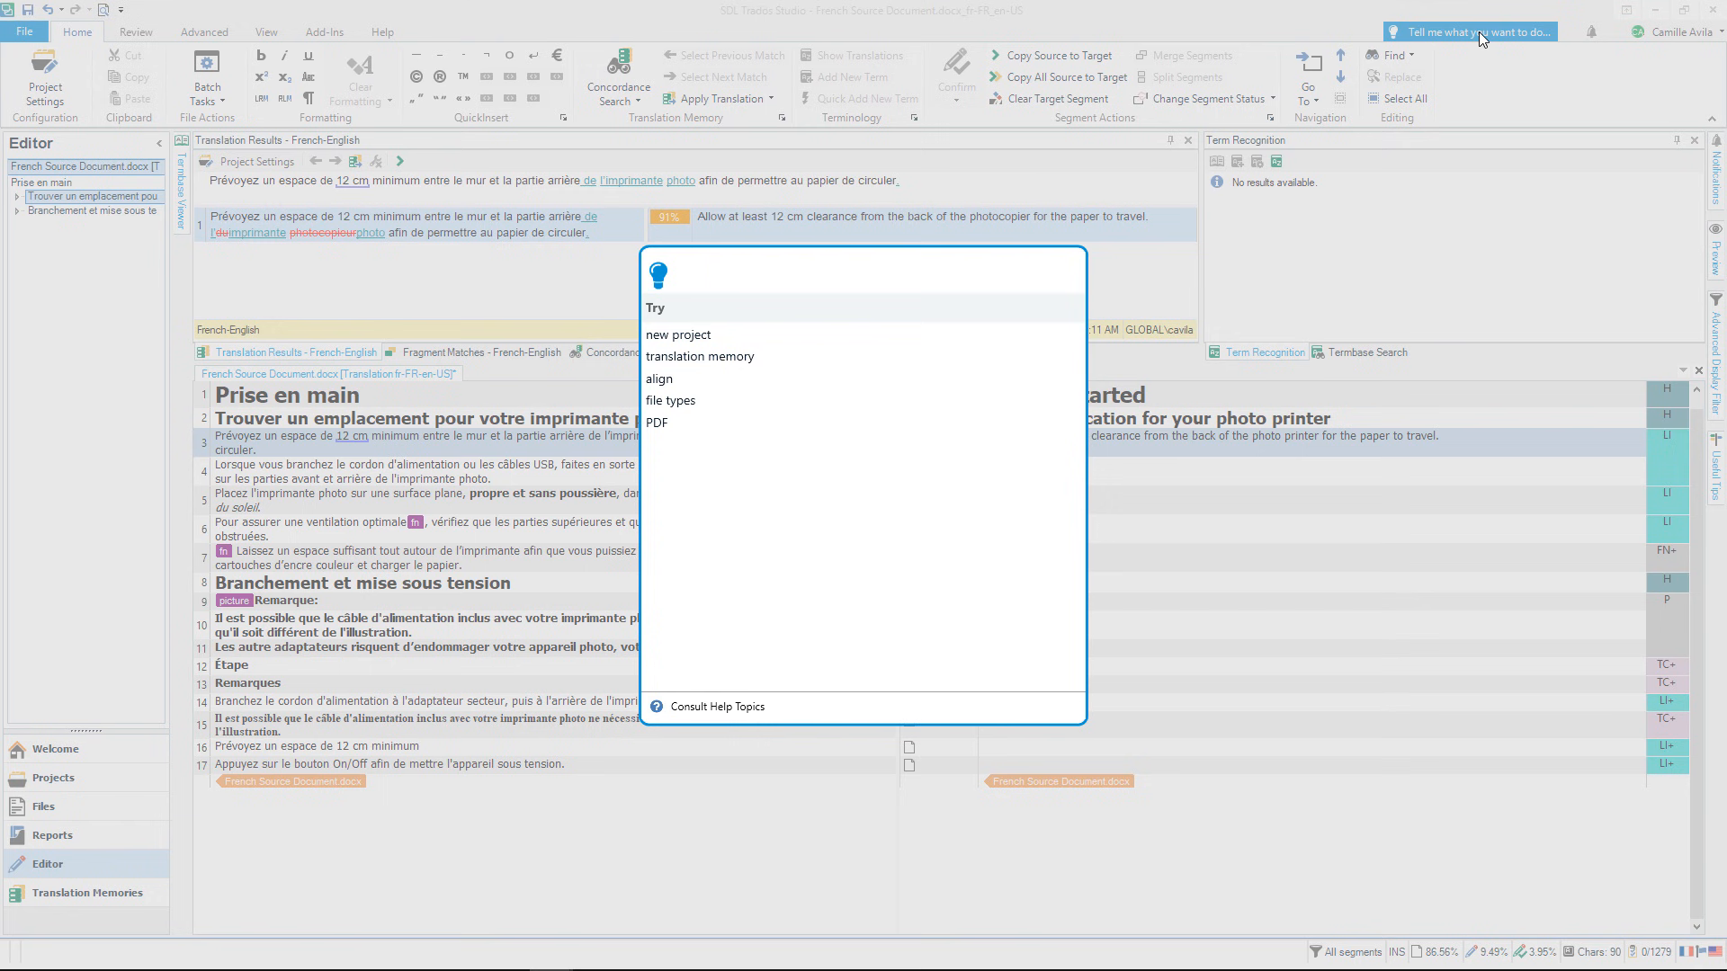
{"action": "mouse_move", "coordinate": [890, 274]}
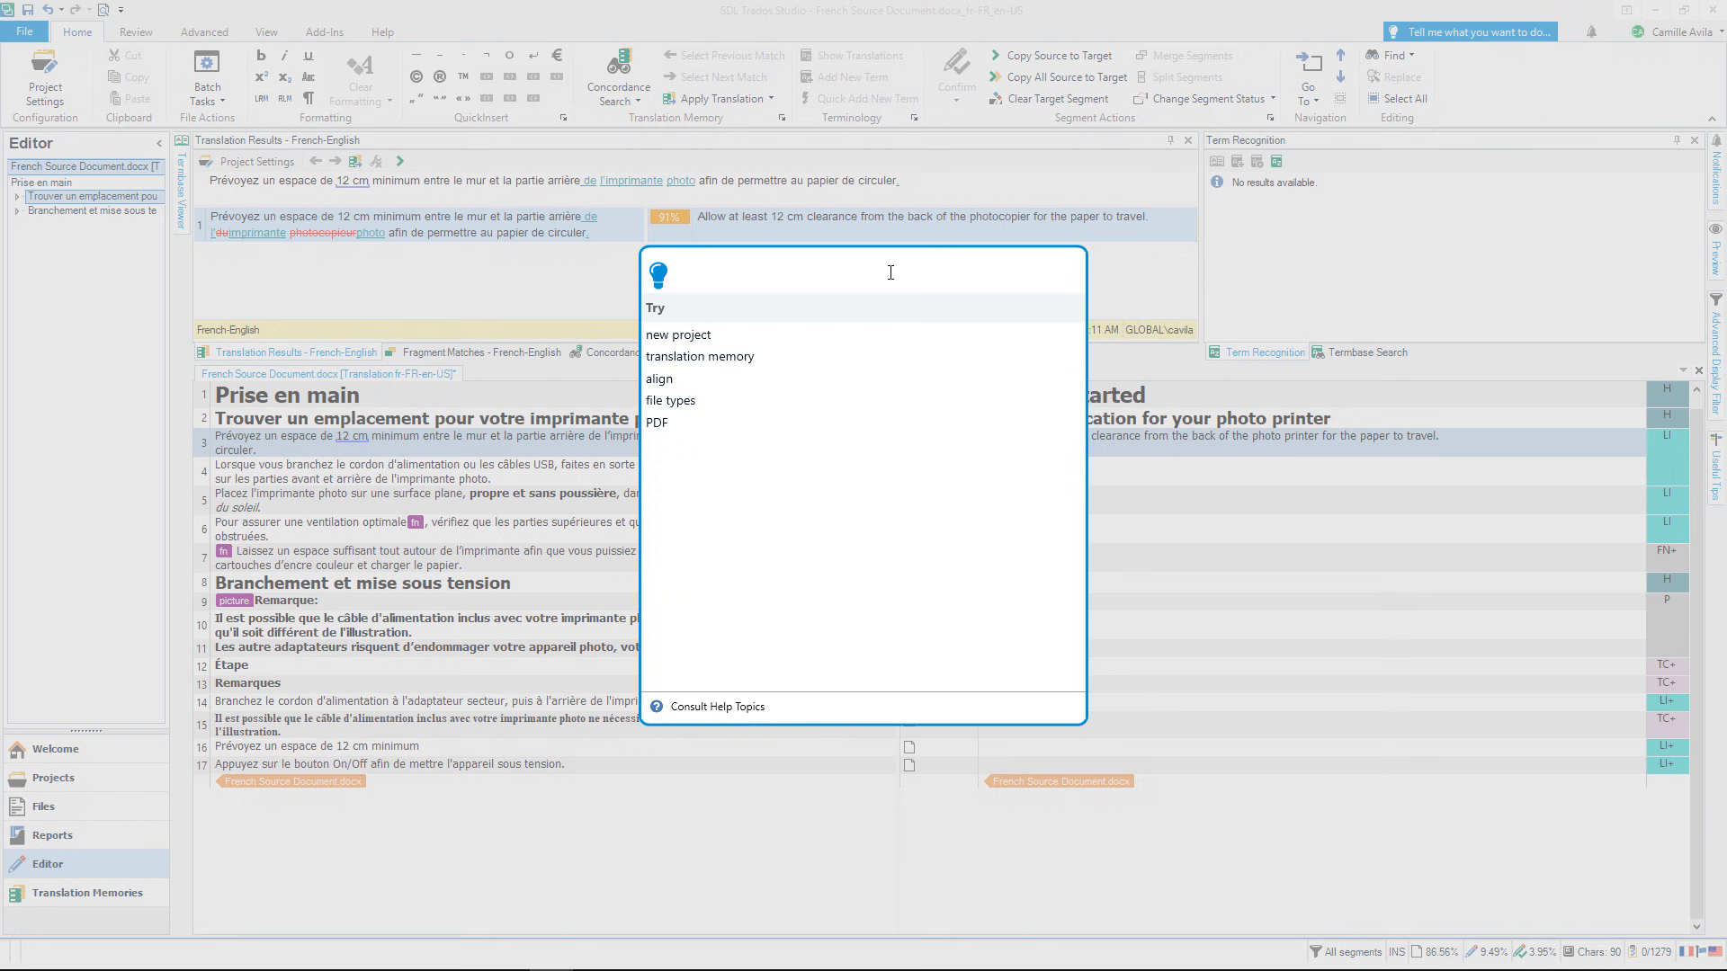
{"action": "left_click", "coordinate": [826, 273]}
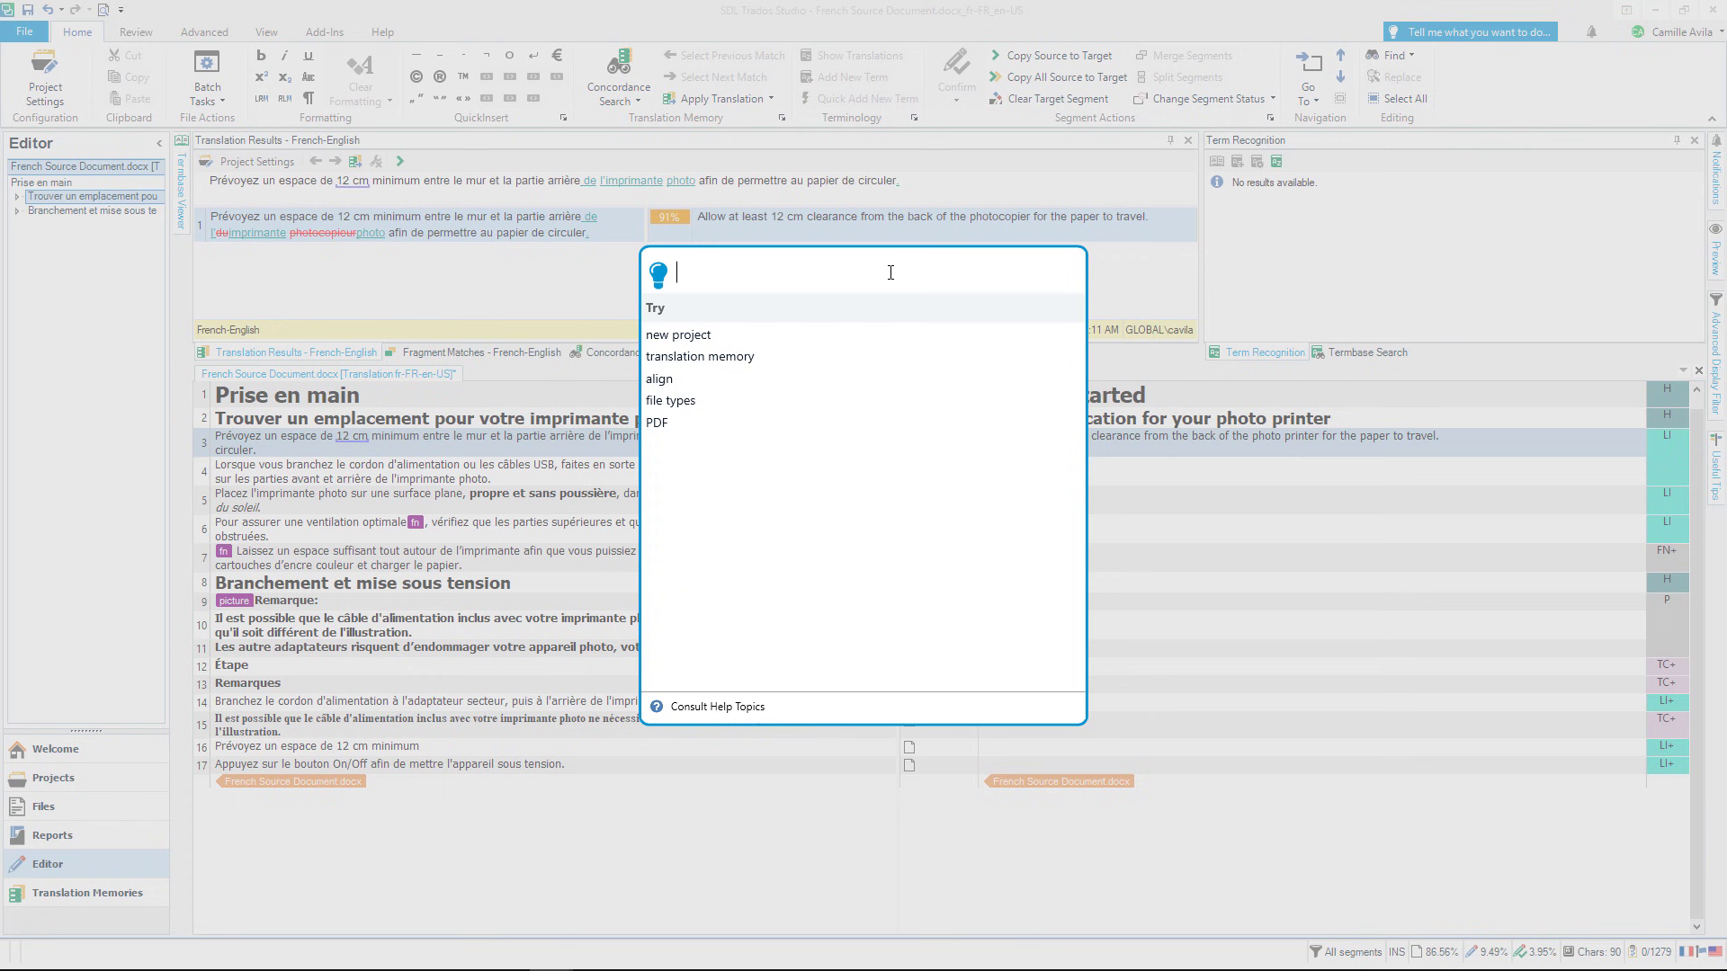
{"action": "type", "text": "termbase"}
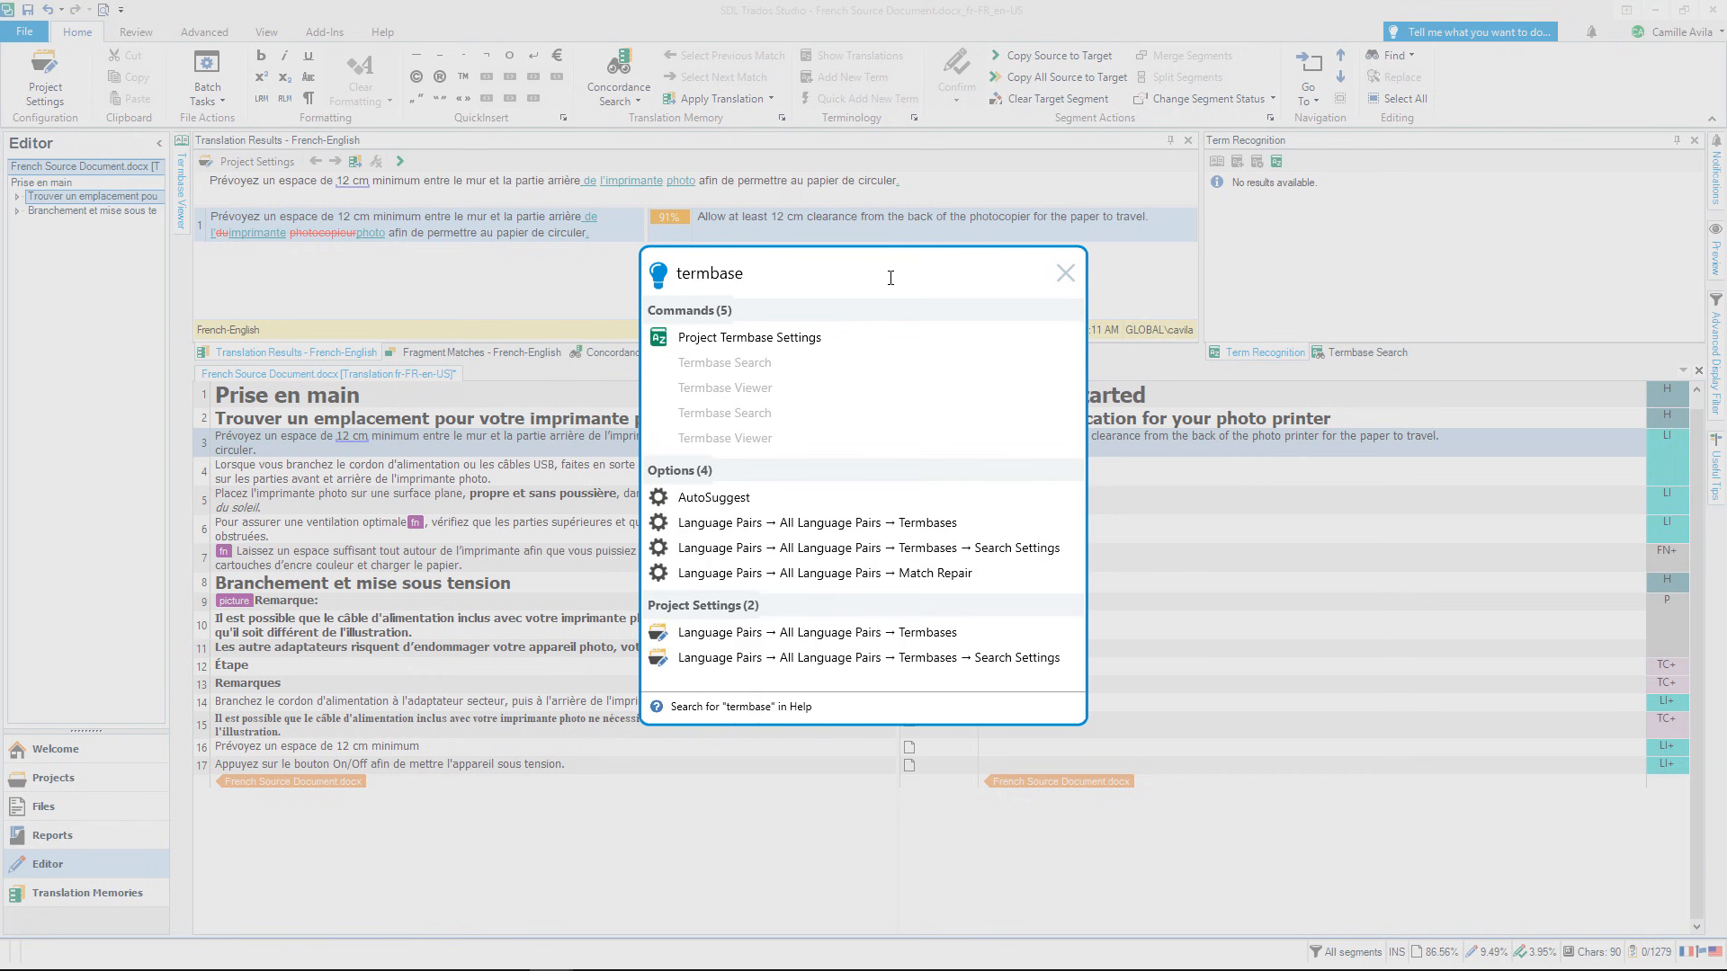
{"action": "mouse_move", "coordinate": [899, 336]}
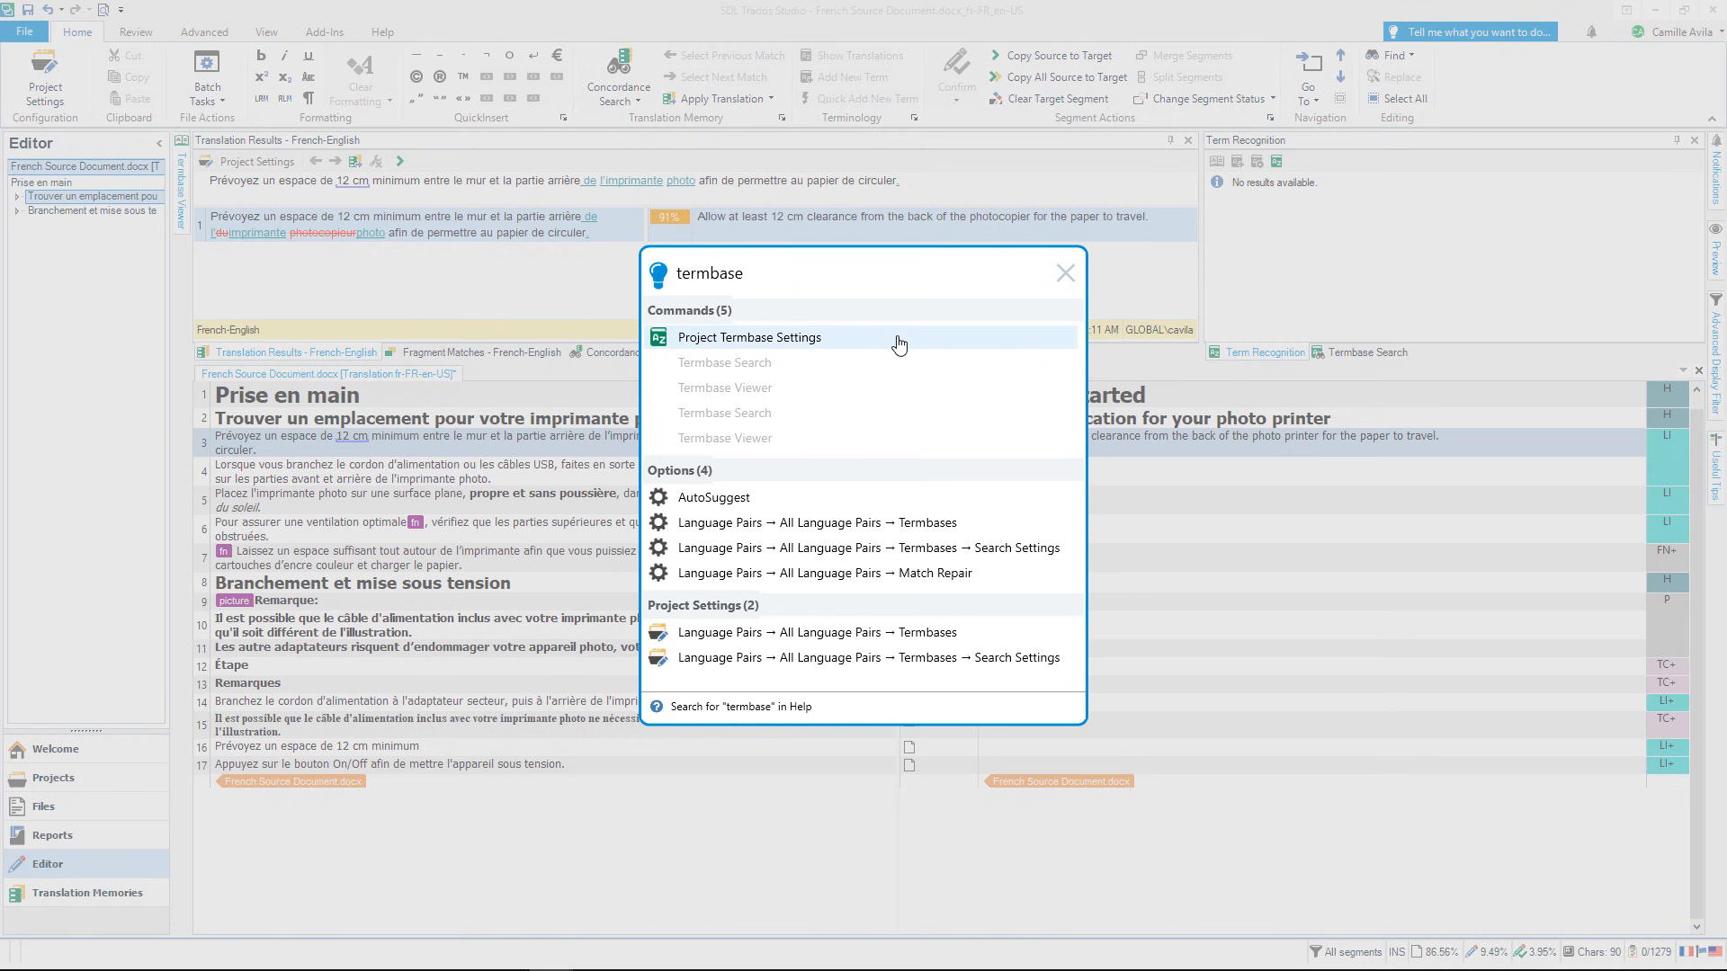
{"action": "left_click", "coordinate": [1063, 273]}
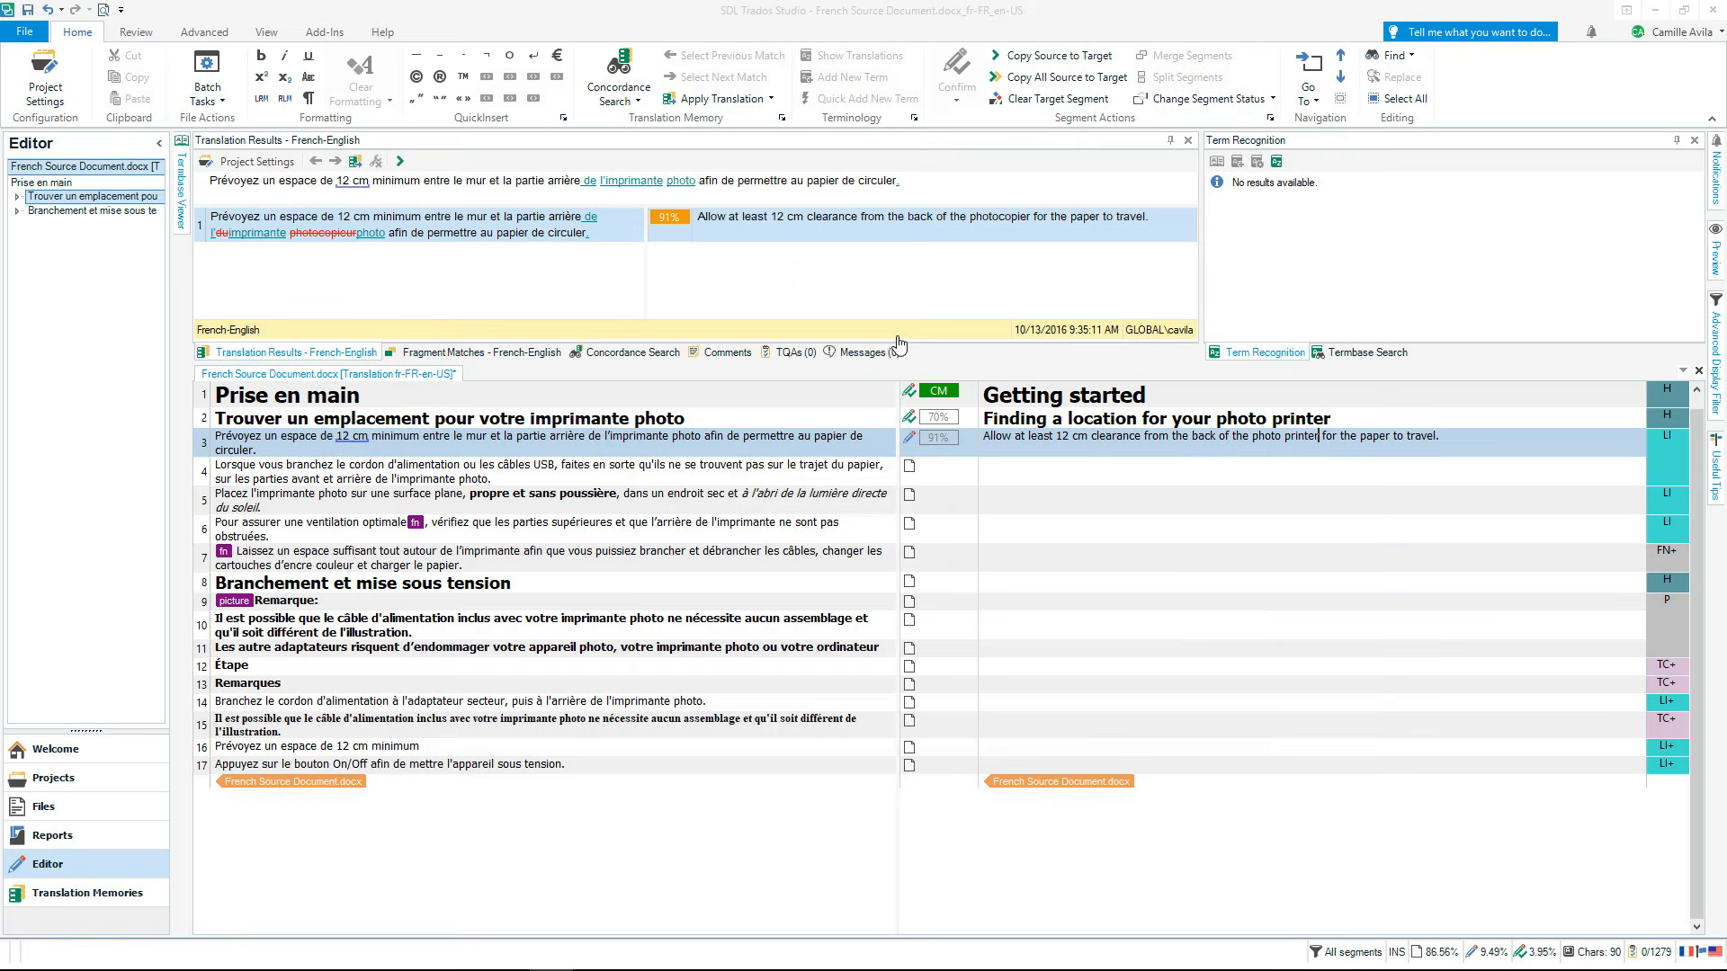
Attach Printer.sdltb as the project's default termbase in Project Settings and return to segment 4
{"action": "left_click", "coordinate": [45, 84]}
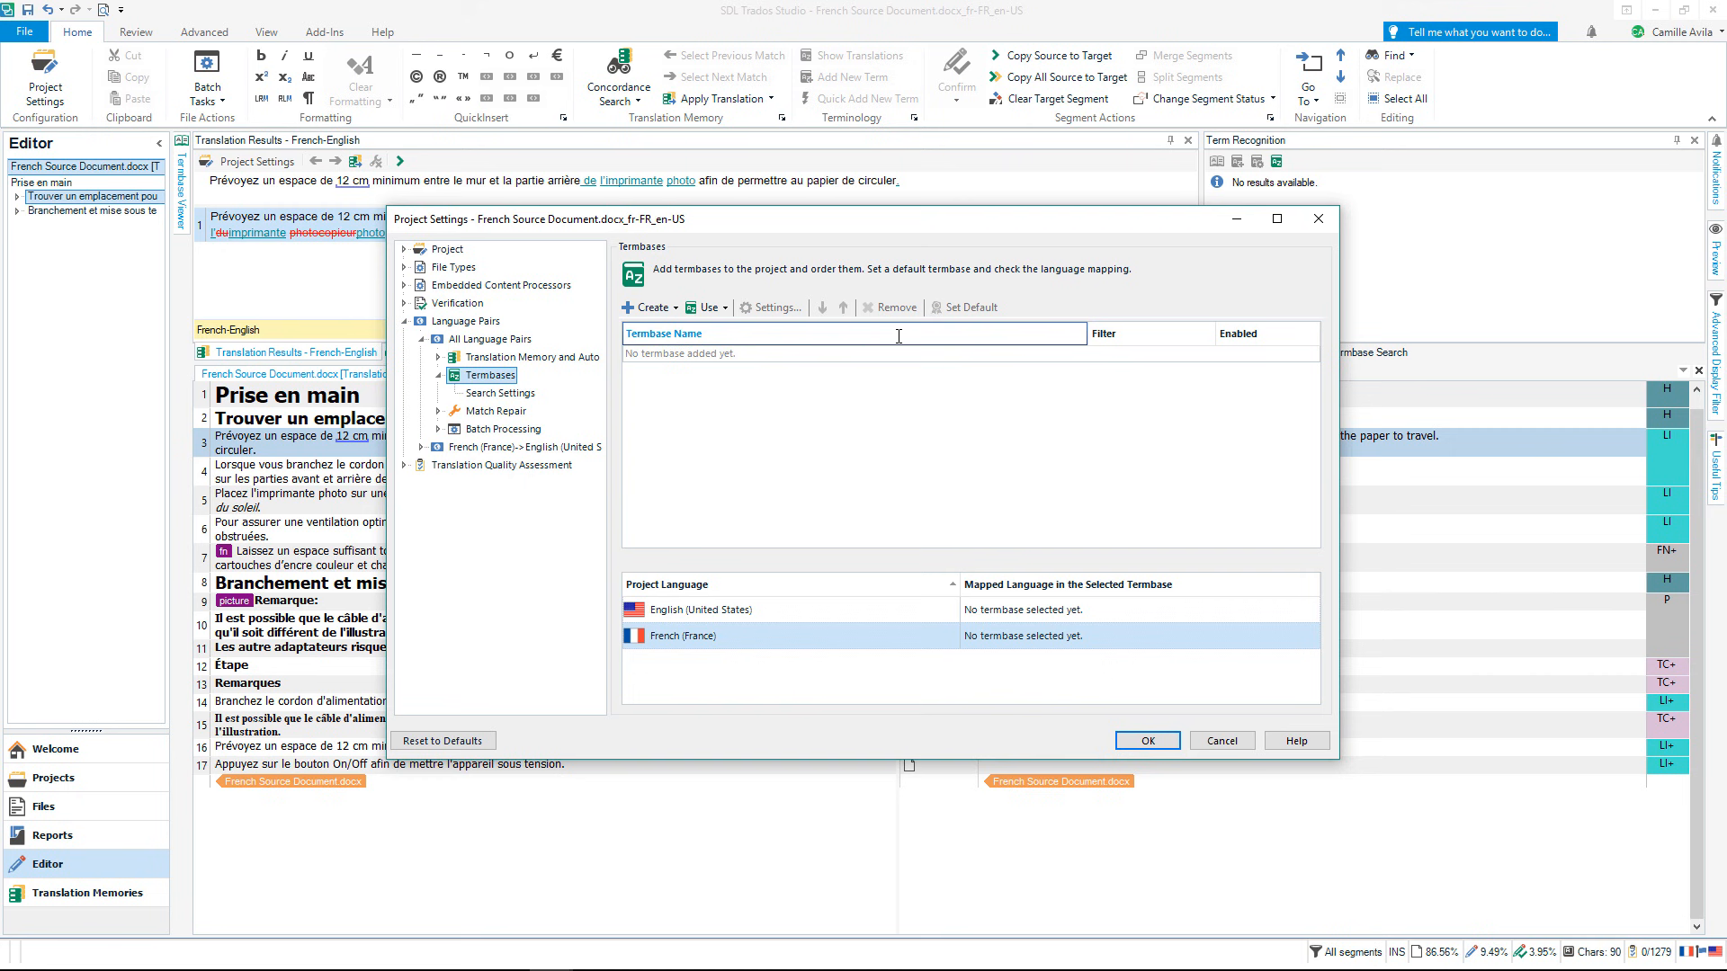
{"action": "mouse_move", "coordinate": [801, 325]}
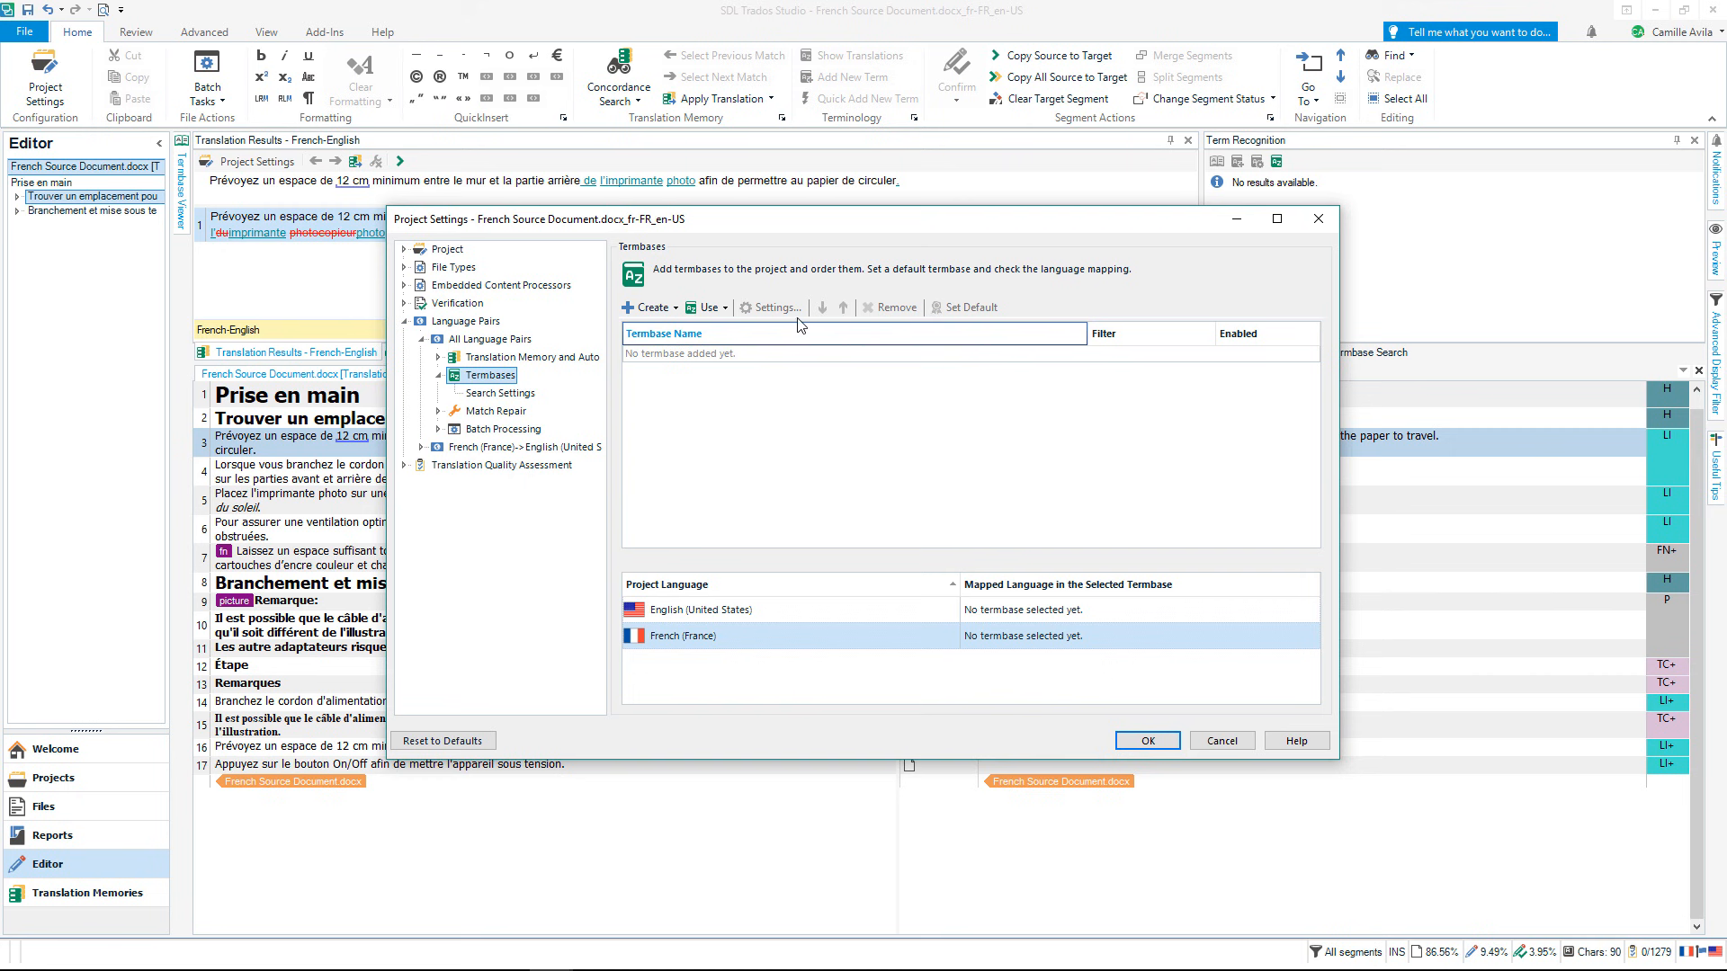
{"action": "left_click", "coordinate": [703, 307]}
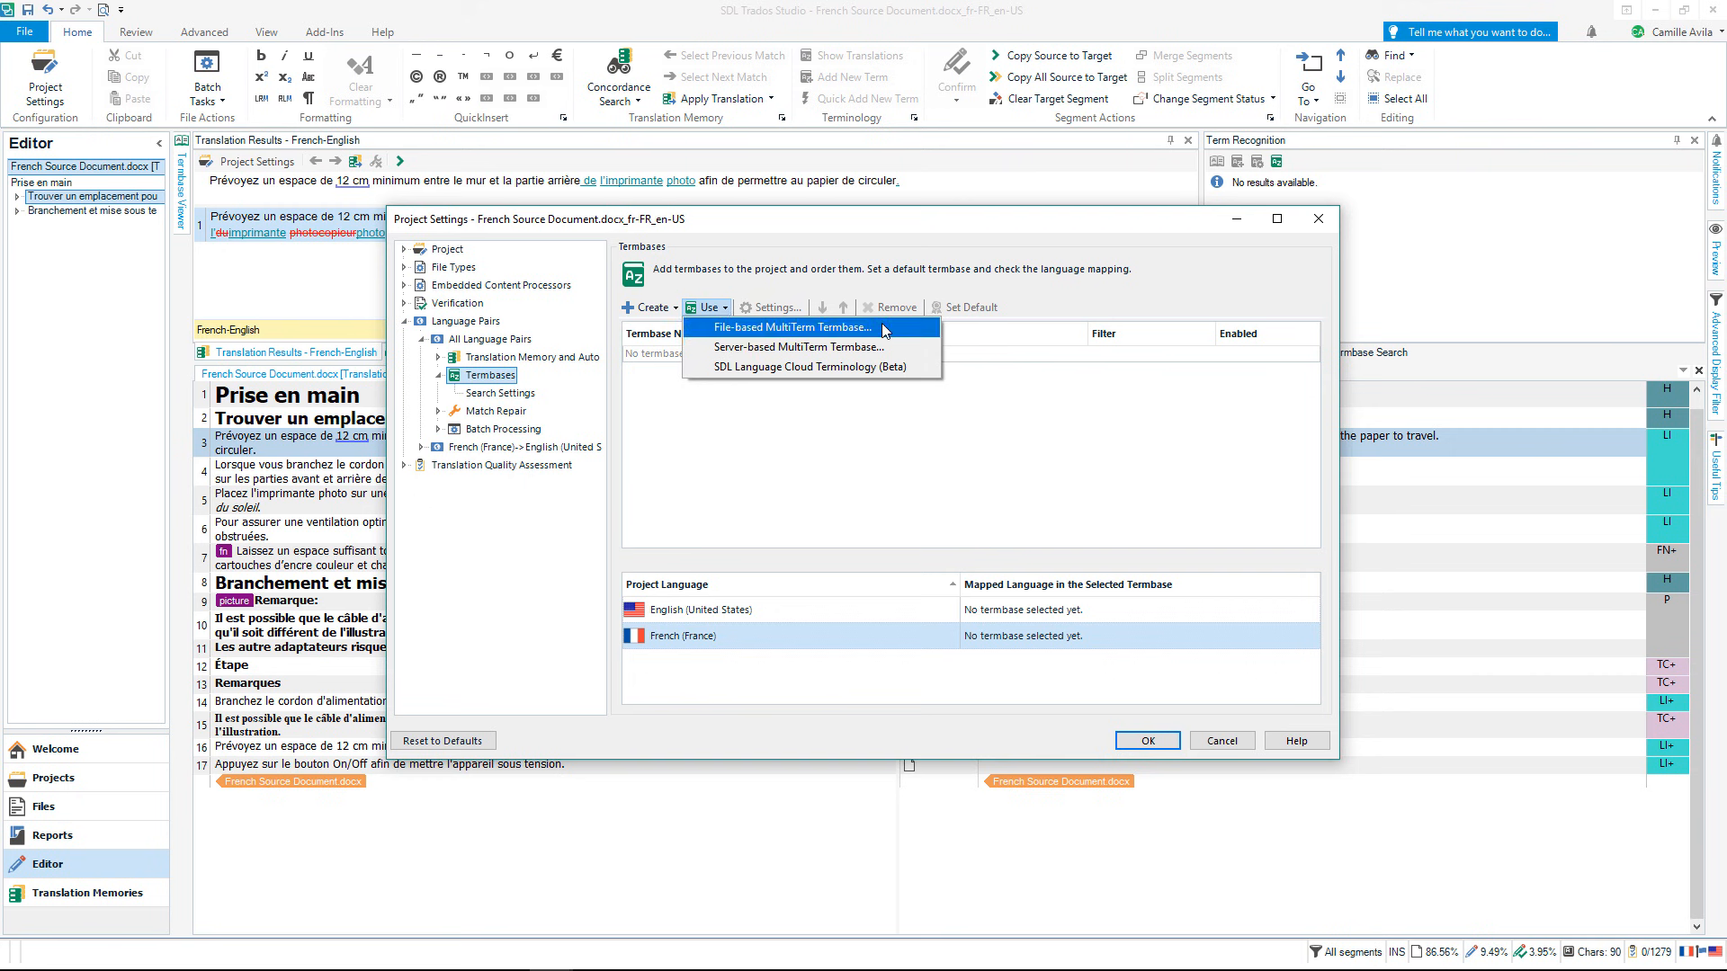
{"action": "left_click", "coordinate": [787, 327]}
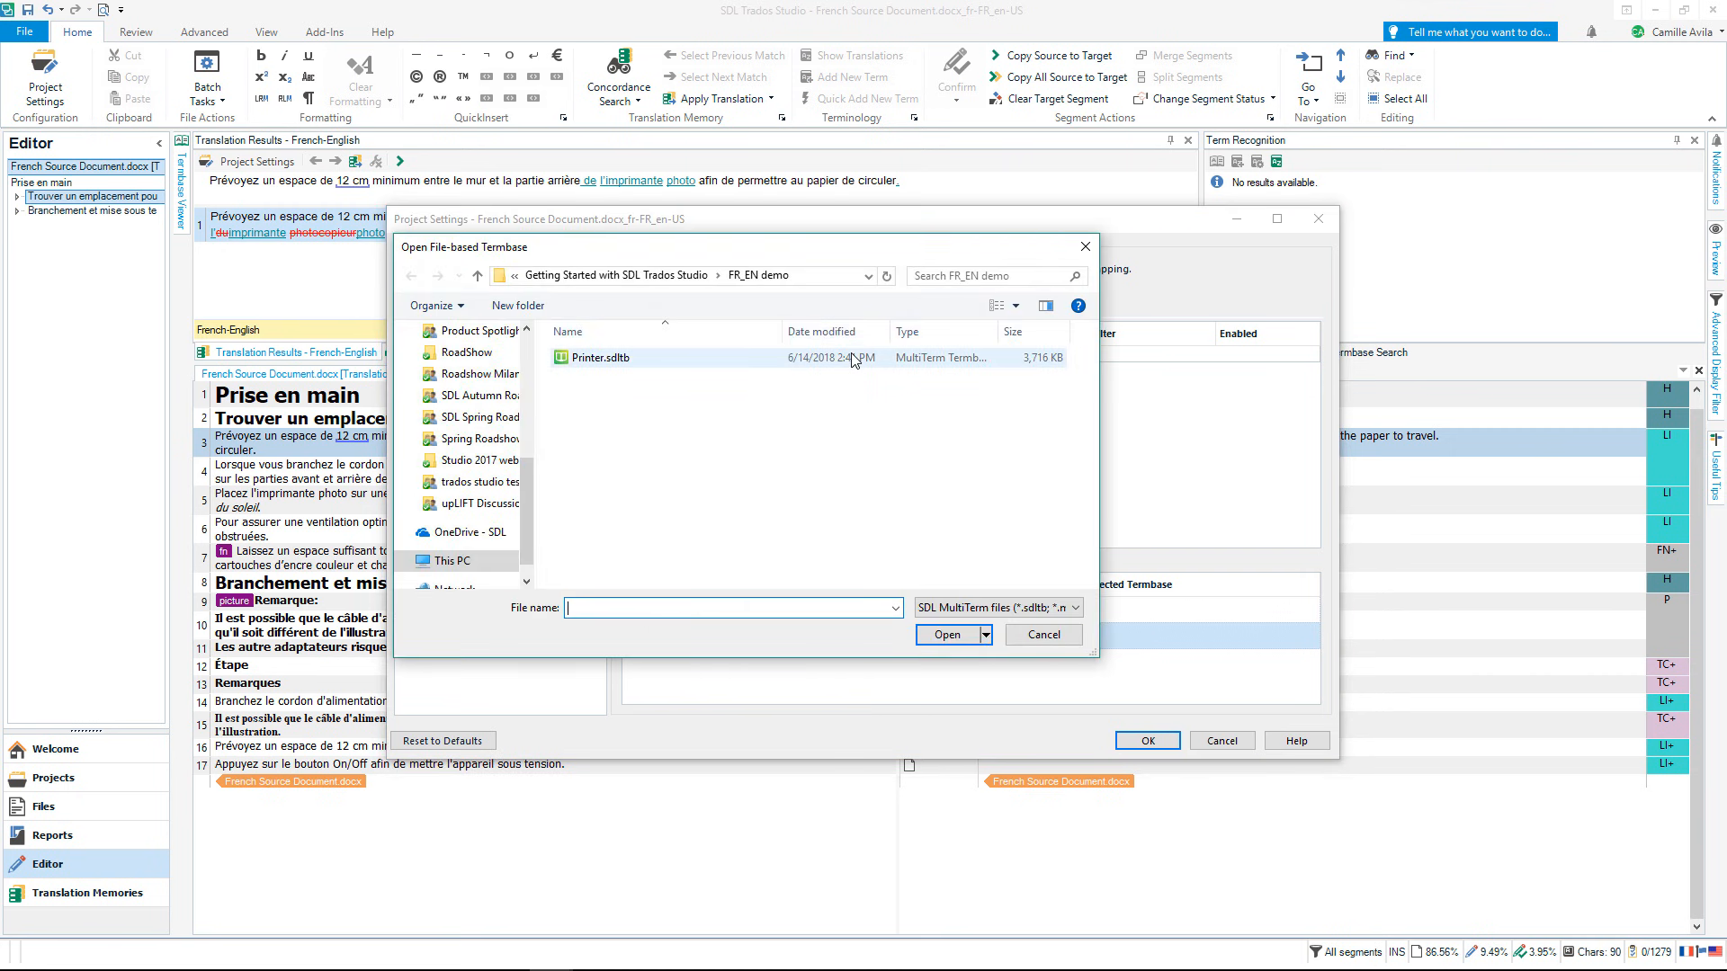
{"action": "left_click", "coordinate": [601, 356]}
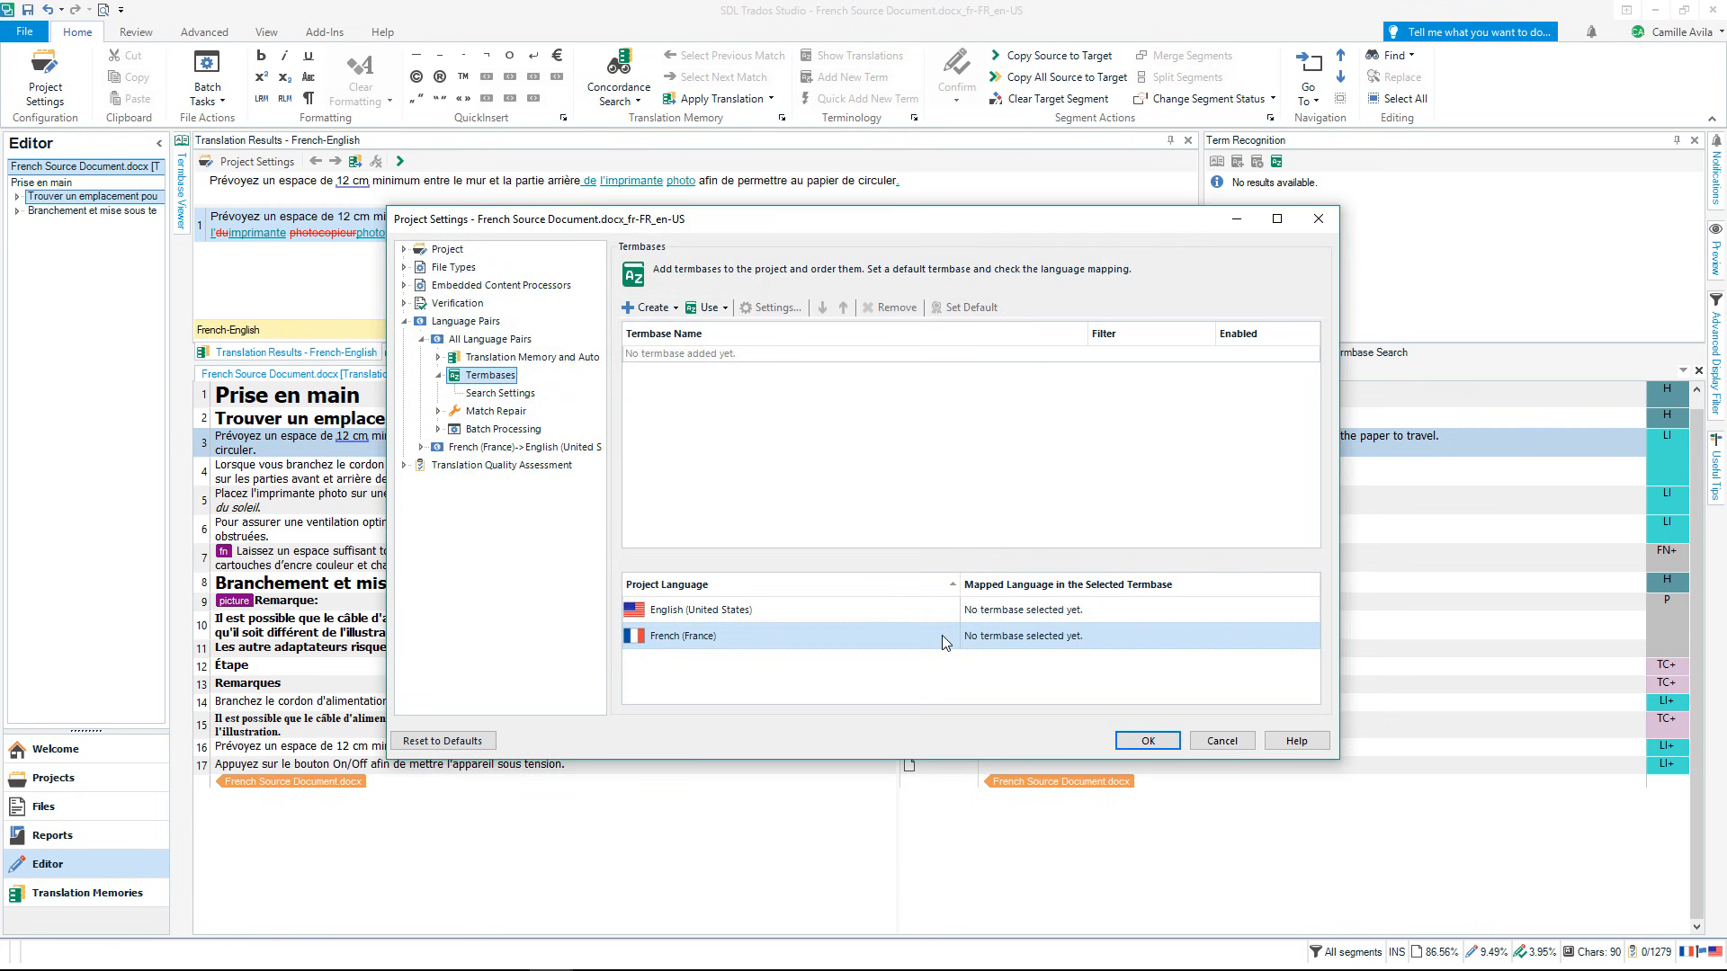
{"action": "left_click", "coordinate": [703, 307]}
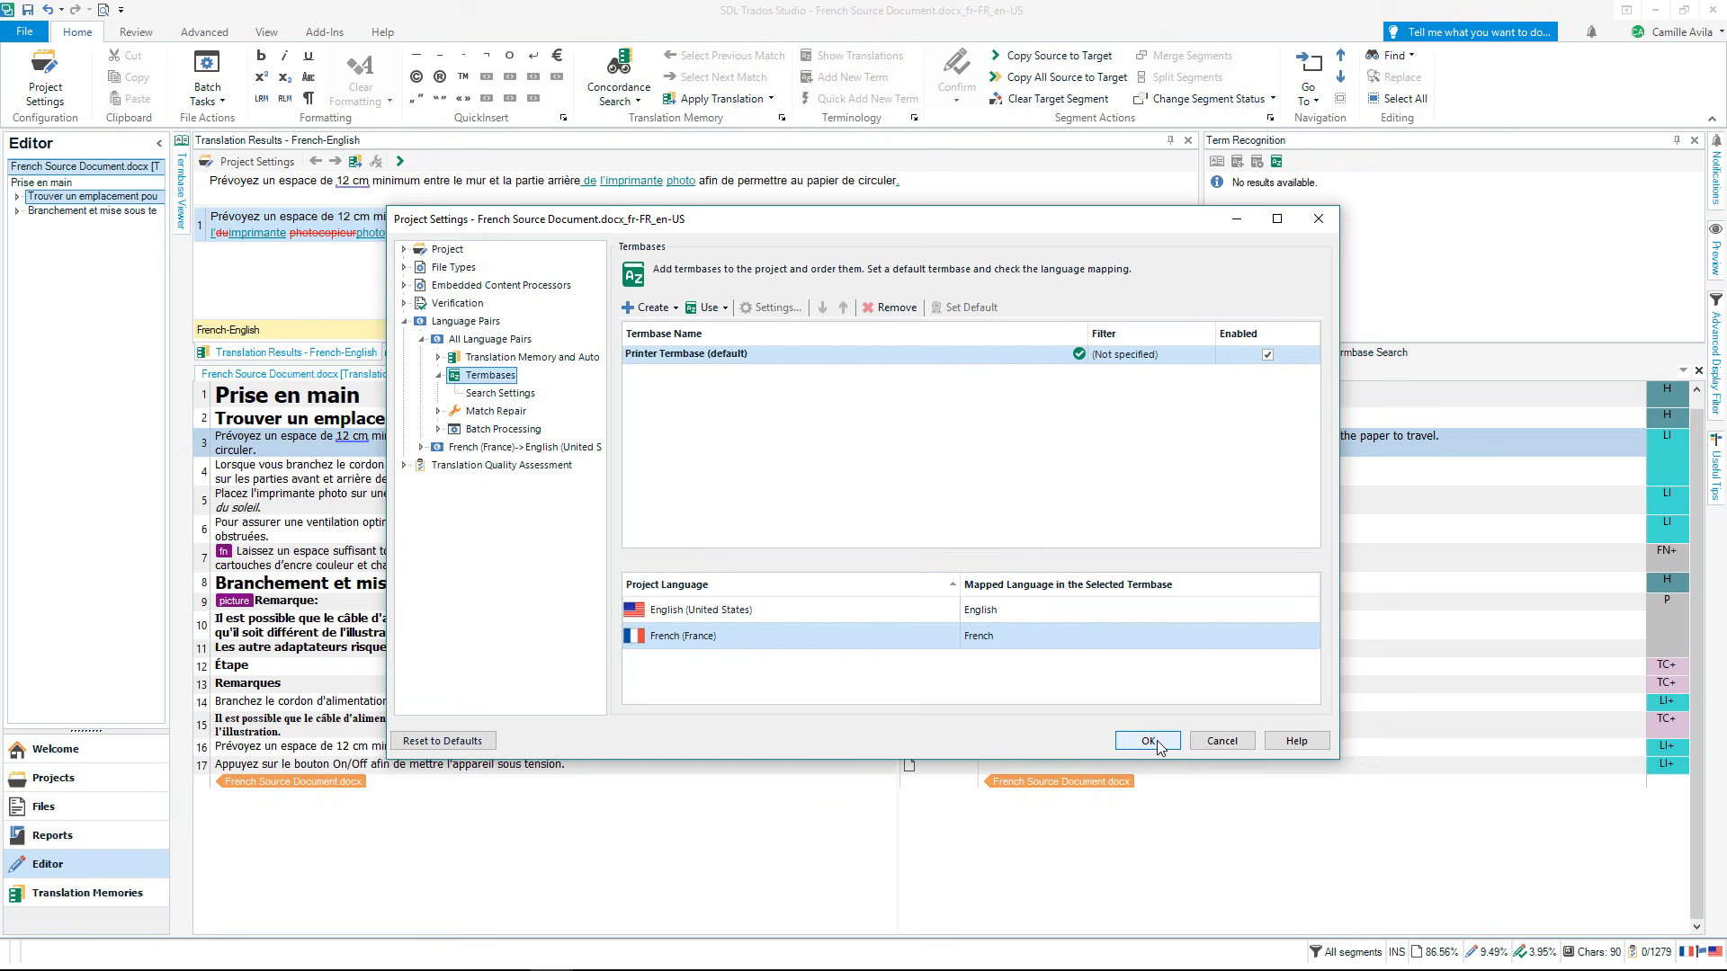
{"action": "left_click", "coordinate": [1146, 739]}
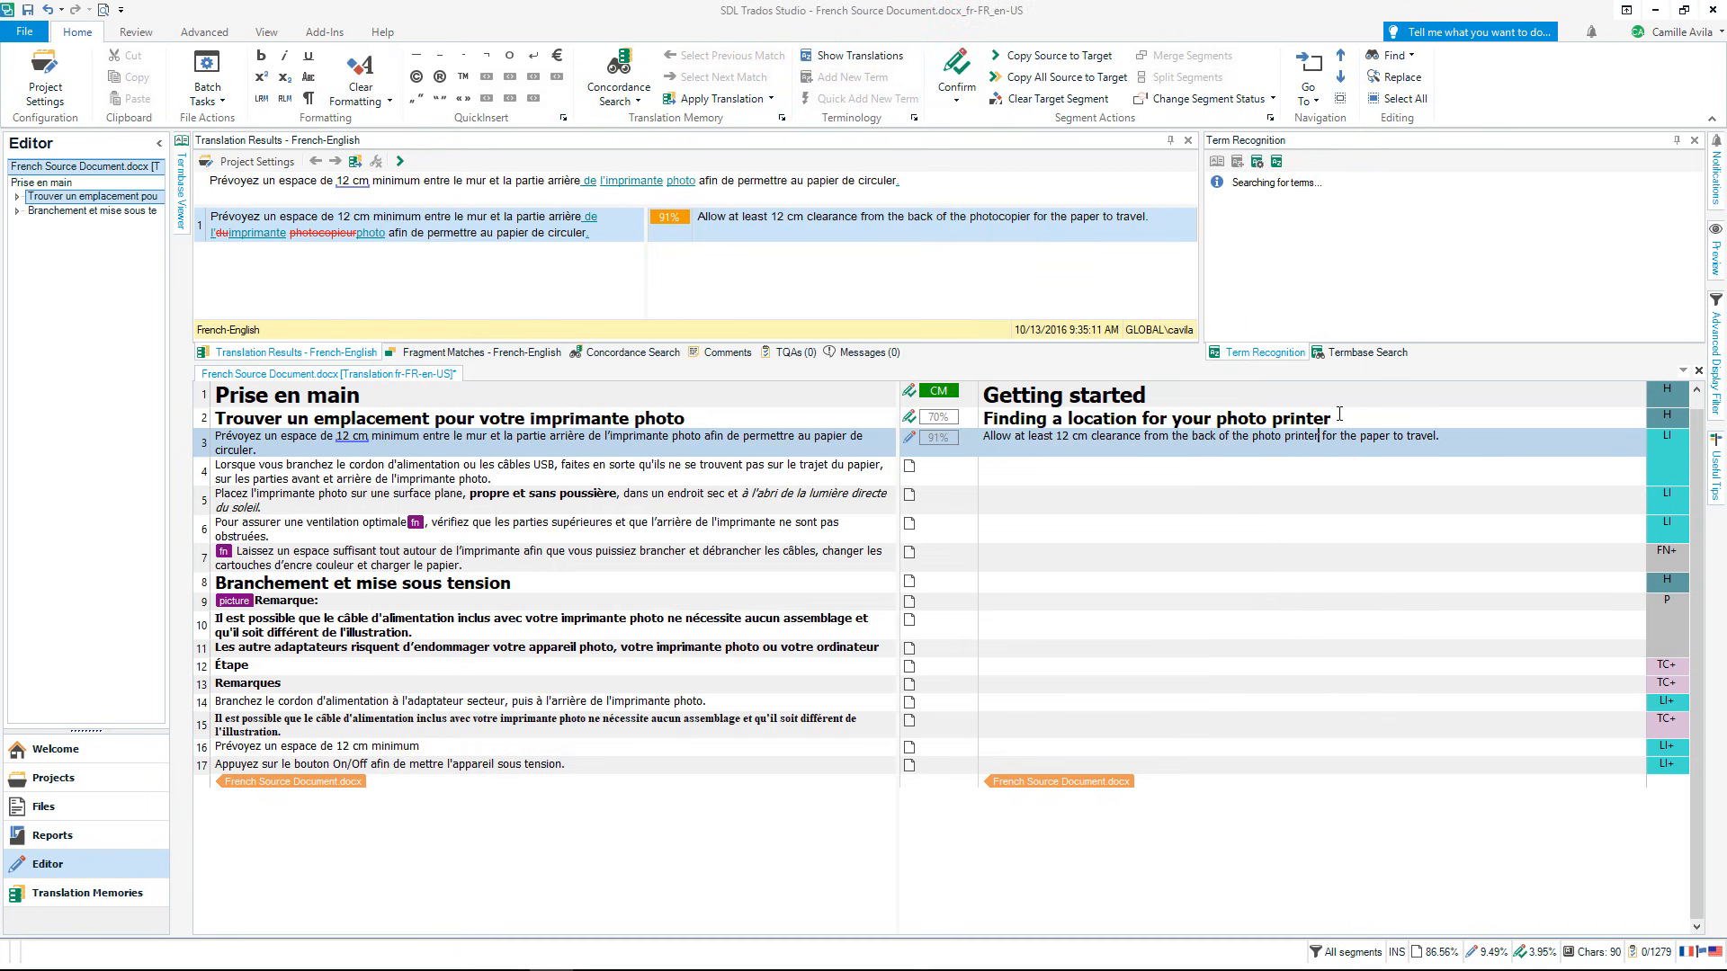
{"action": "left_click", "coordinate": [551, 464]}
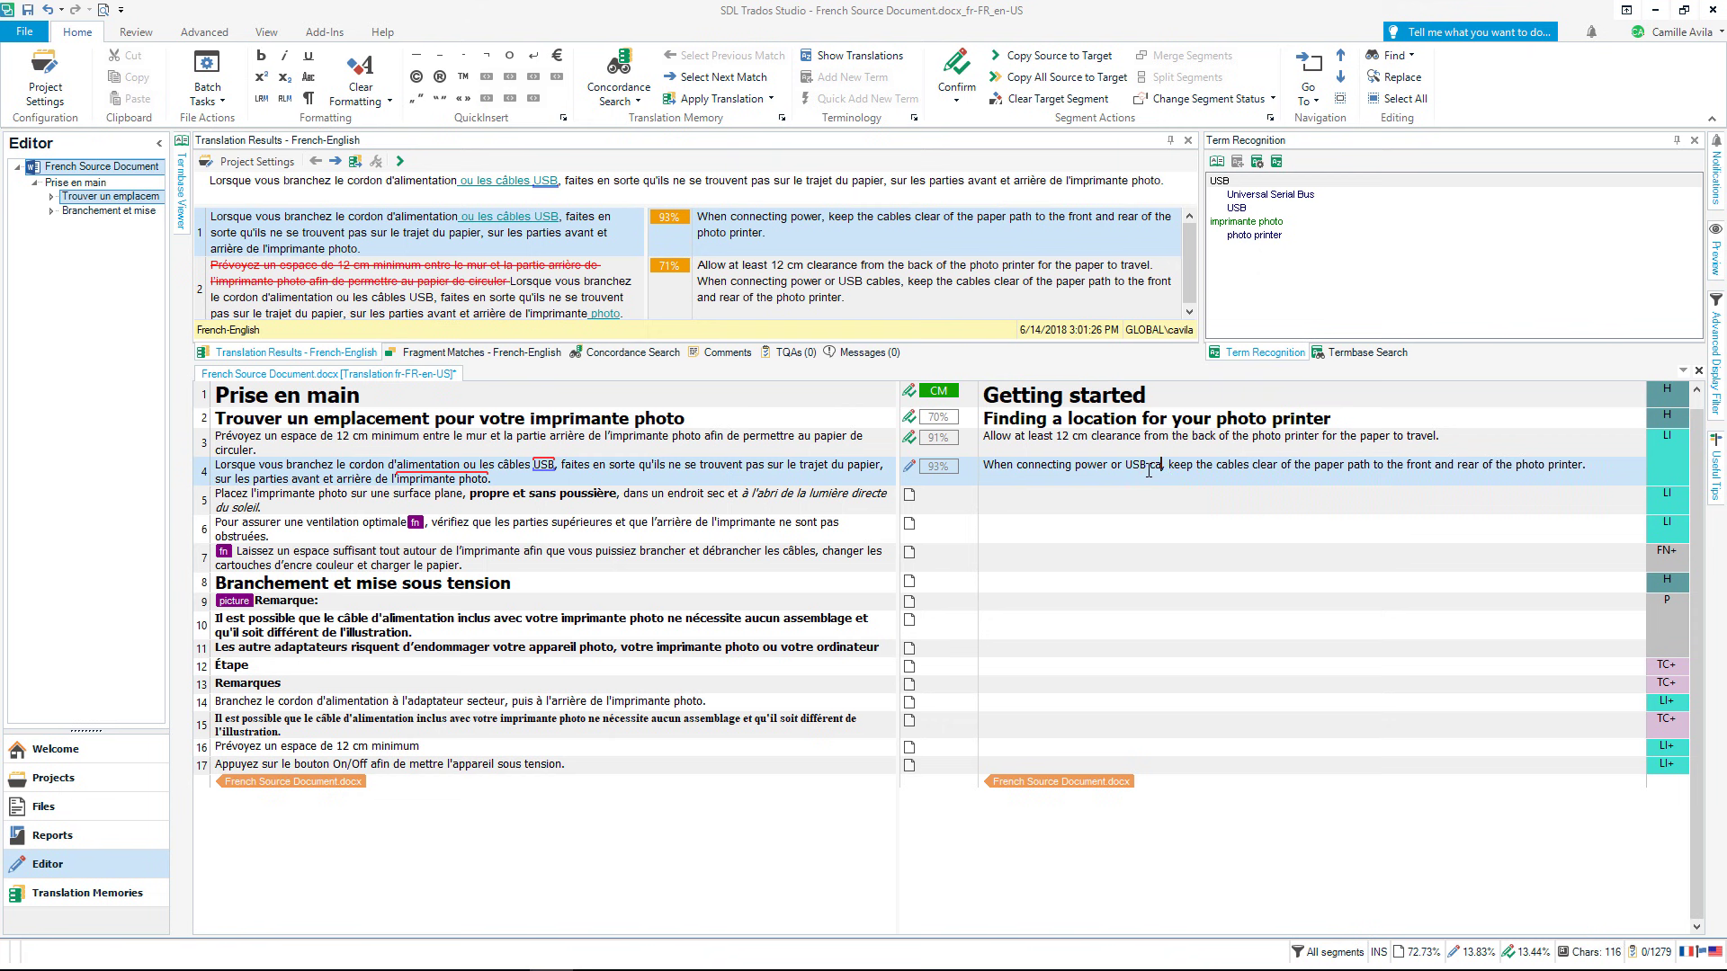
Select 'USB cables' in the target and 'câbles USB' in the source of segment 4 for a new term
{"action": "double_click", "coordinate": [1150, 464]}
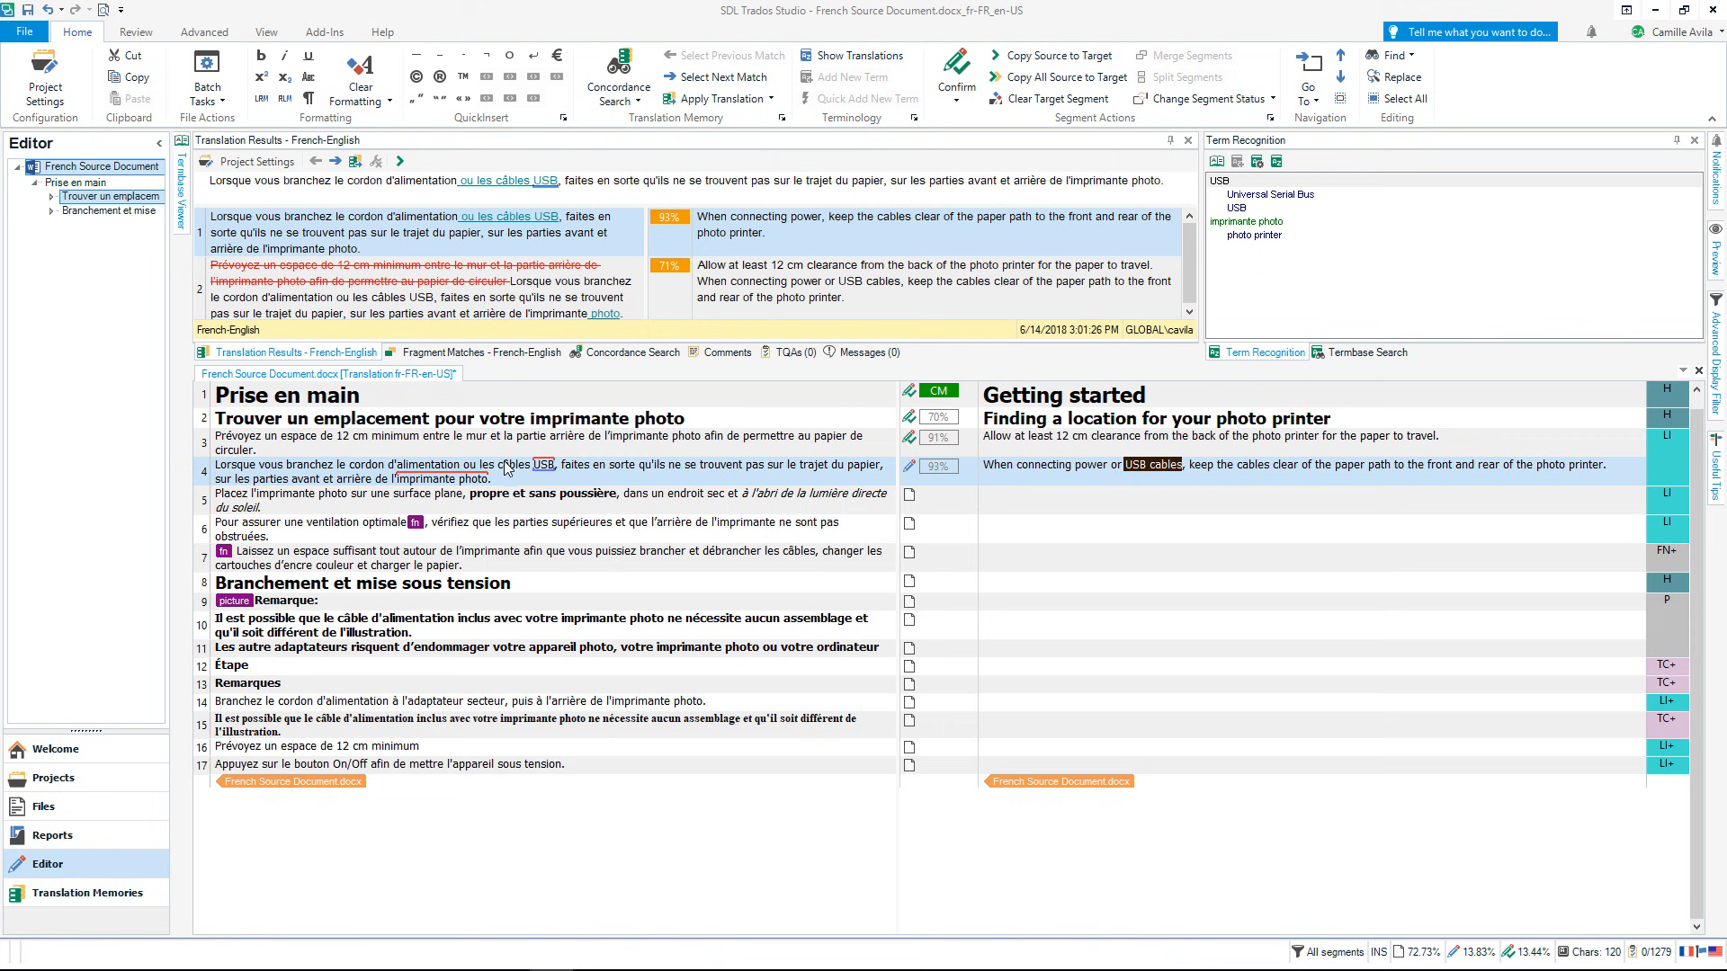
{"action": "left_click", "coordinate": [541, 464]}
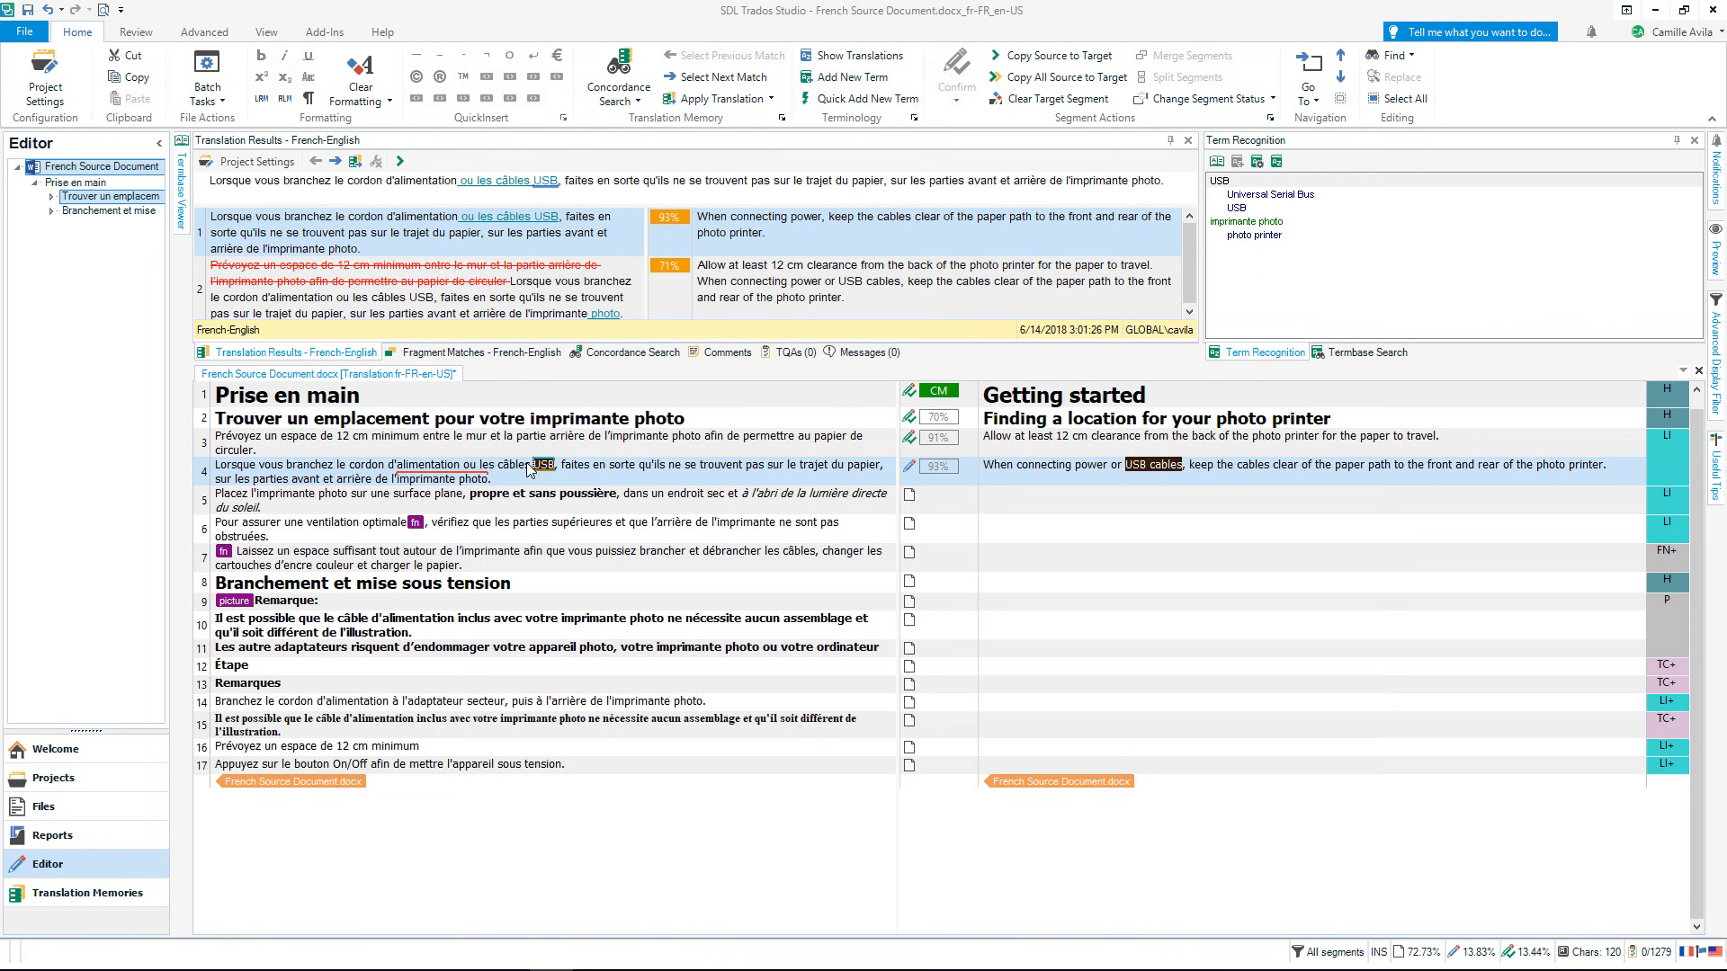
{"action": "right_click", "coordinate": [532, 467]}
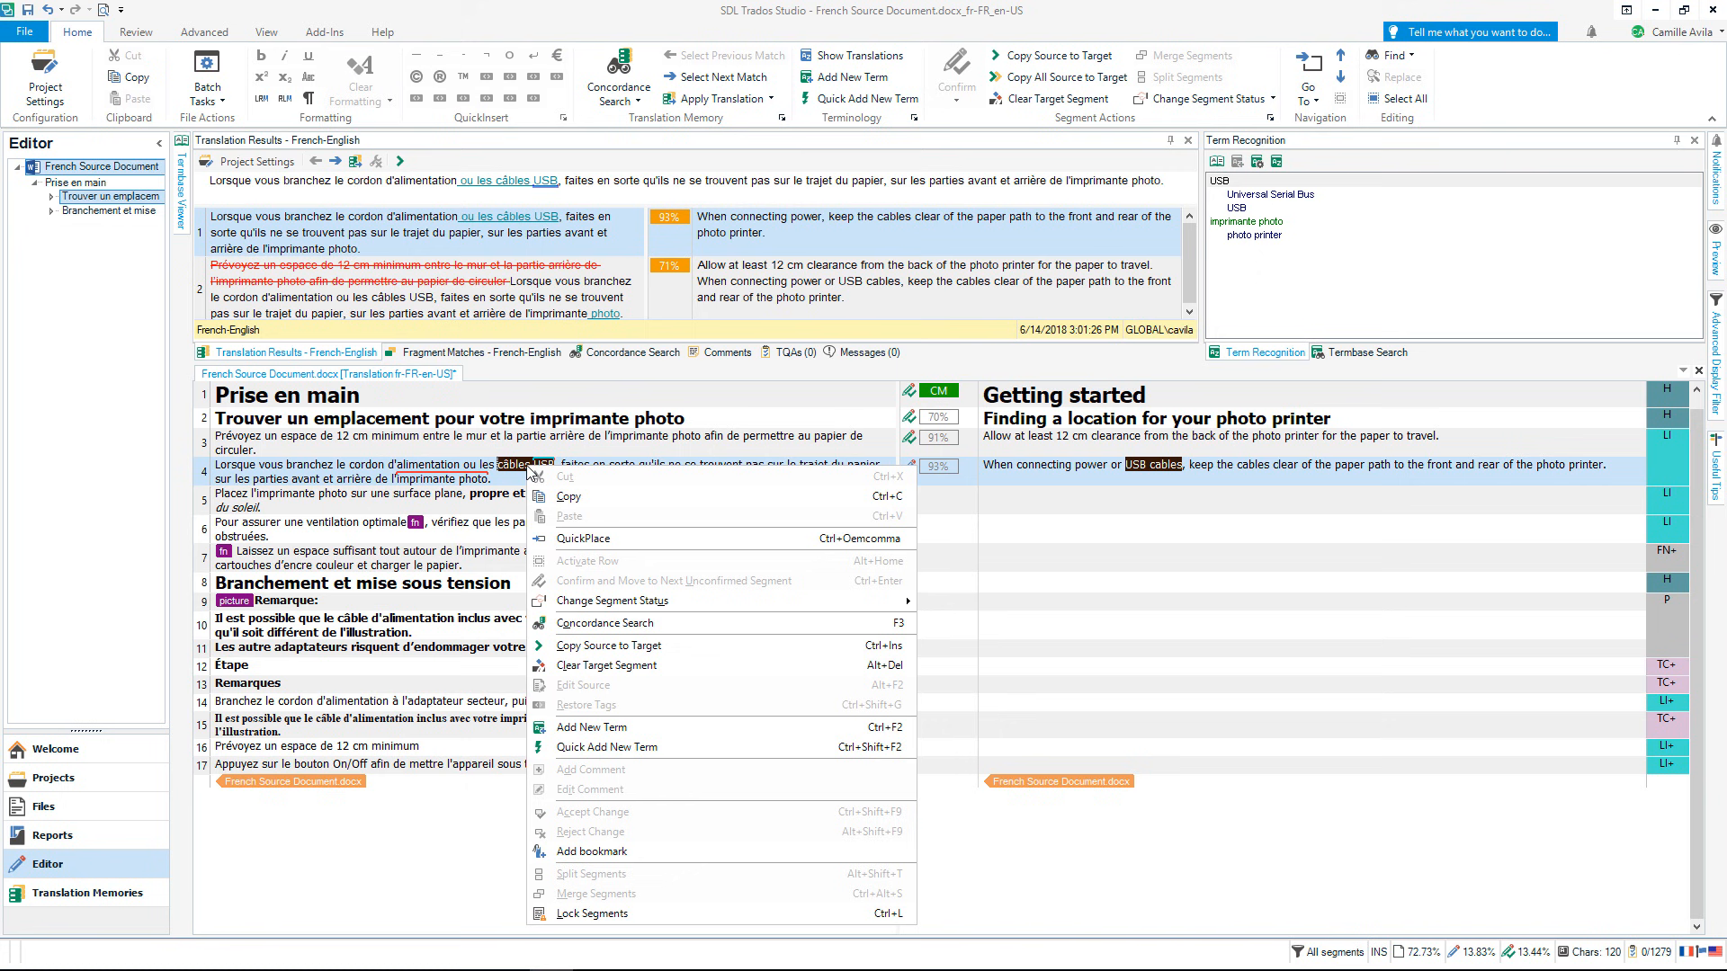
{"action": "mouse_move", "coordinate": [606, 747]}
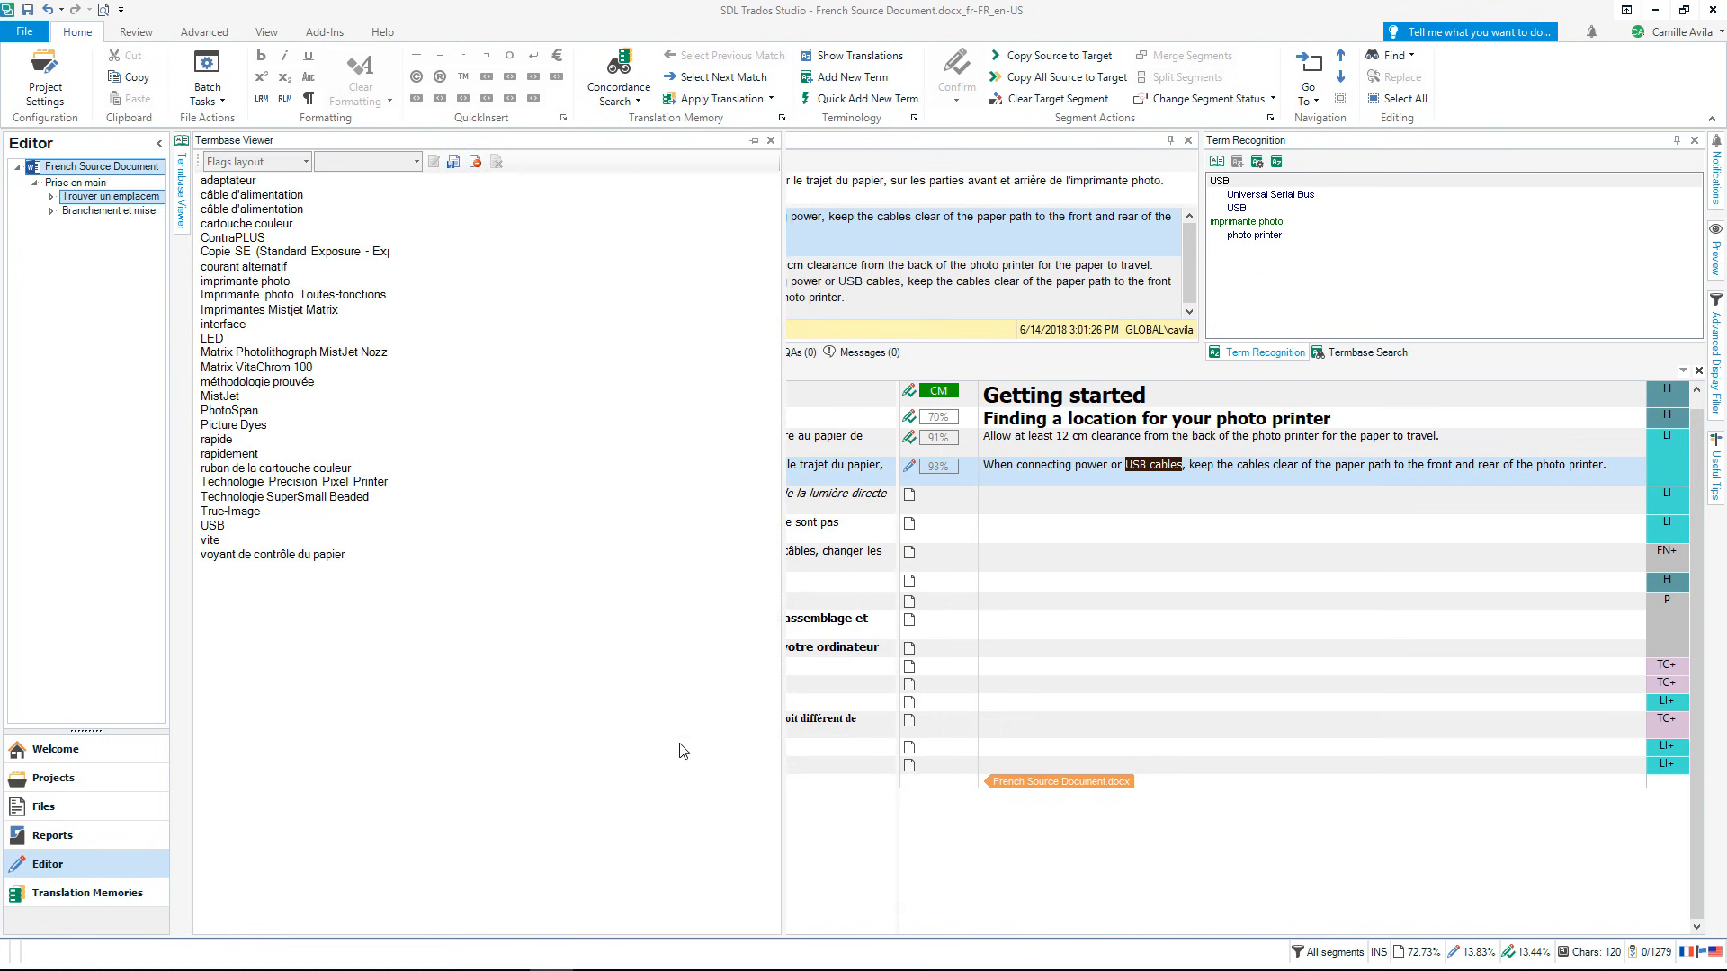
Save the new termbase entry pairing 'câbles USB' with 'USB cables'
{"action": "left_click", "coordinate": [229, 223]}
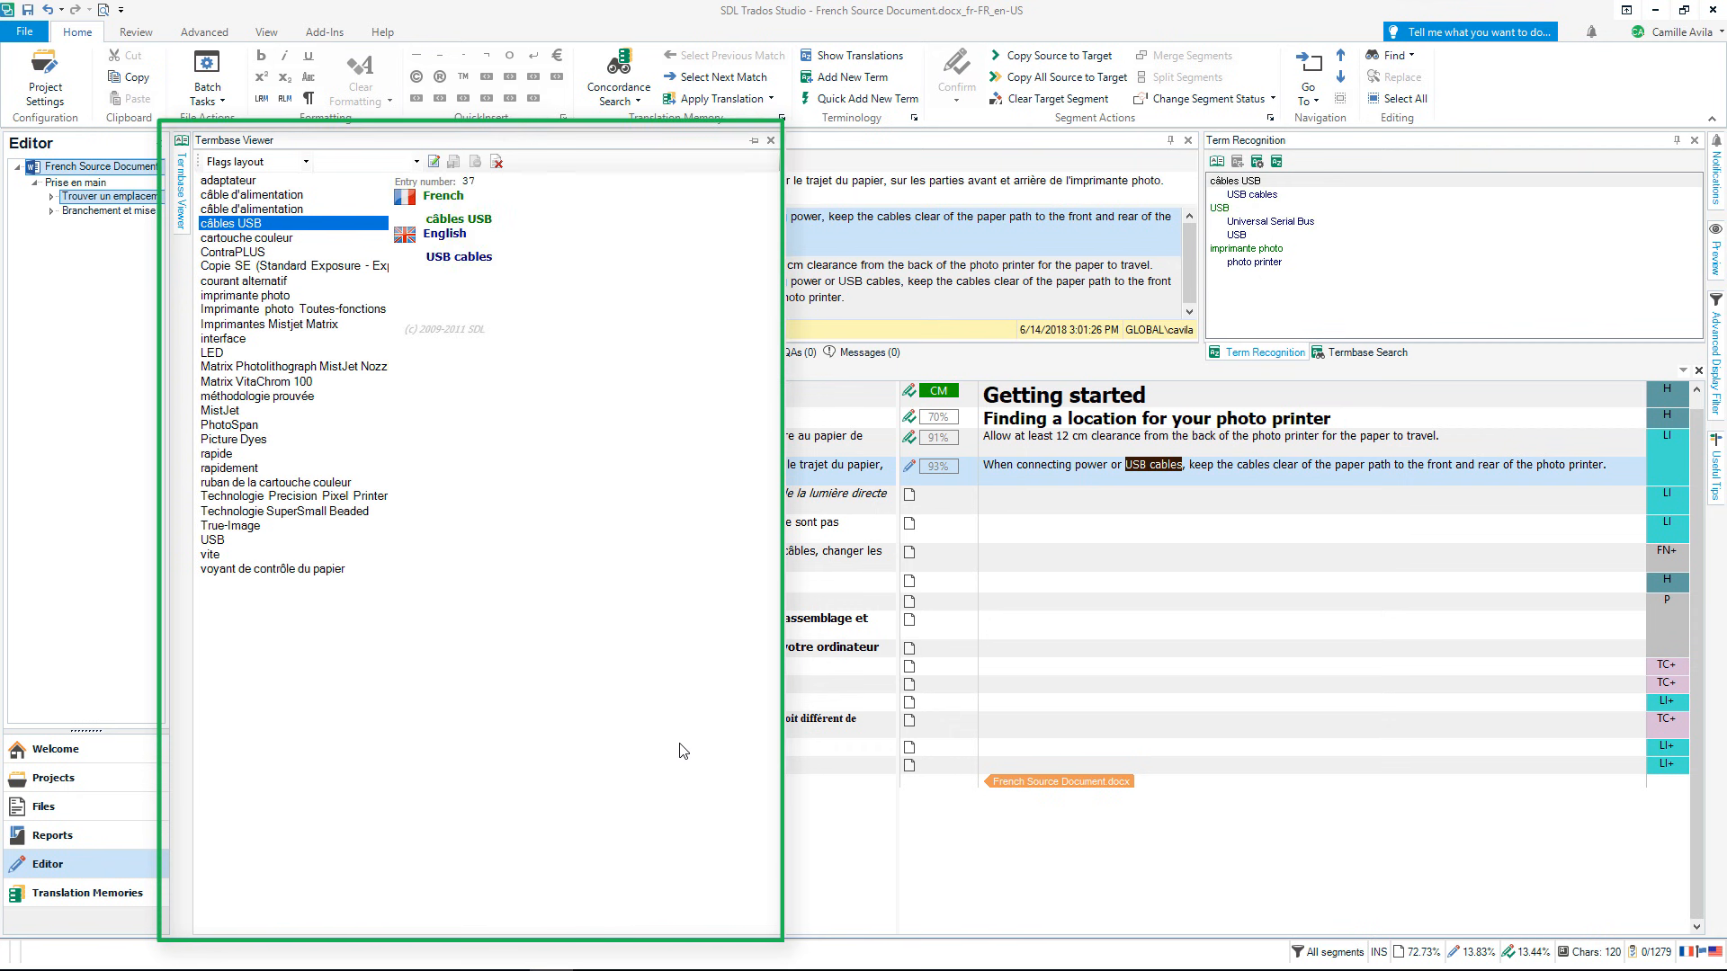
{"action": "mouse_move", "coordinate": [1268, 538]}
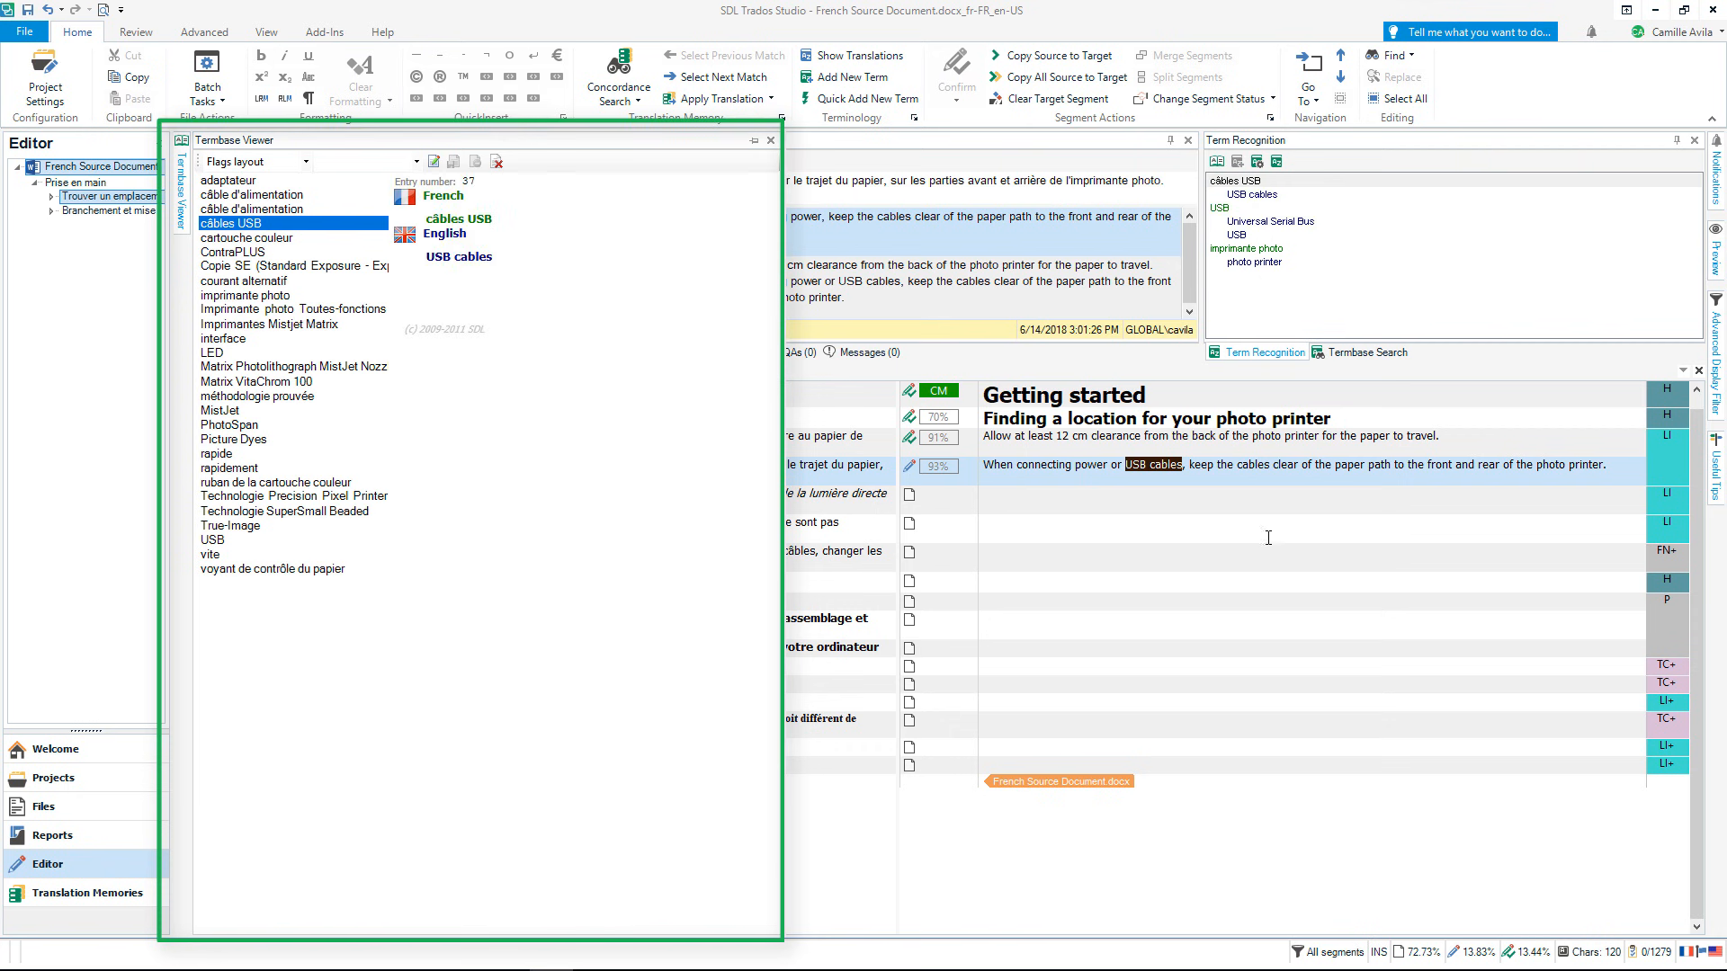
{"action": "mouse_move", "coordinate": [1306, 497]}
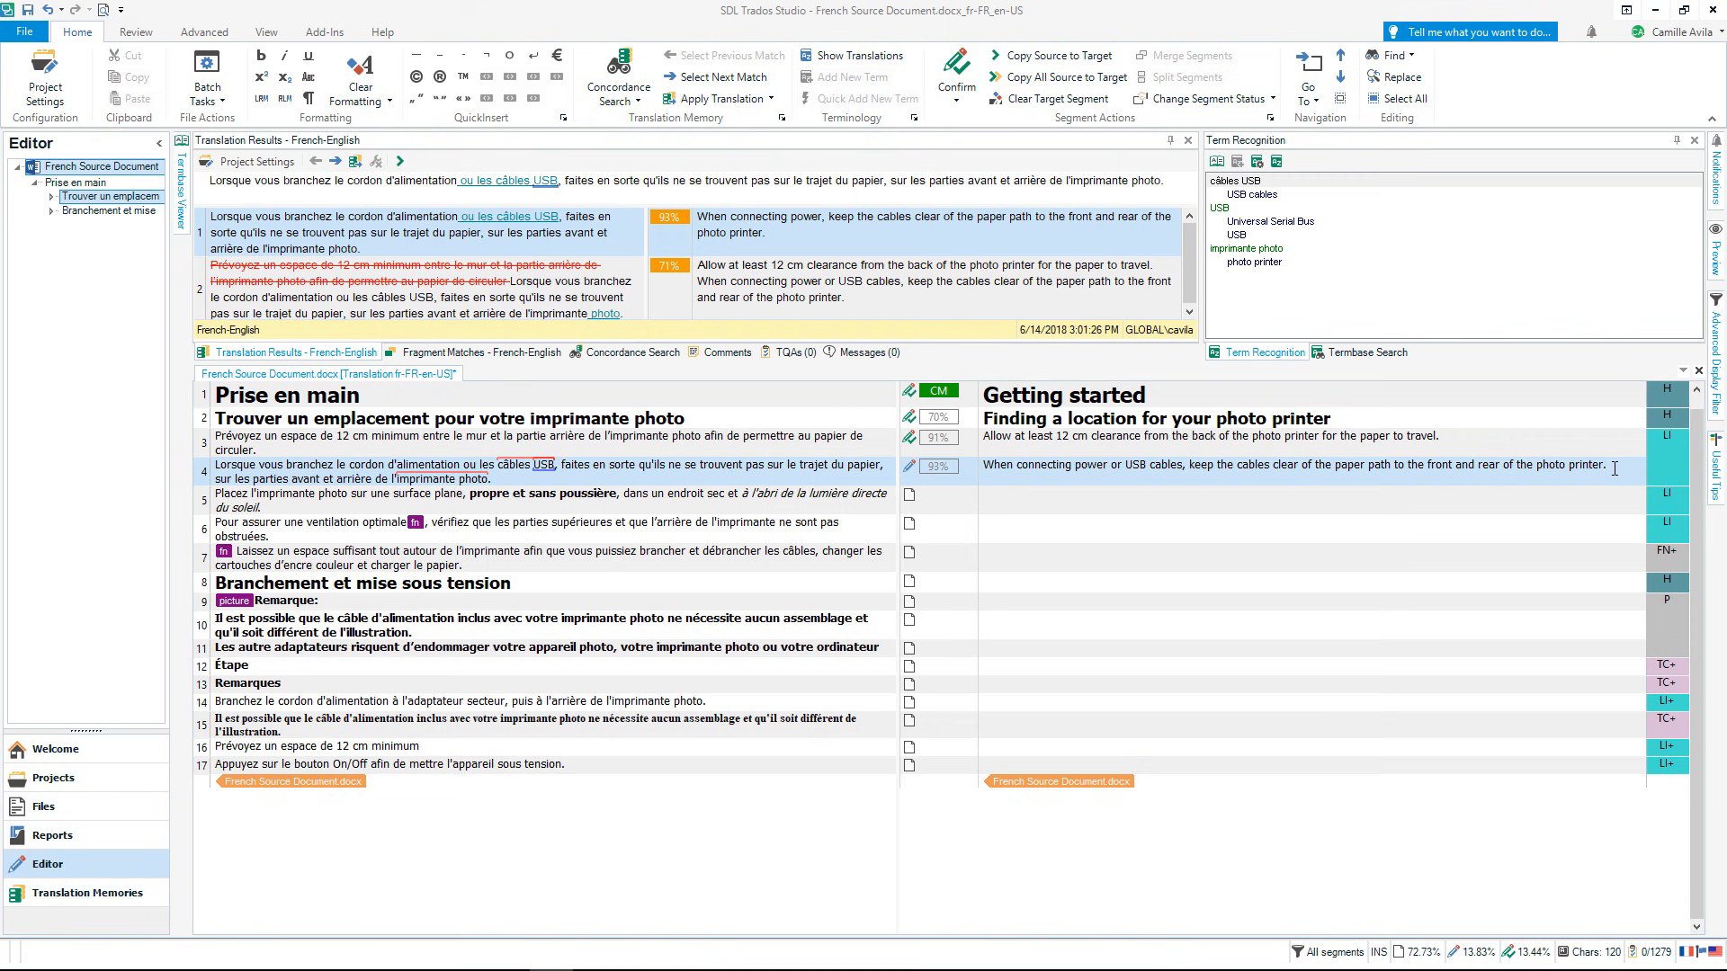
Translate segment 10 from the 94% match, swapping 'digital camera' for 'photo printer' via AutoSuggest
{"action": "left_click", "coordinate": [1606, 464]}
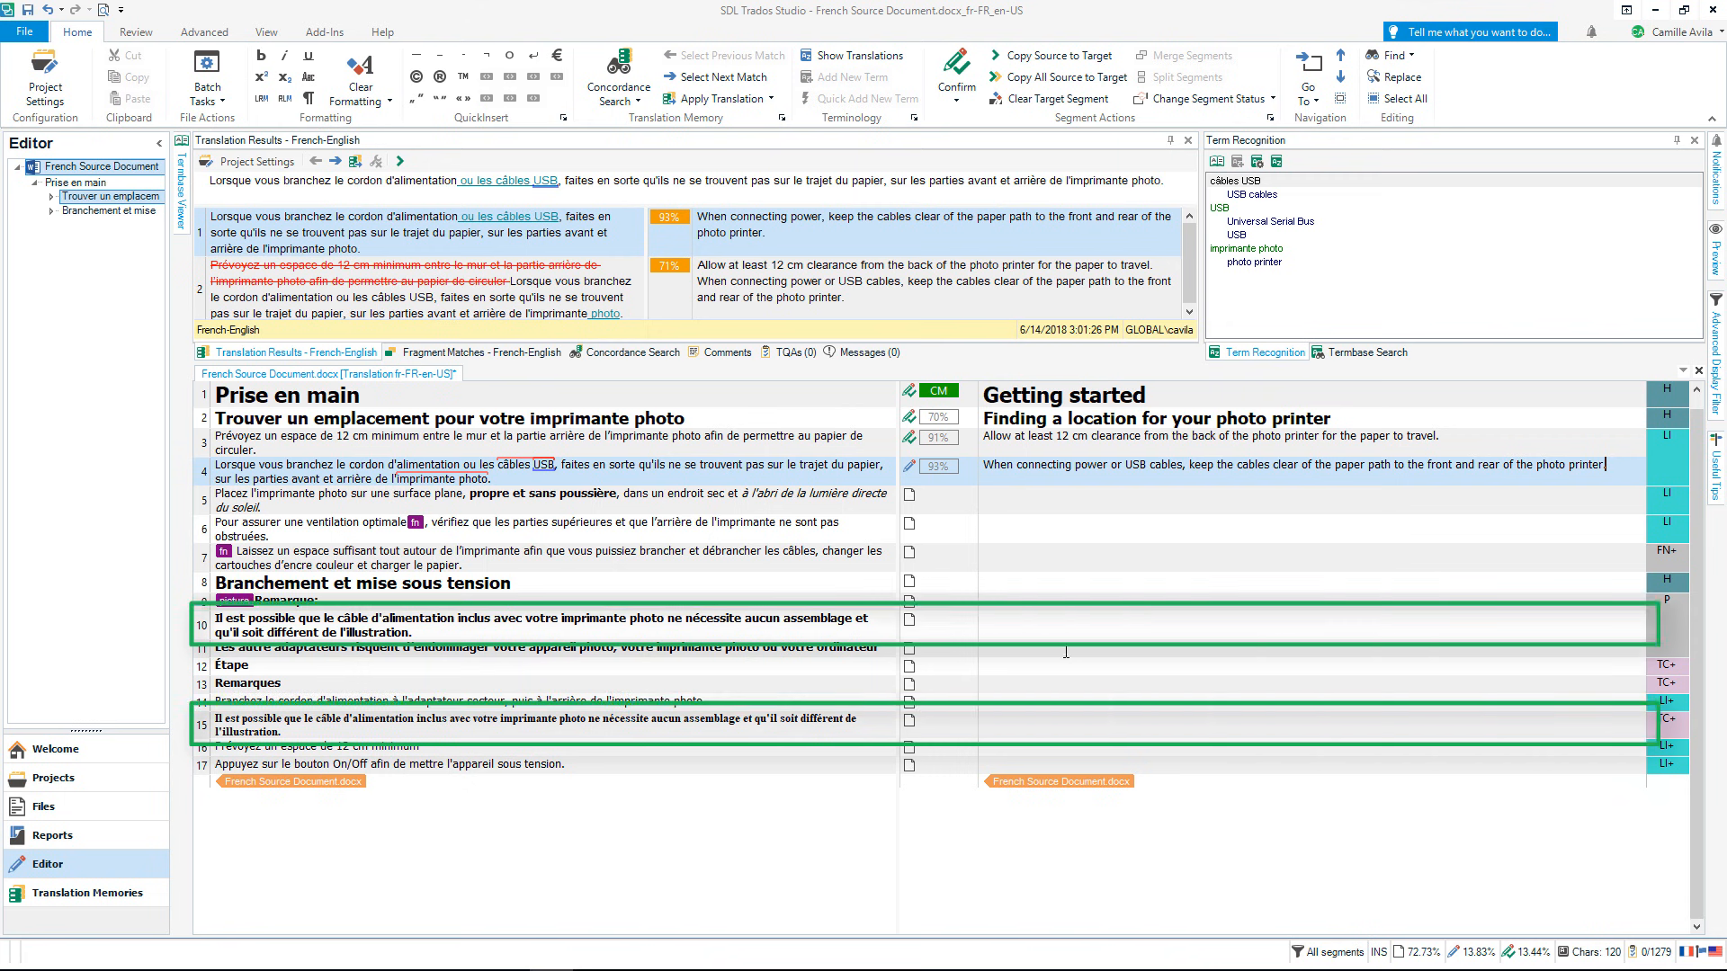
{"action": "left_click", "coordinate": [984, 617]}
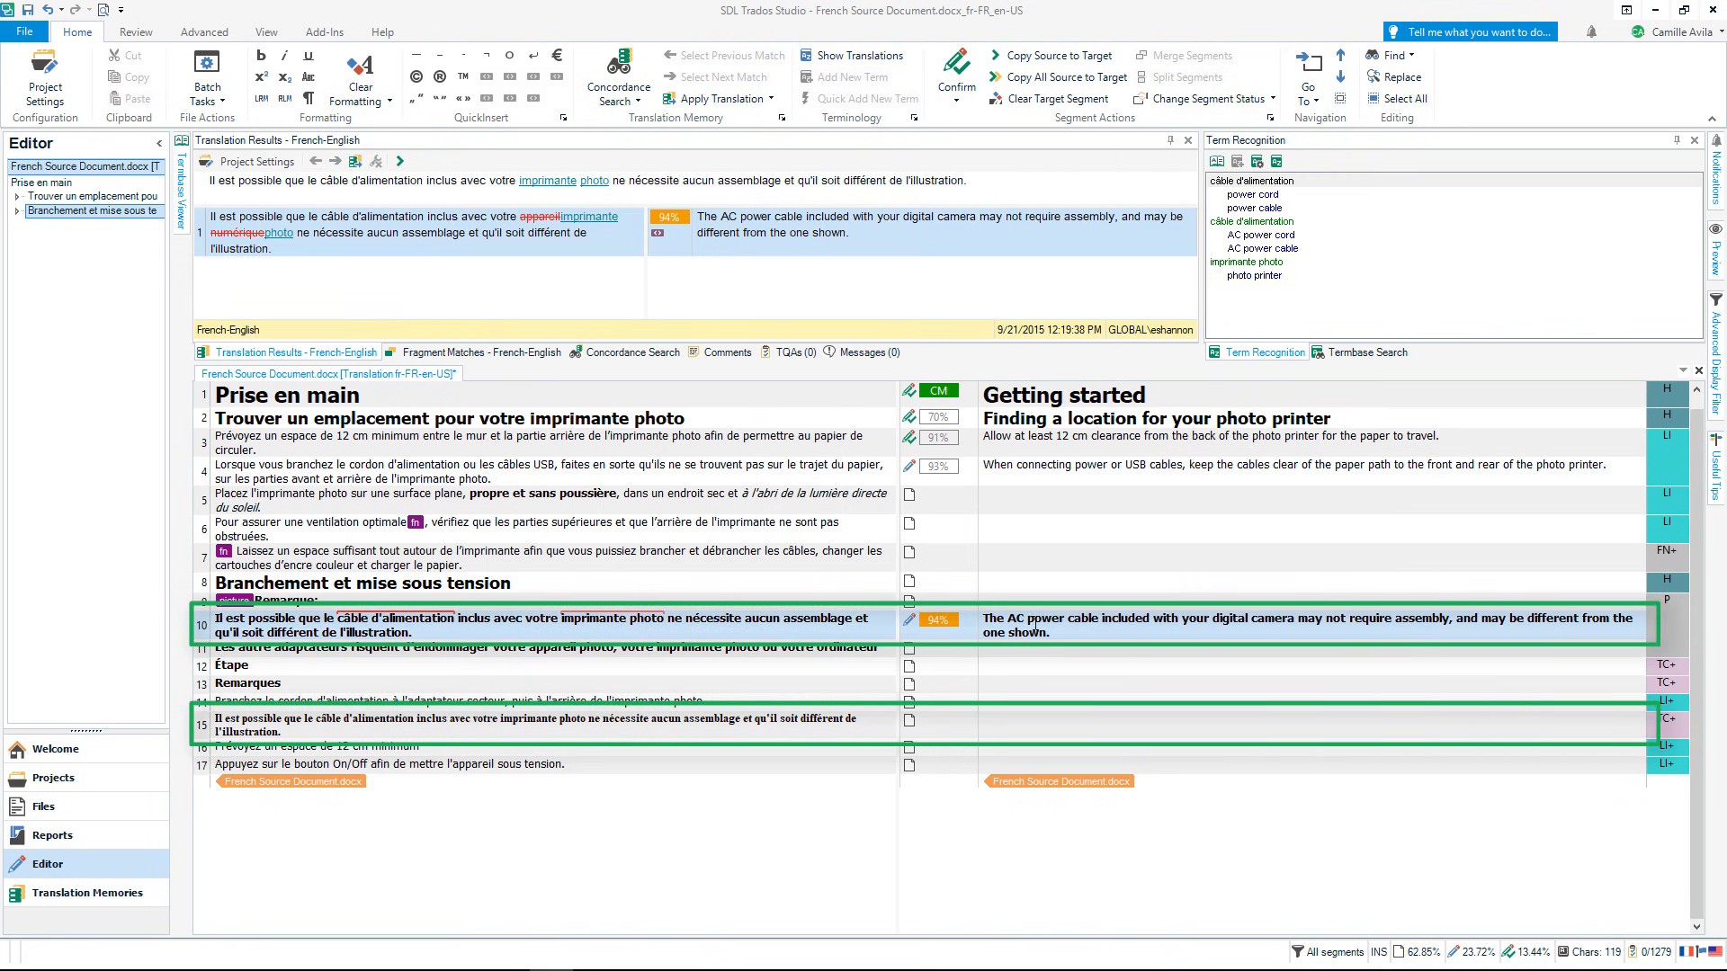
{"action": "left_click", "coordinate": [1265, 617]}
{"action": "type", "text": "p"}
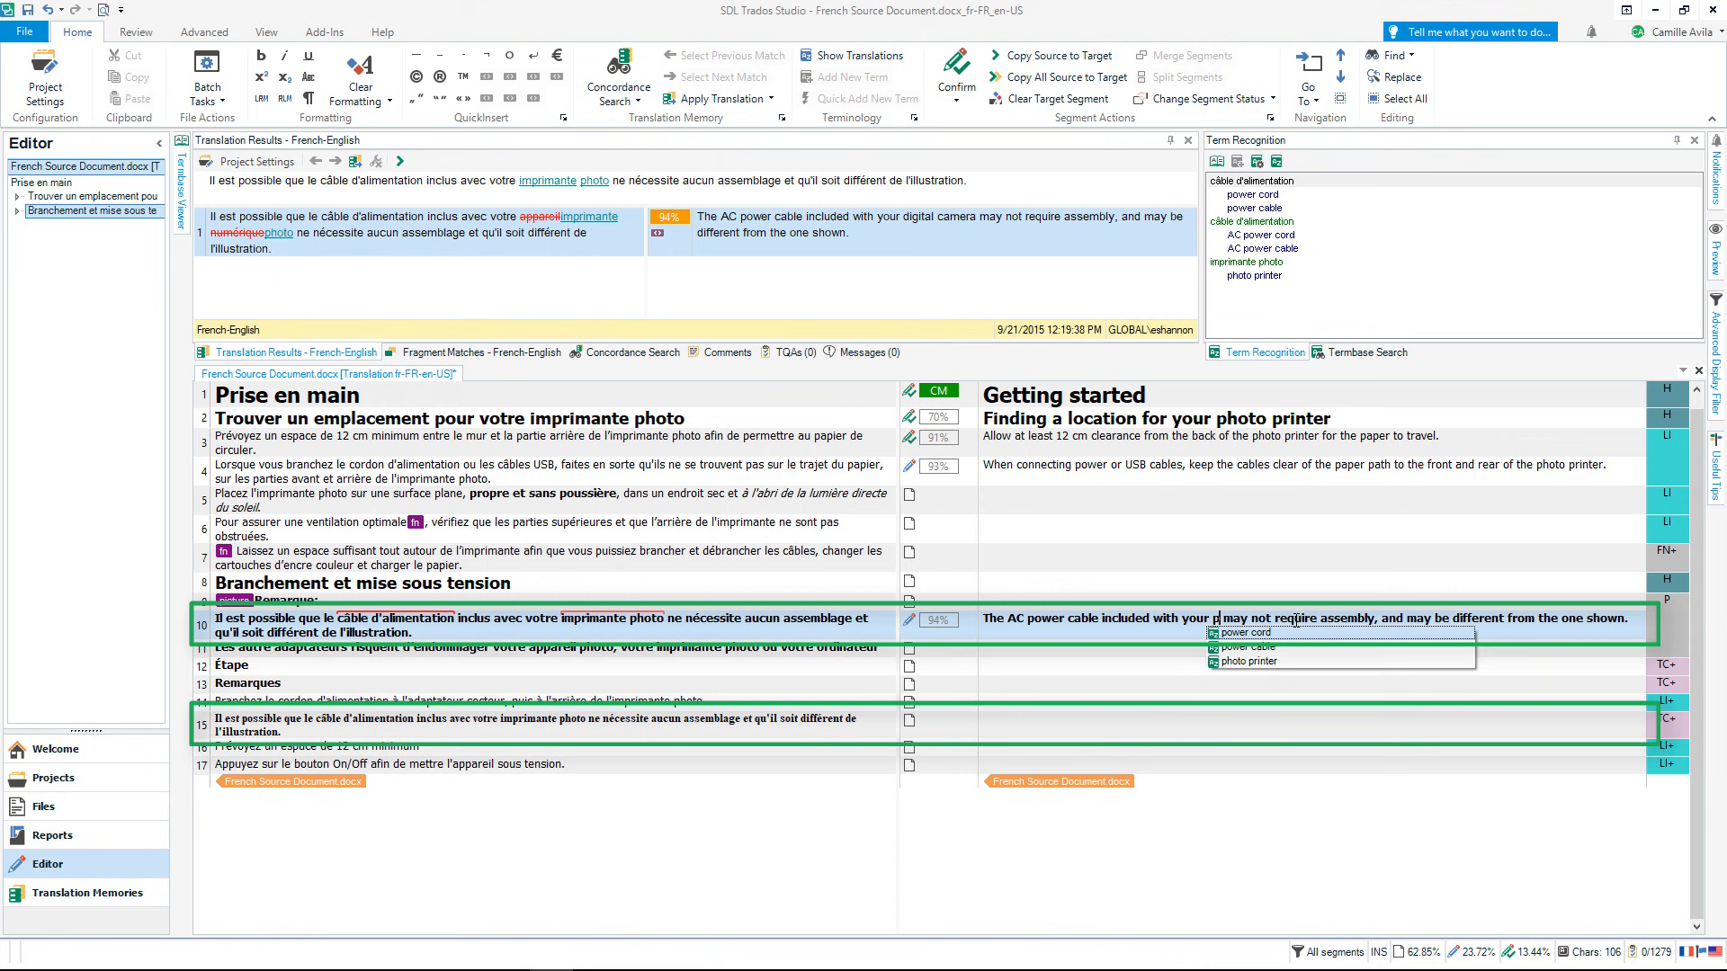
{"action": "left_click", "coordinate": [1249, 664]}
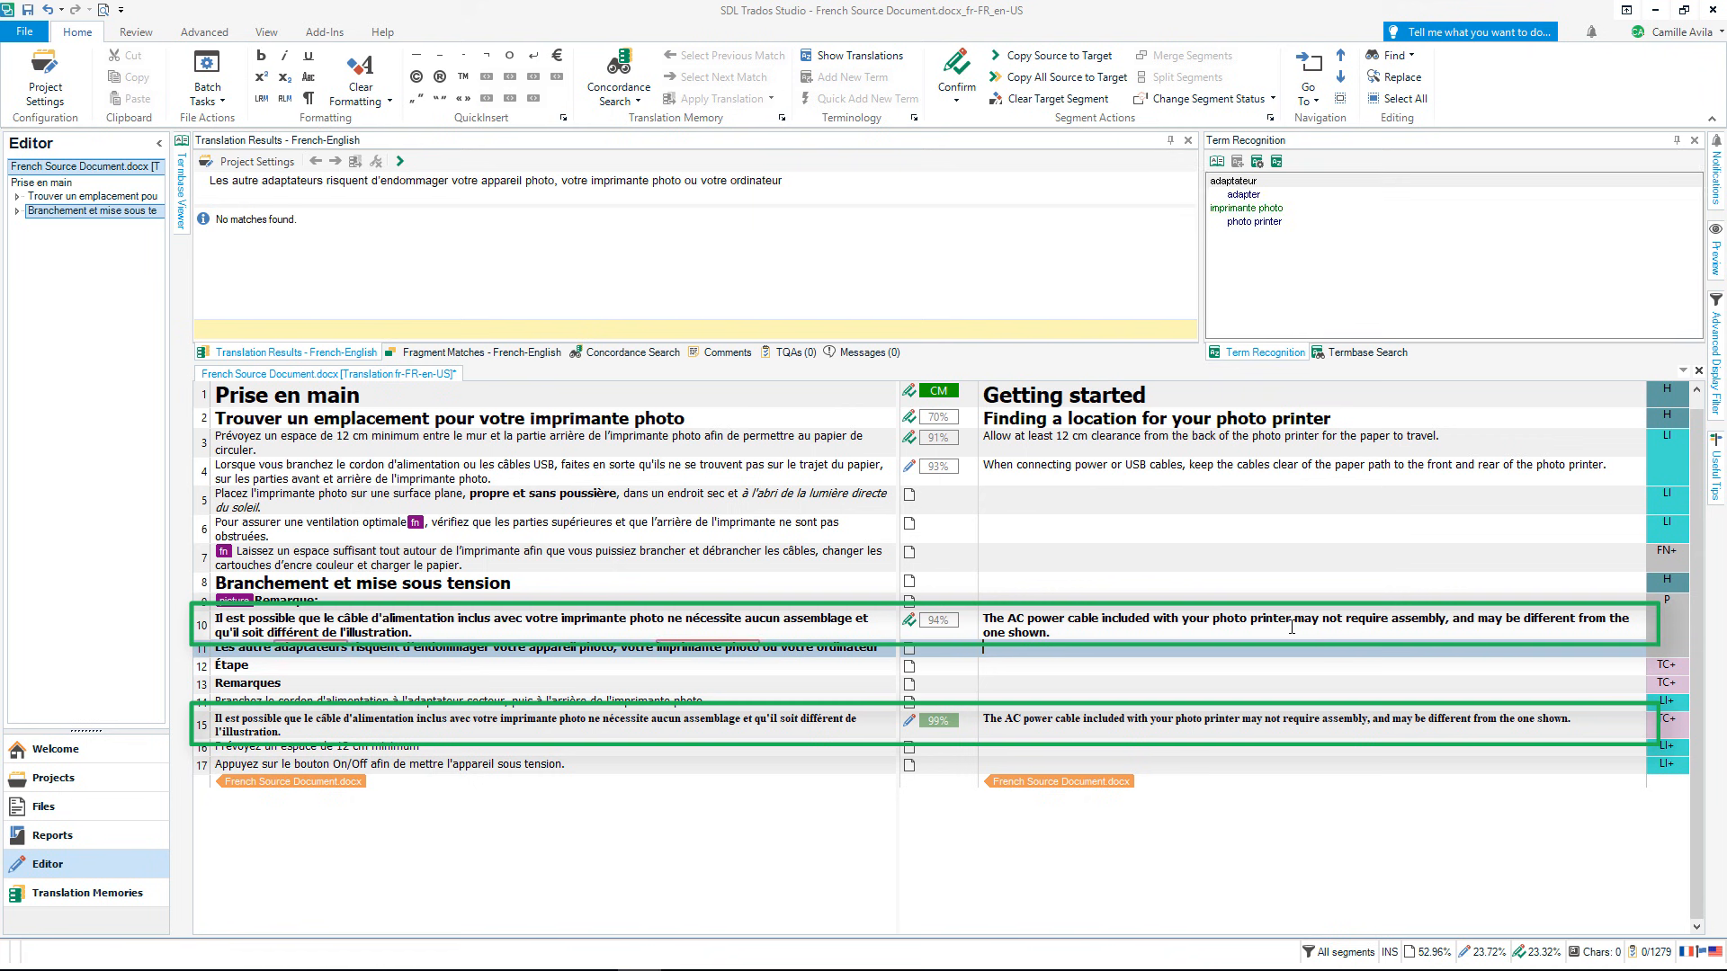
{"action": "mouse_move", "coordinate": [1348, 698]}
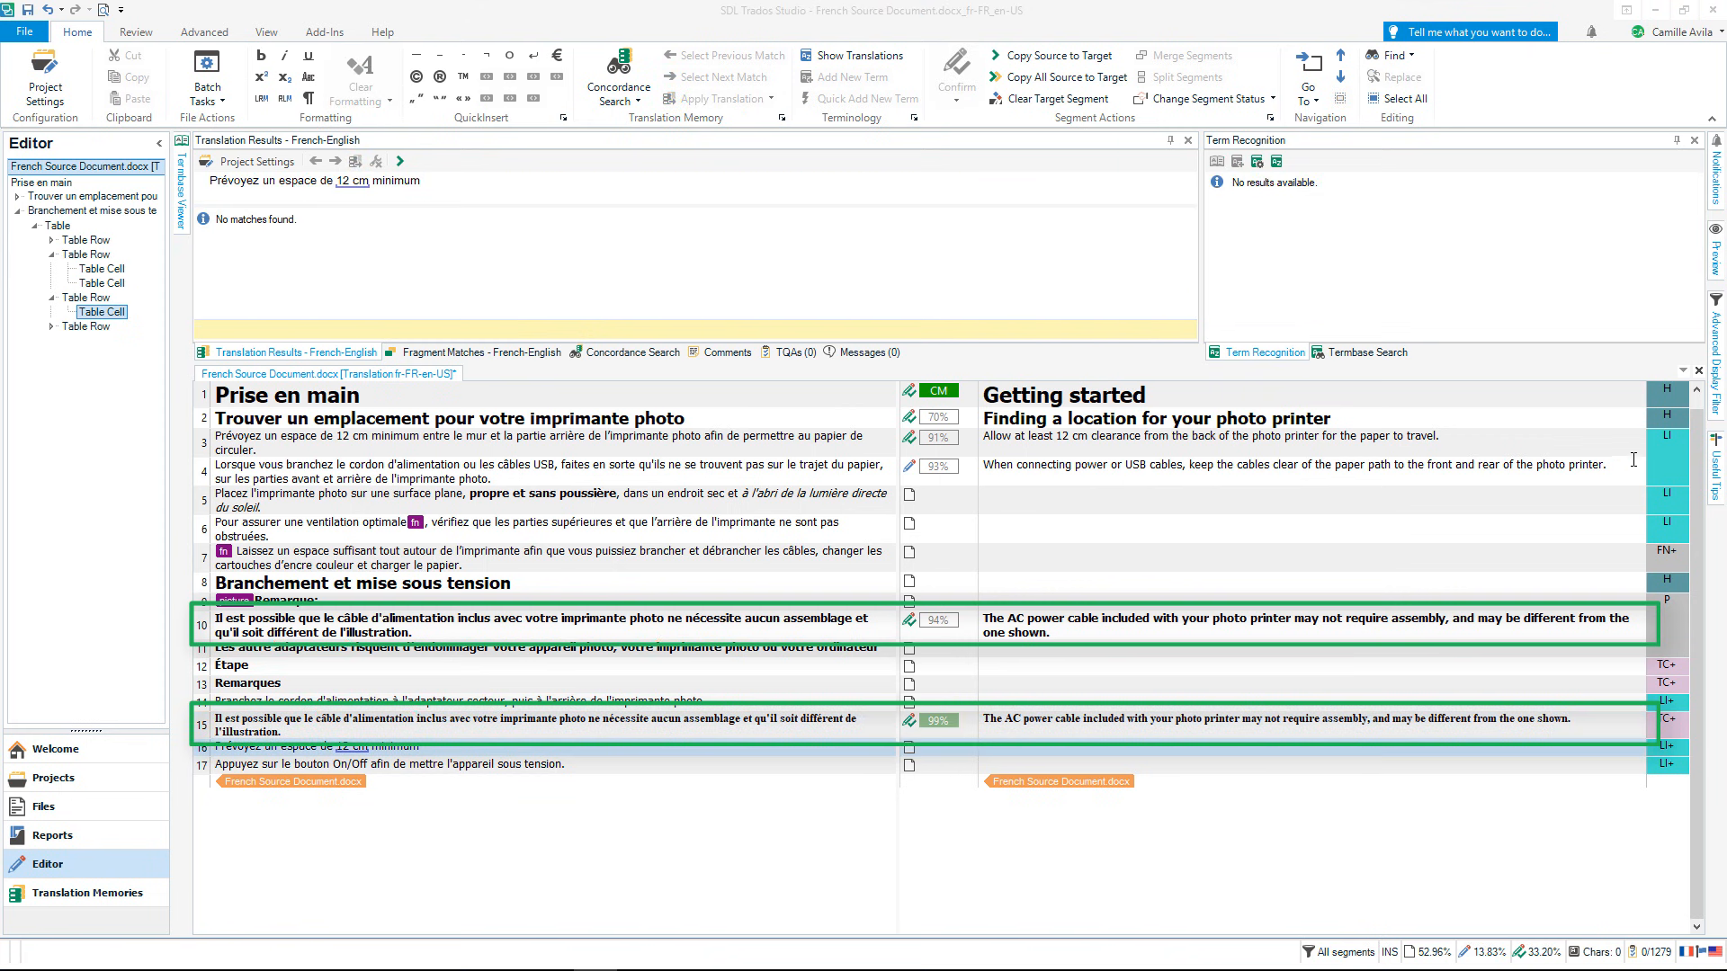
Move on to segment 5 and view the original French source document
{"action": "left_click", "coordinate": [551, 464]}
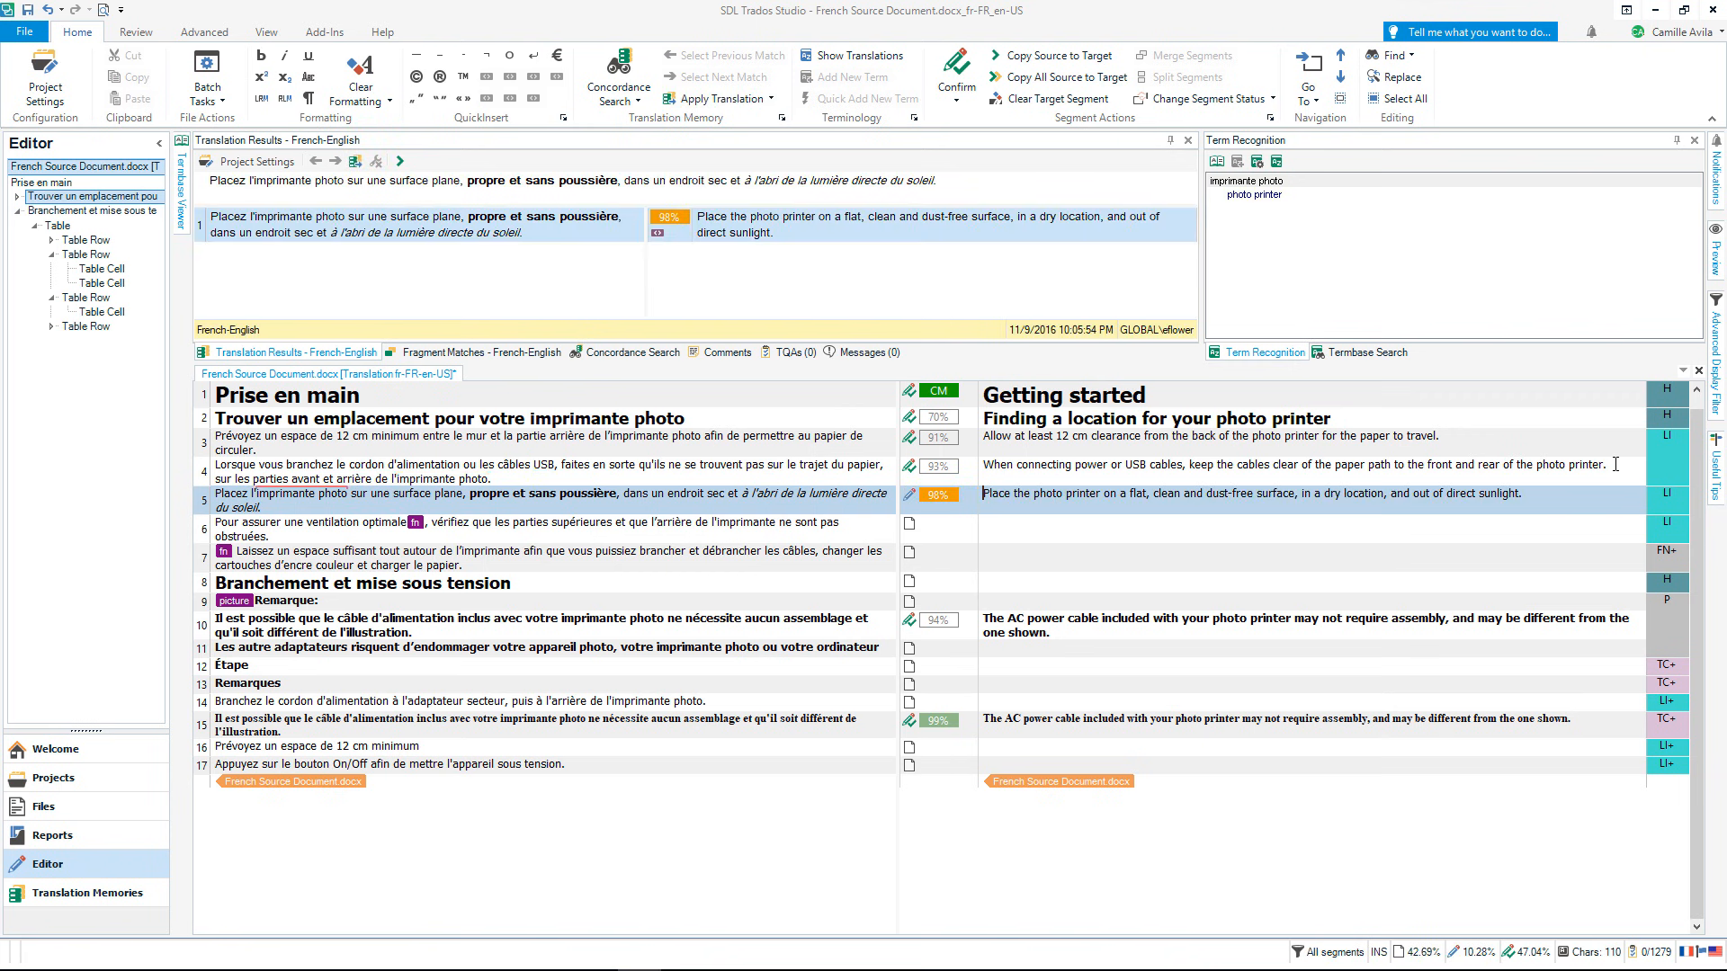
{"action": "left_click", "coordinate": [14, 180]}
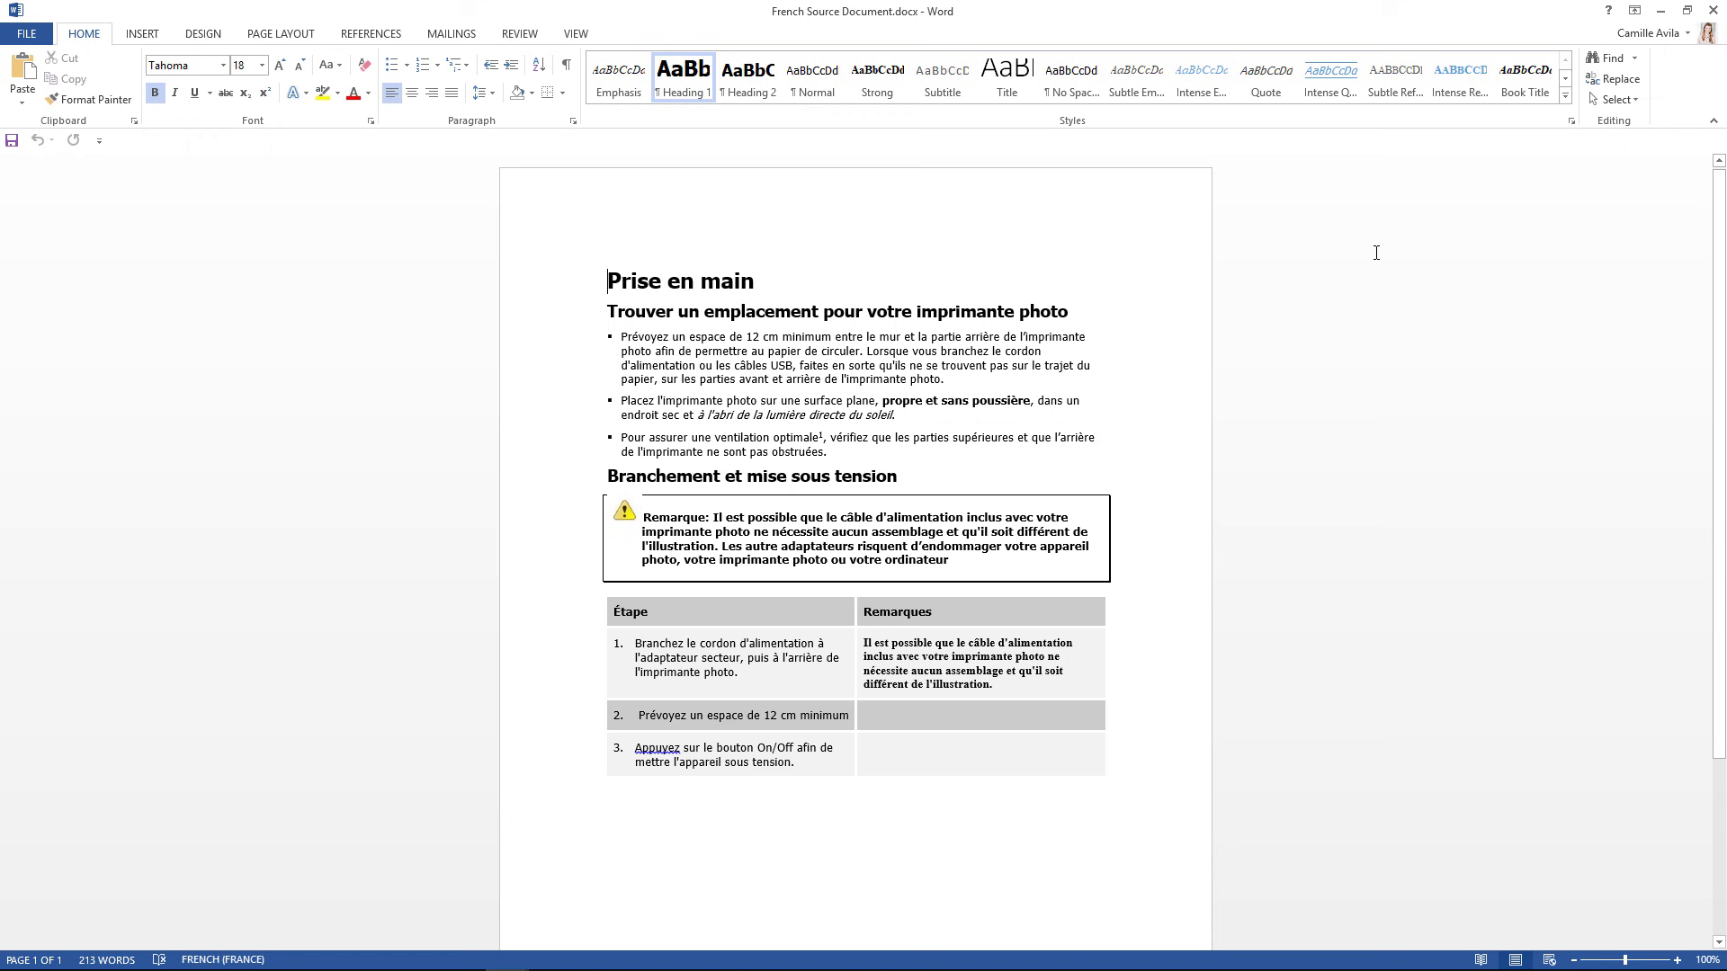
{"action": "mouse_move", "coordinate": [1608, 31]}
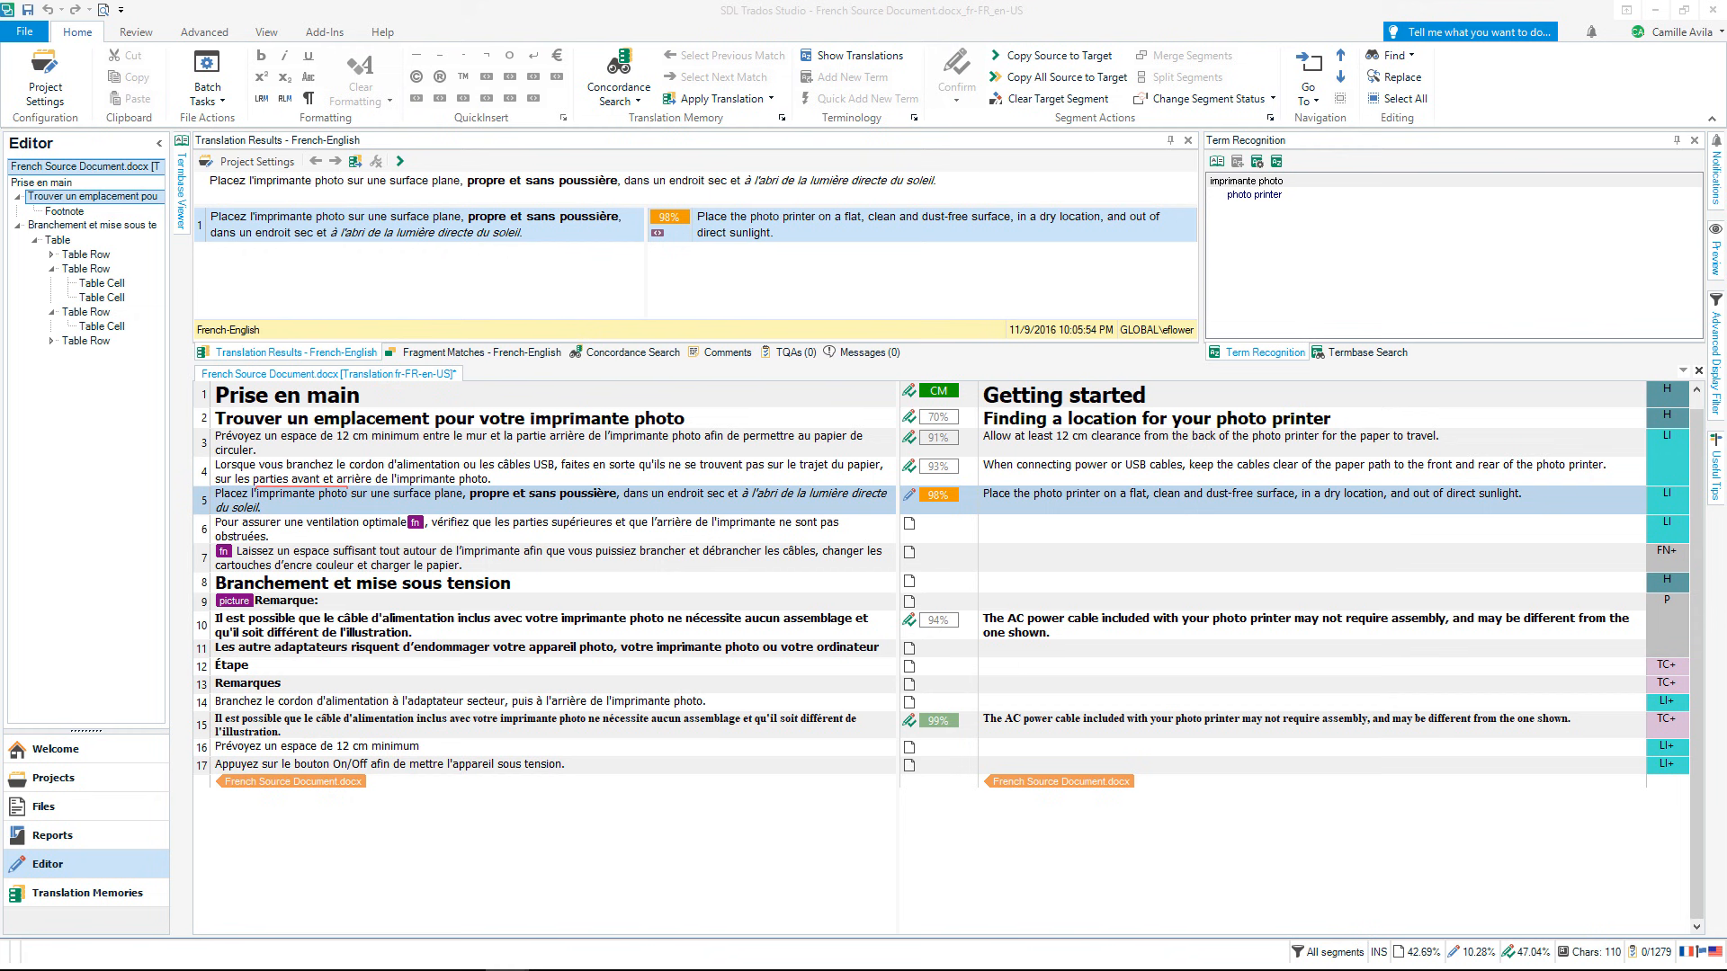
{"action": "mouse_move", "coordinate": [817, 308]}
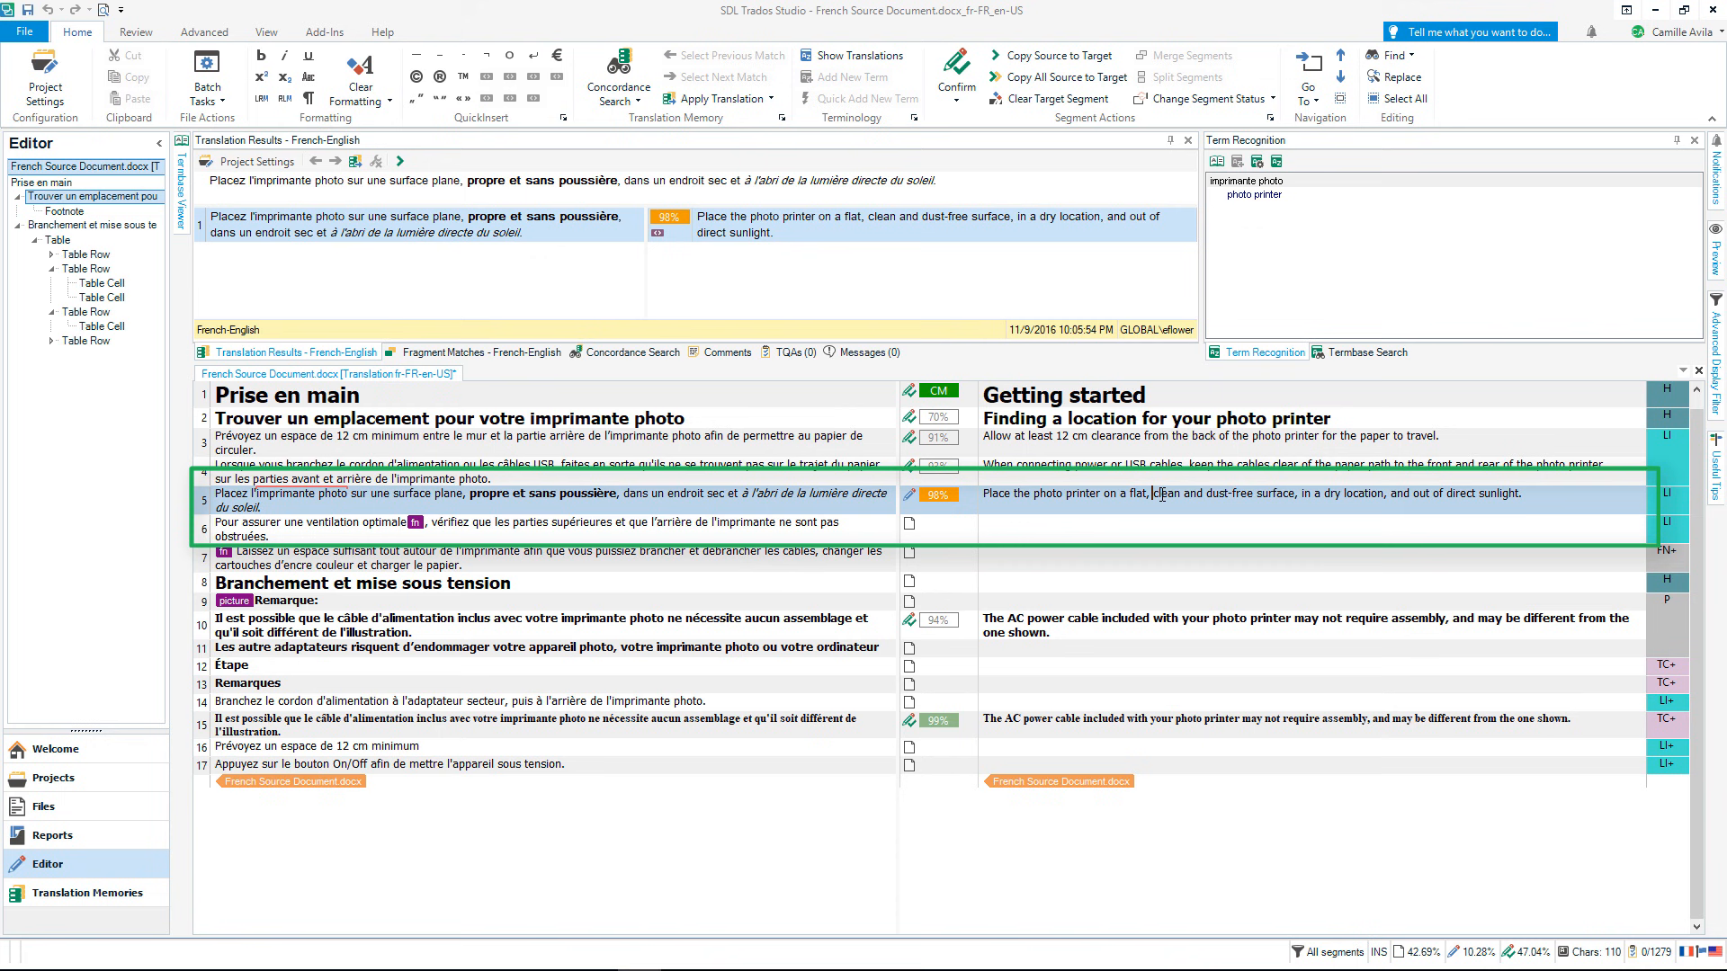
Select 'clean' in segment 5's translation for bolding and reach the Preview side panel
{"action": "double_click", "coordinate": [1205, 493]}
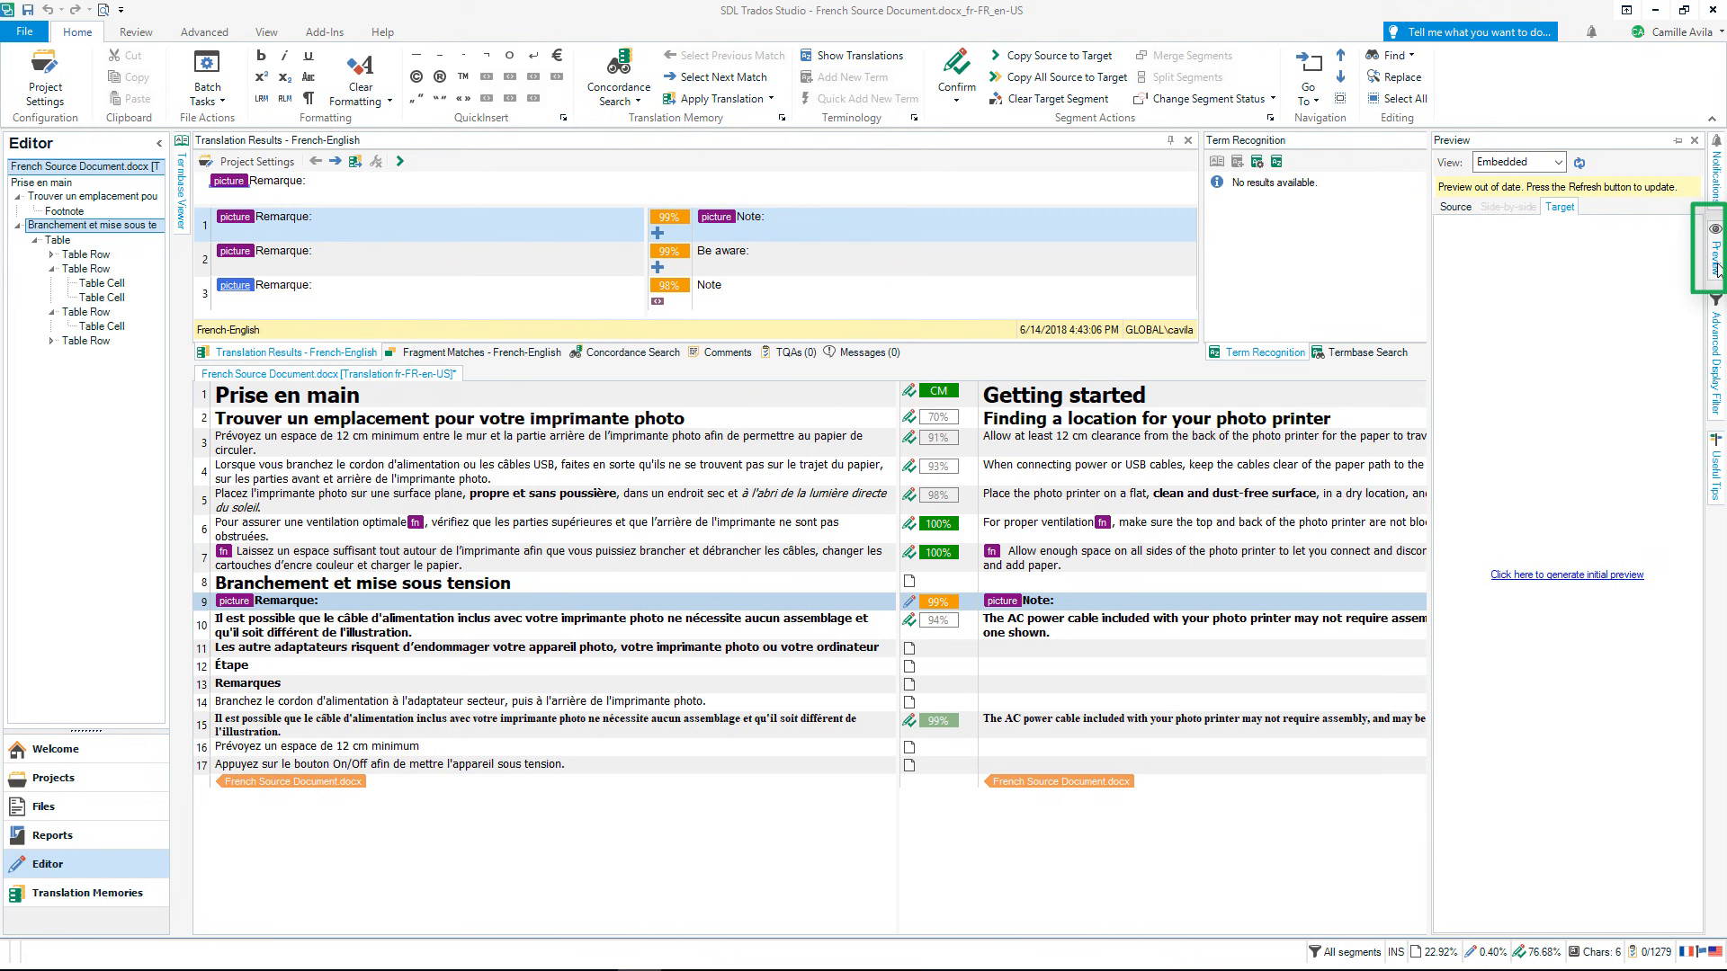
{"action": "left_click", "coordinate": [1566, 574]}
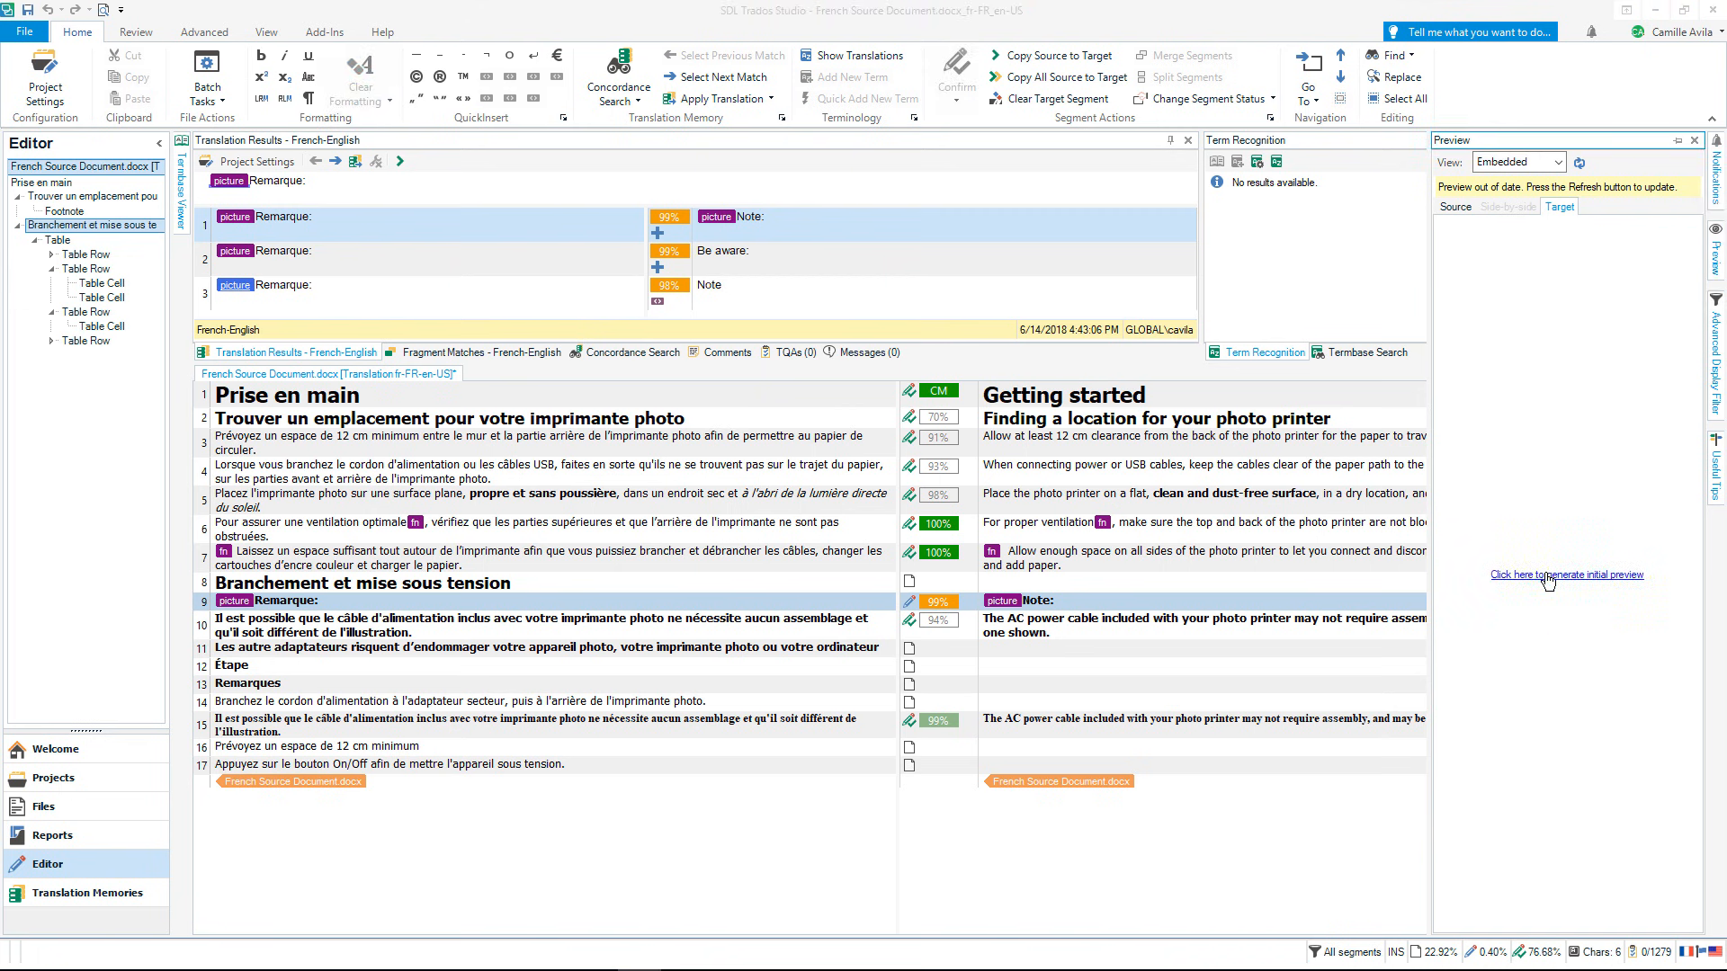
Generate the initial English document preview and widen the Preview pane
{"action": "left_click", "coordinate": [1565, 574]}
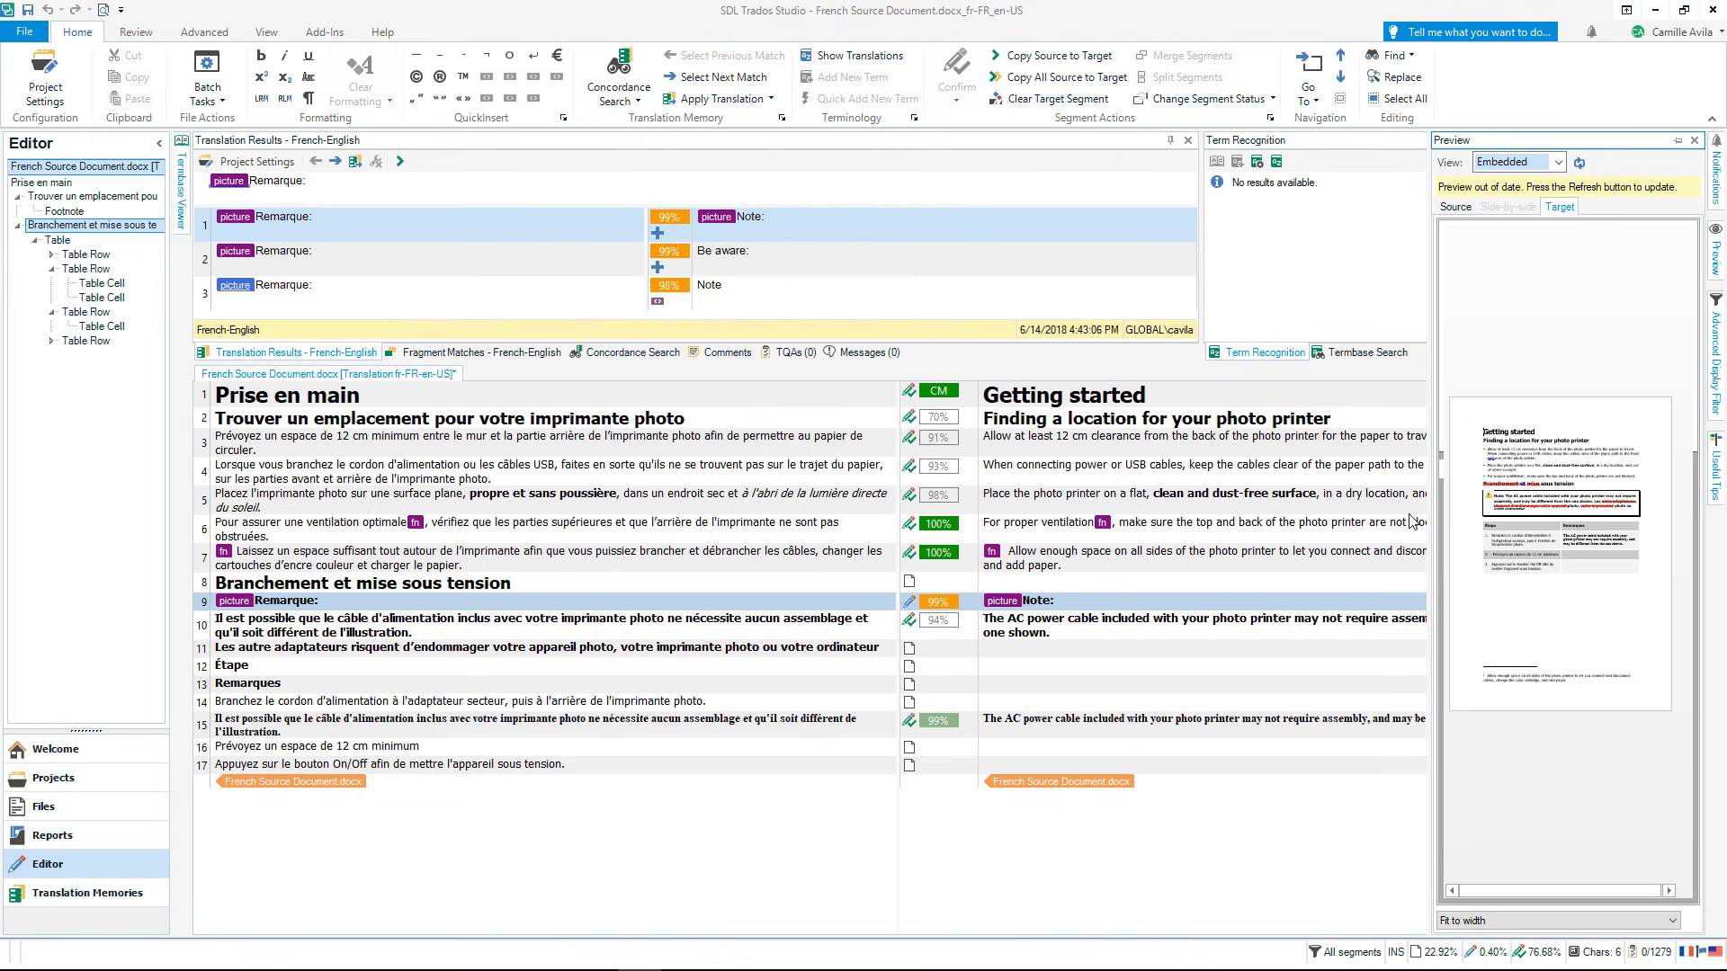
{"action": "left_click", "coordinate": [1038, 161]}
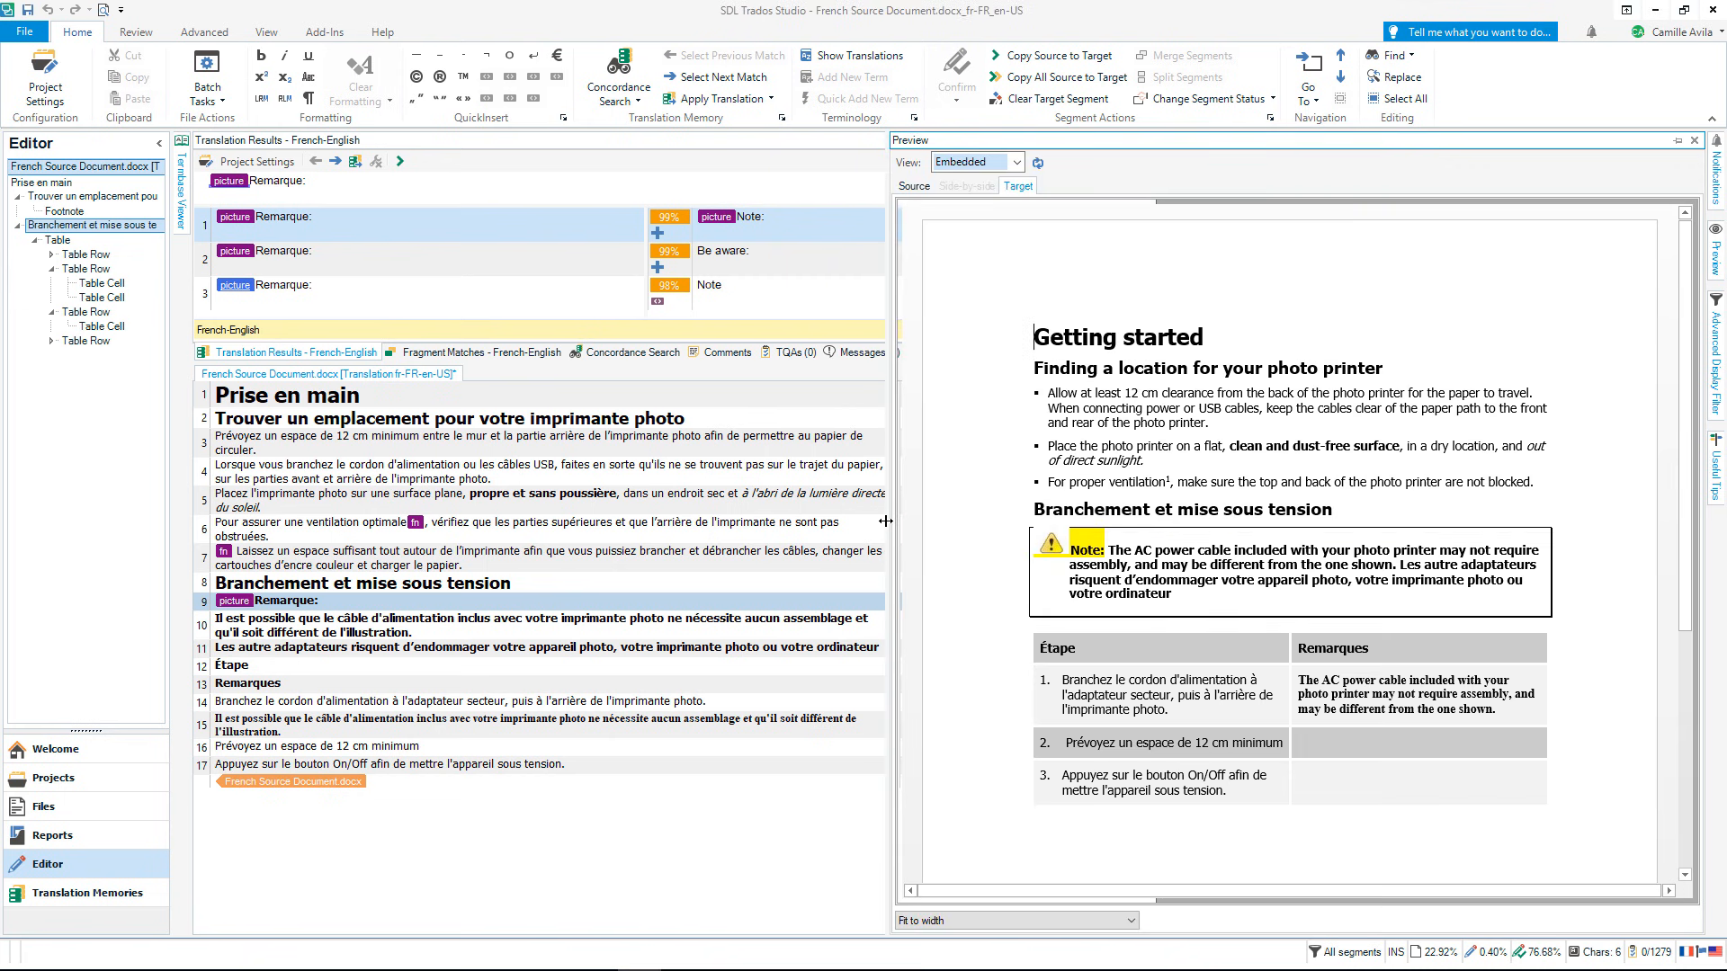
{"action": "mouse_move", "coordinate": [809, 606]}
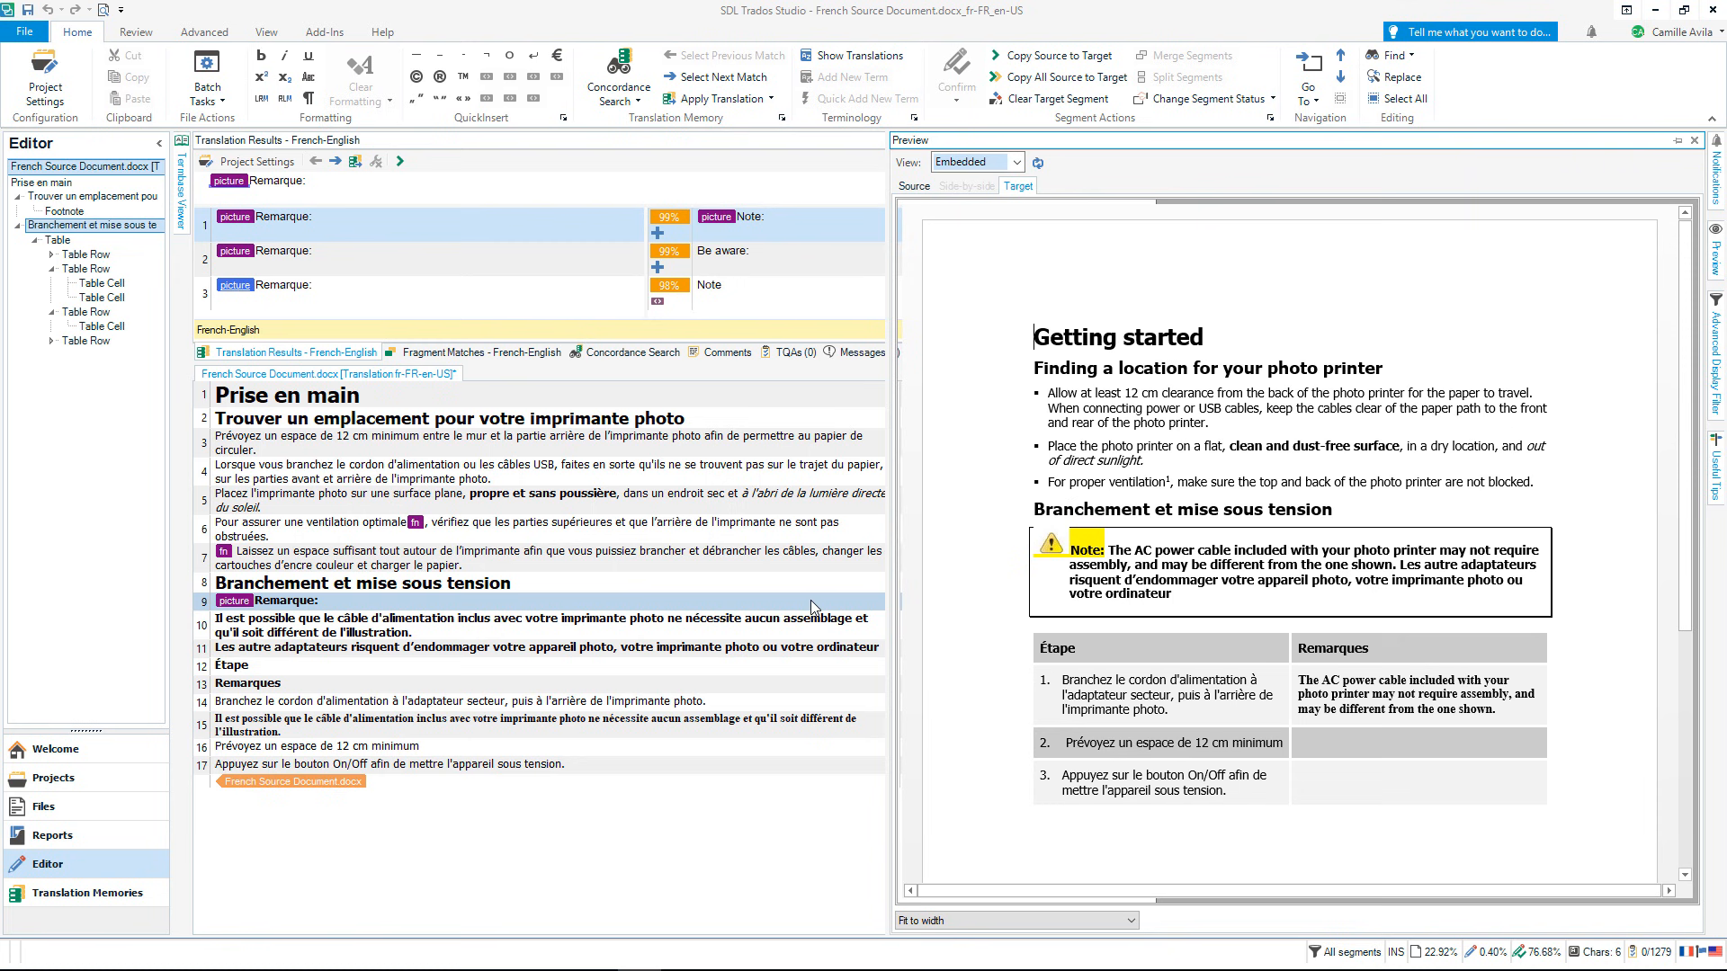
{"action": "left_click", "coordinate": [540, 645]}
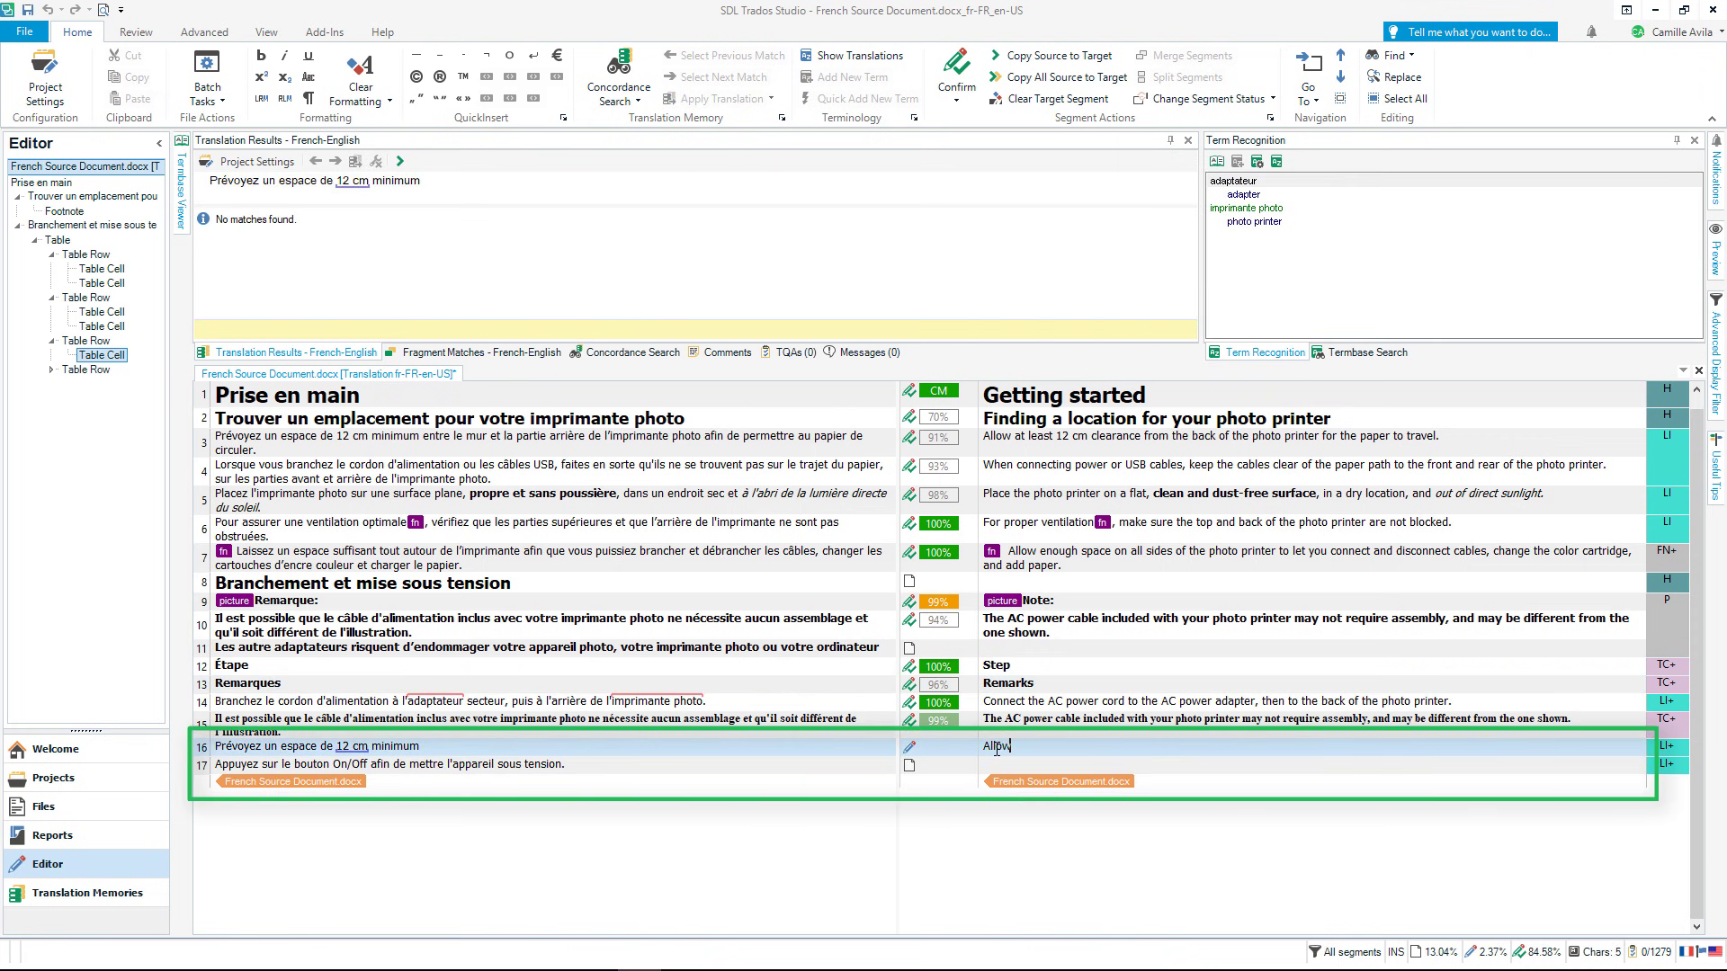
Enter 'Allow at least 12 cm clearance' as segment 16's target text
{"action": "type", "text": "at"}
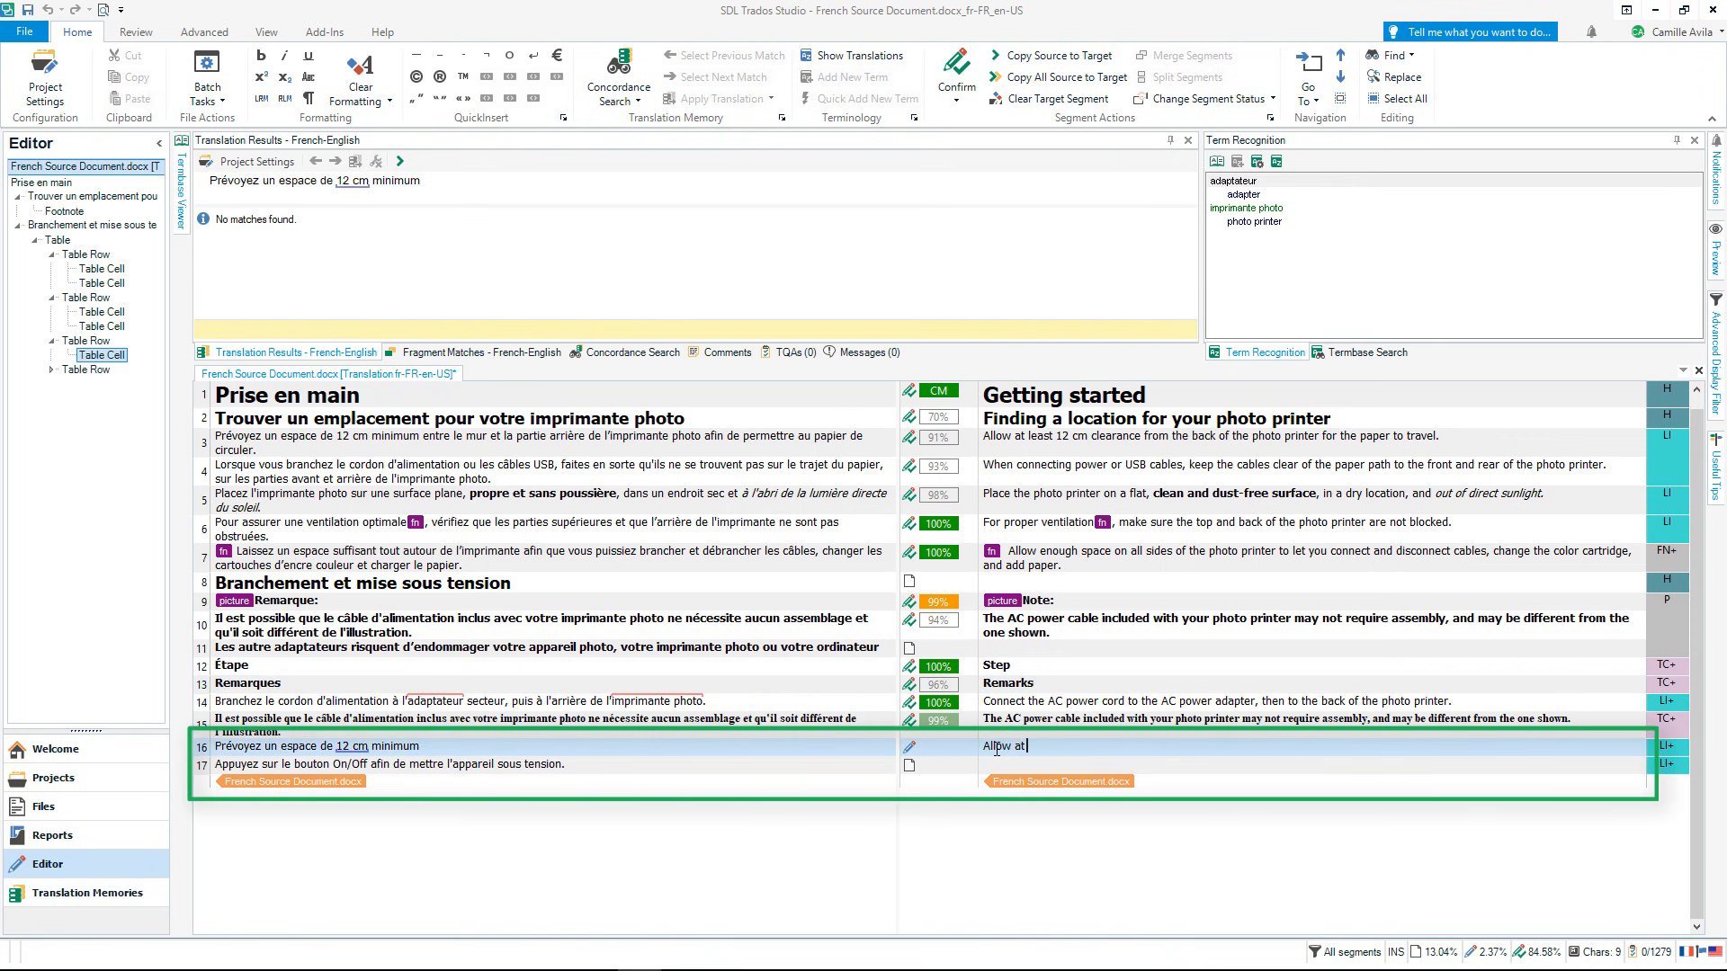
{"action": "type", "text": "least 12 cm"}
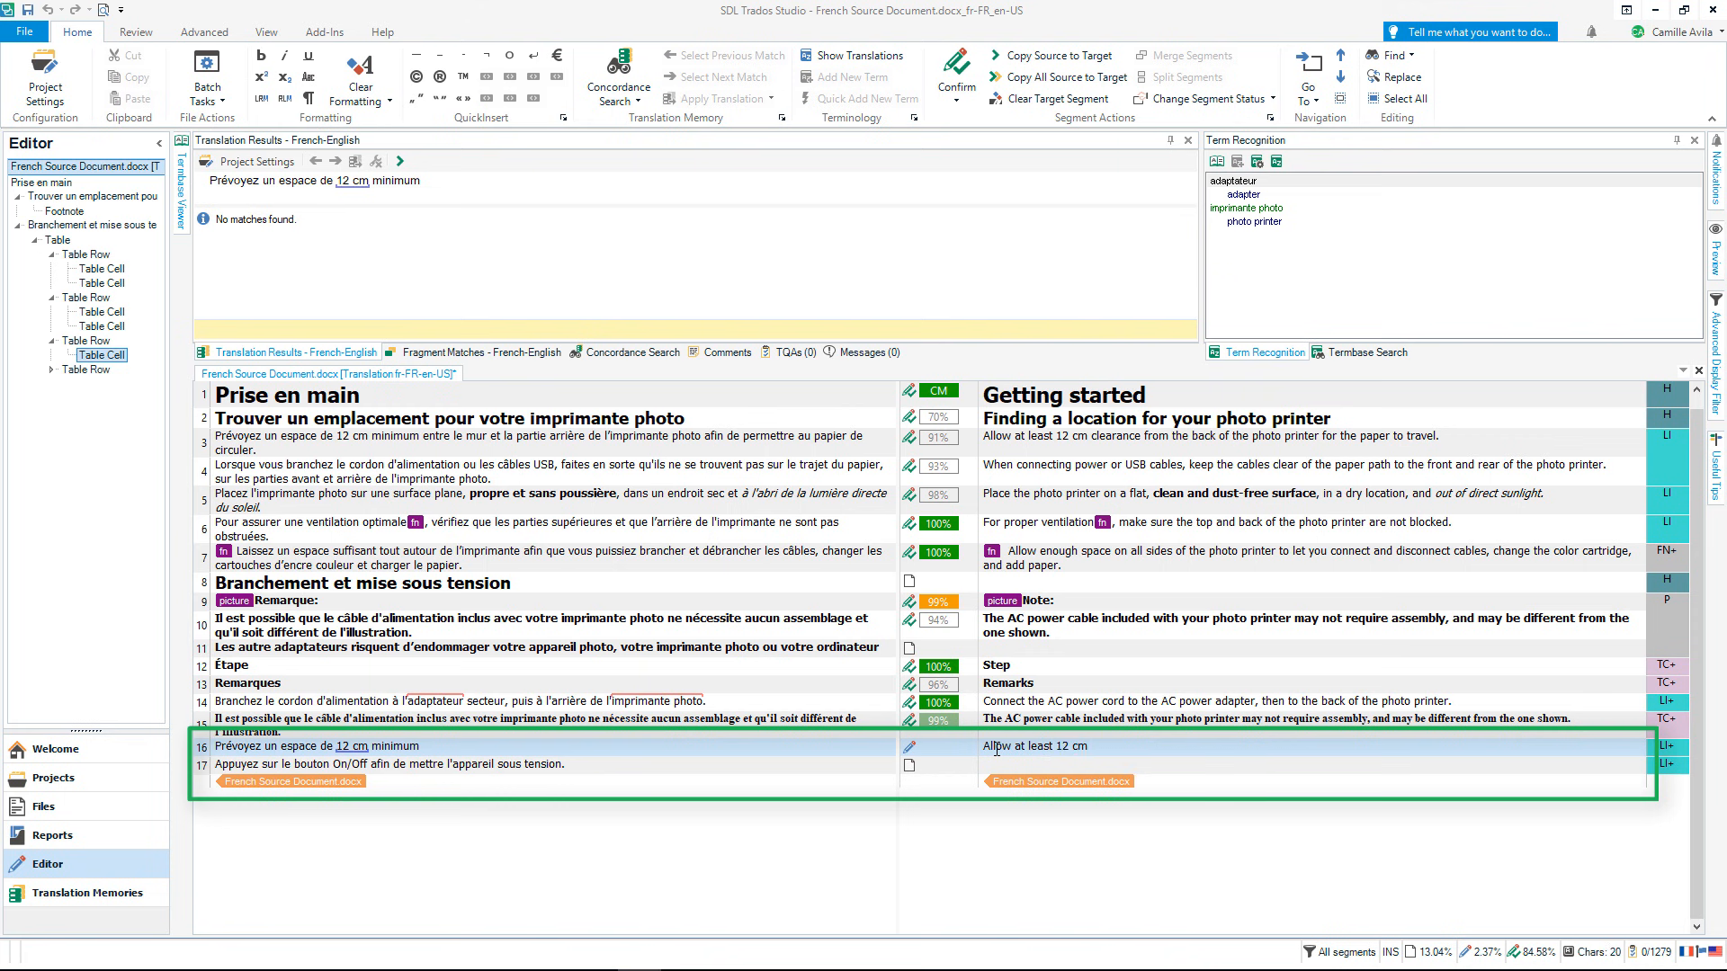
{"action": "type", "text": "clear"}
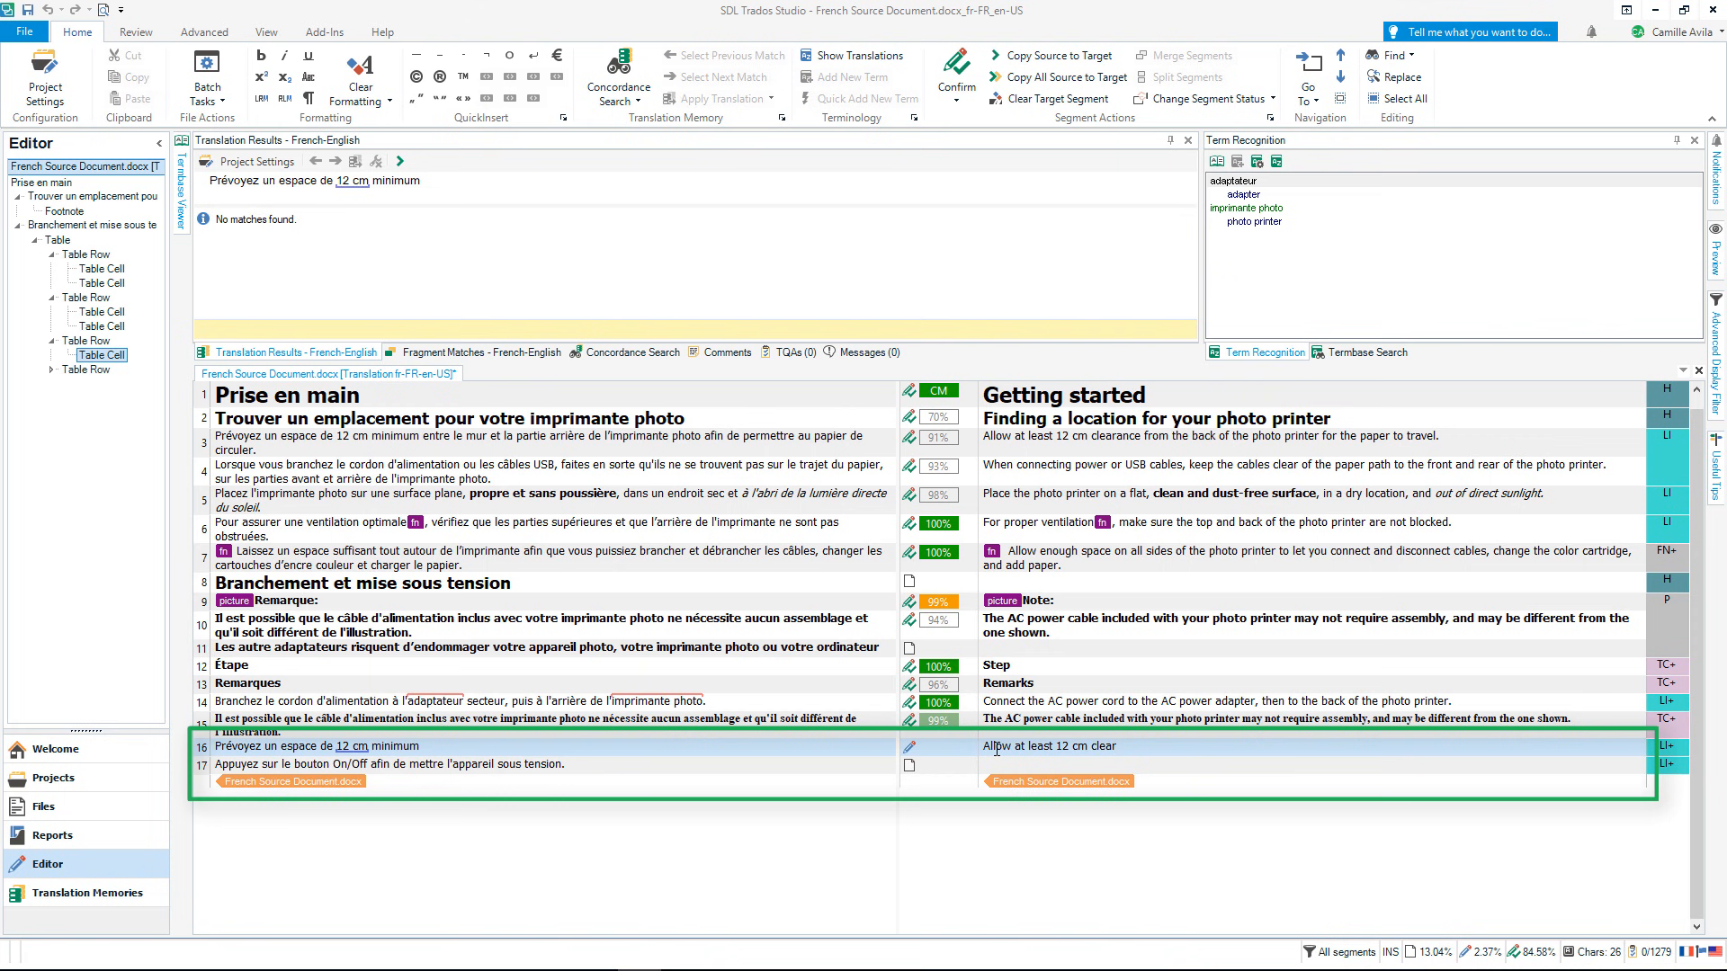
{"action": "type", "text": "ance"}
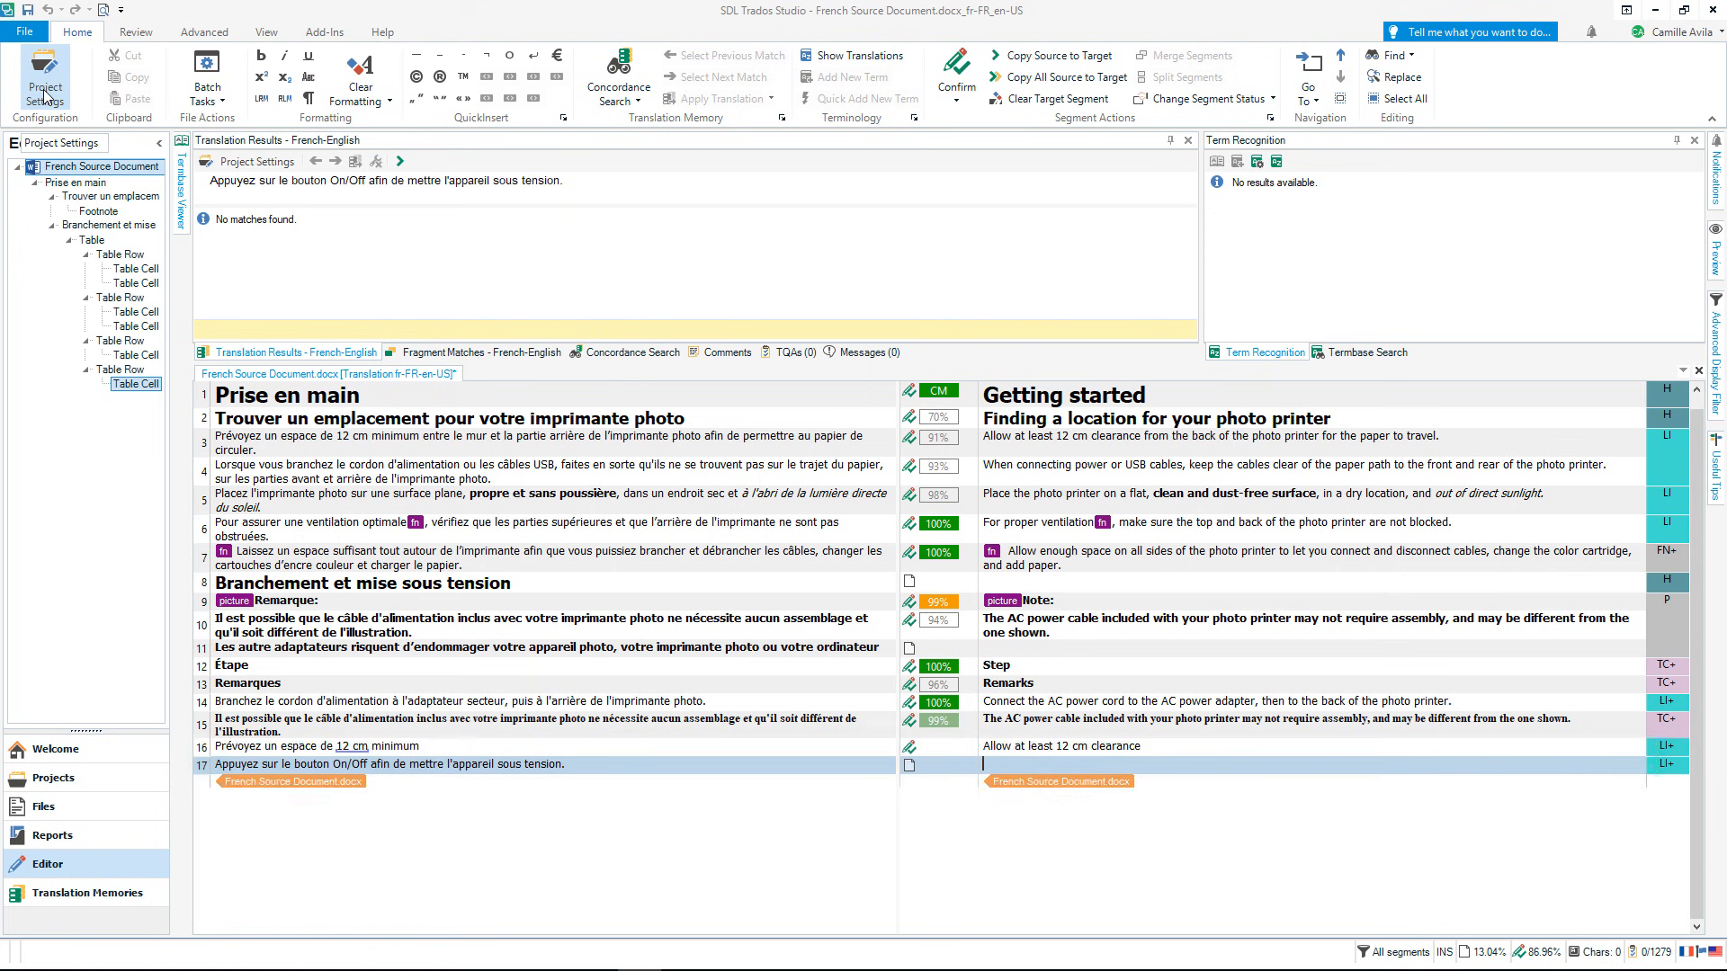
Add SDL Language Cloud Machine Translation as a provider in Project Settings and apply it
{"action": "left_click", "coordinate": [43, 77]}
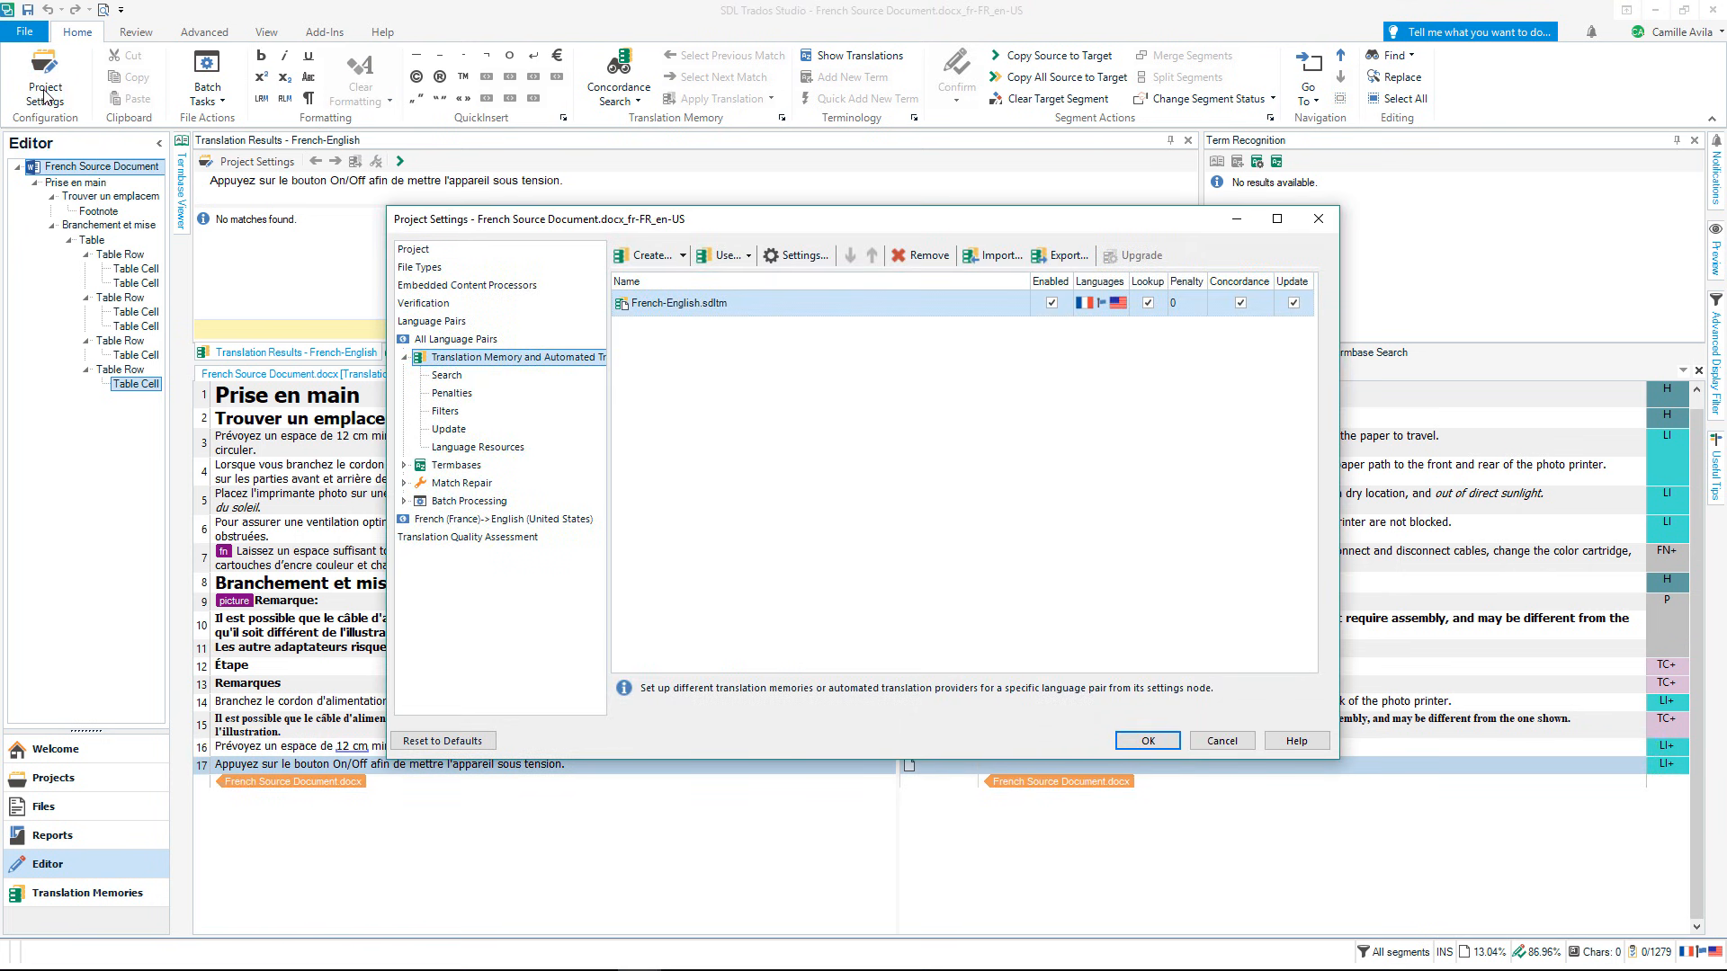
{"action": "left_click", "coordinate": [720, 254]}
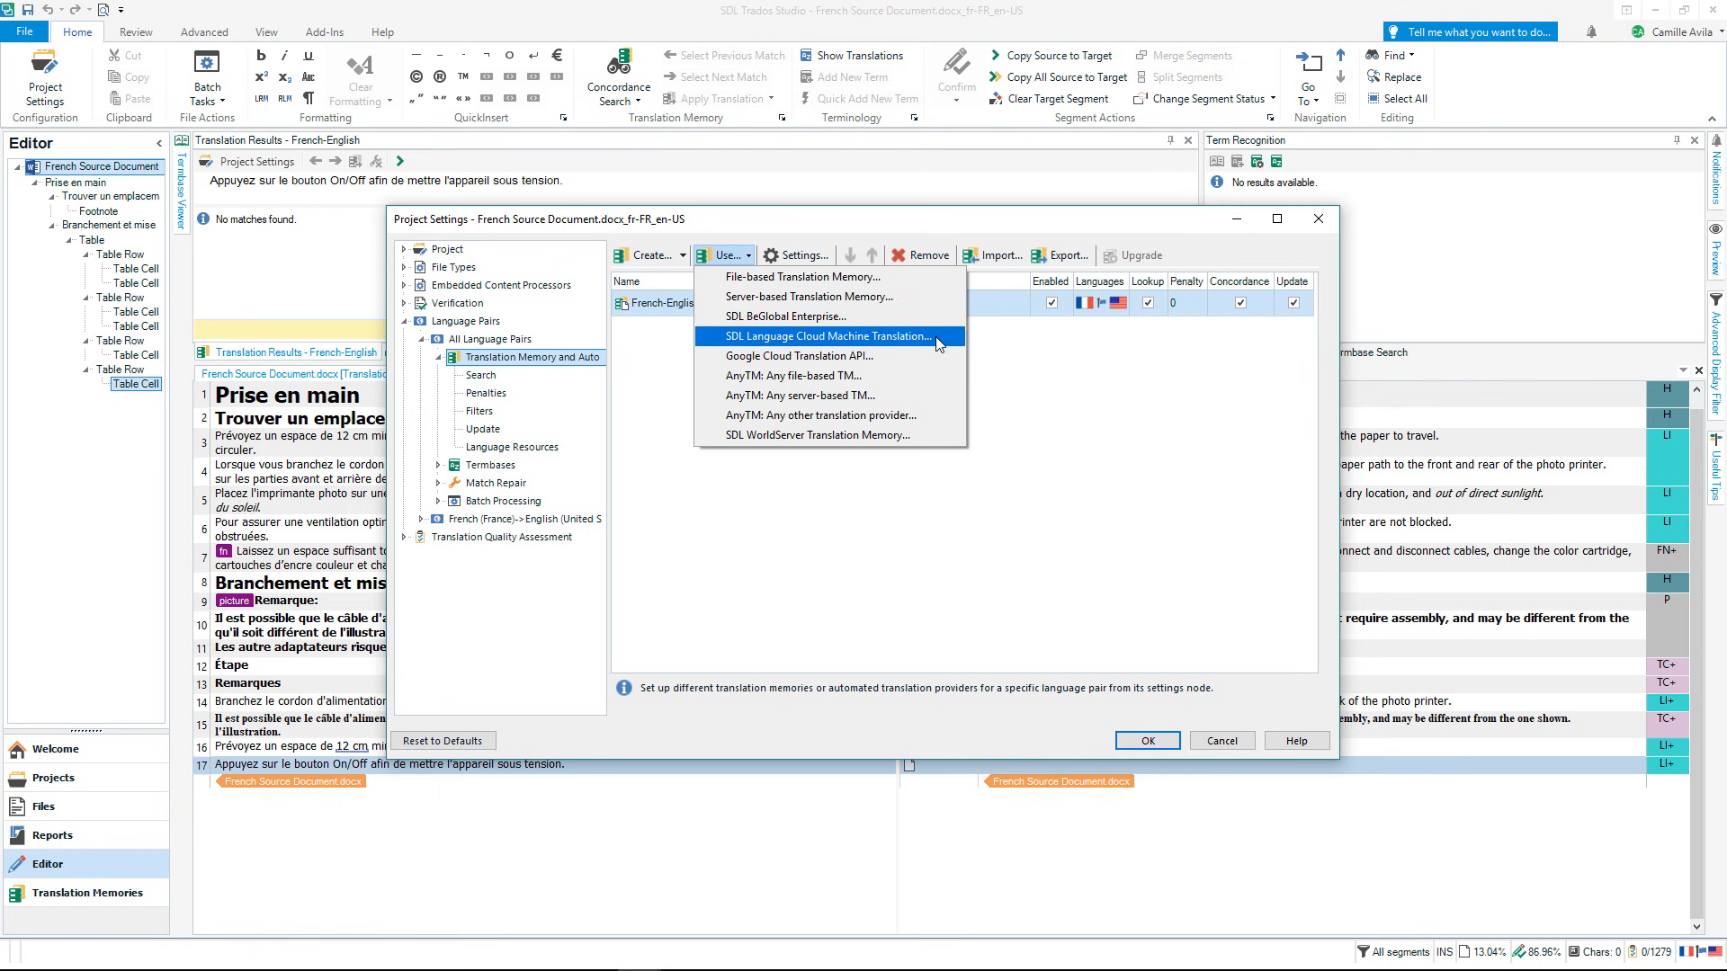
{"action": "left_click", "coordinate": [820, 336]}
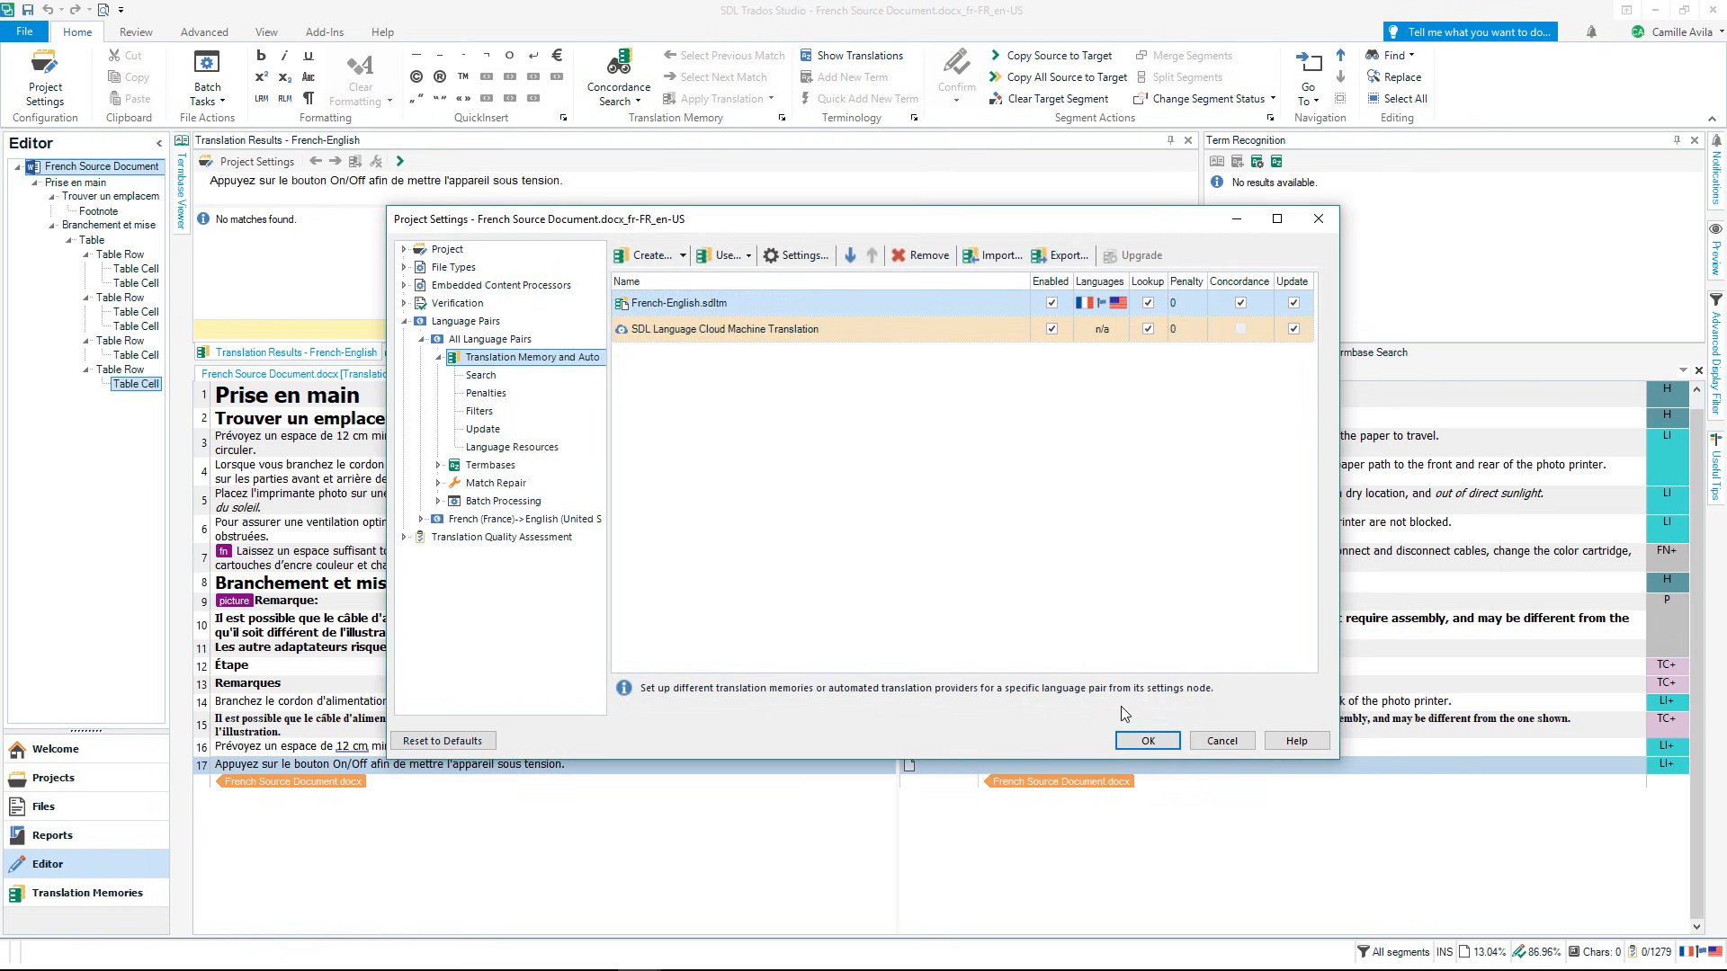
{"action": "left_click", "coordinate": [1146, 739]}
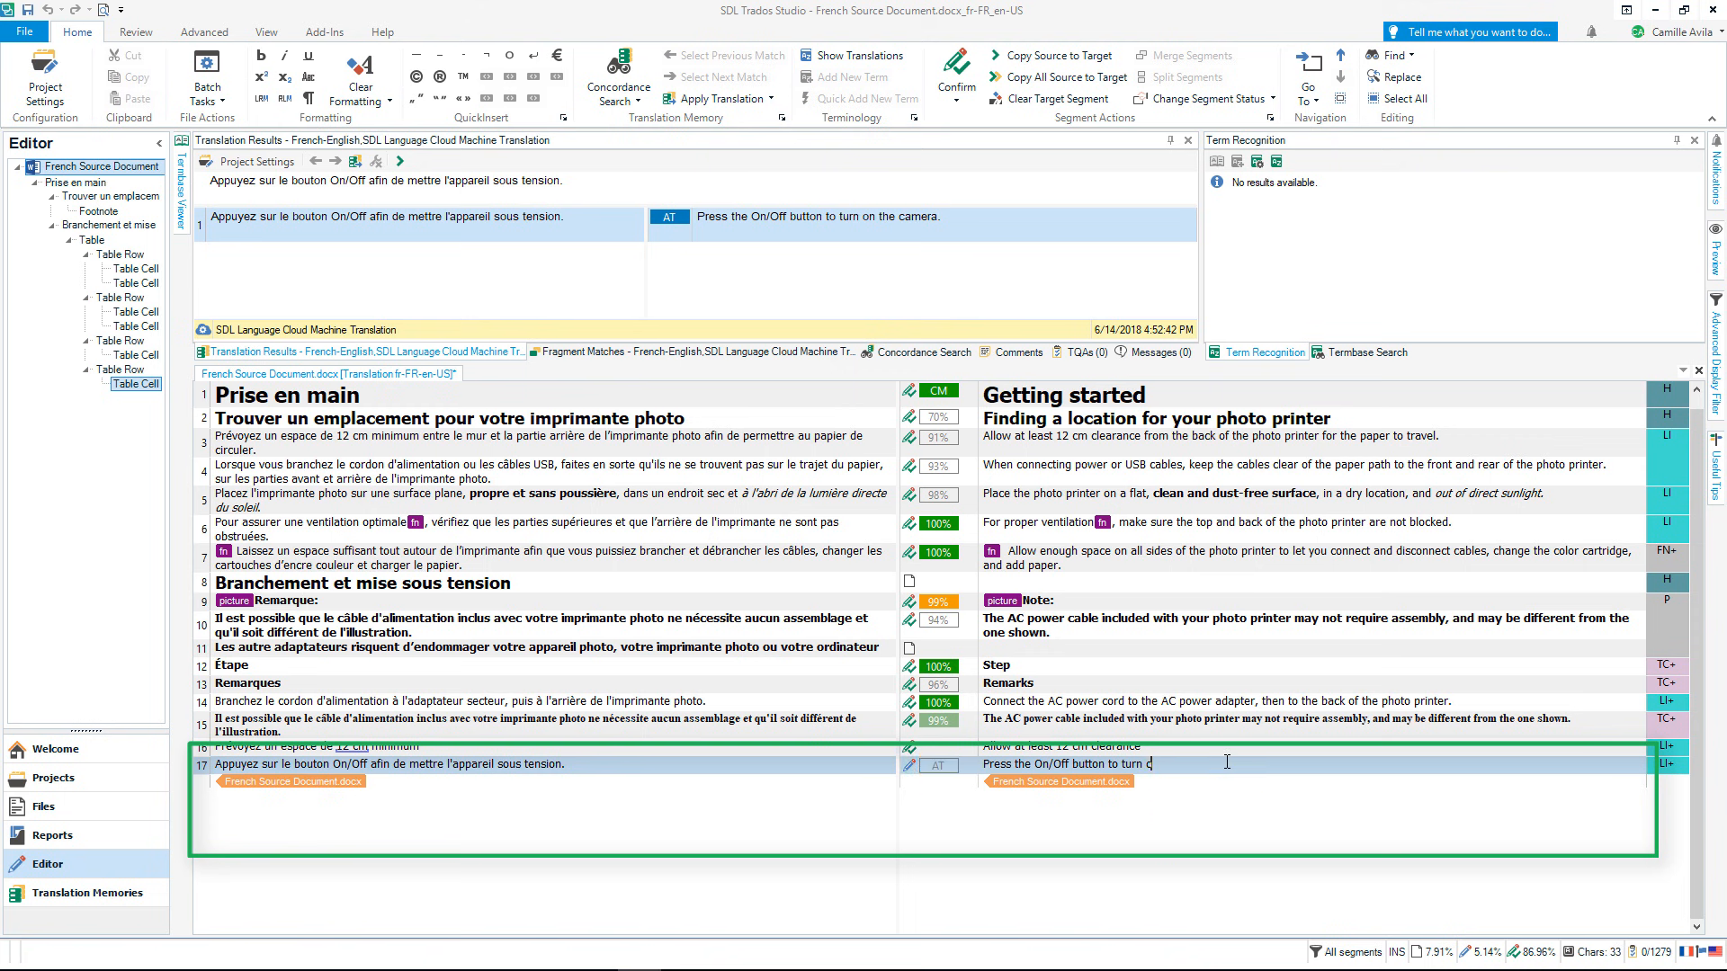
Complete segment 17 as 'Press the On/Off button to turn the power on.' and confirm it
{"action": "type", "text": "he"}
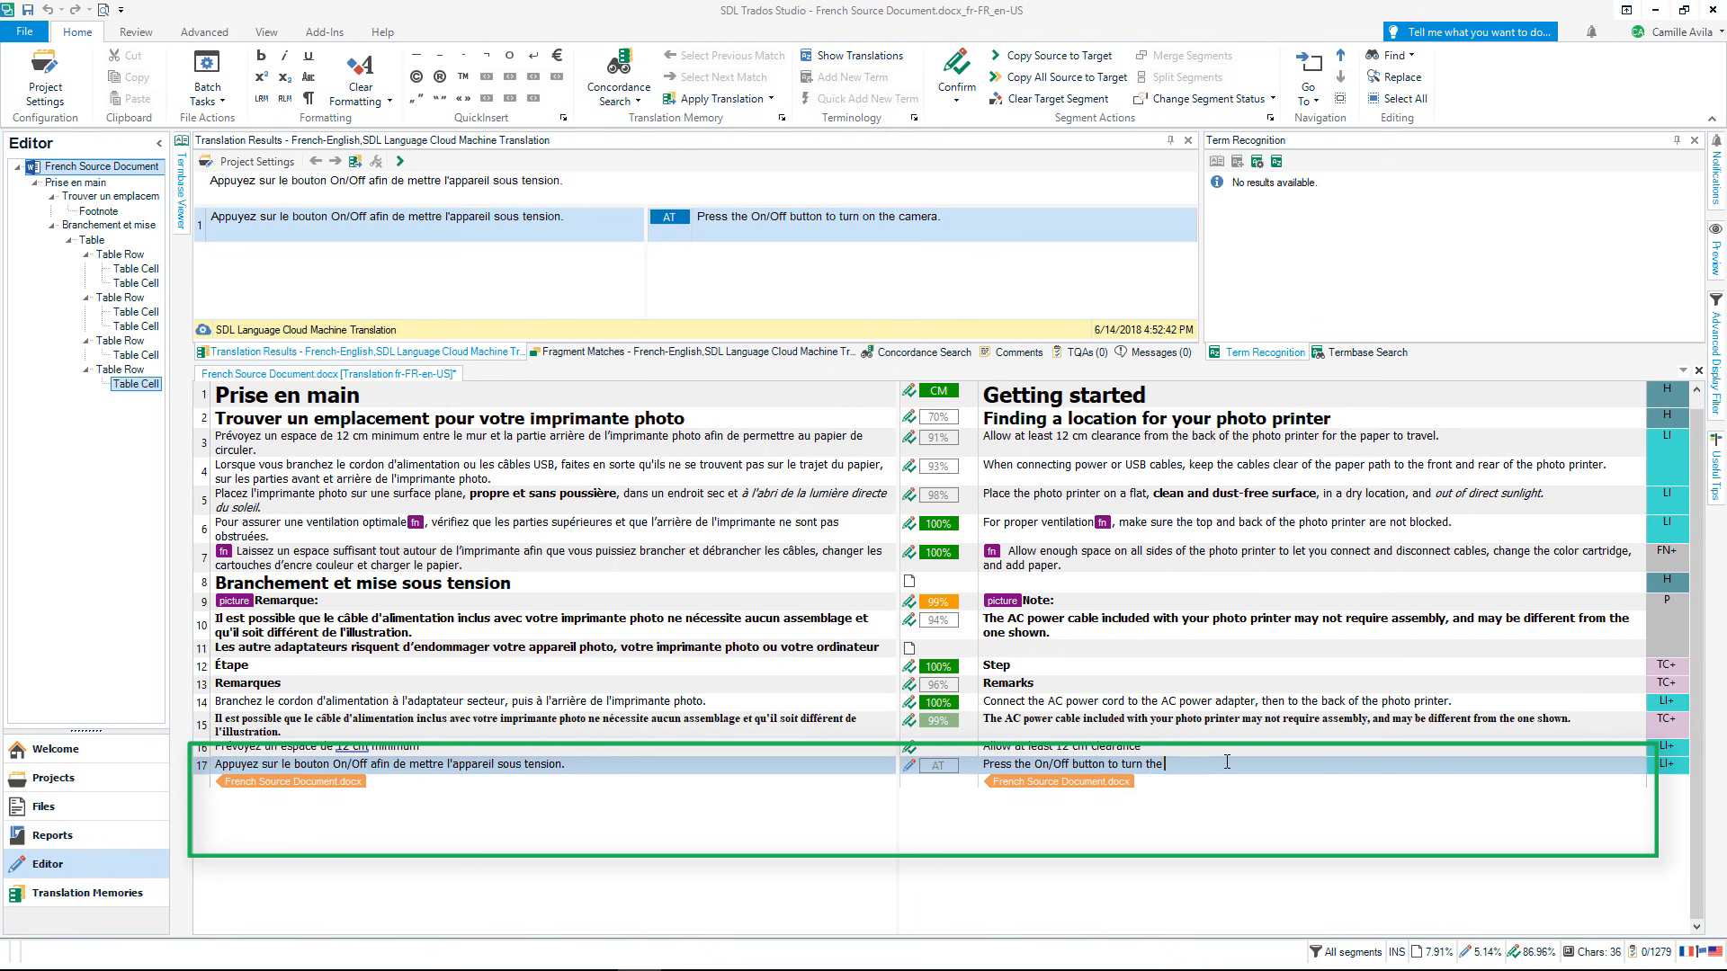
{"action": "type", "text": "power on"}
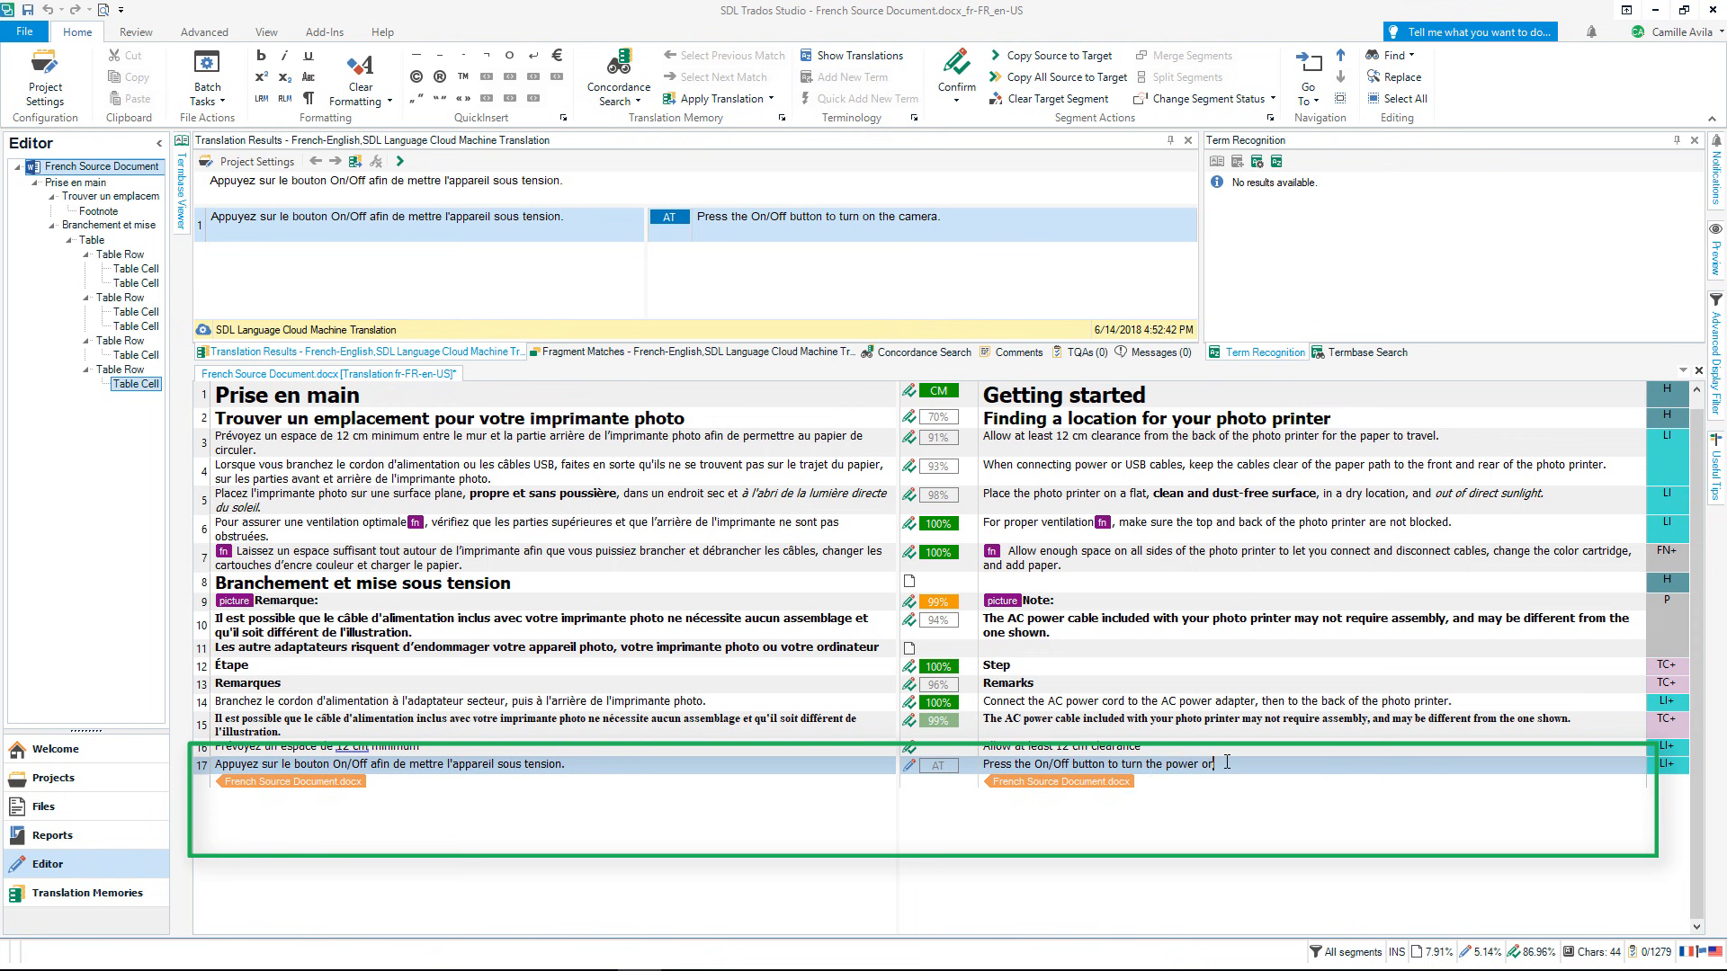
{"action": "type", "text": "."}
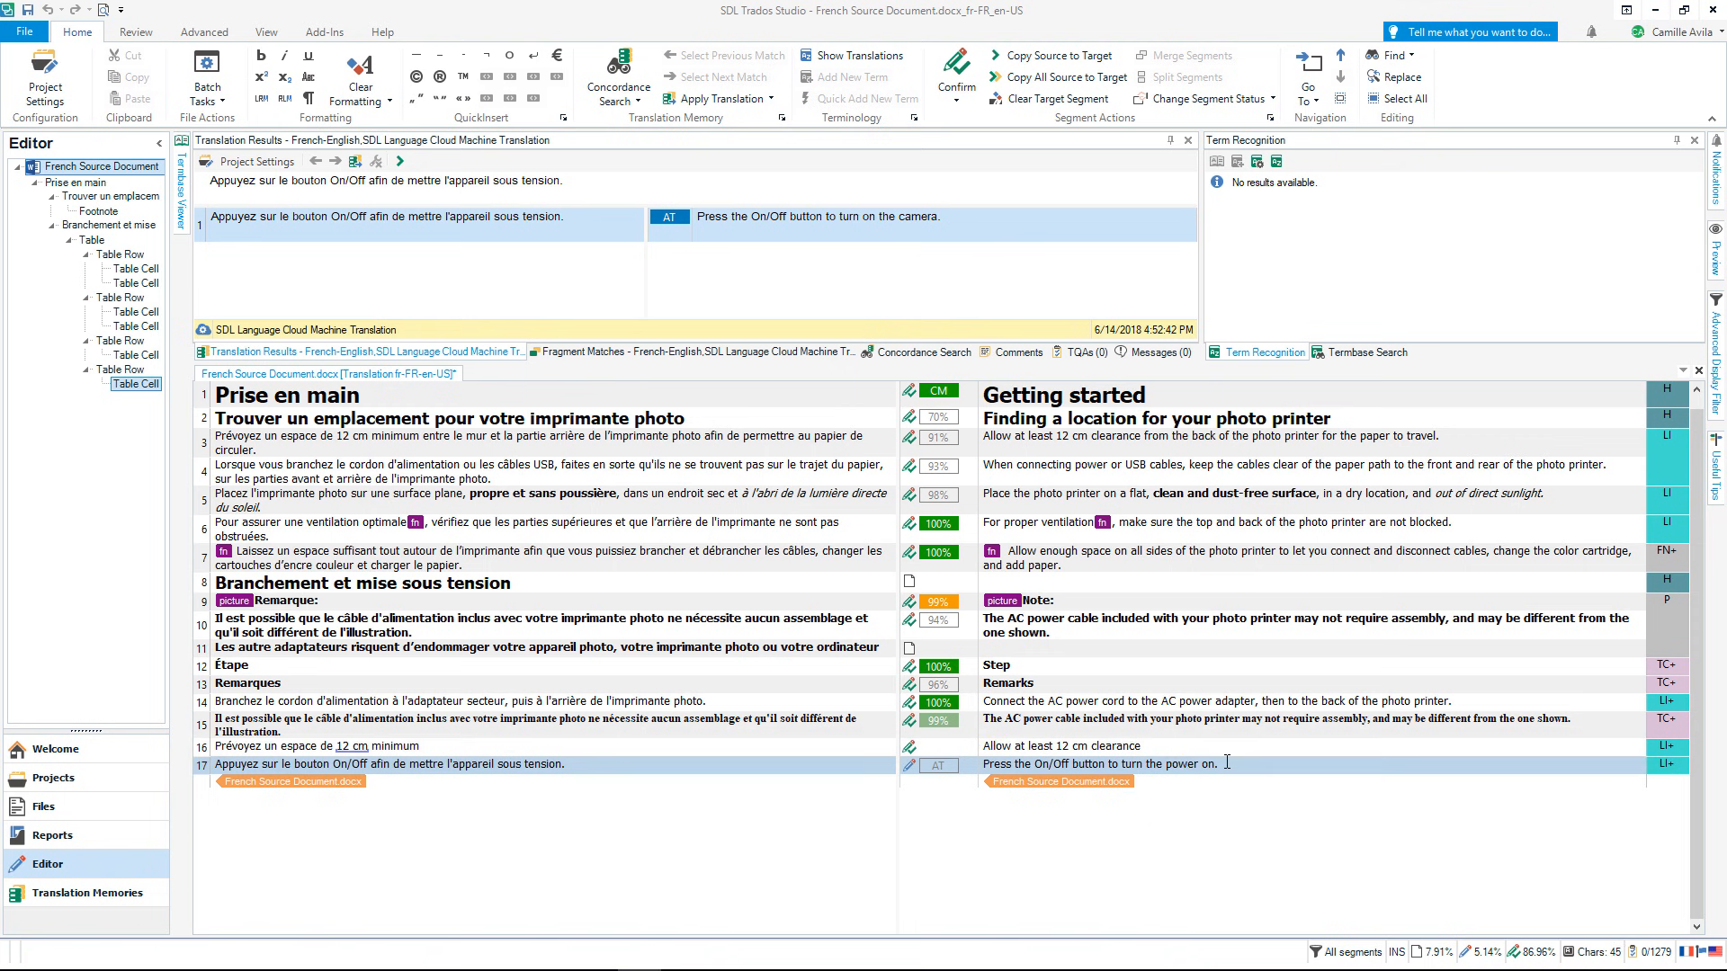
{"action": "left_click", "coordinate": [953, 70]}
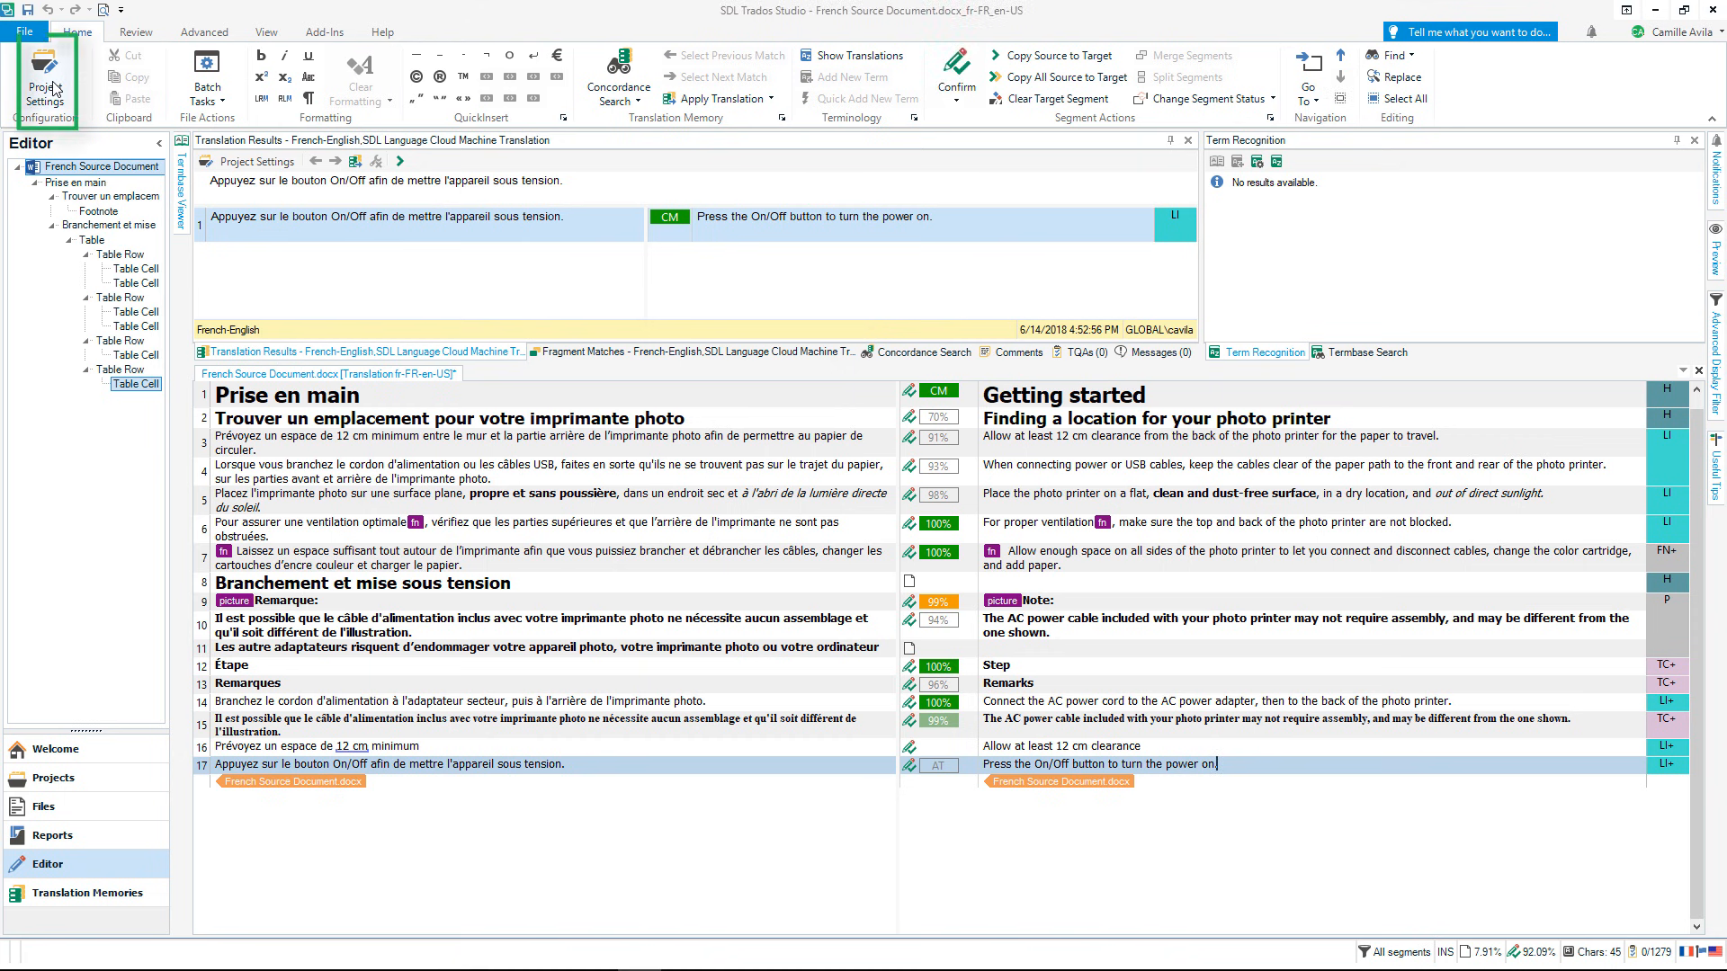
Review the QA Checker 3.0 verification settings in Project Settings and close them
{"action": "left_click", "coordinate": [44, 83]}
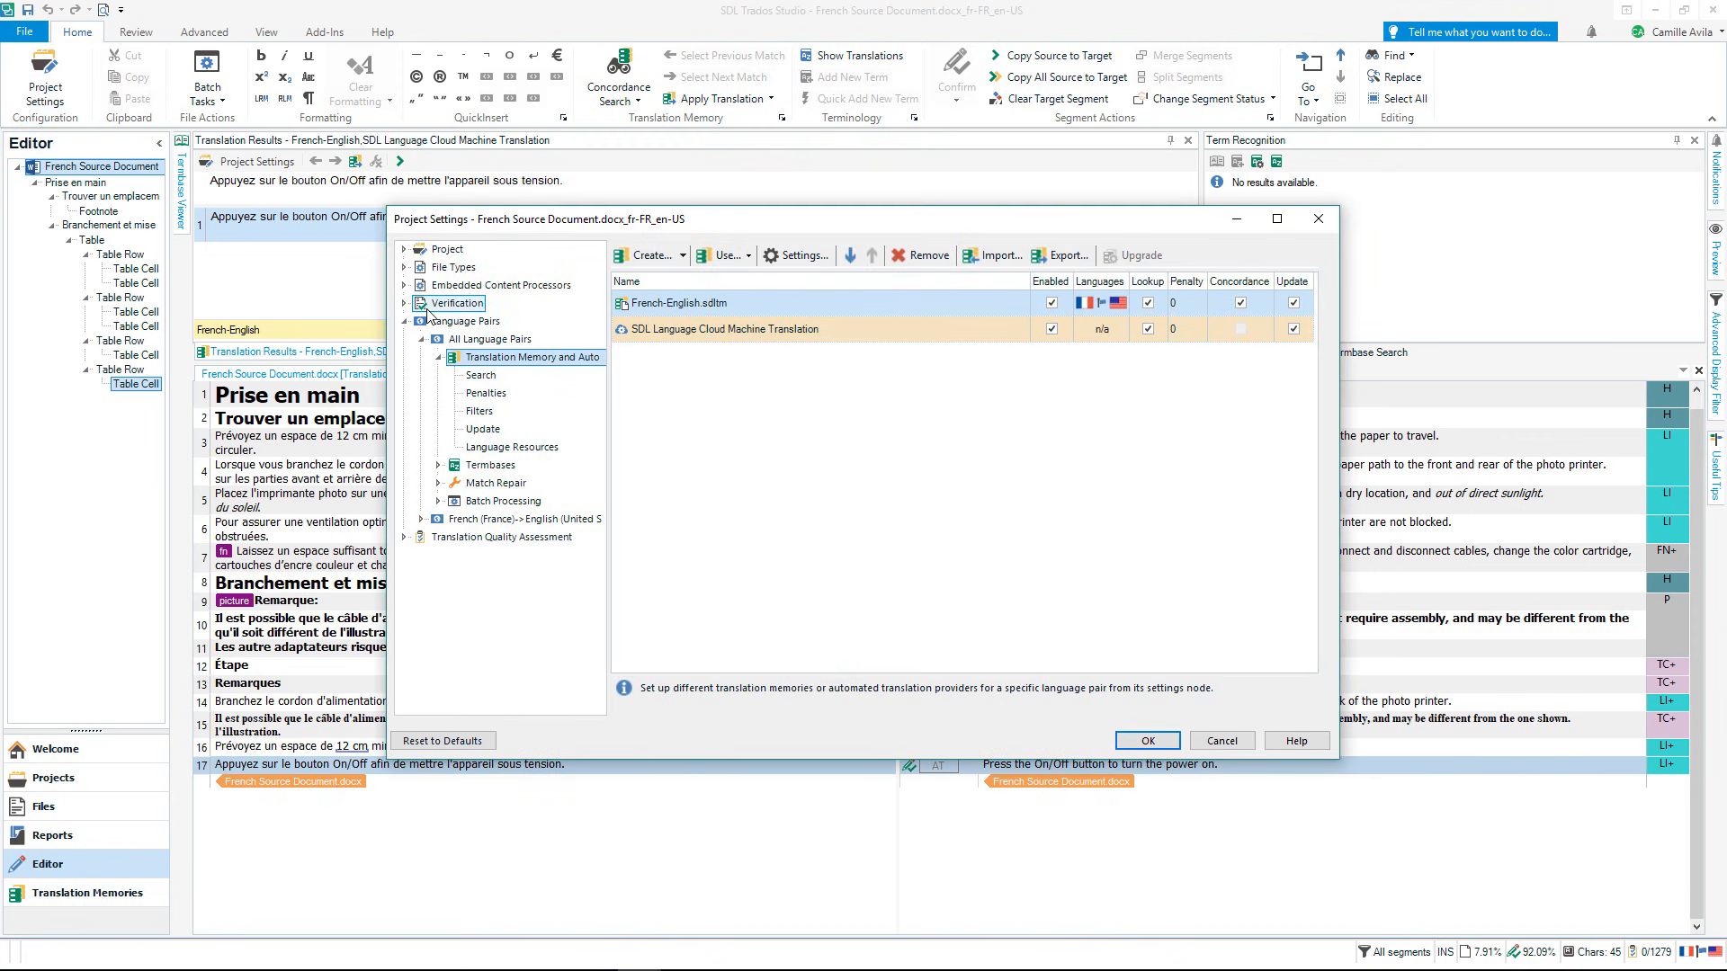
{"action": "left_click", "coordinate": [407, 302]}
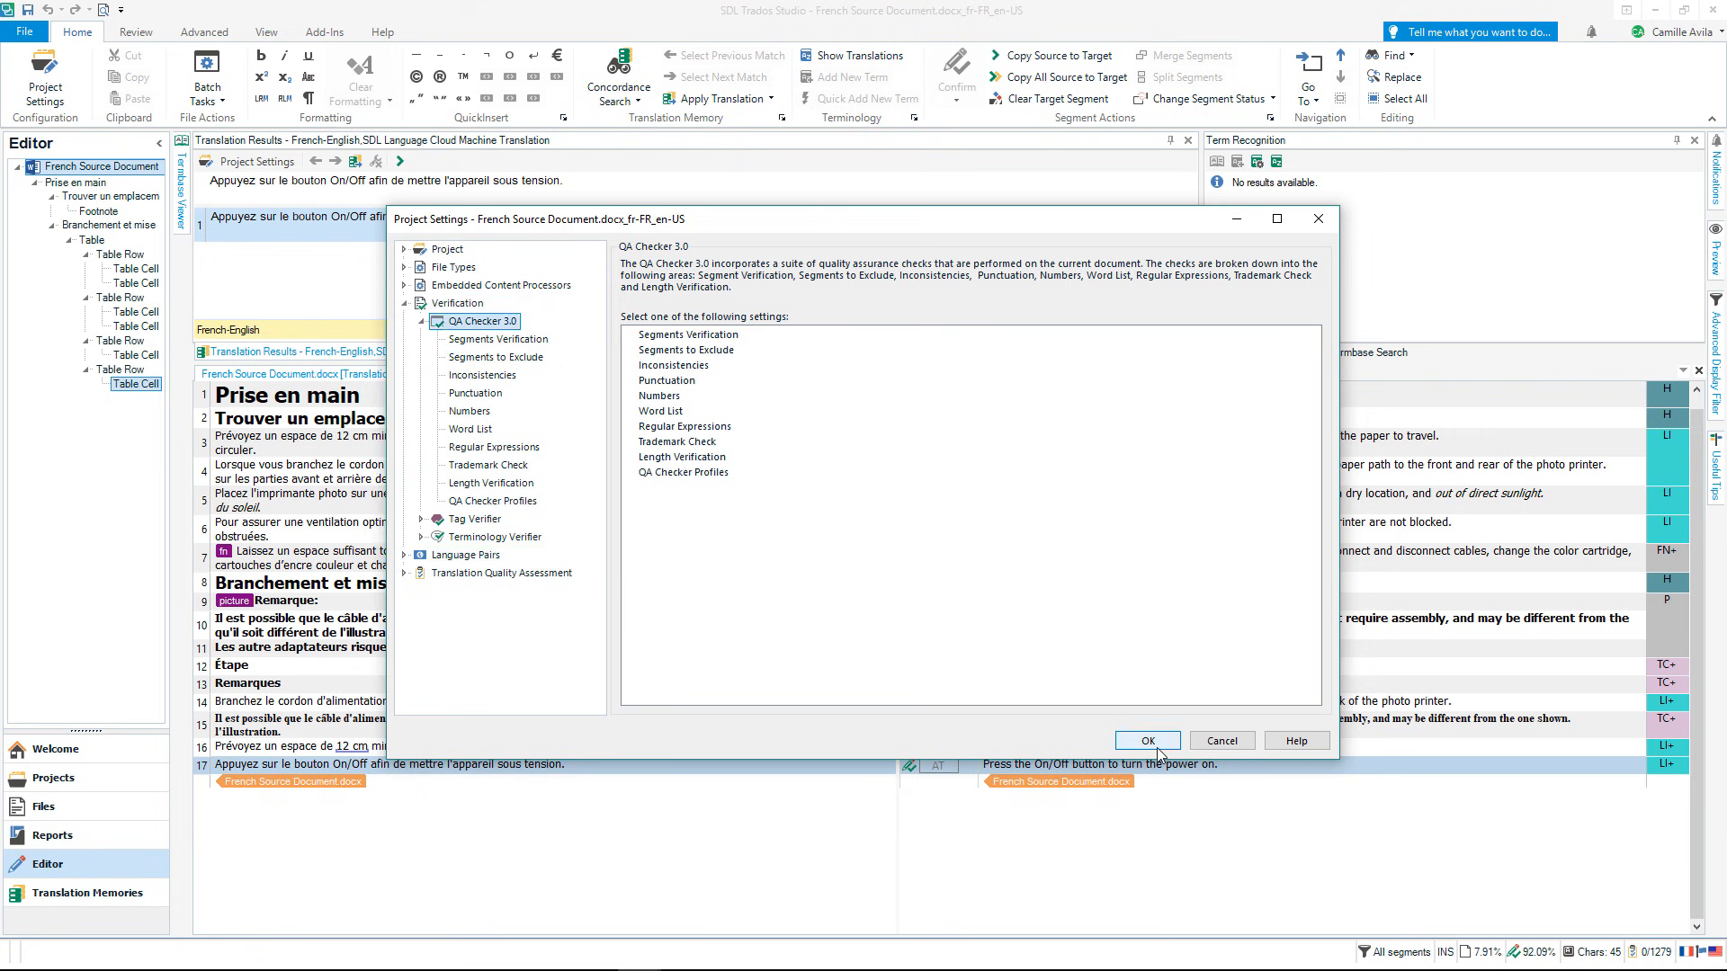
{"action": "left_click", "coordinate": [1146, 739]}
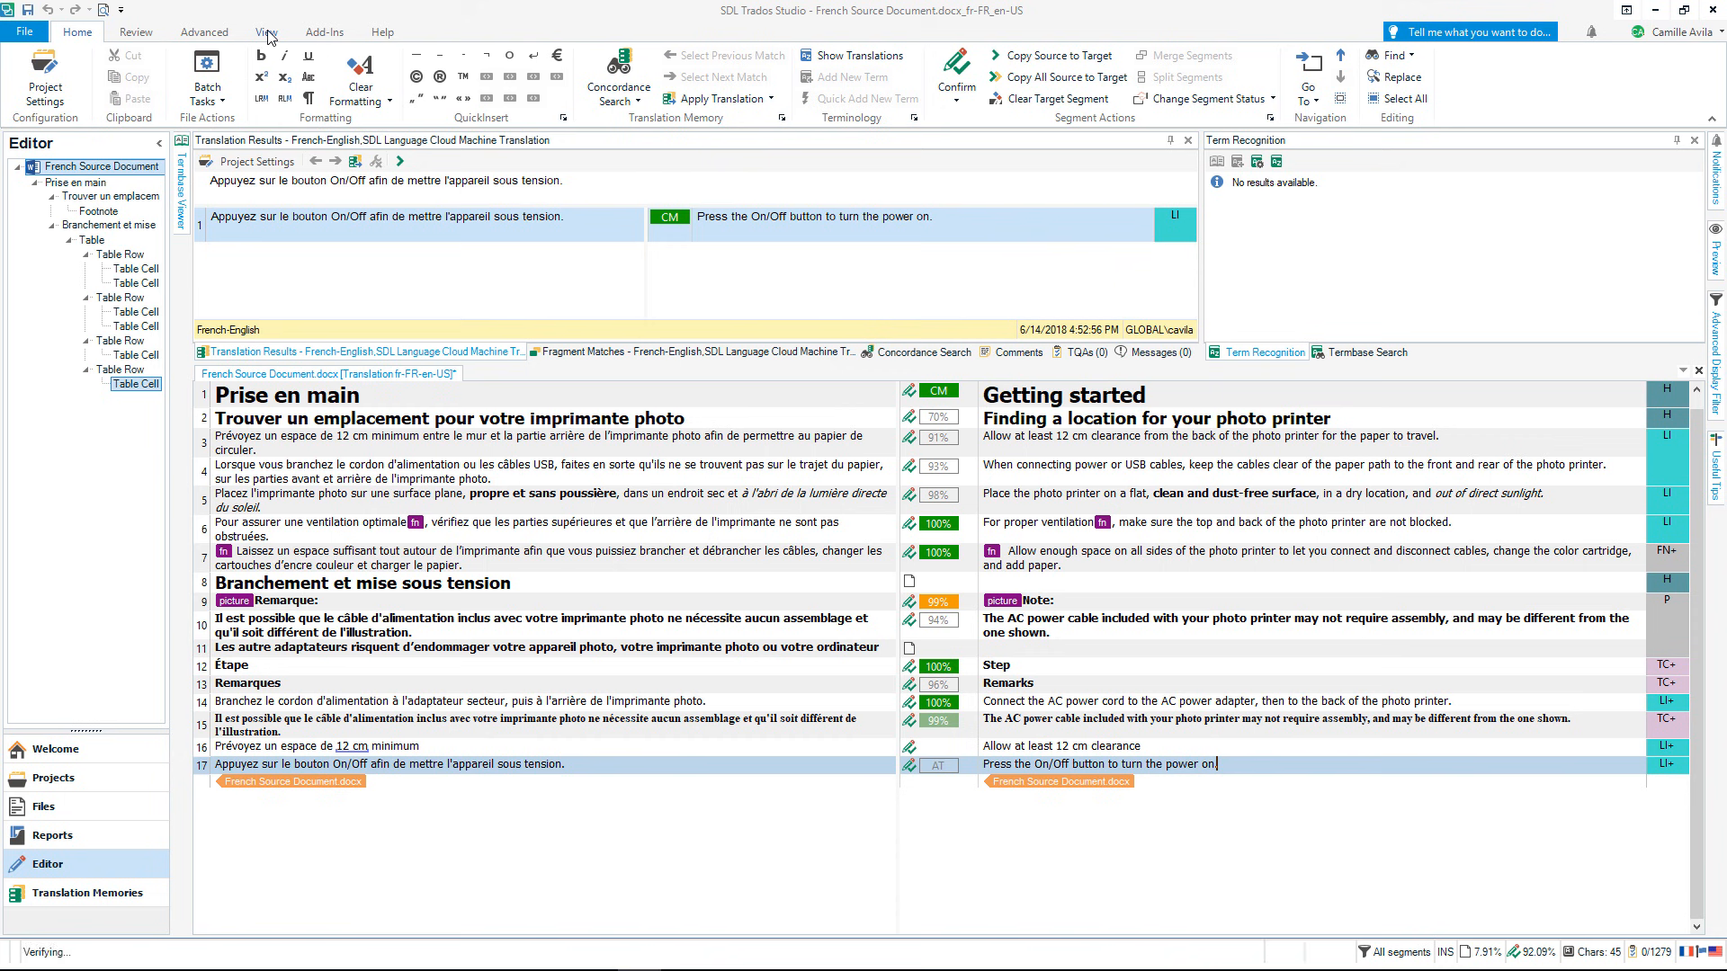
Open the 'Segment has not been translated' errors and apply translations to segments 8 and 11
{"action": "left_click", "coordinate": [1157, 353]}
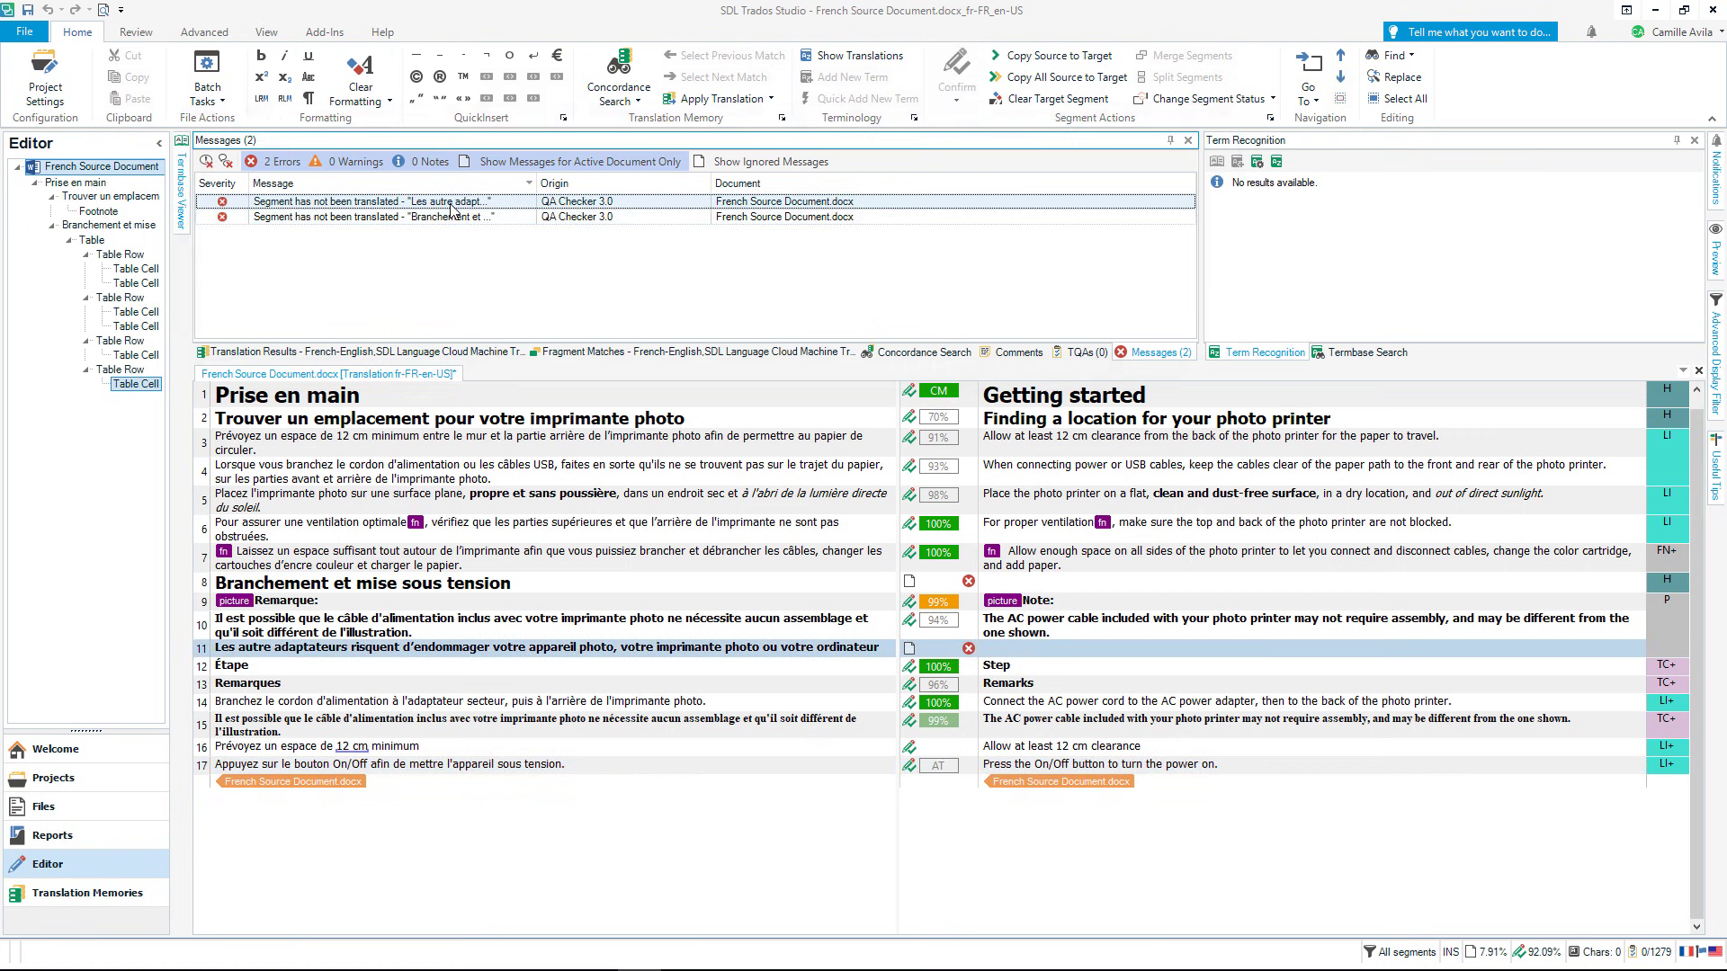
{"action": "double_click", "coordinate": [385, 200]}
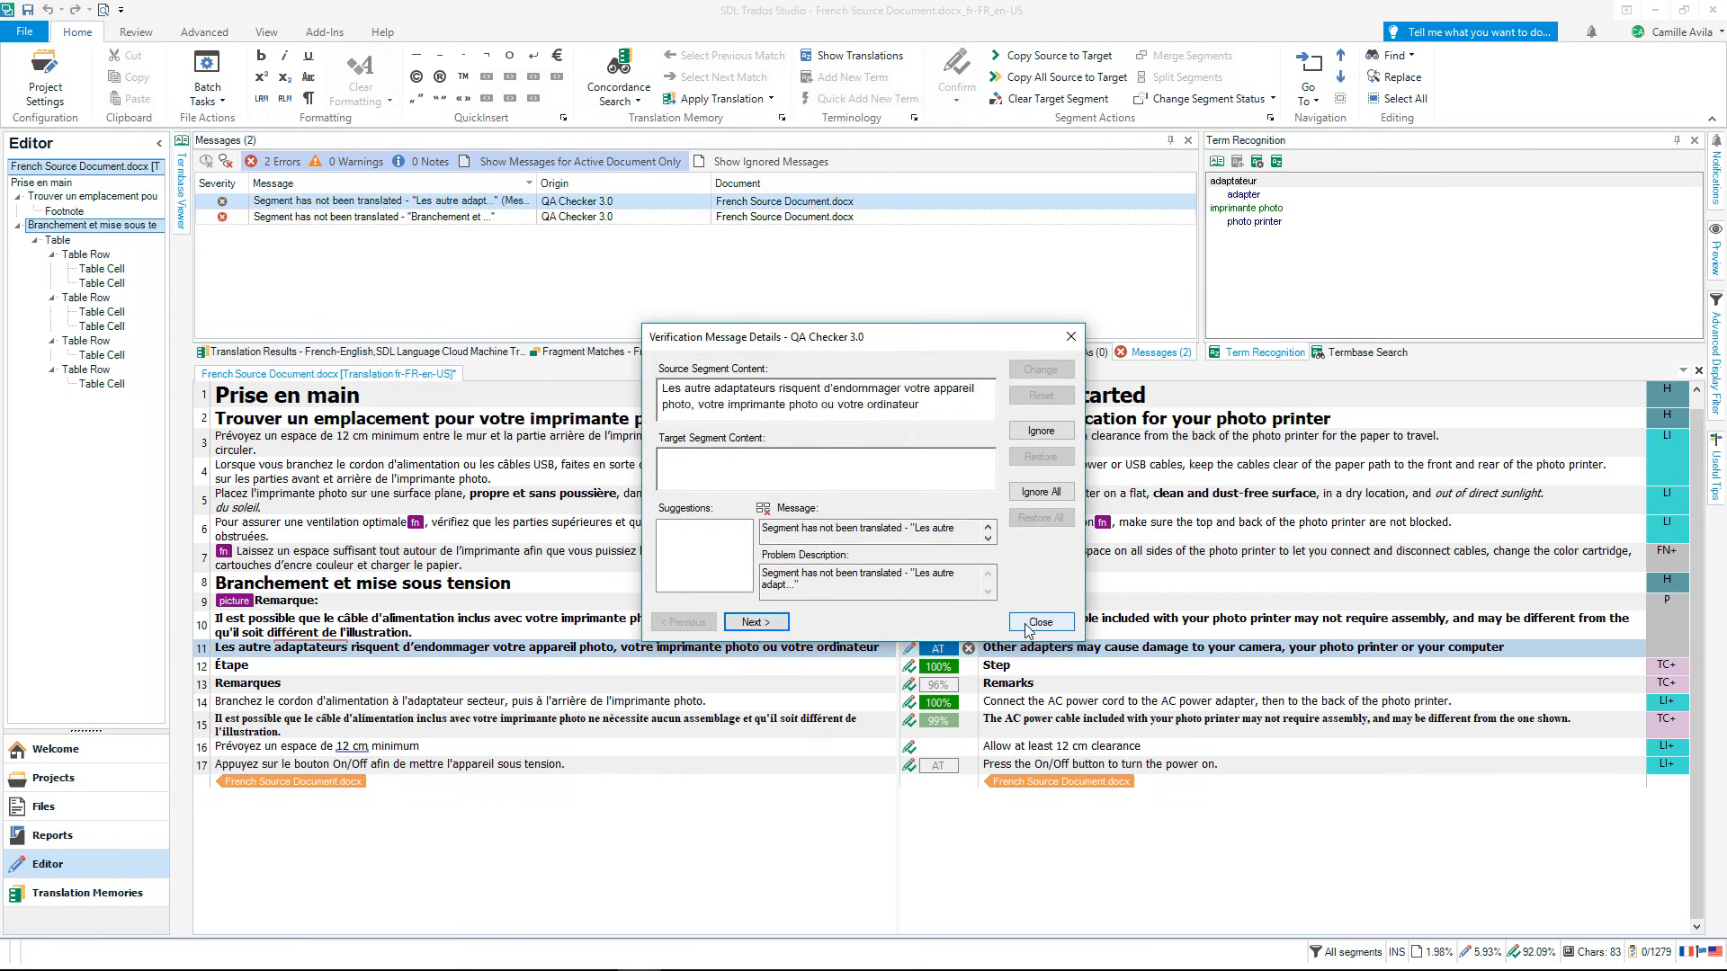
{"action": "left_click", "coordinate": [1040, 620]}
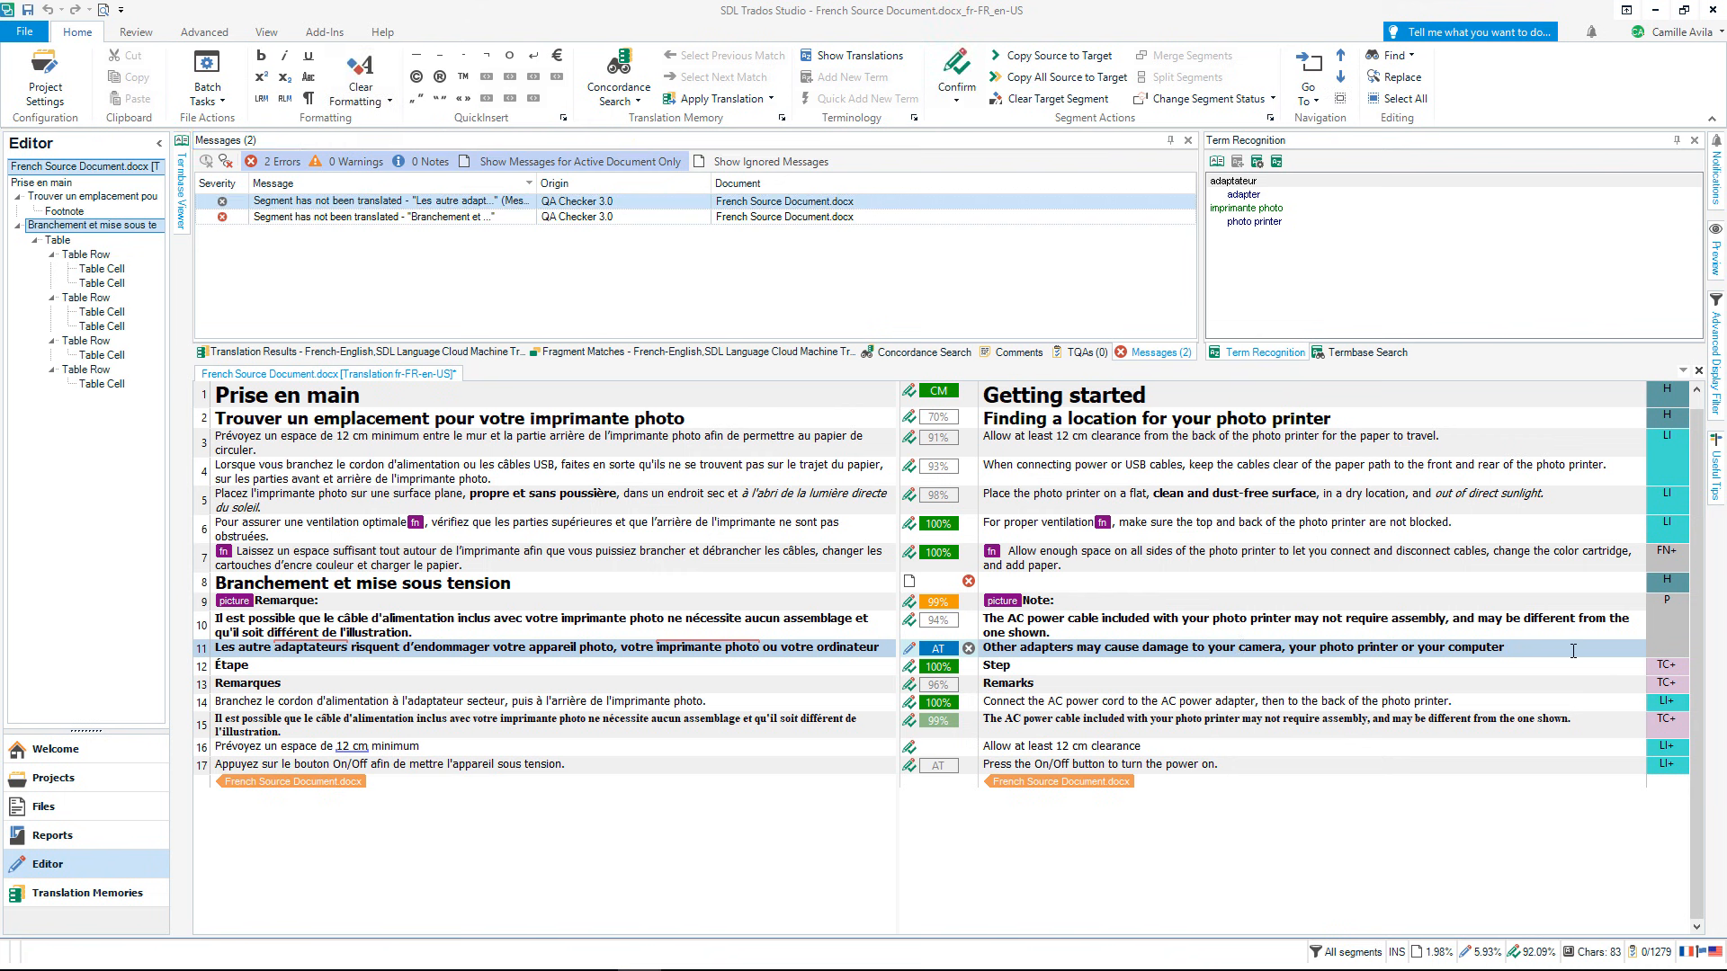
{"action": "left_click", "coordinate": [954, 78]}
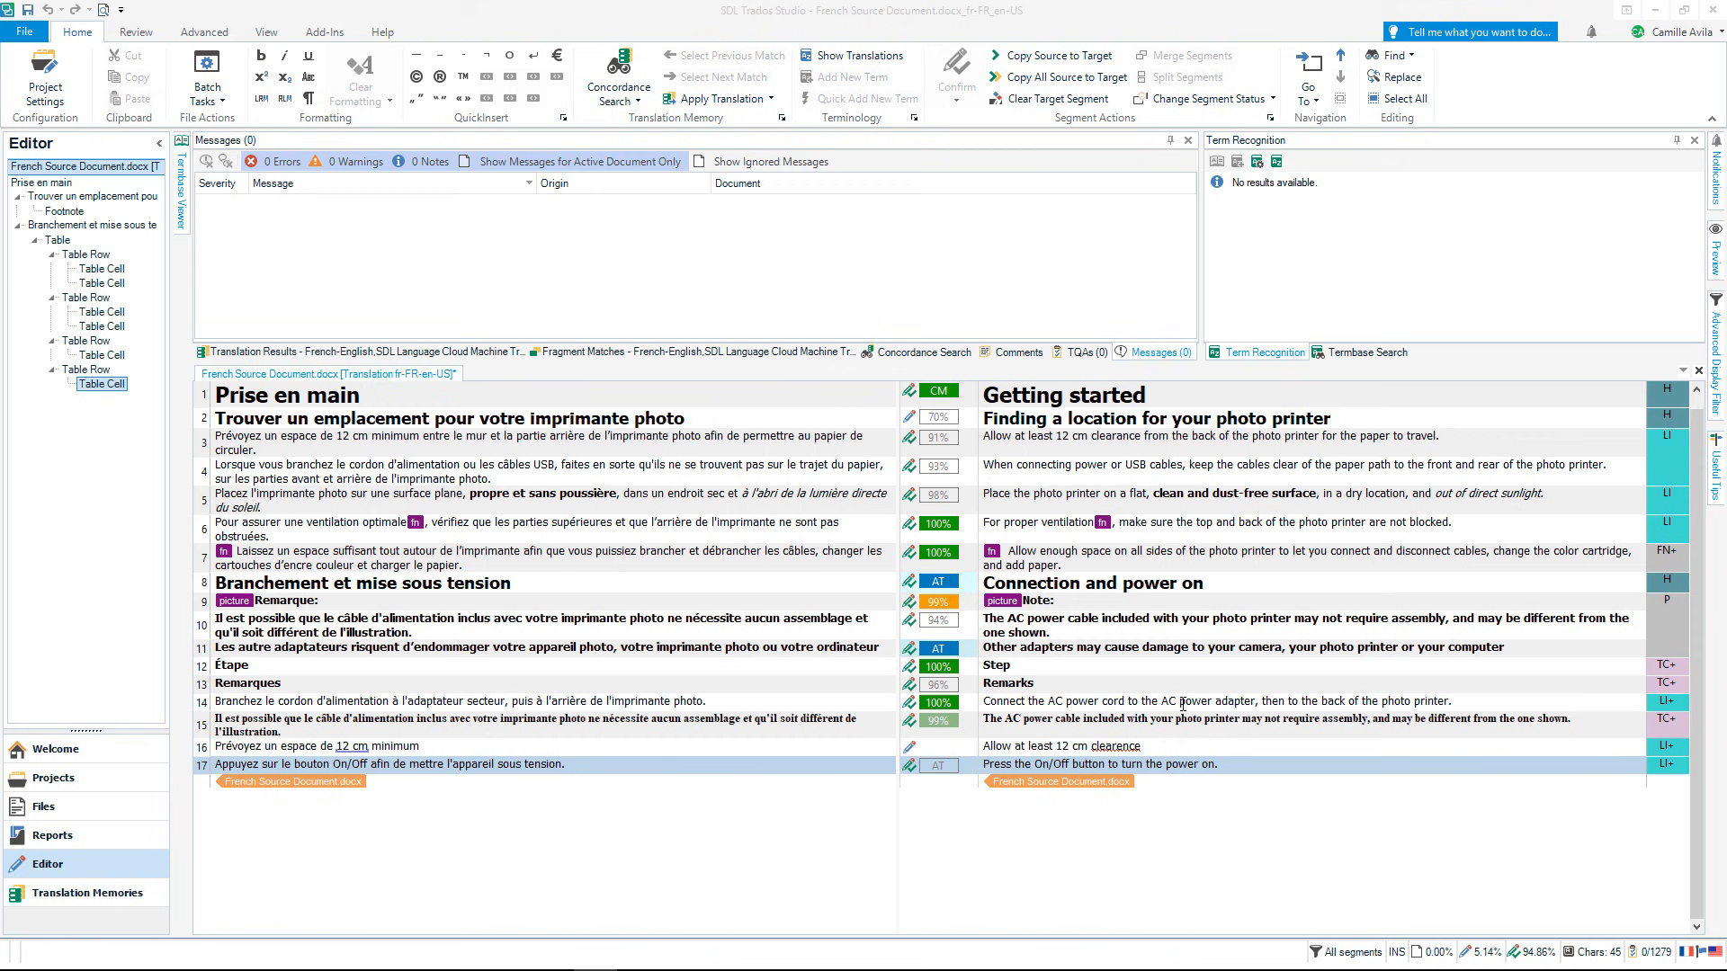
From the Review tools, replace segment 16's misspelled word with the suggestion 'clearance'
{"action": "left_click", "coordinate": [135, 30]}
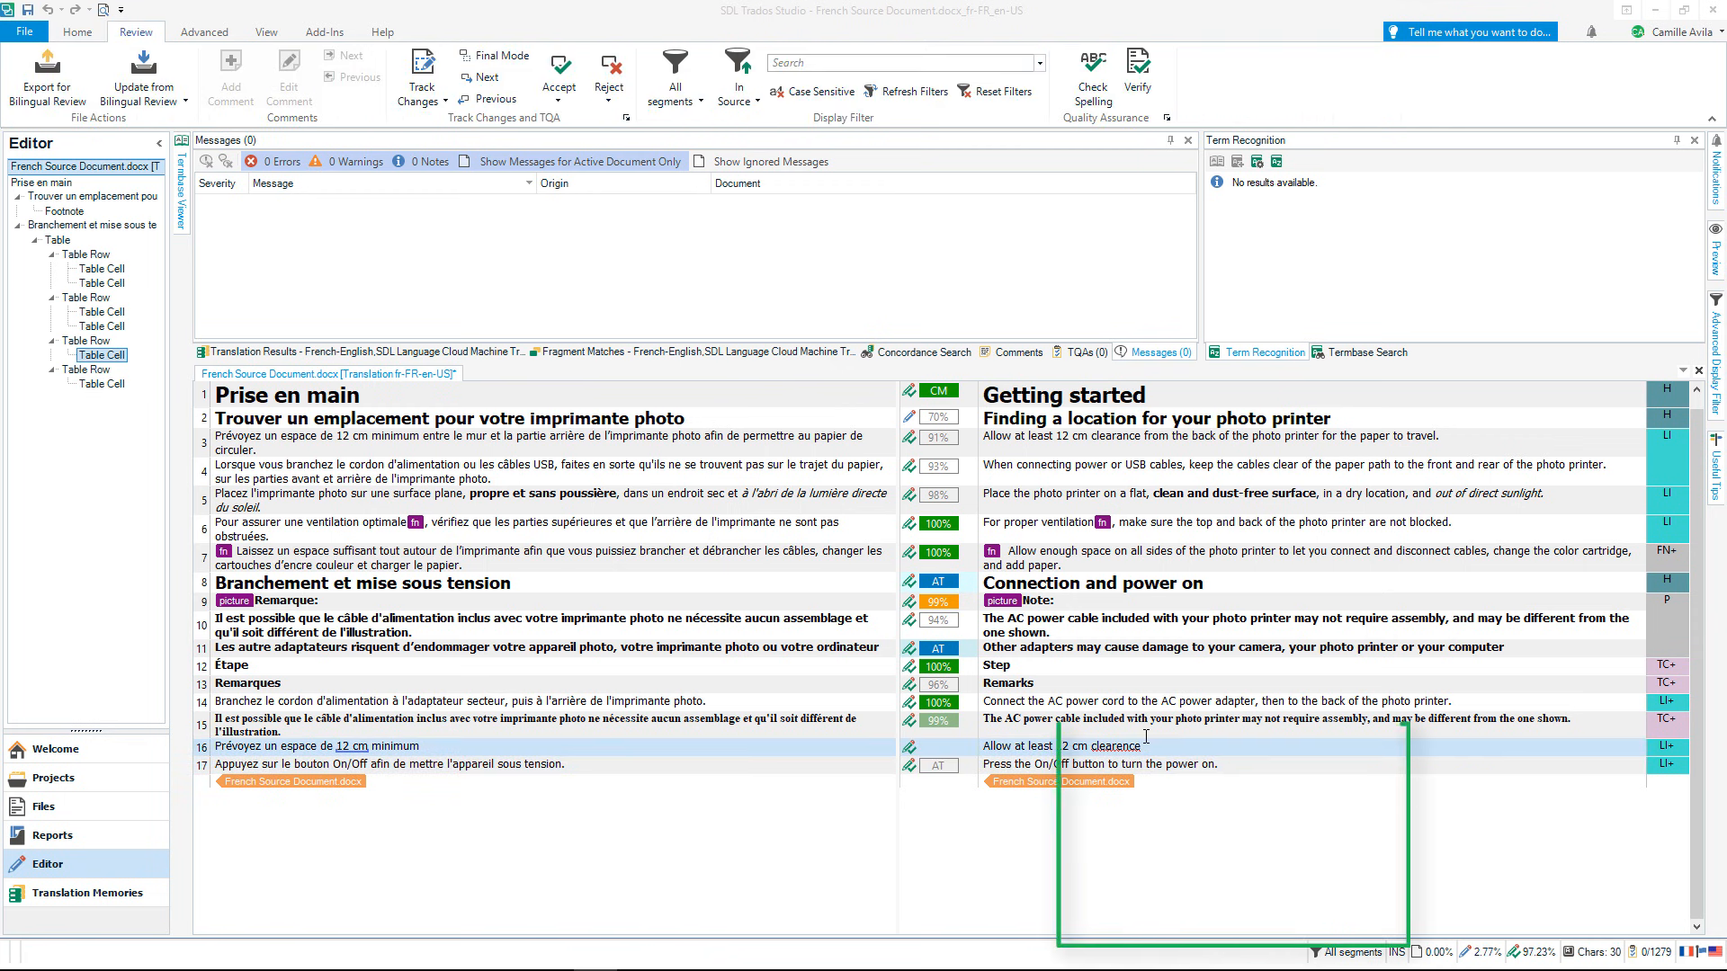
{"action": "right_click", "coordinate": [1116, 745]}
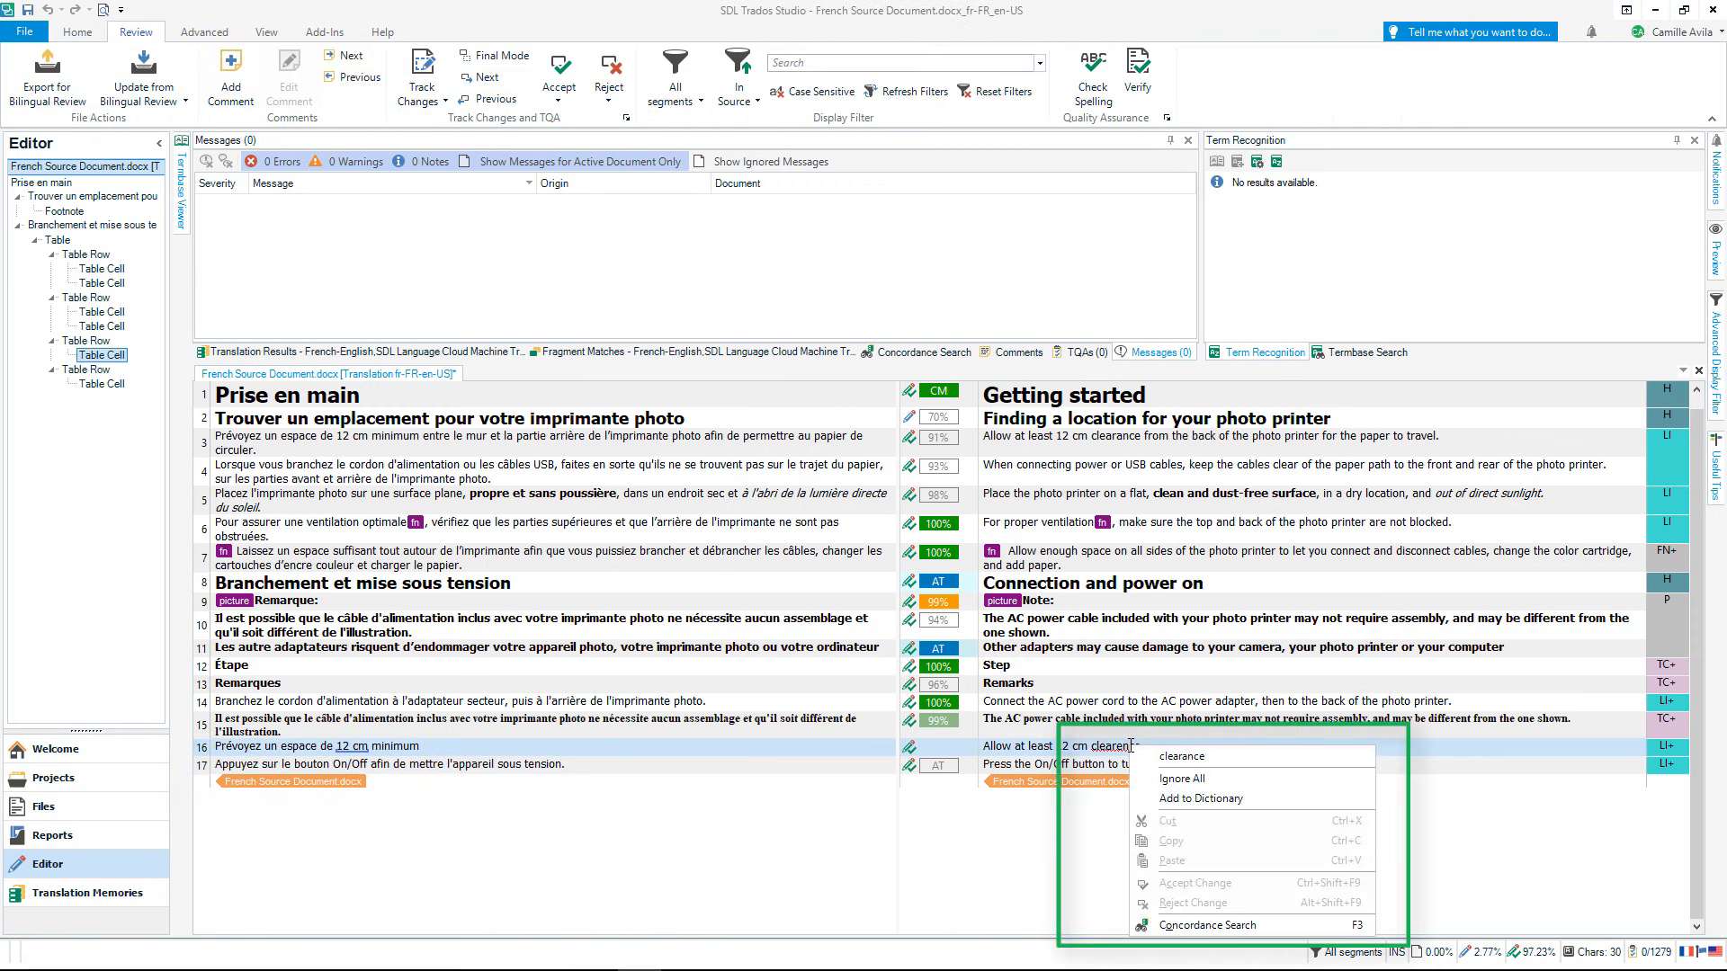
{"action": "mouse_move", "coordinate": [1224, 760]}
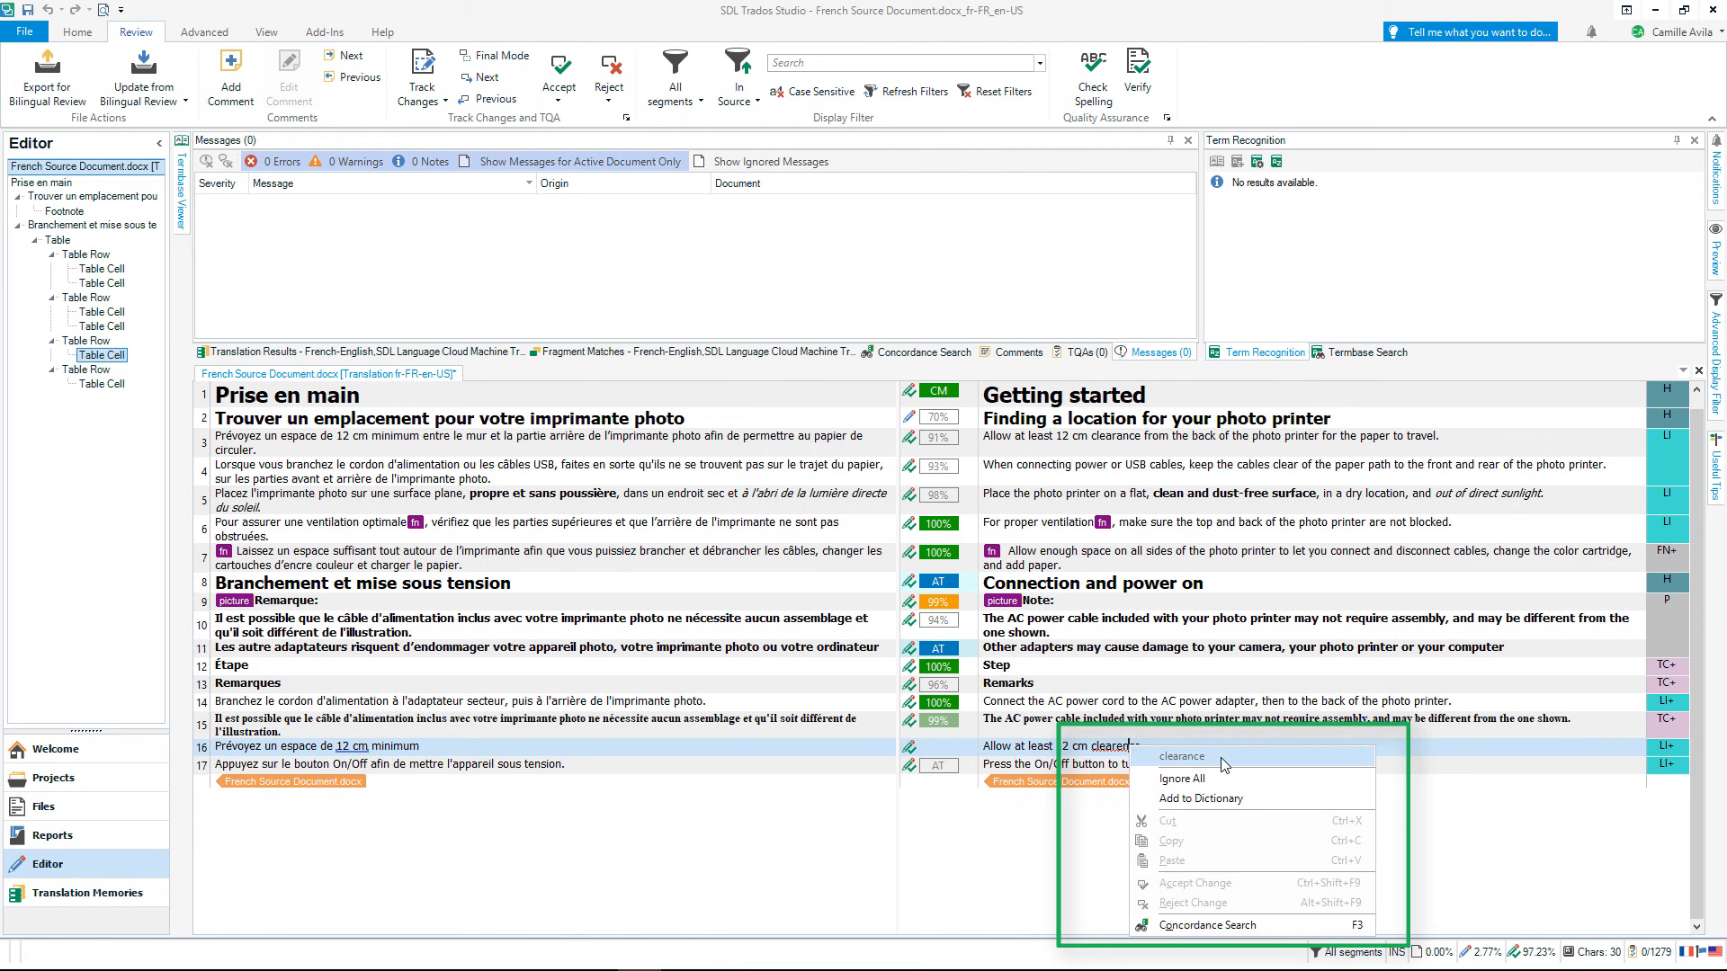
{"action": "left_click", "coordinate": [1181, 758]}
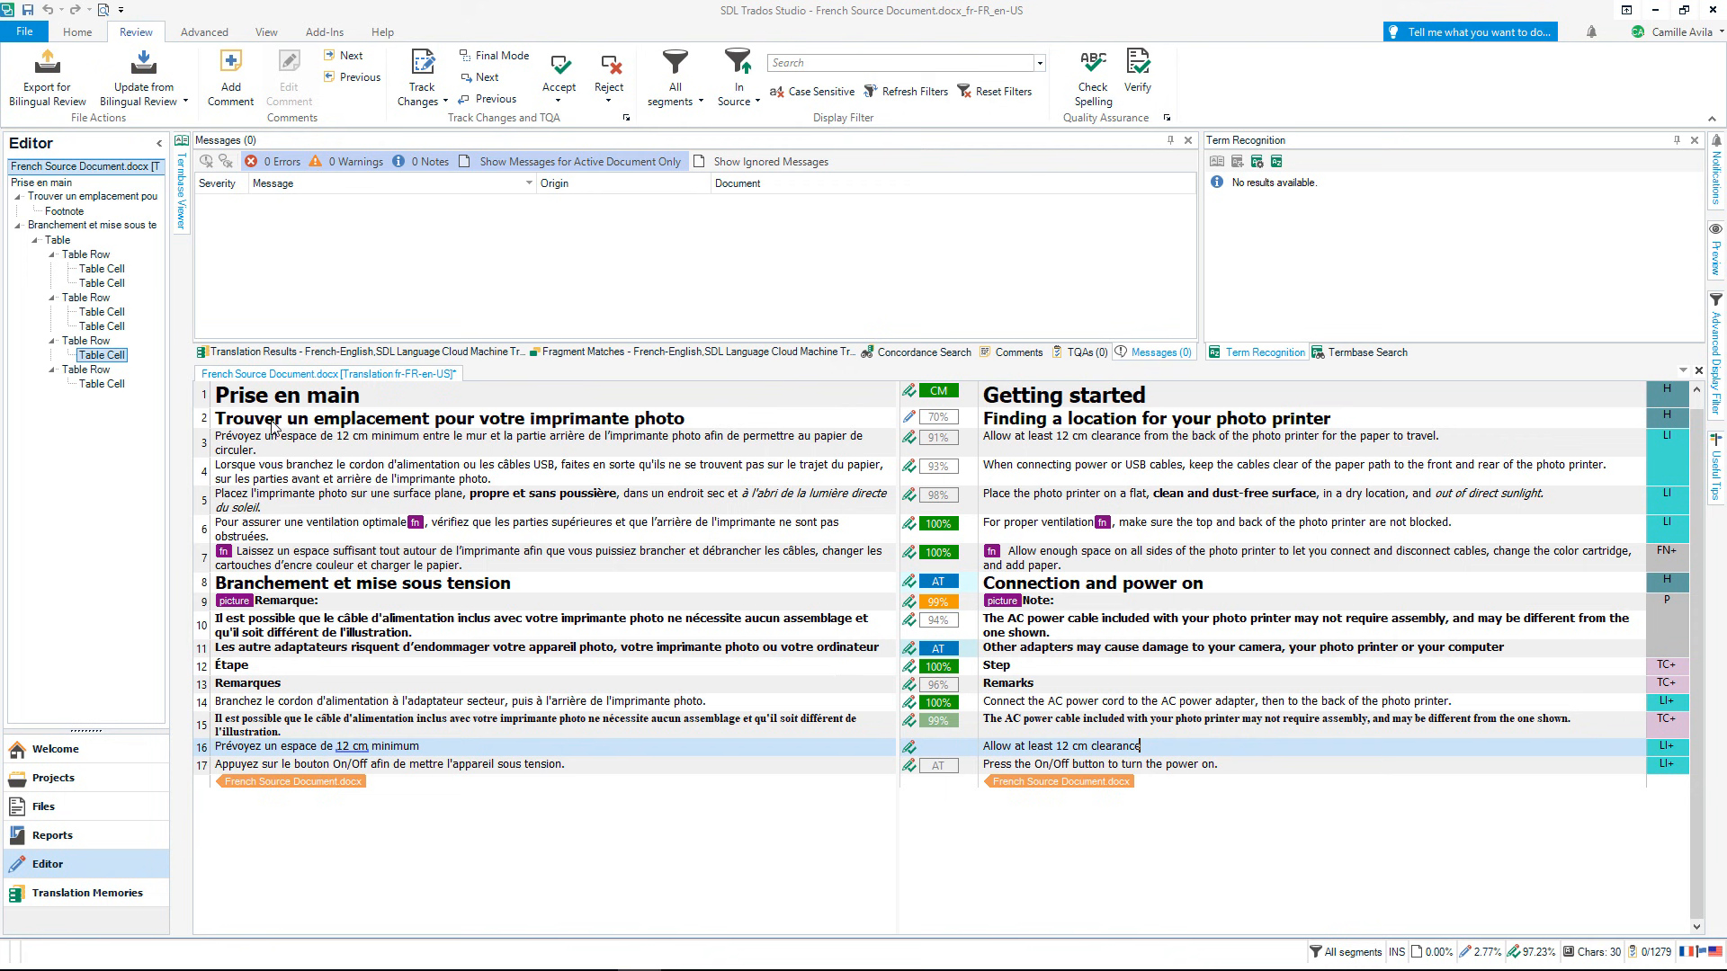
Start saving the translation as a target file from the File menu
{"action": "left_click", "coordinate": [78, 33]}
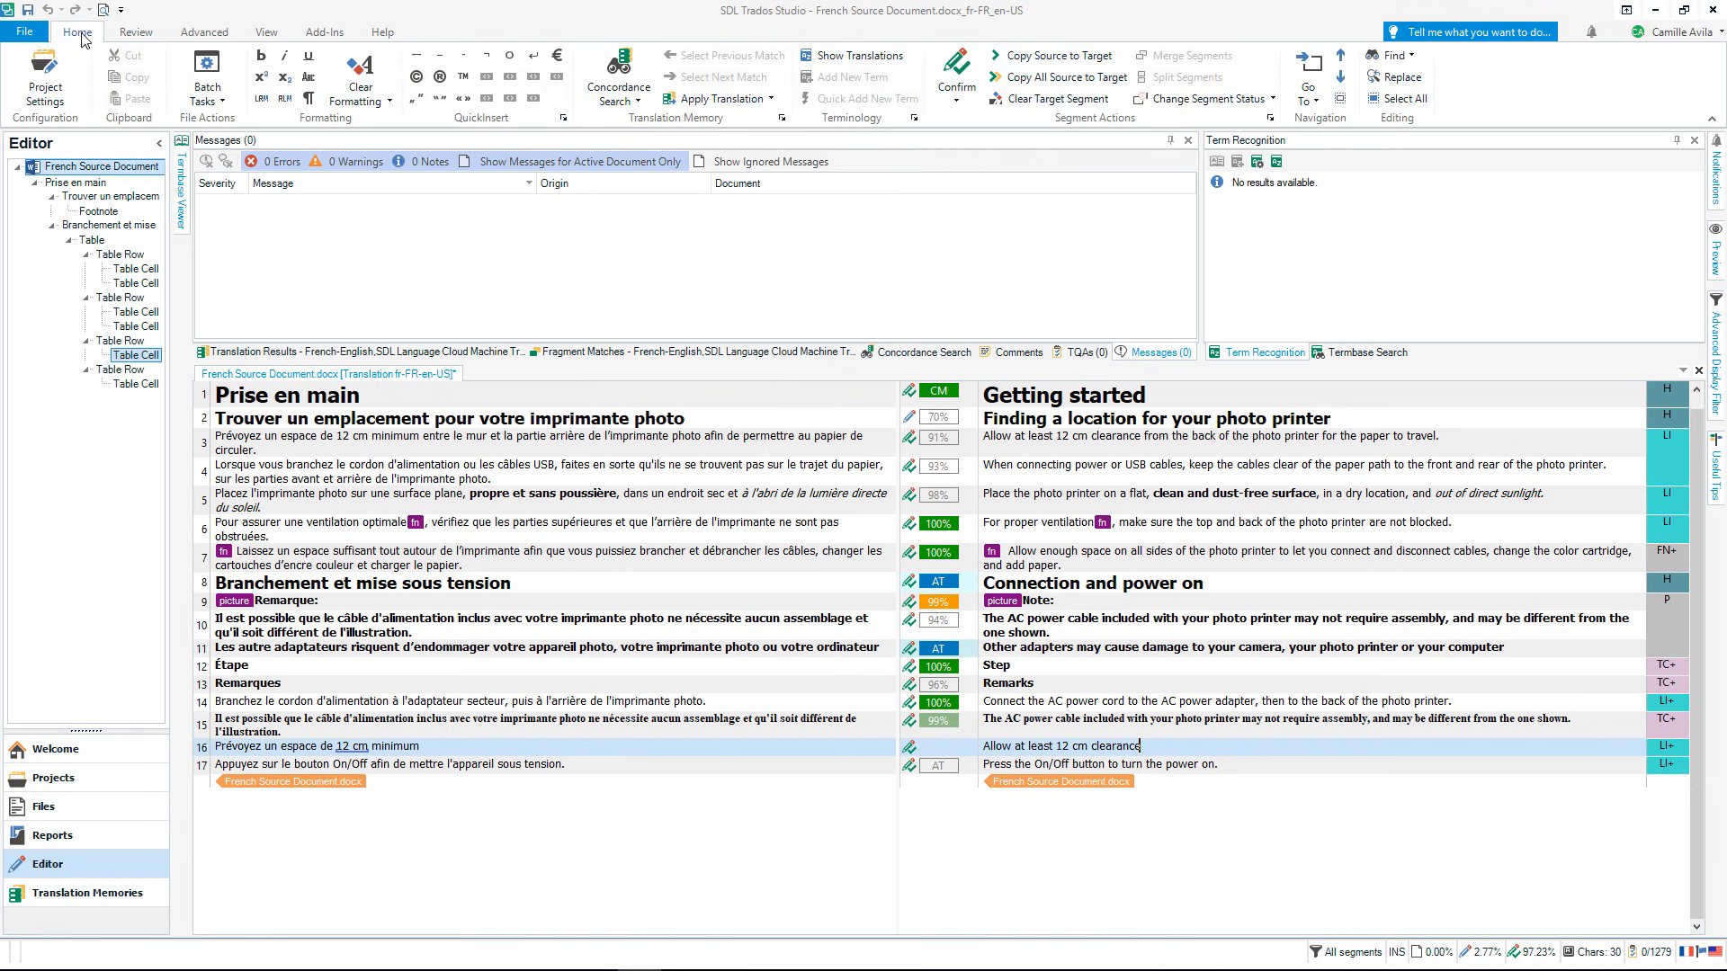
{"action": "left_click", "coordinate": [23, 30]}
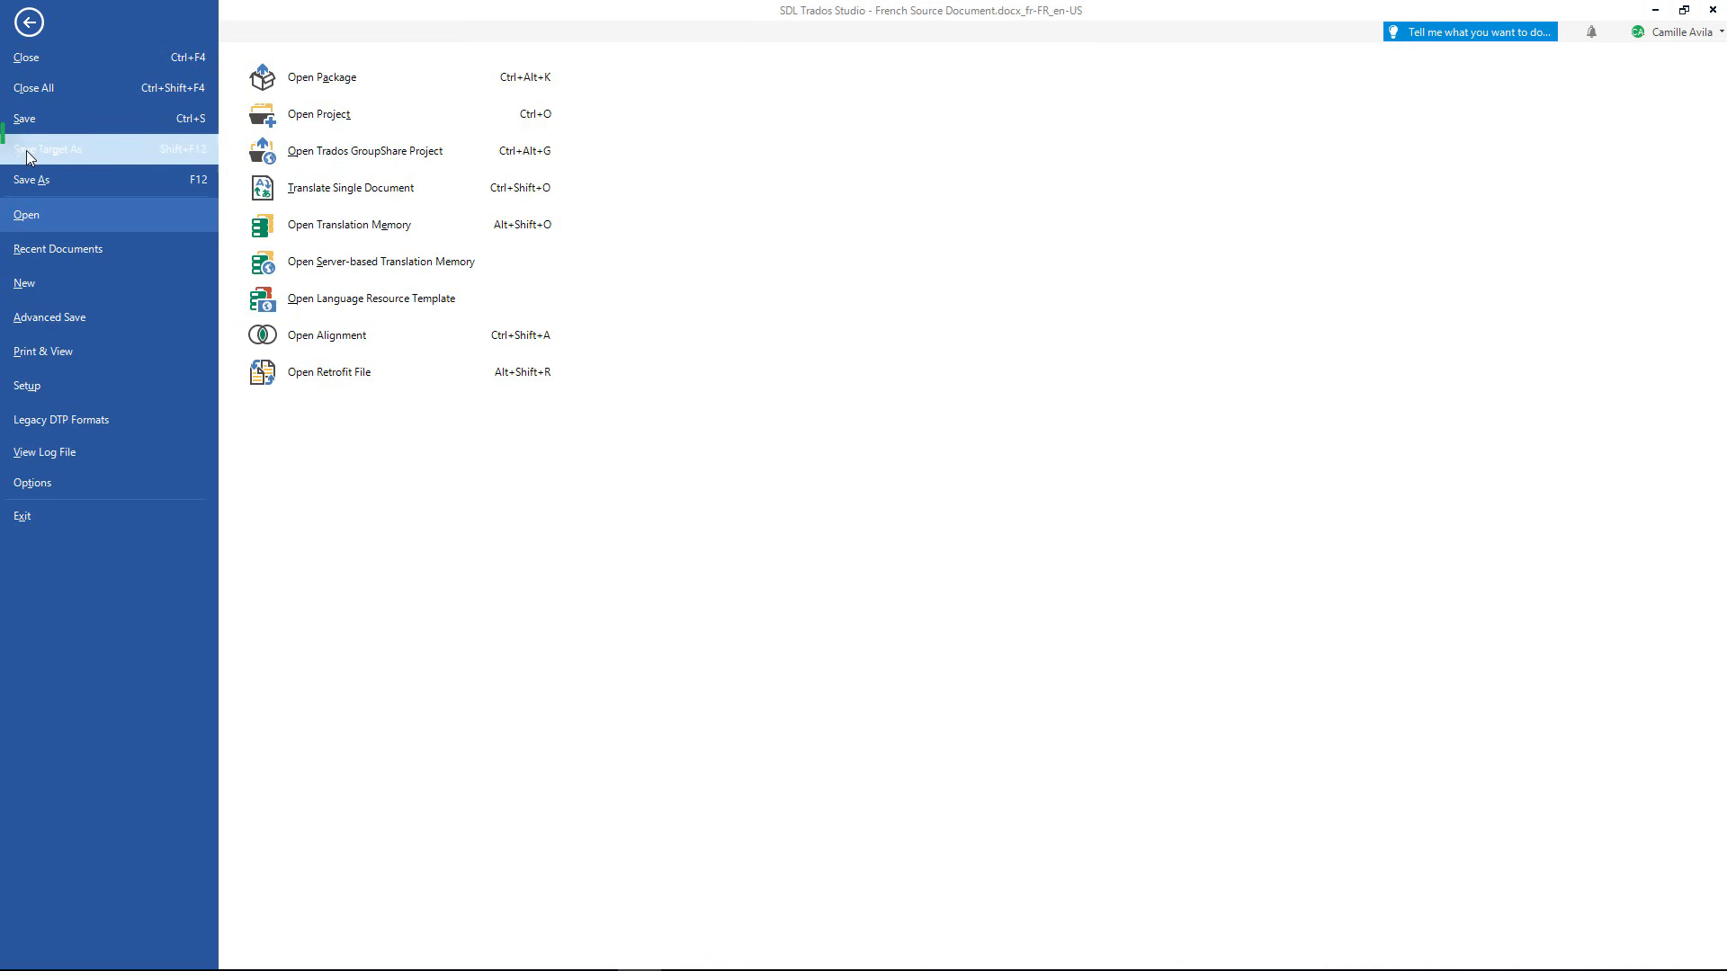
{"action": "mouse_move", "coordinate": [48, 149]}
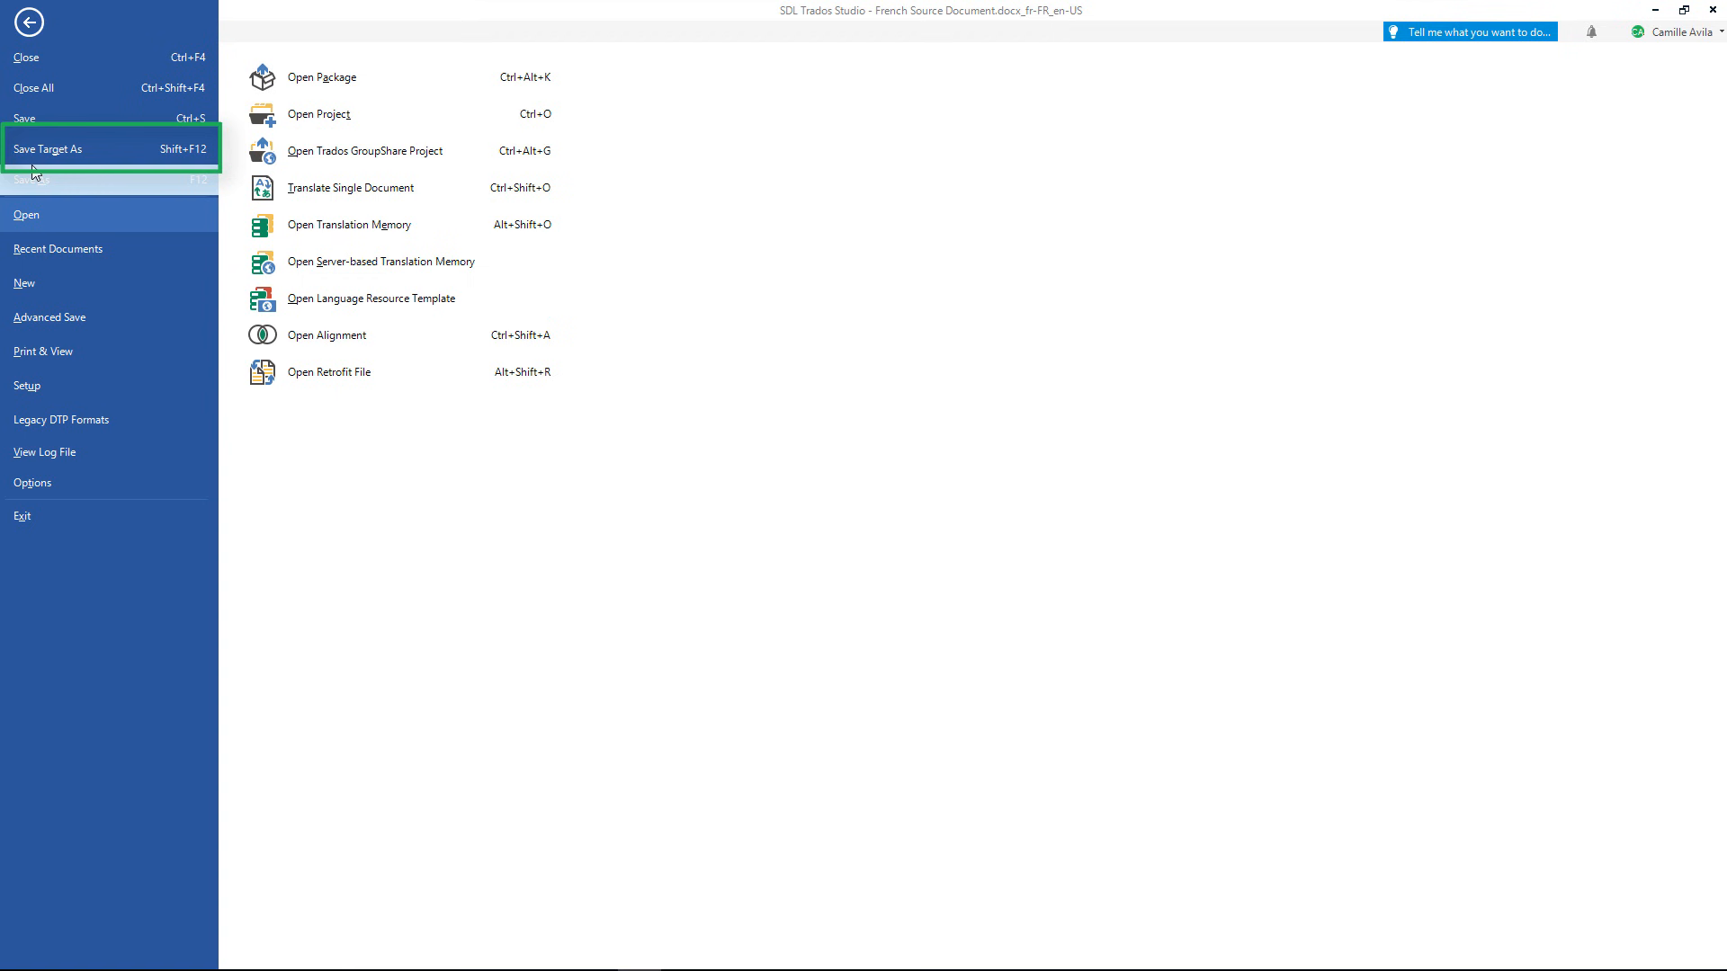
{"action": "left_click", "coordinate": [48, 149]}
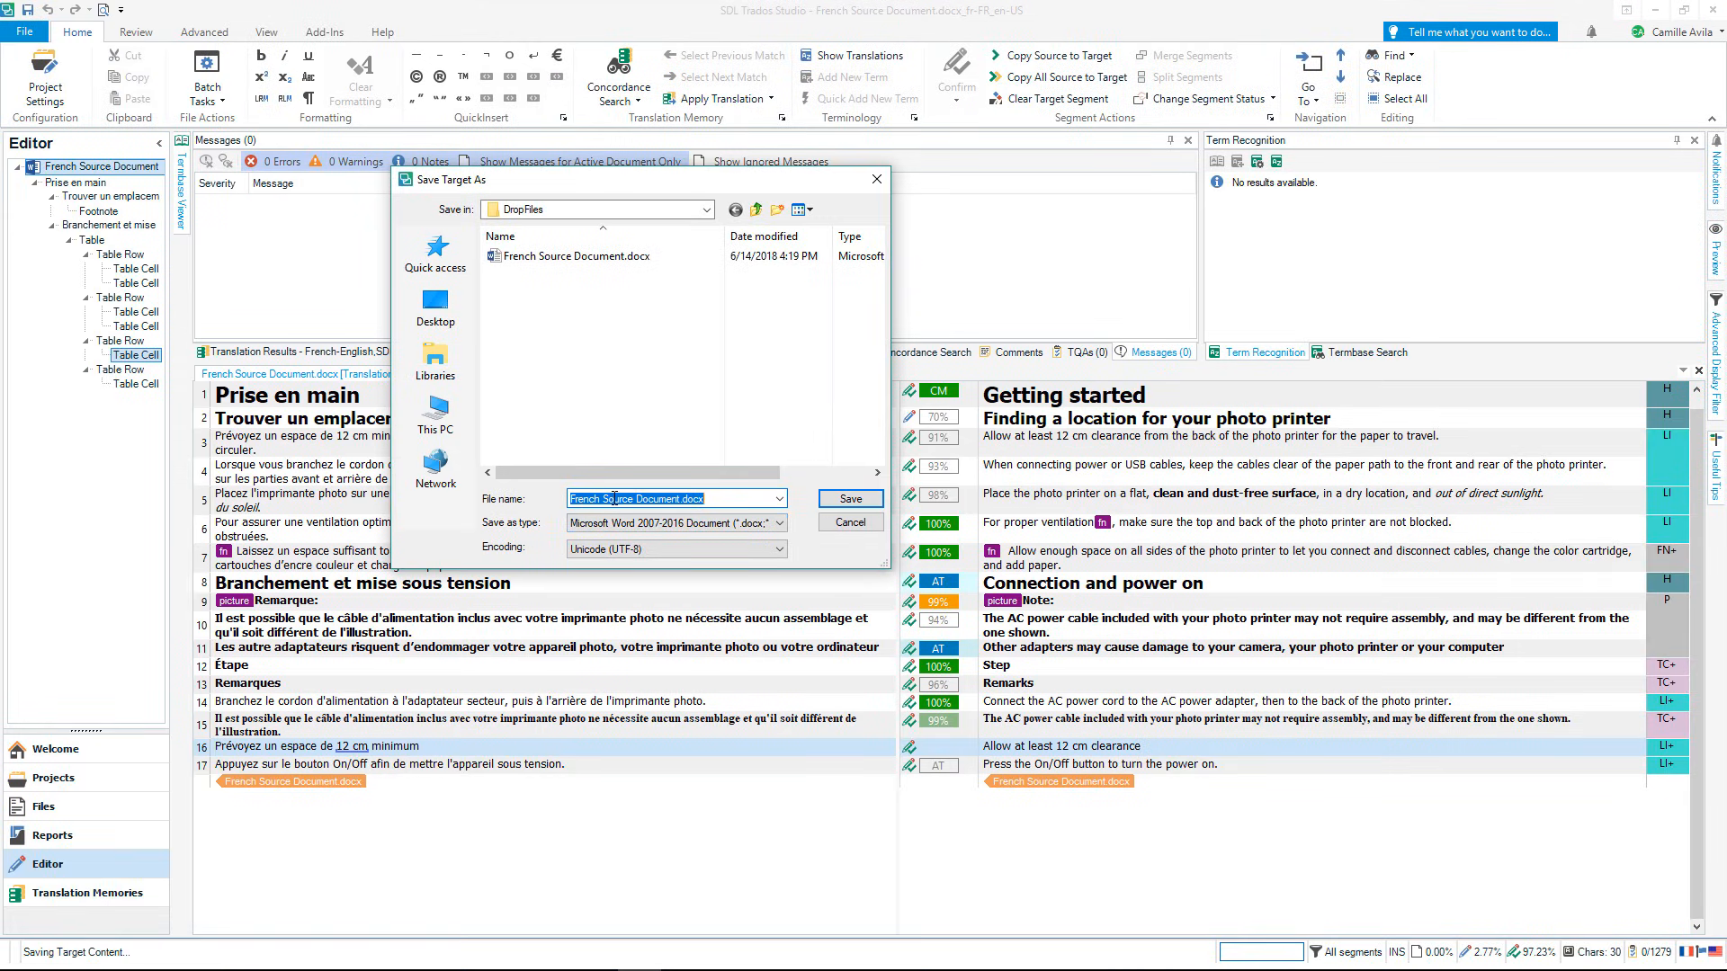
Name the target file 'English Target Document.docx' and save it in DropFiles
{"action": "left_click", "coordinate": [633, 499]}
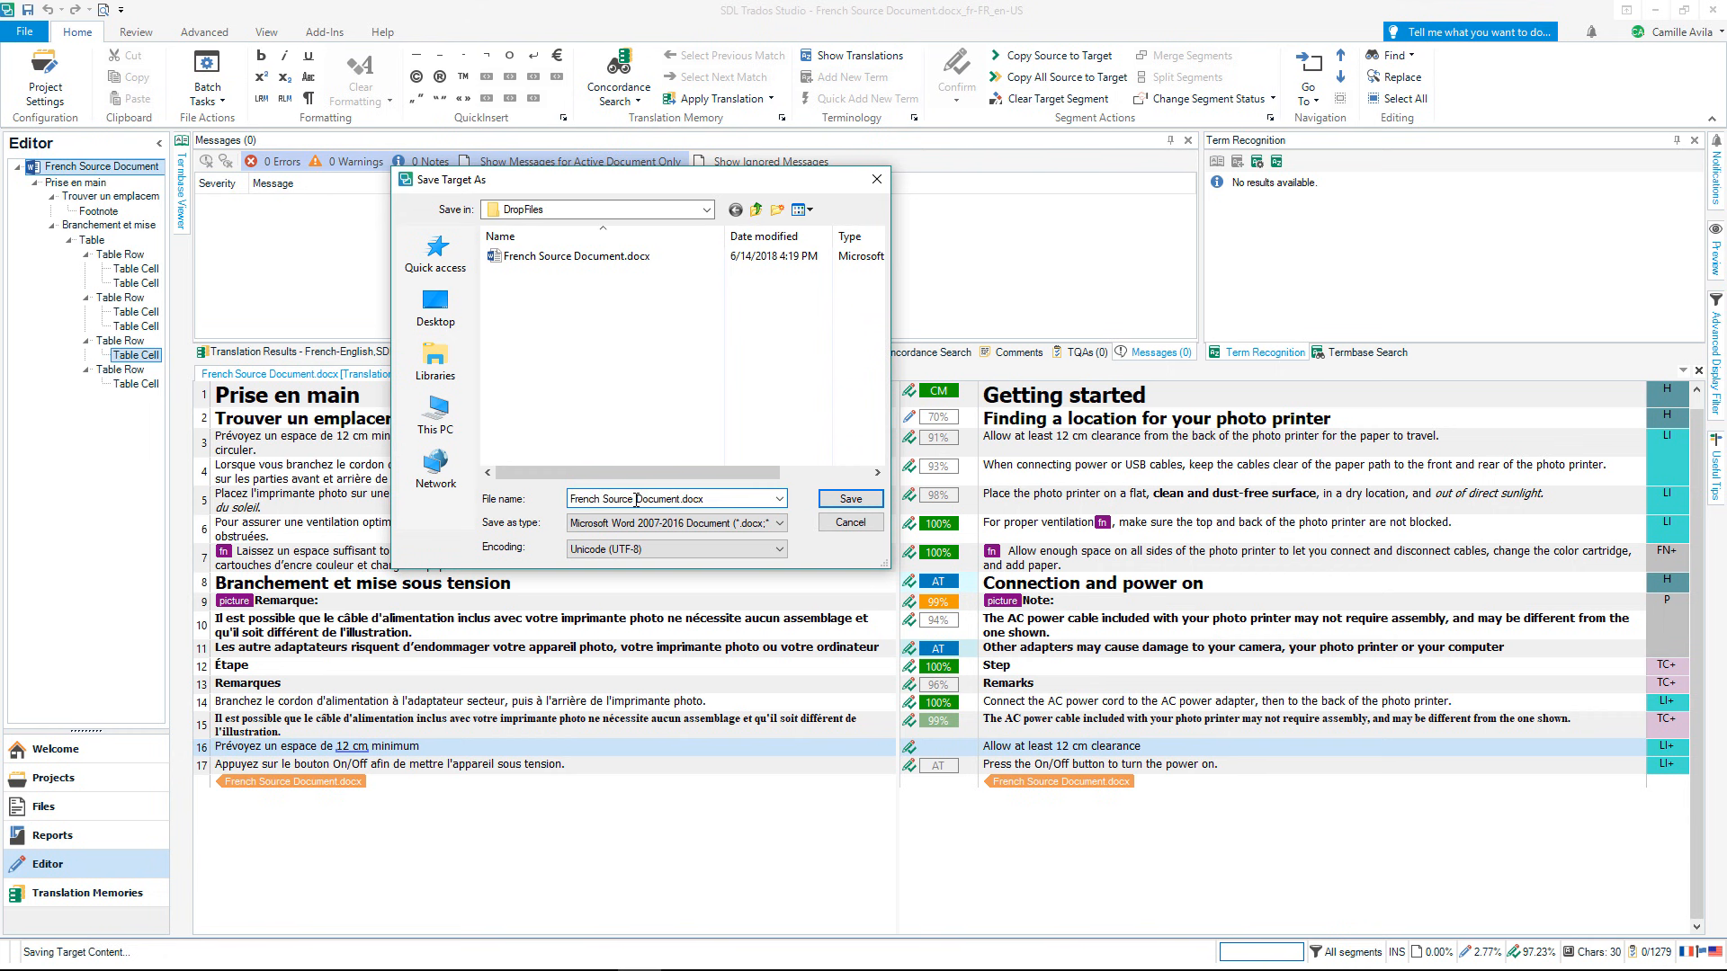
{"action": "double_click", "coordinate": [600, 498]}
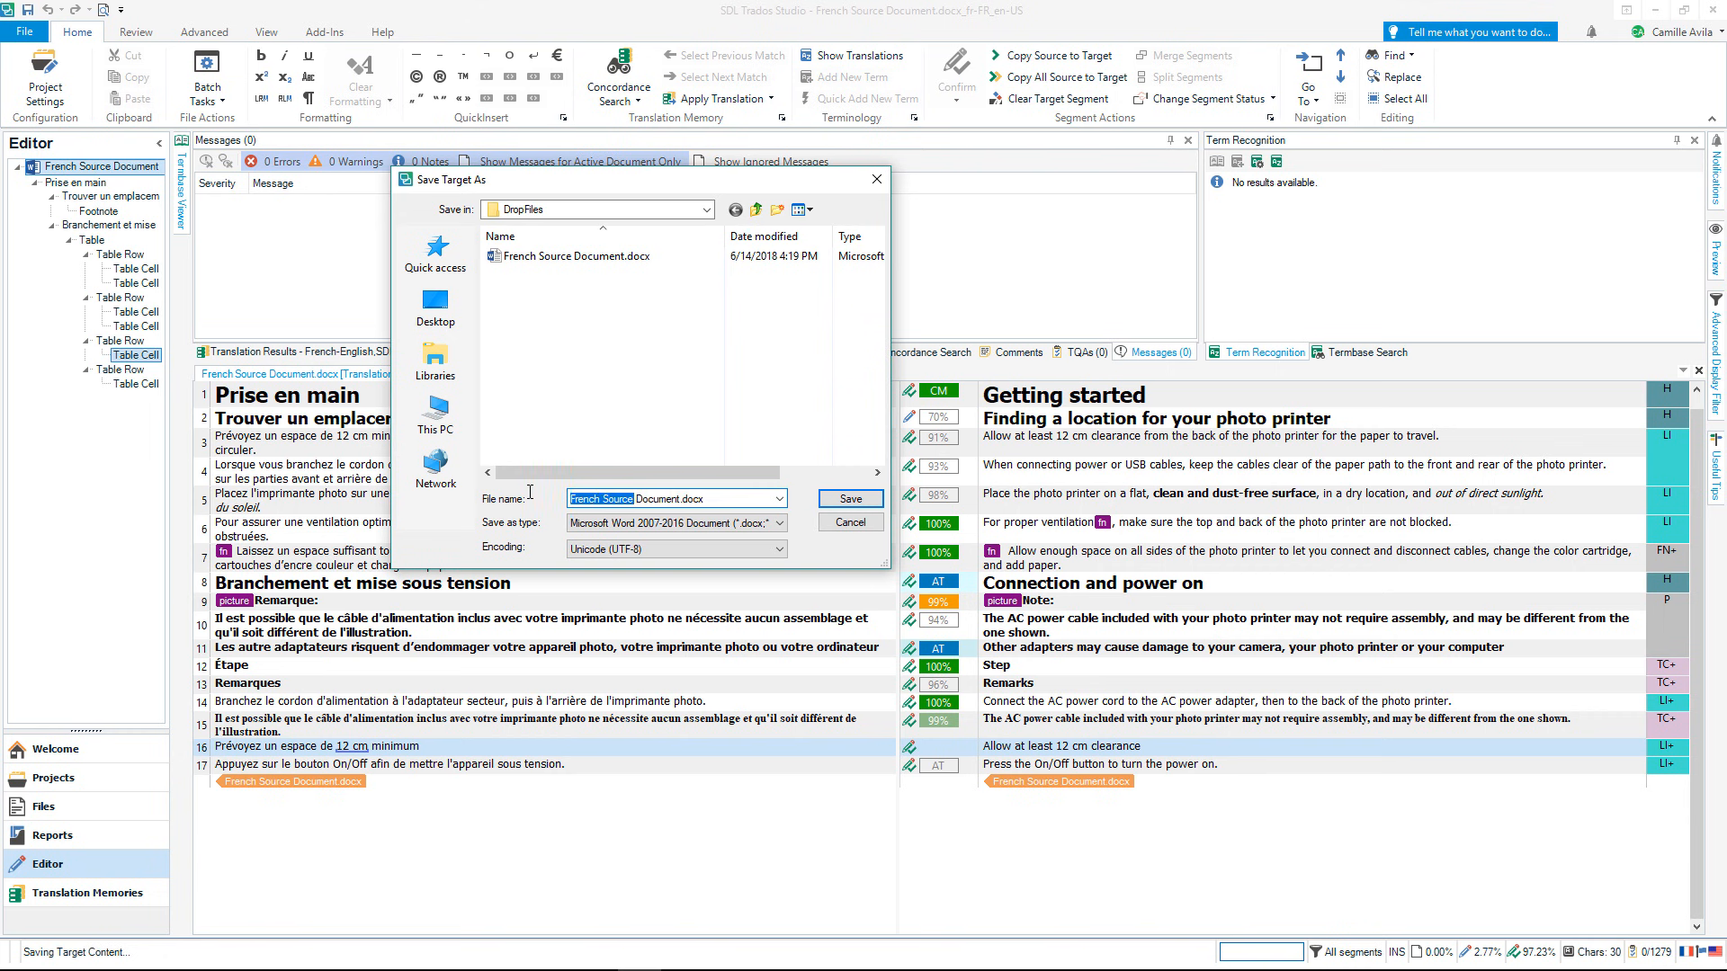
{"action": "type", "text": "English"}
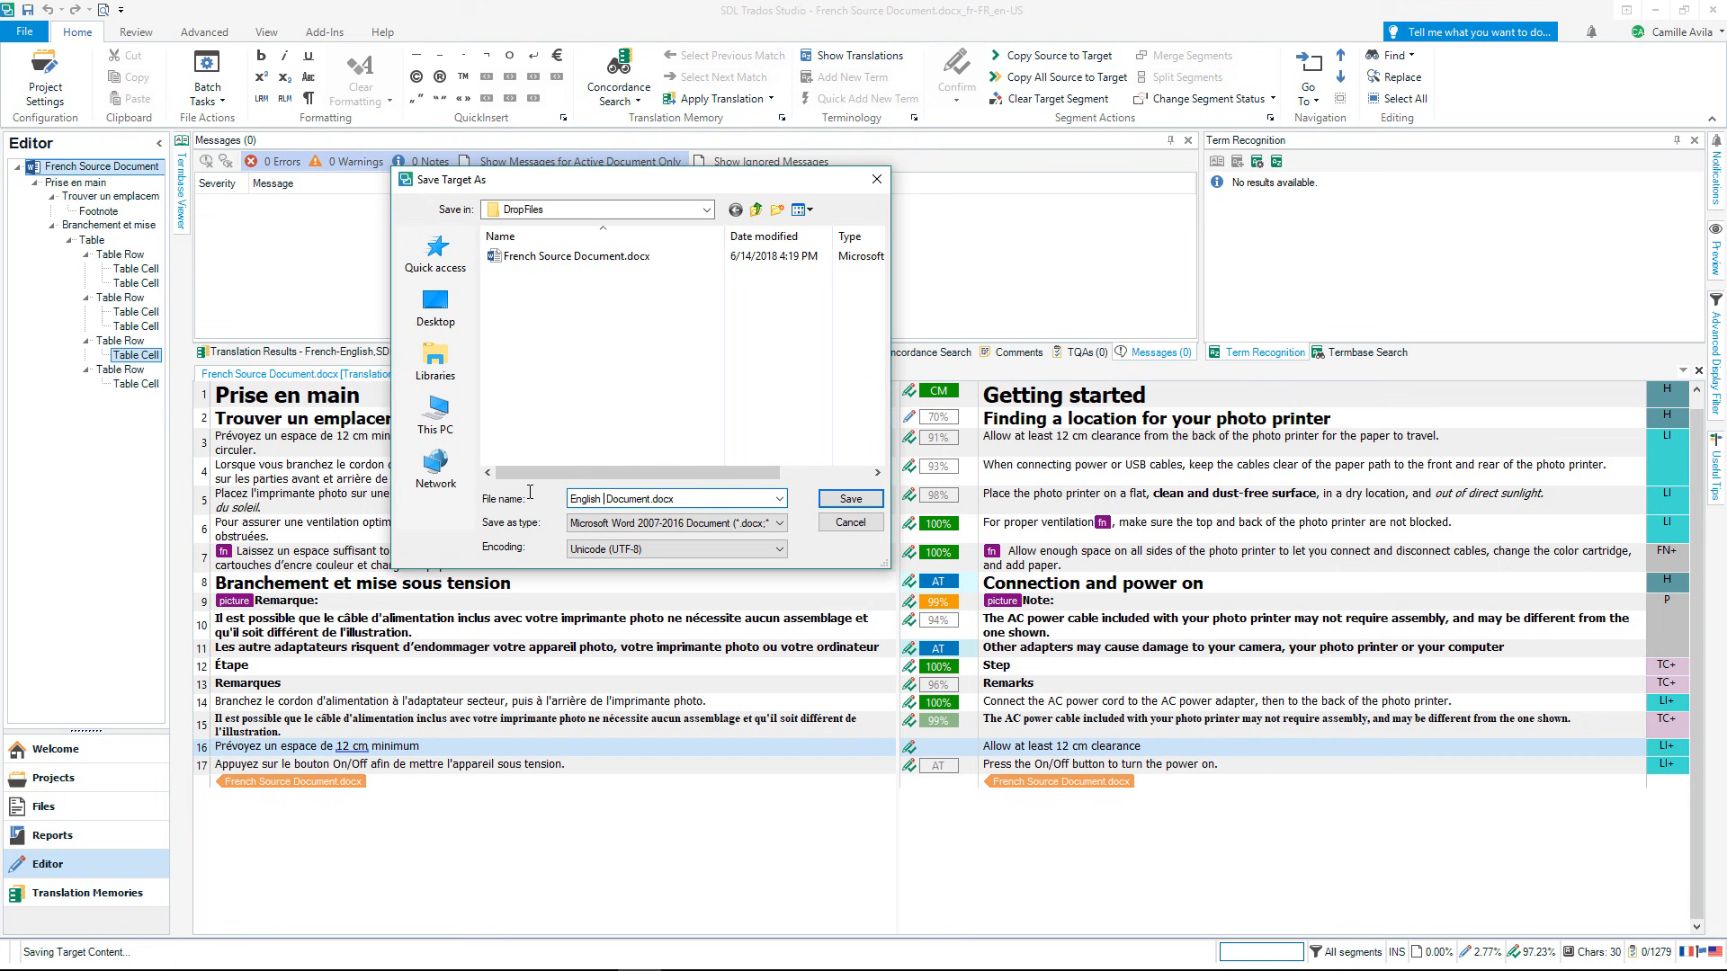
{"action": "type", "text": "Target"}
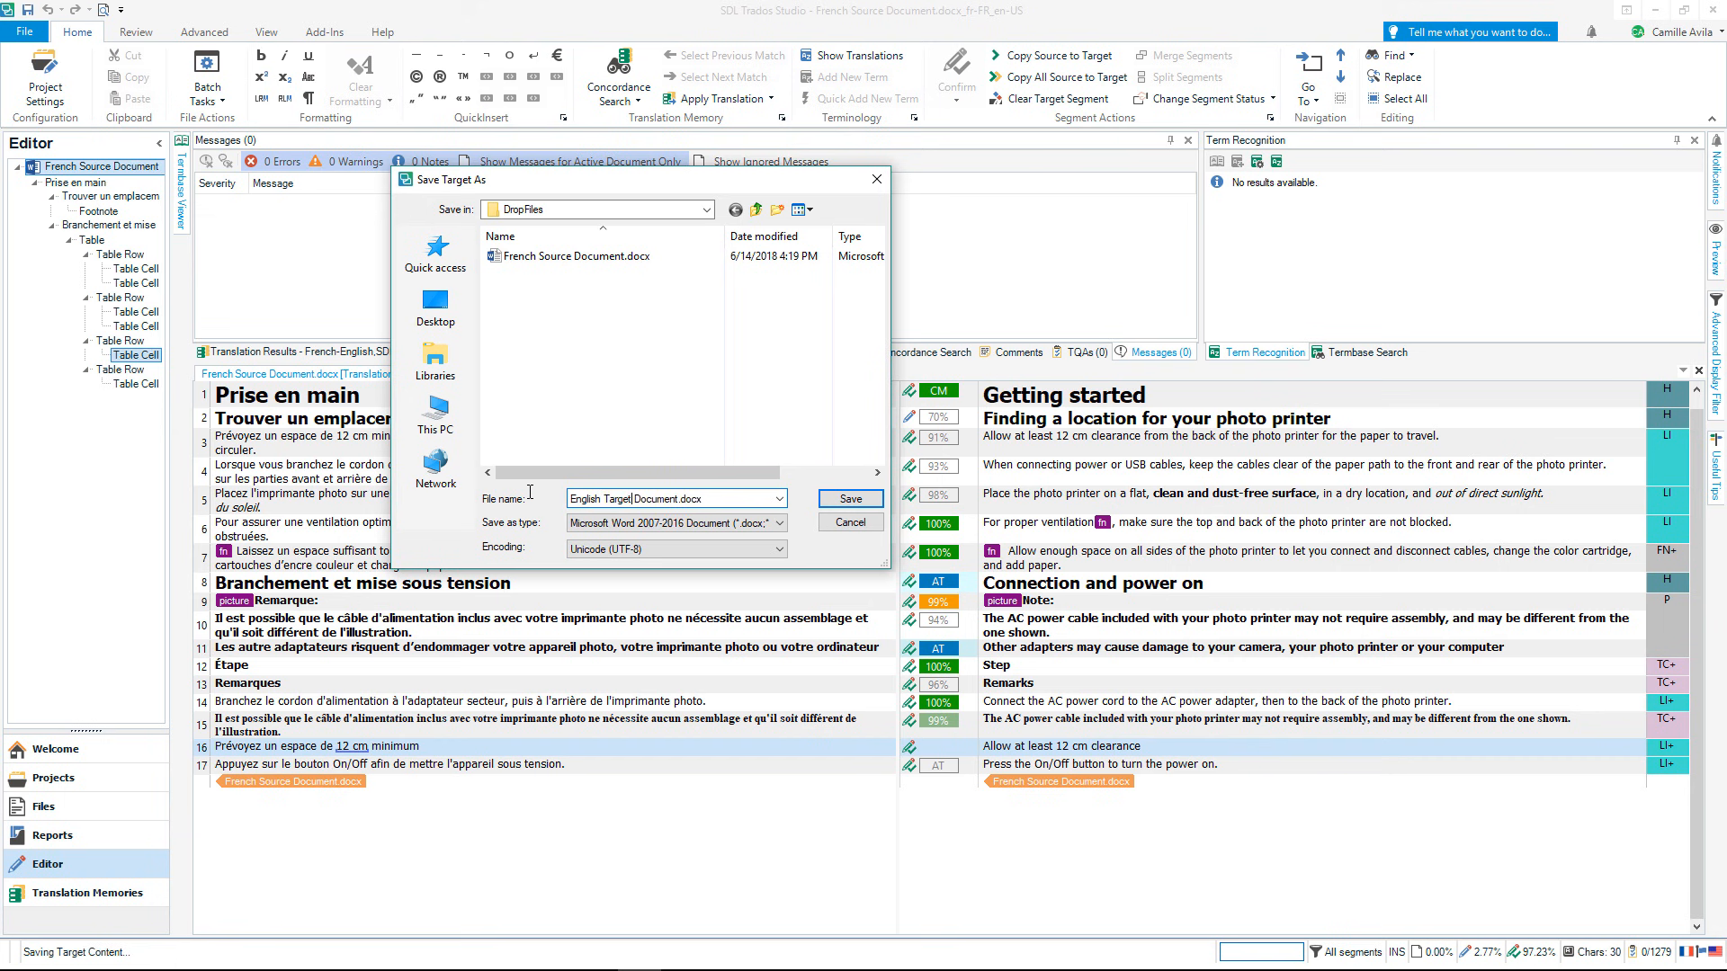
{"action": "left_click", "coordinate": [850, 498]}
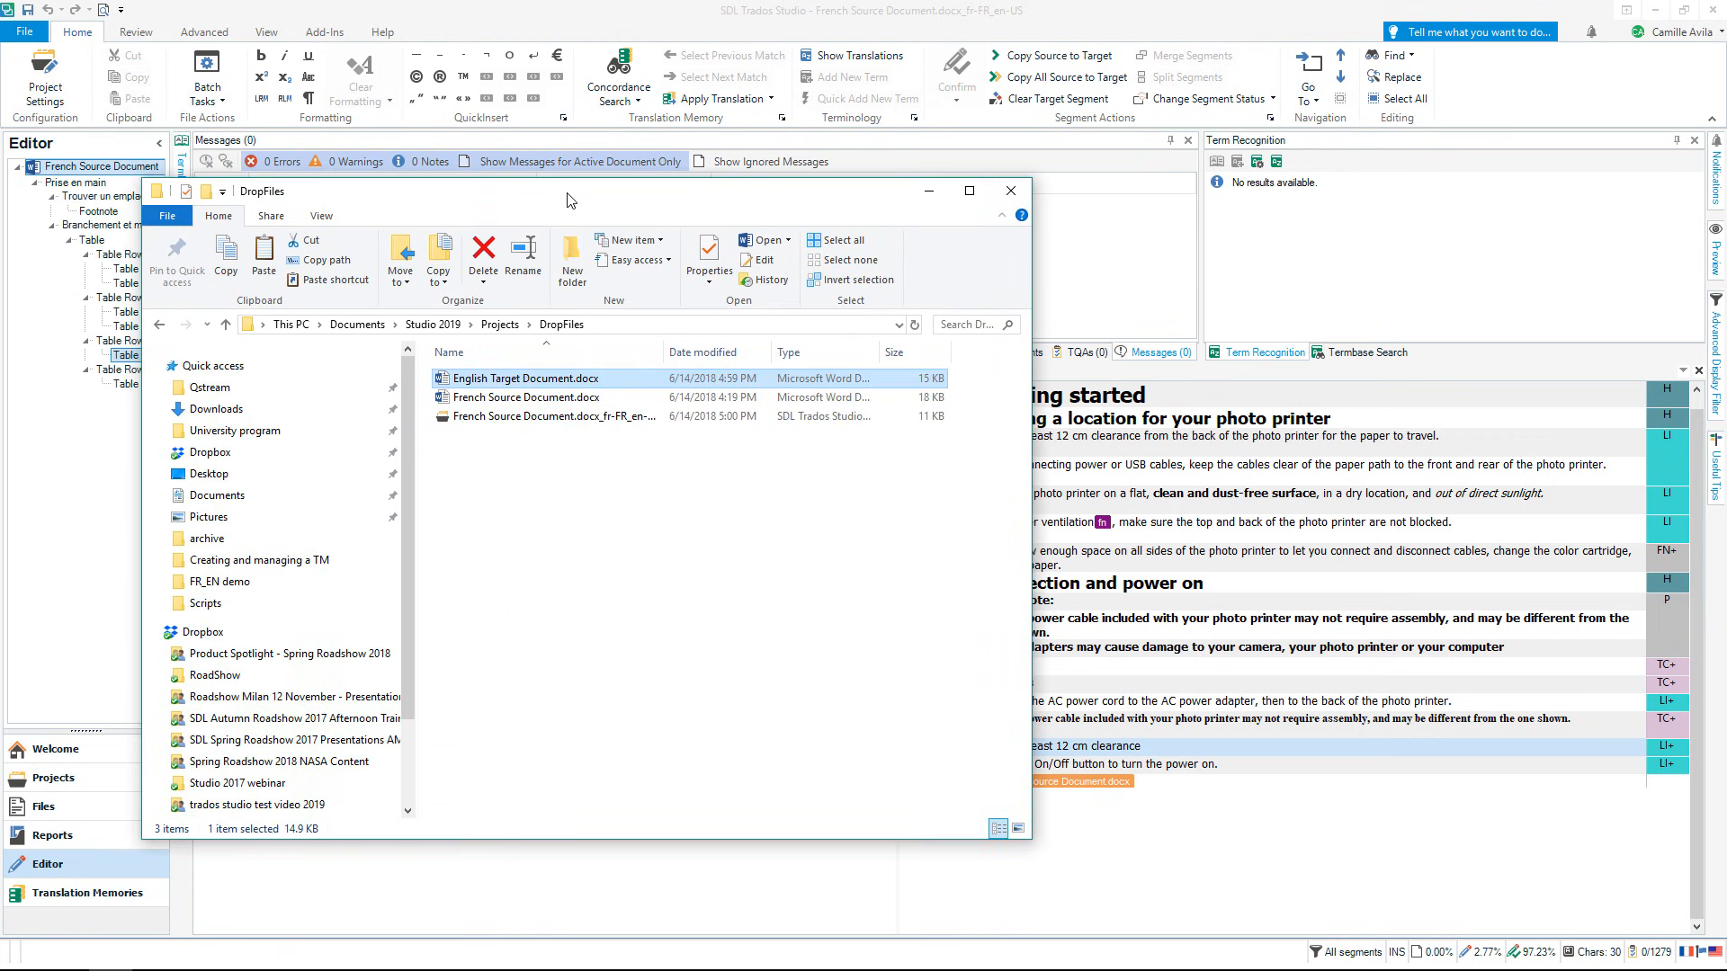
Leave the DropFiles folder and bring the Trados Studio editor back to the front
{"action": "double_click", "coordinate": [527, 378]}
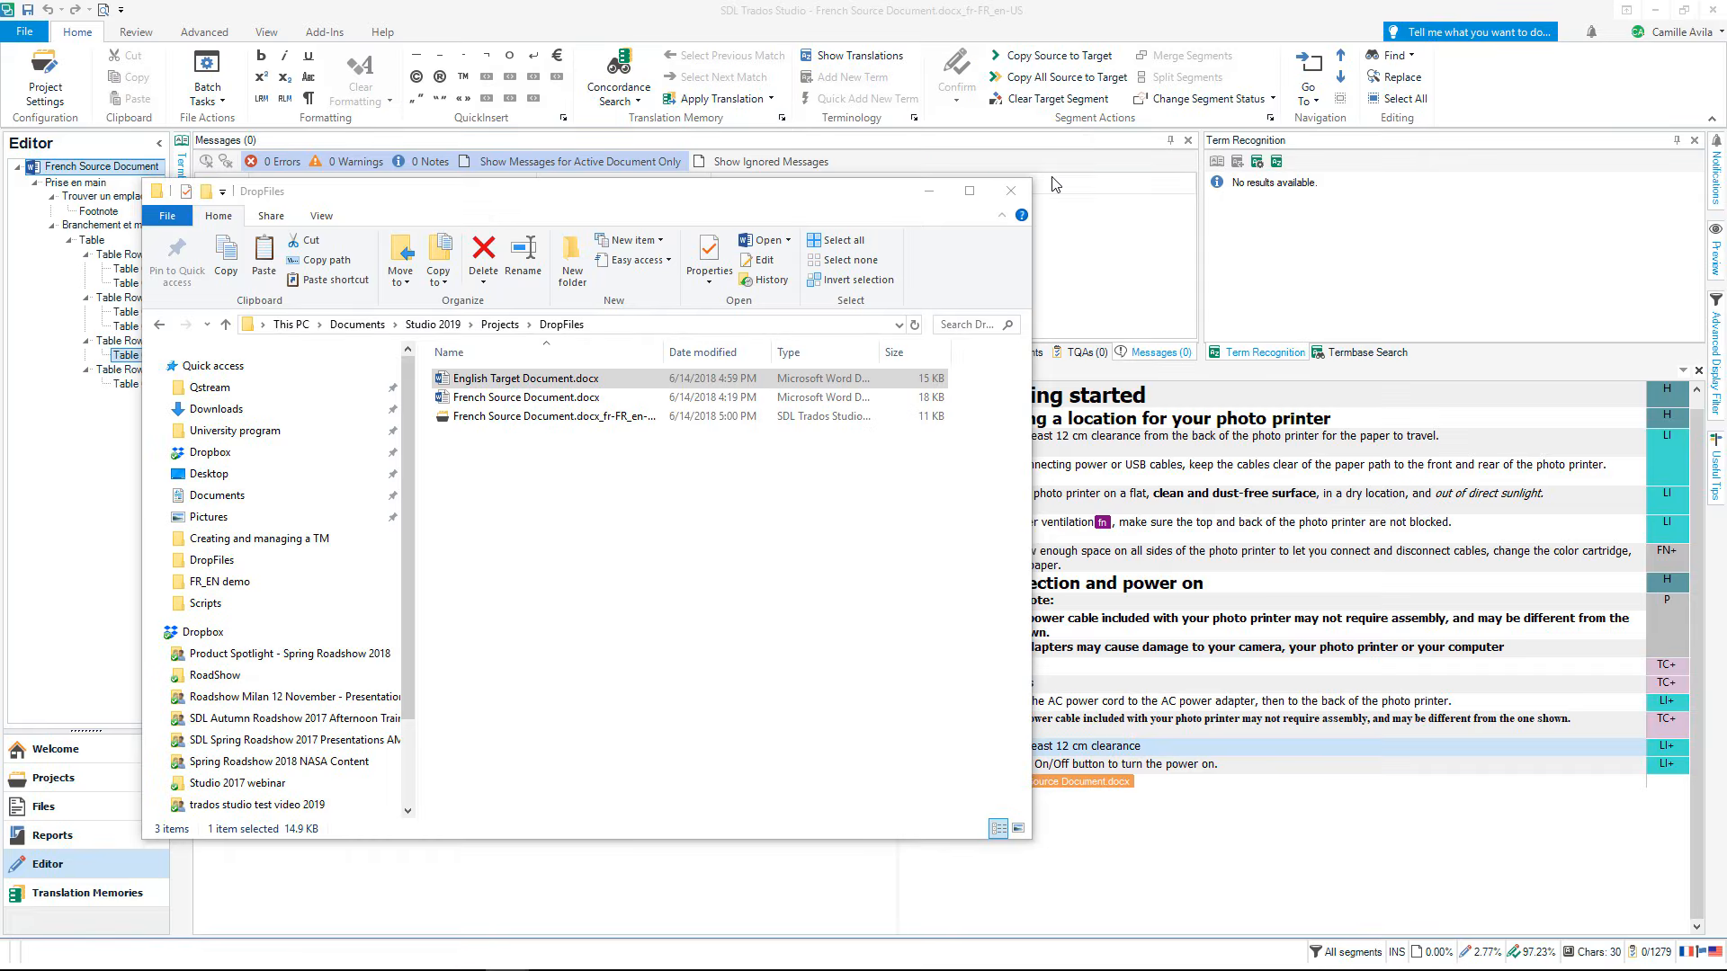
{"action": "left_click", "coordinate": [1007, 191]}
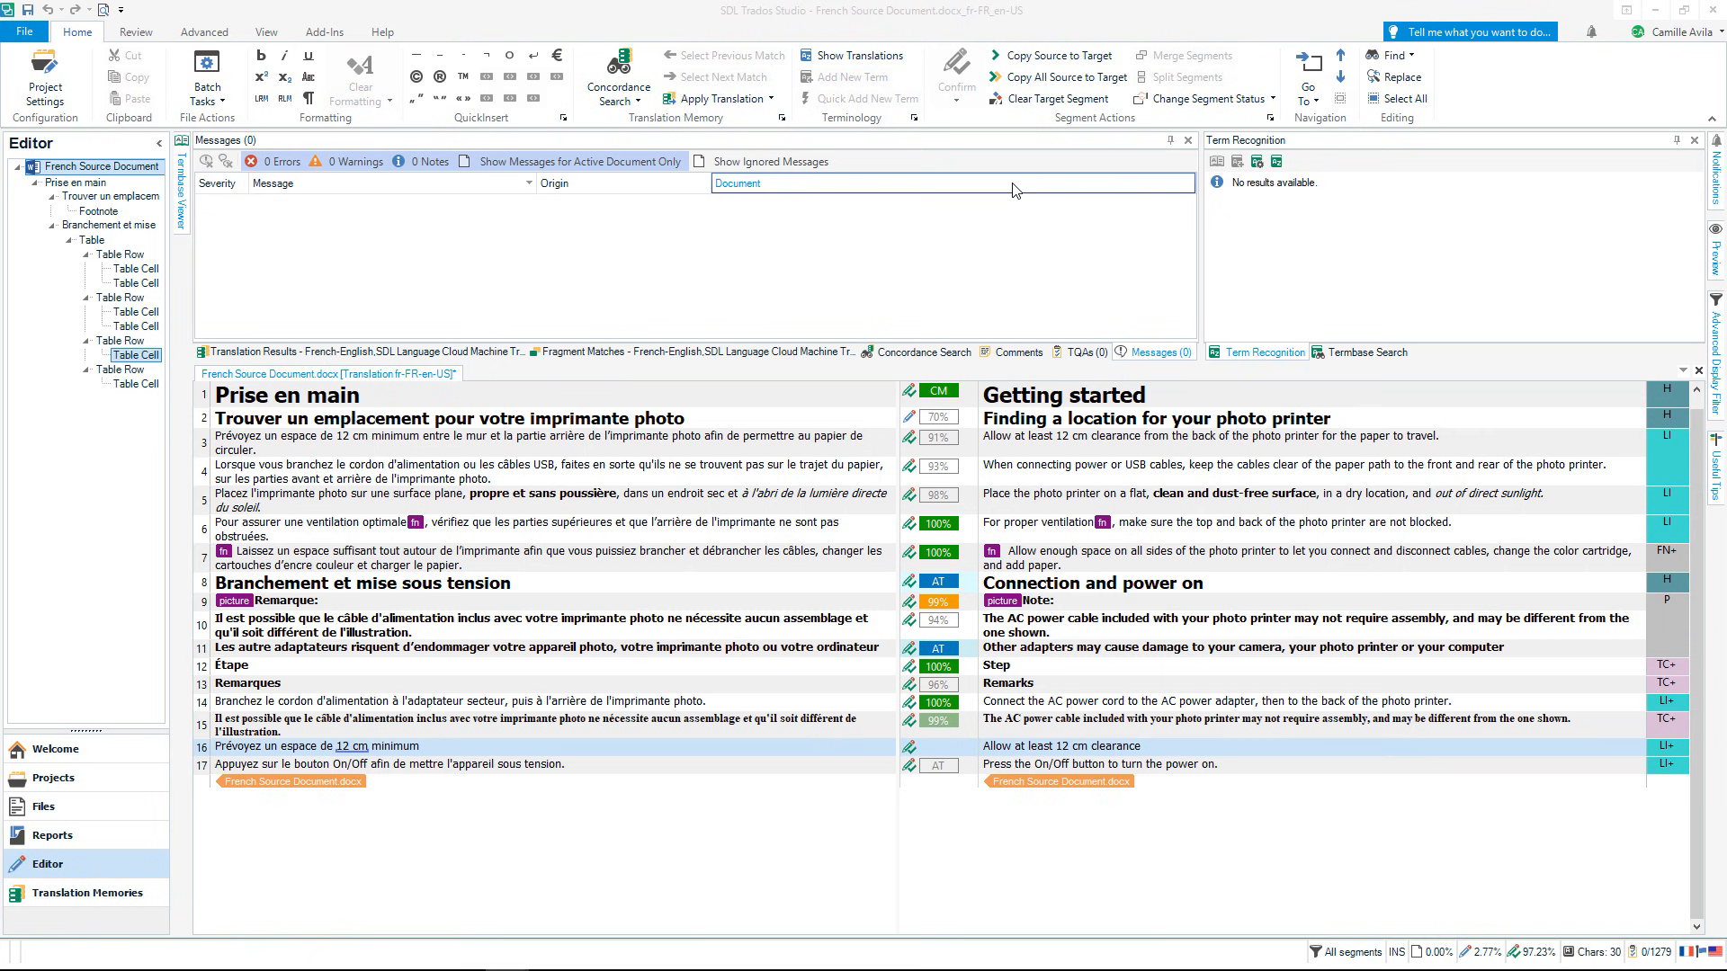
{"action": "mouse_move", "coordinate": [1022, 183]}
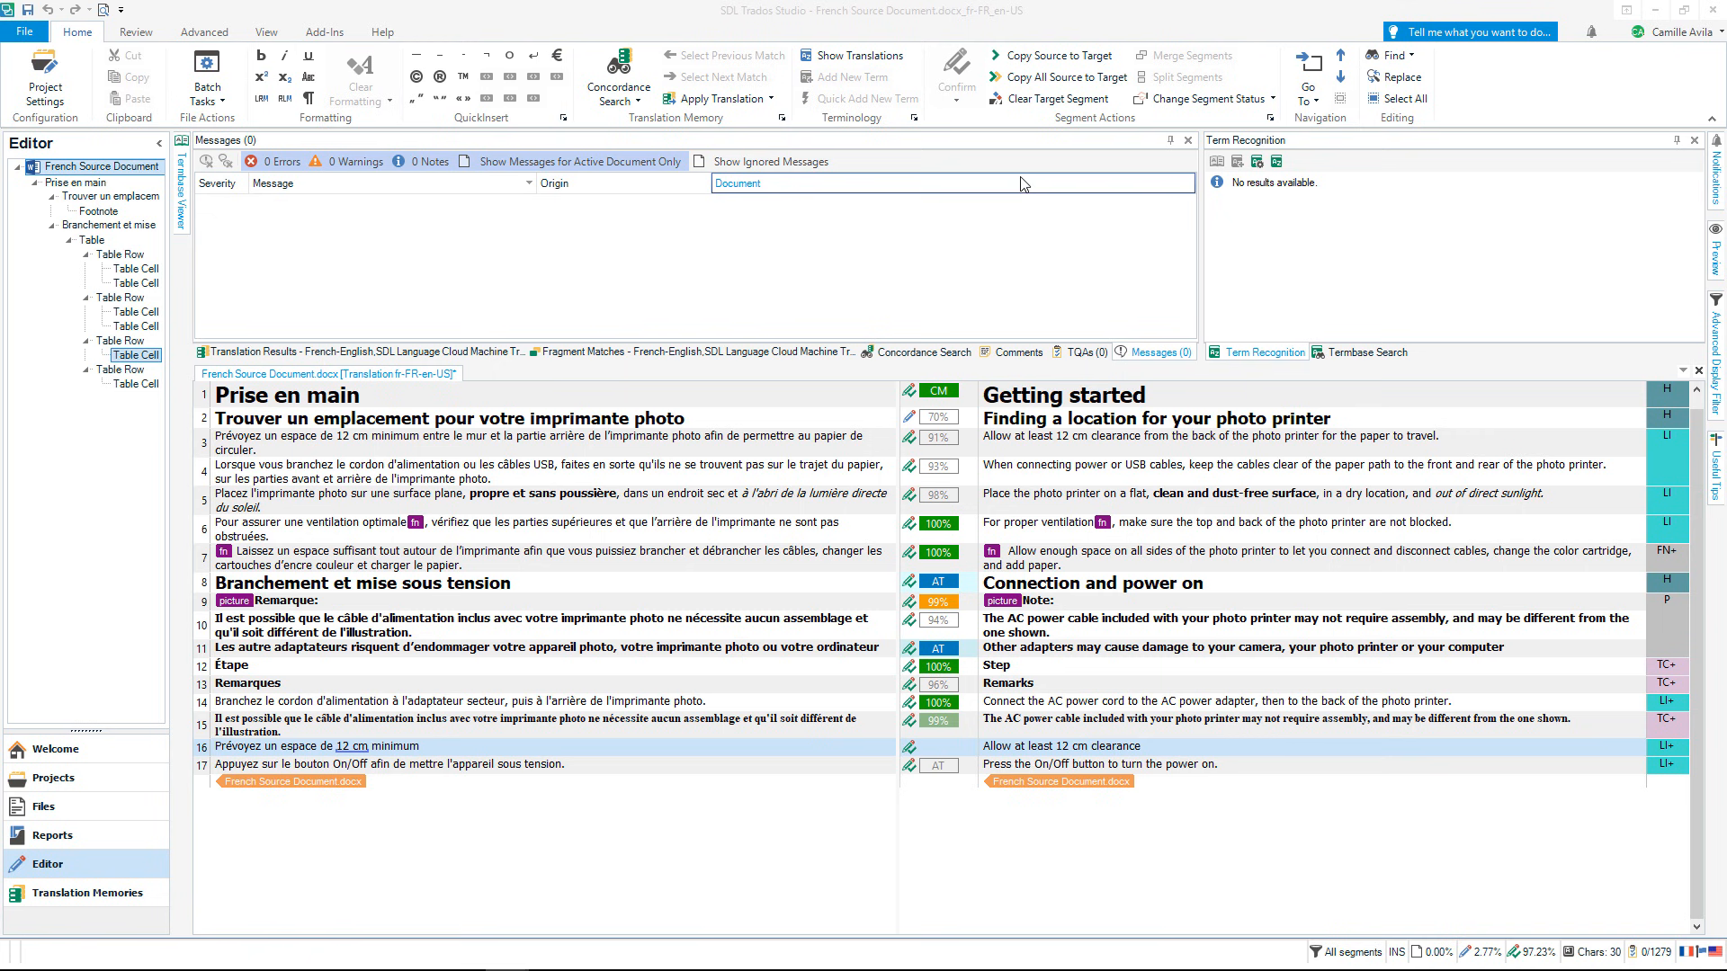
Show the Welcome view's Get Started, More Resources and Latest News pages in turn
{"action": "left_click", "coordinate": [54, 748]}
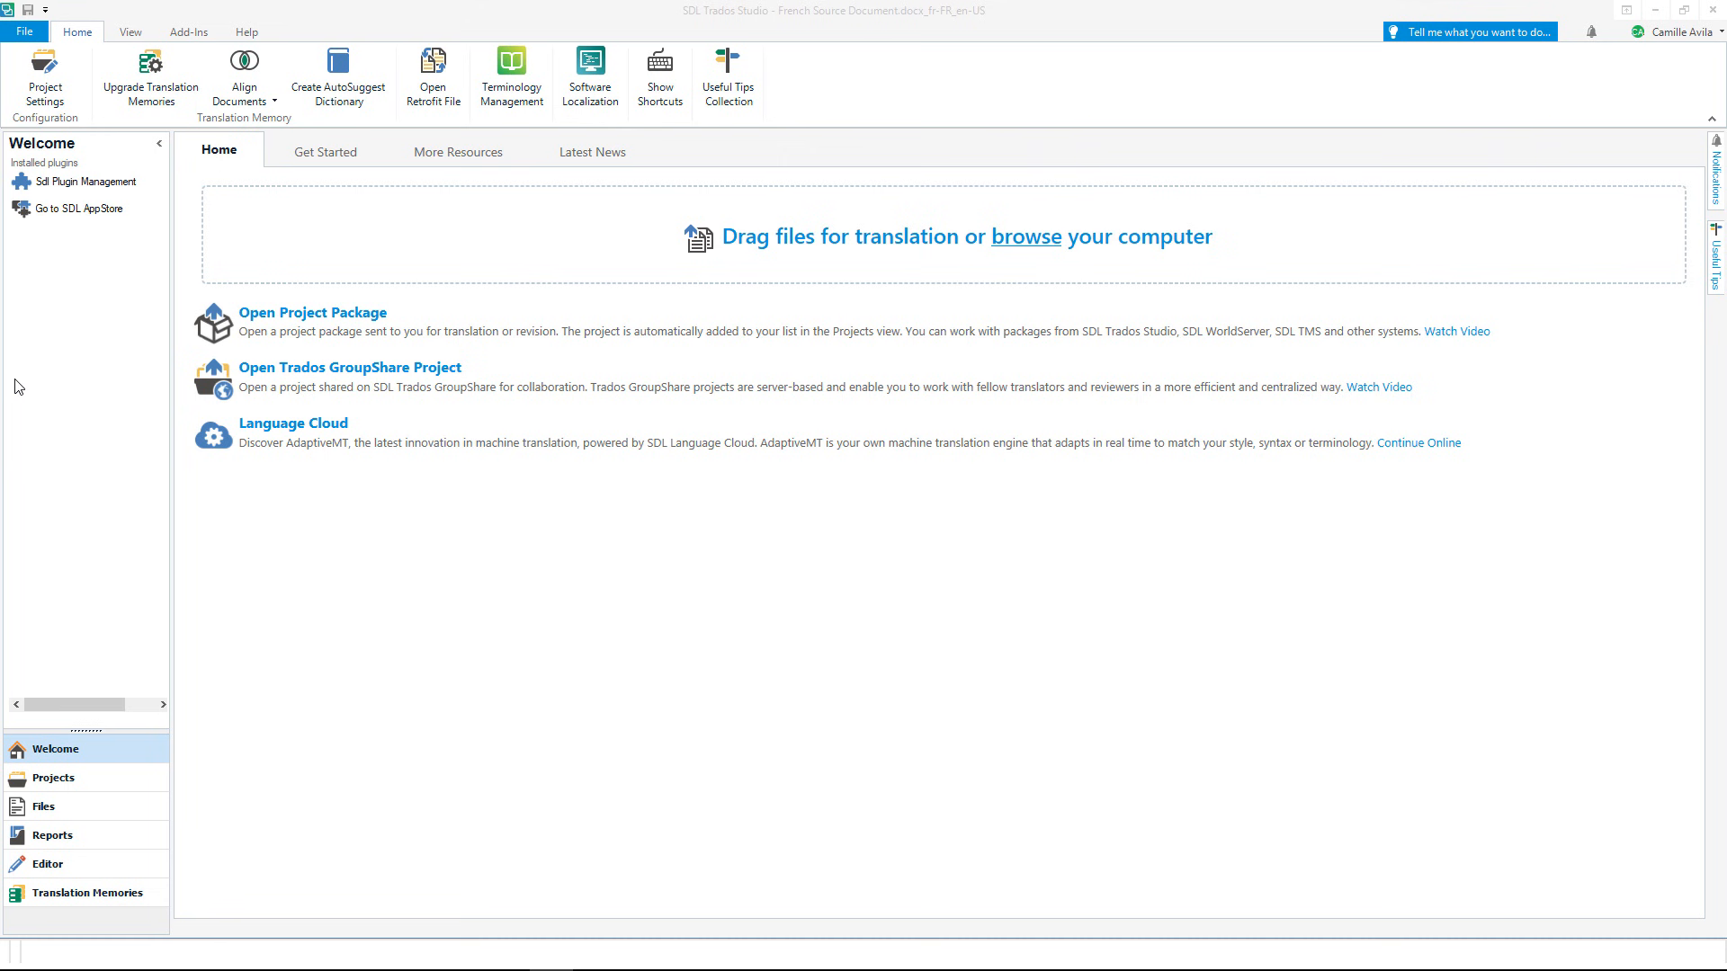
{"action": "mouse_move", "coordinate": [317, 167]}
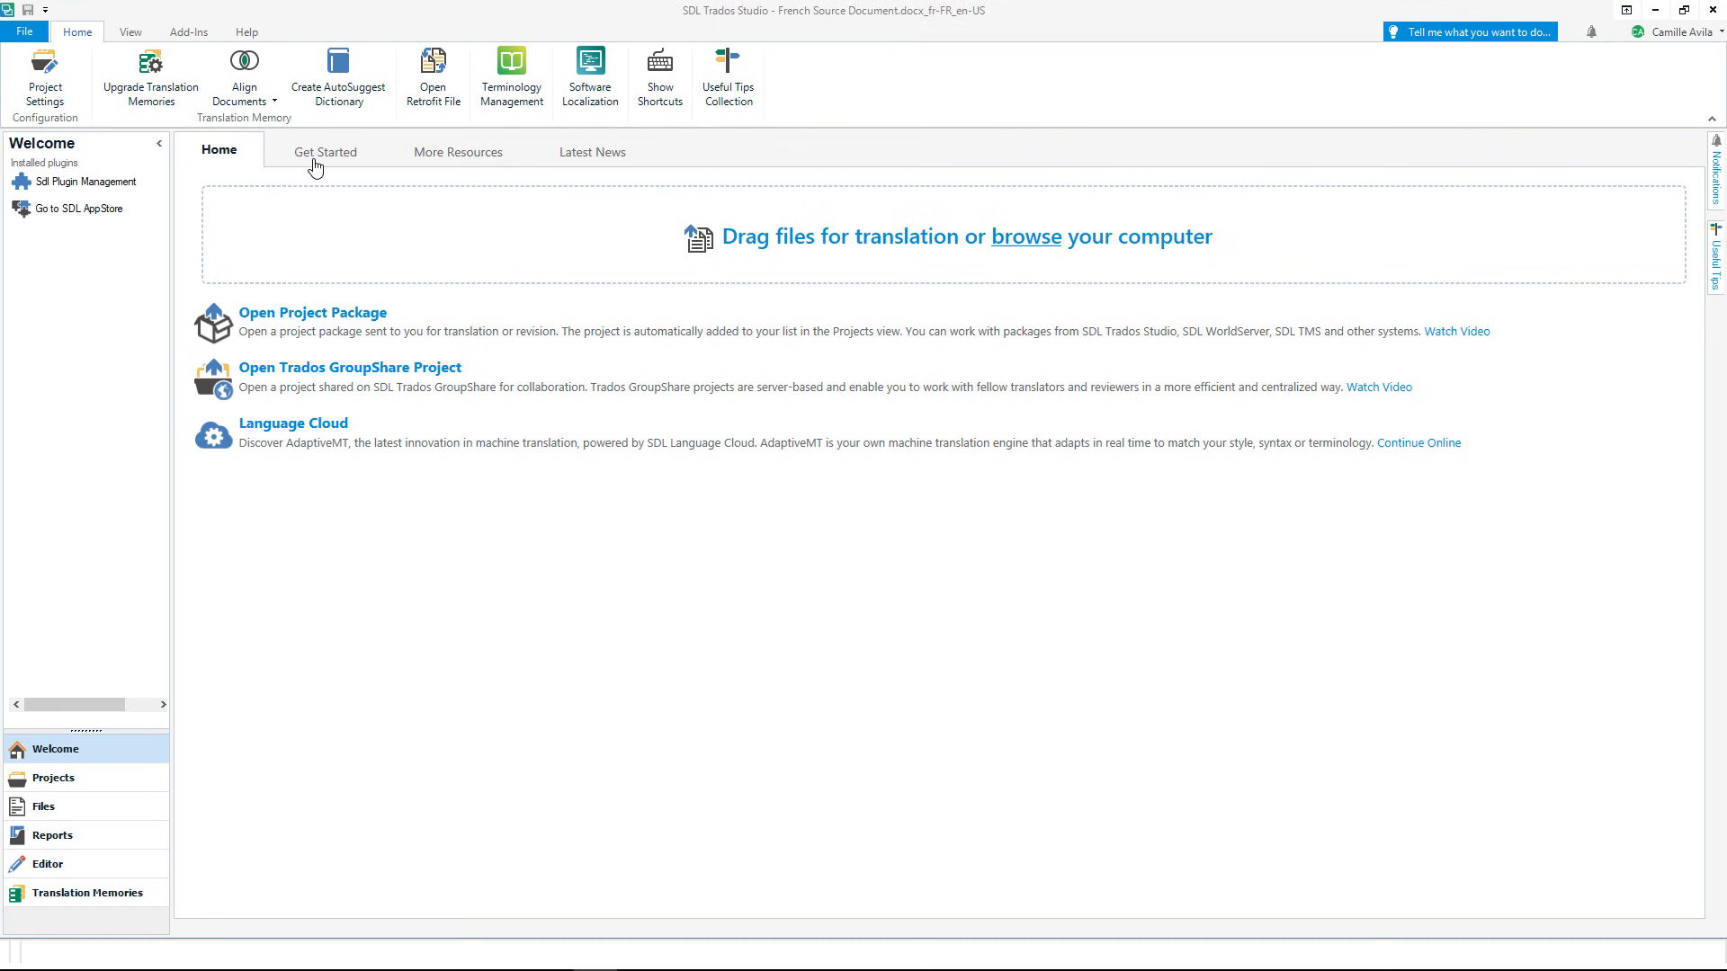
{"action": "left_click", "coordinate": [326, 151]}
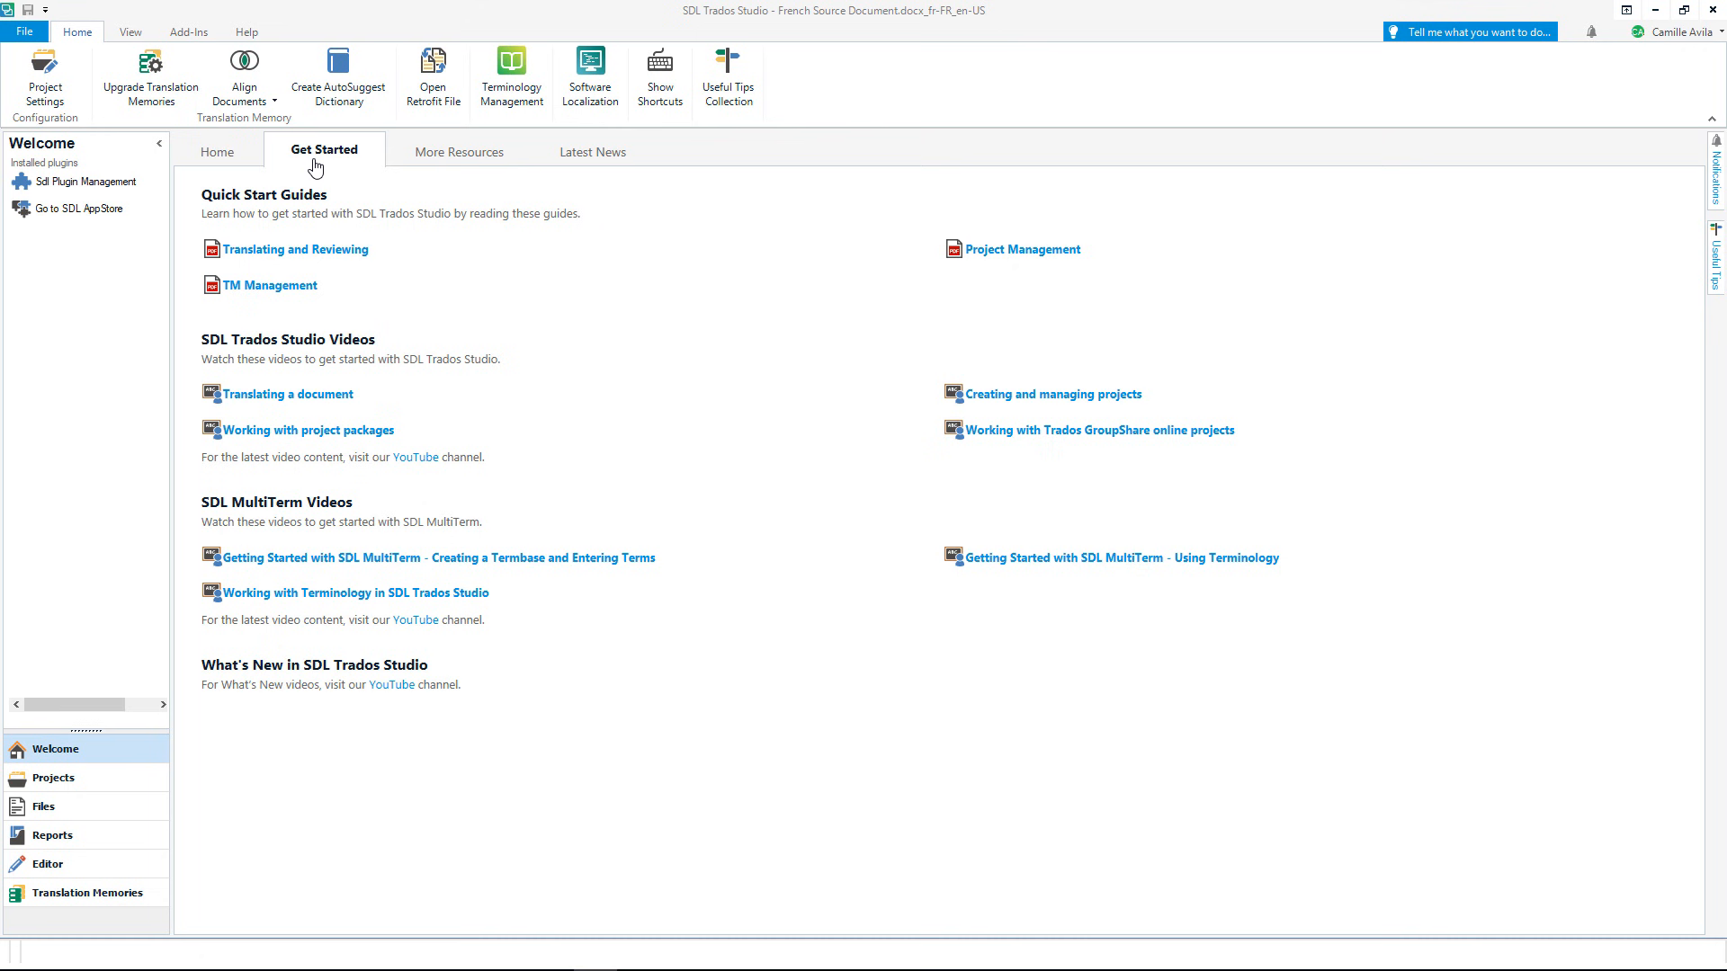
{"action": "mouse_move", "coordinate": [241, 177]}
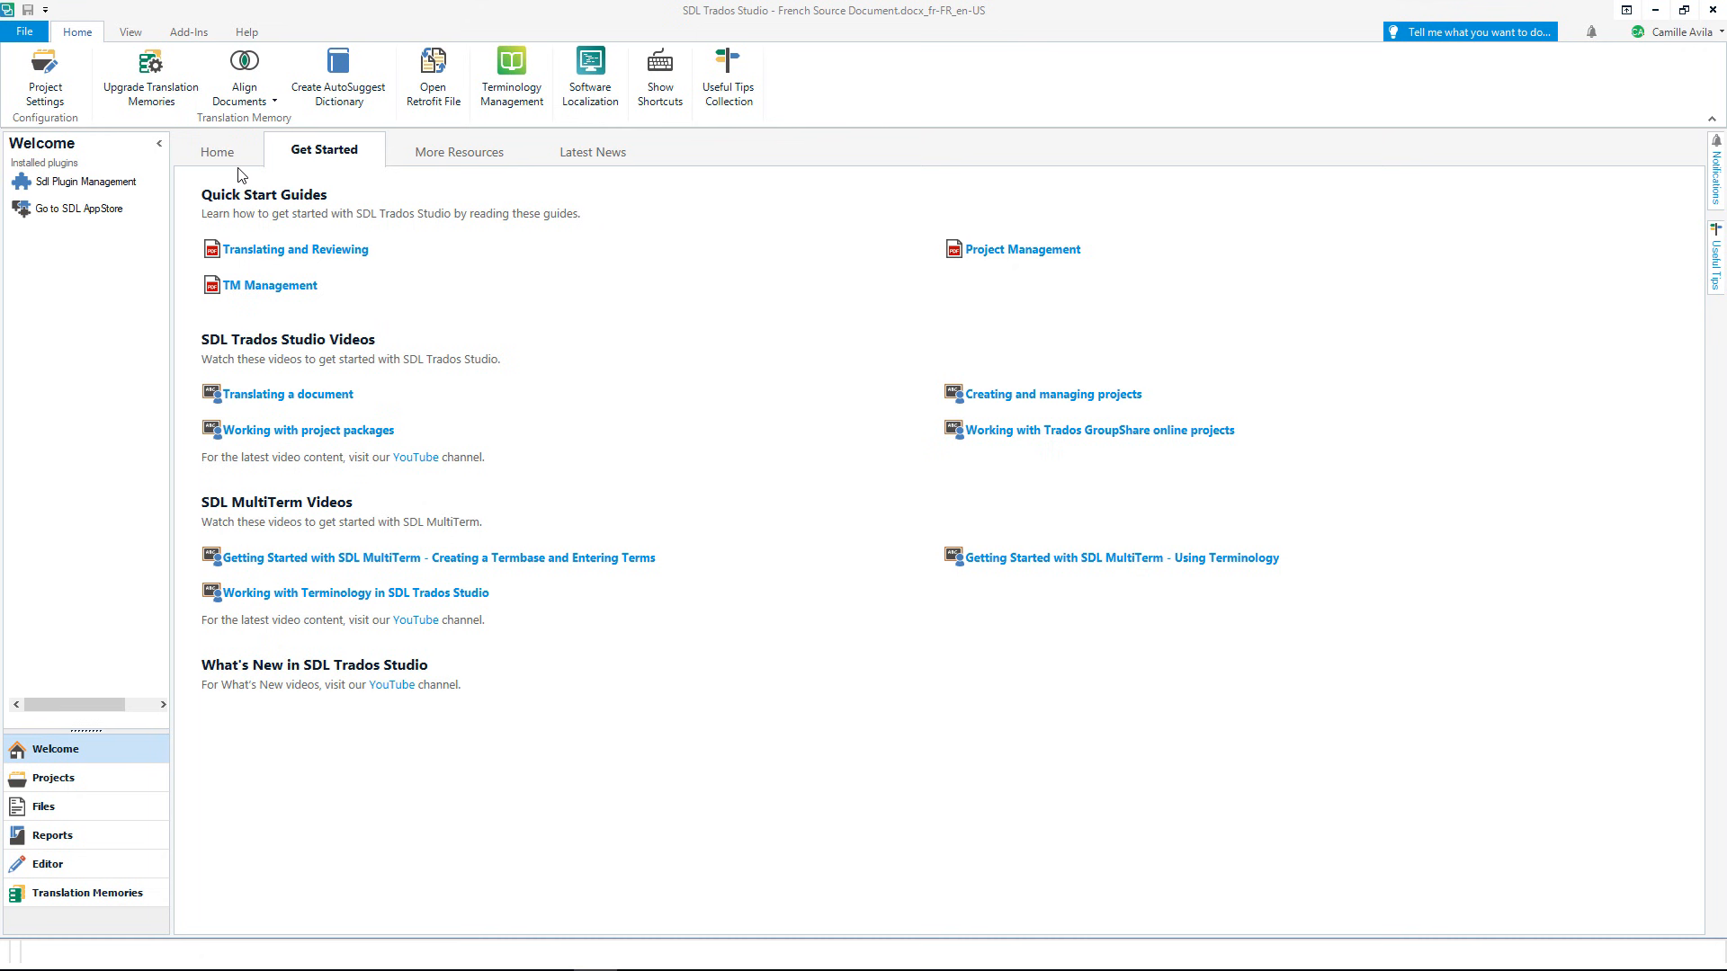
{"action": "mouse_move", "coordinate": [414, 151]}
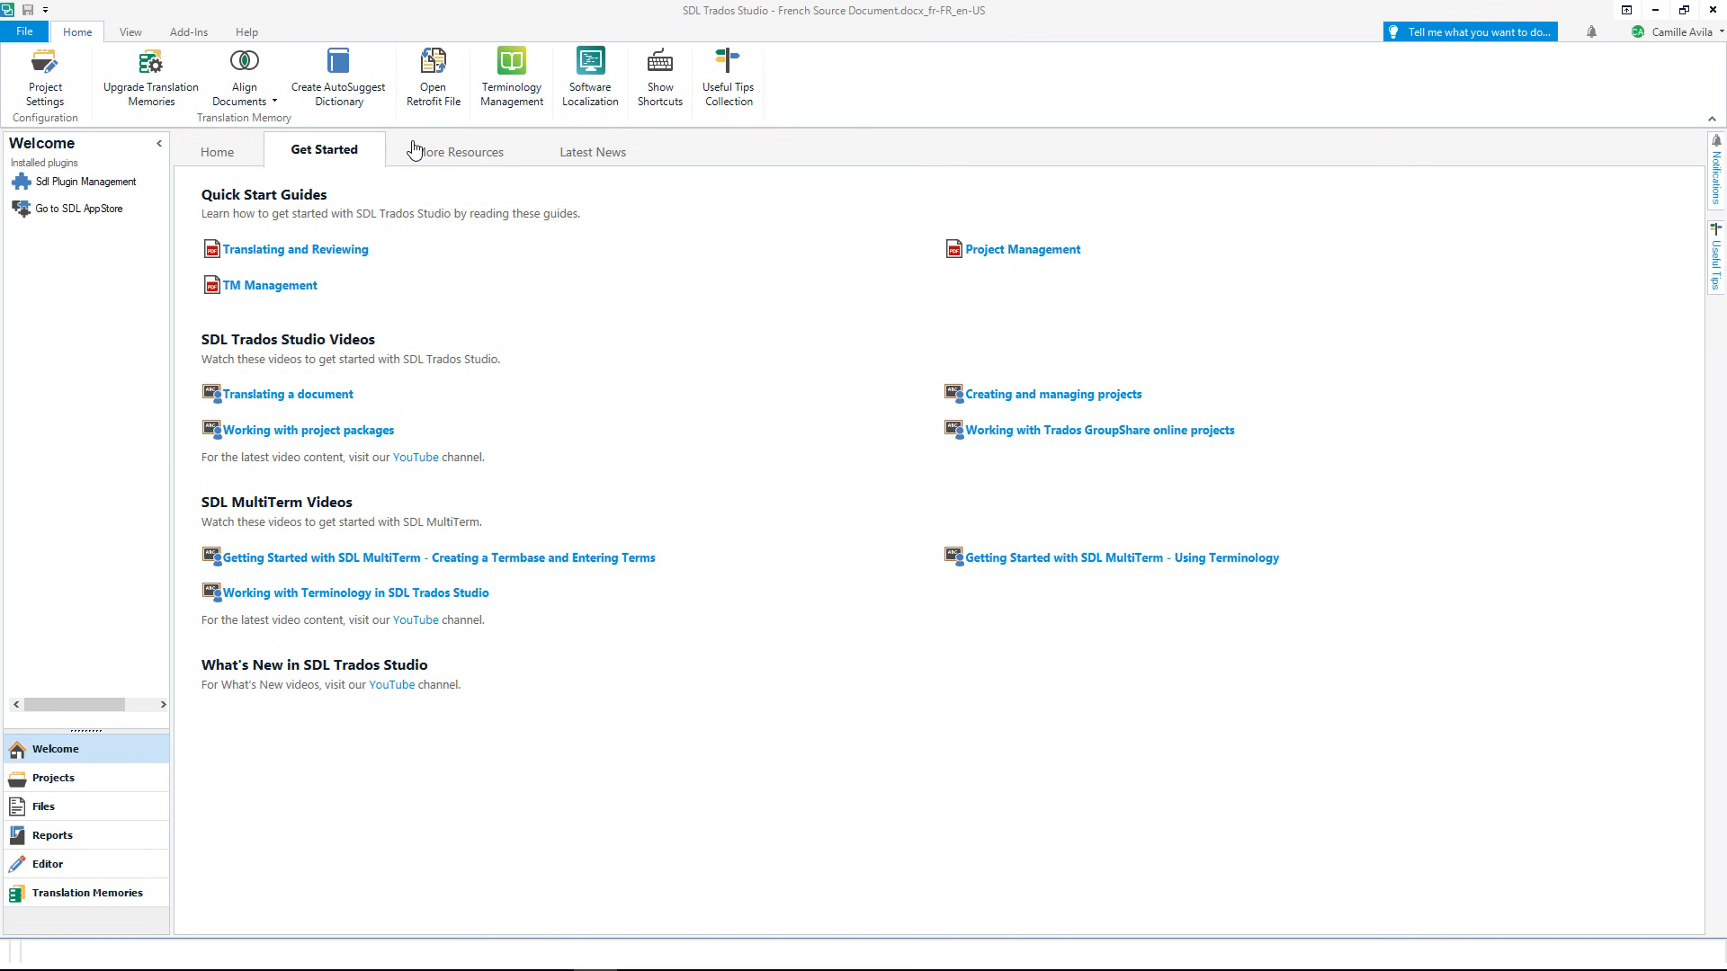
{"action": "left_click", "coordinate": [455, 152]}
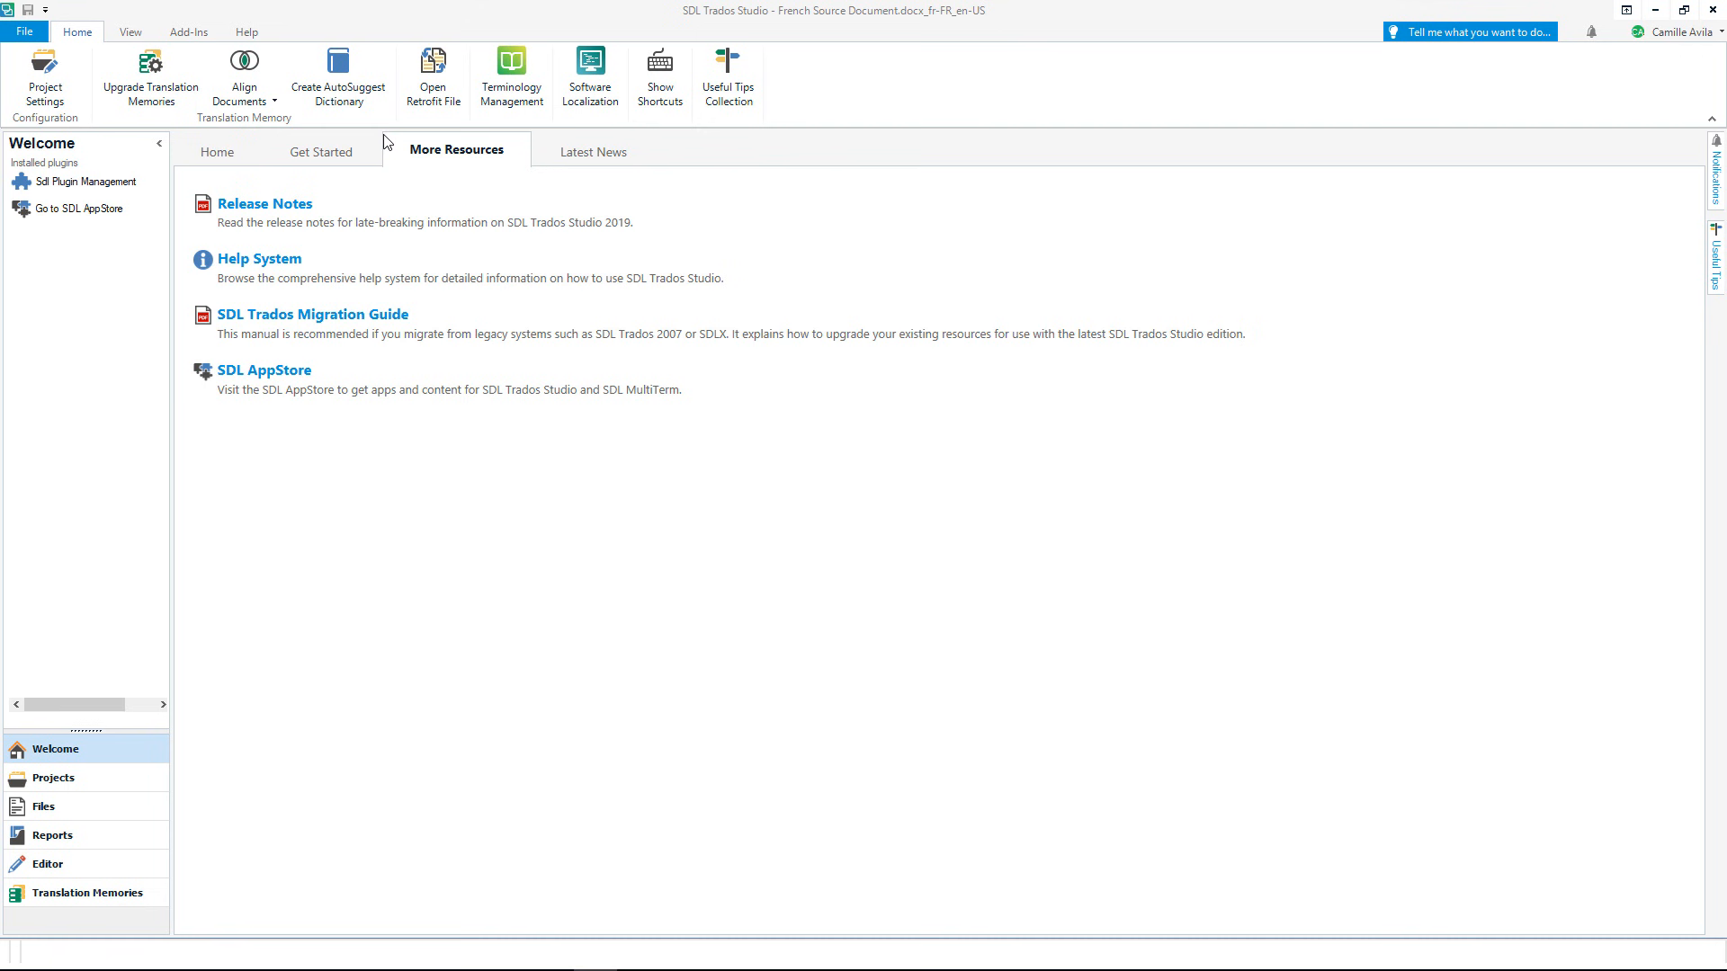
{"action": "left_click", "coordinate": [590, 151]}
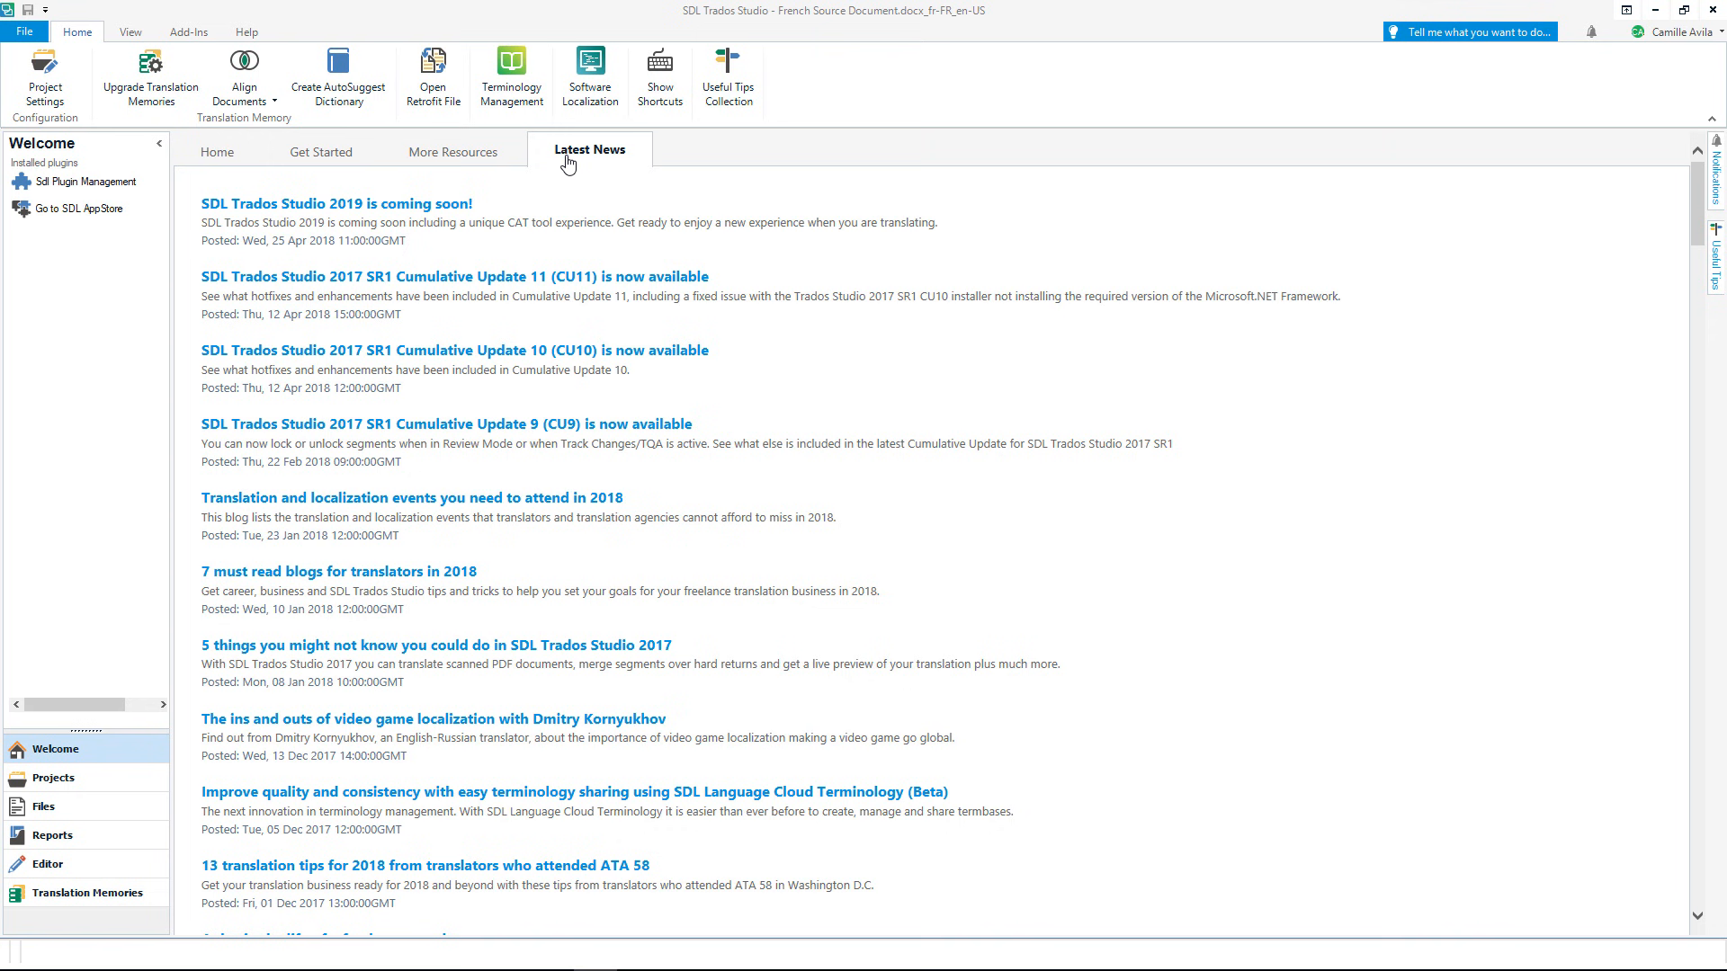
{"action": "mouse_move", "coordinate": [412, 161]}
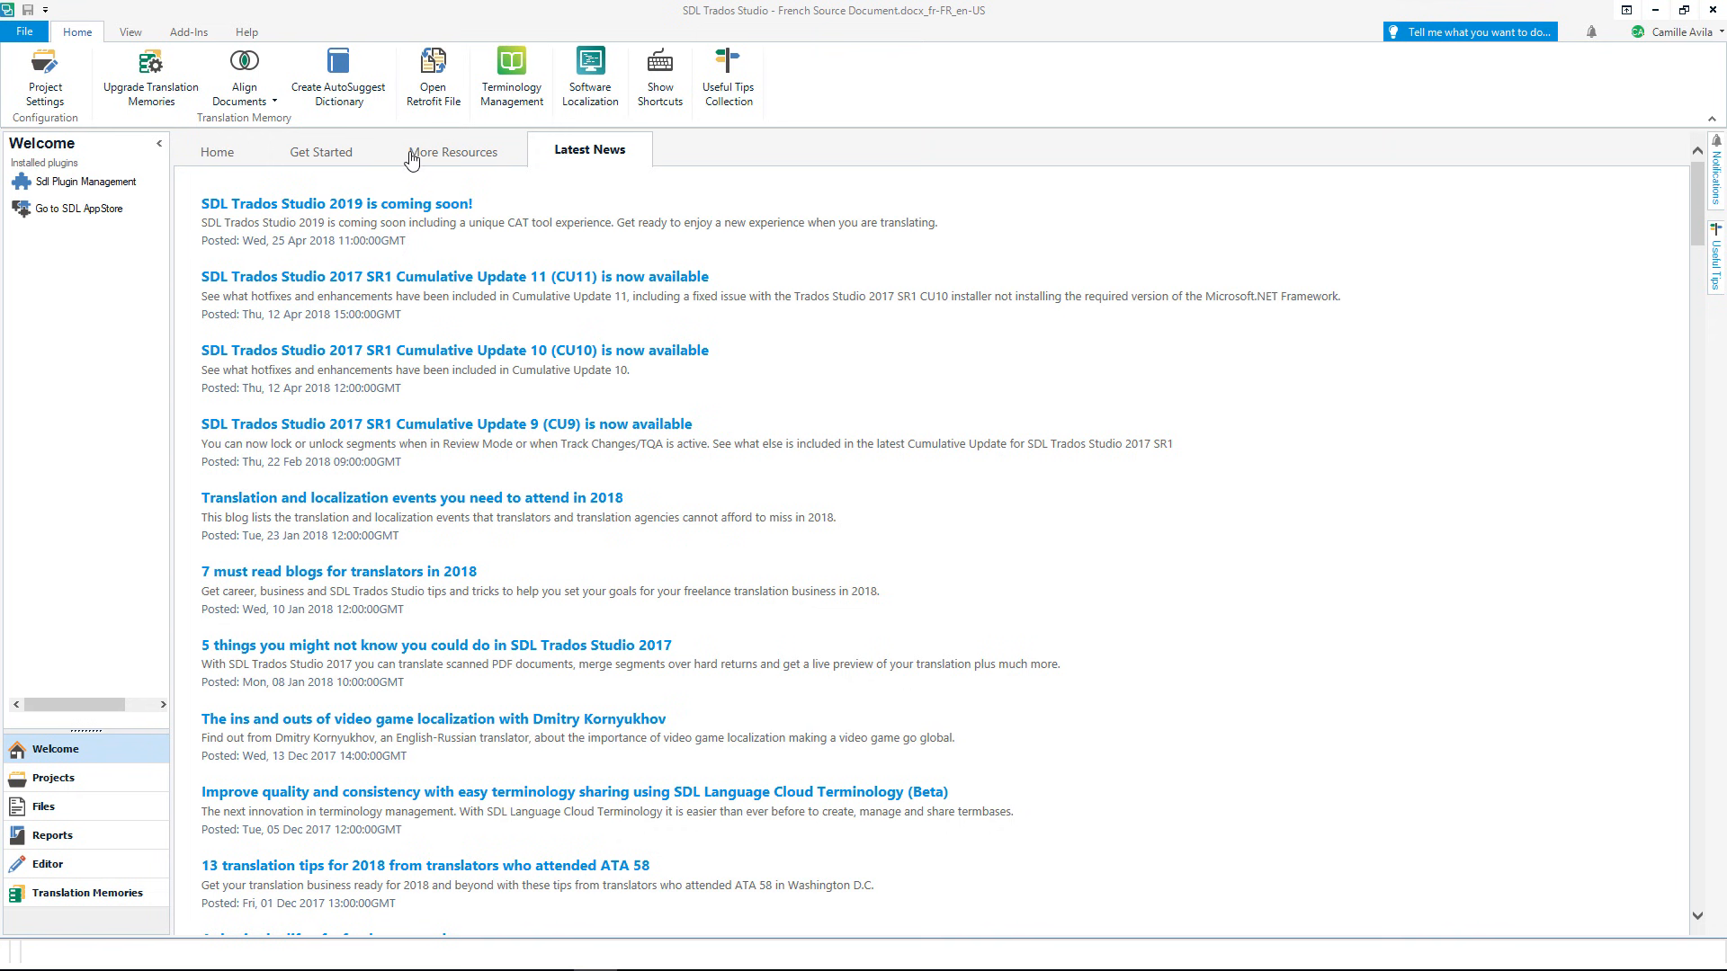
{"action": "mouse_move", "coordinate": [117, 777]}
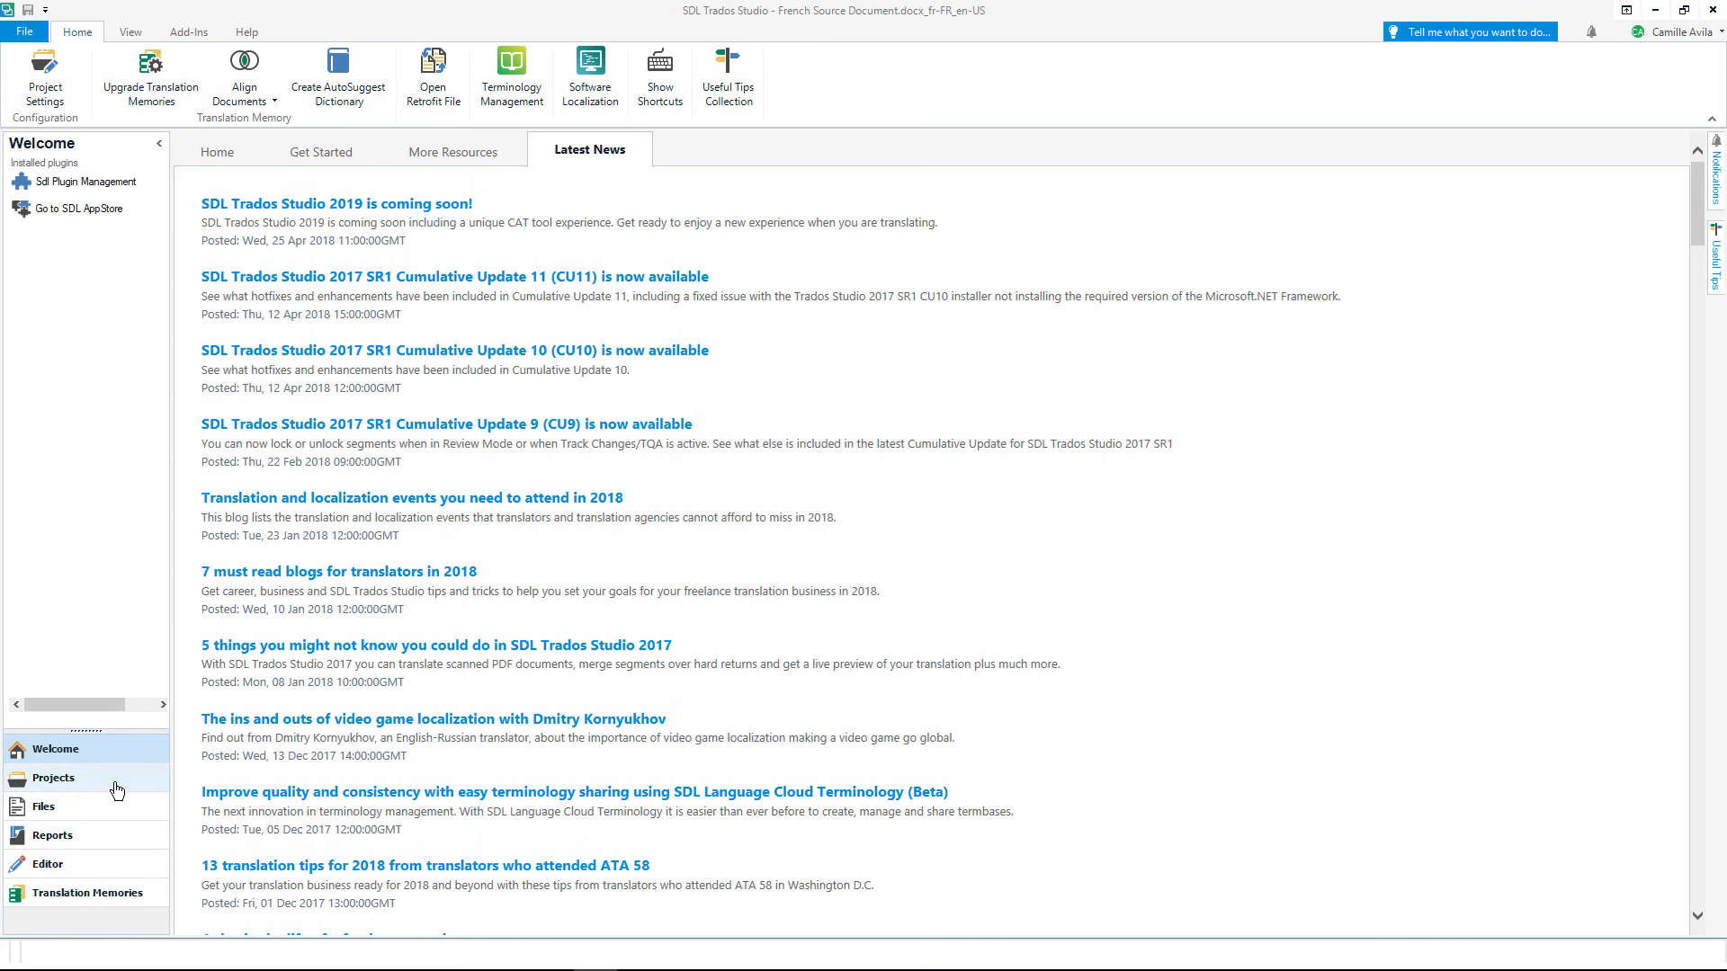
View the Projects list, then the Files view listing the French Source Document file
{"action": "left_click", "coordinate": [52, 779]}
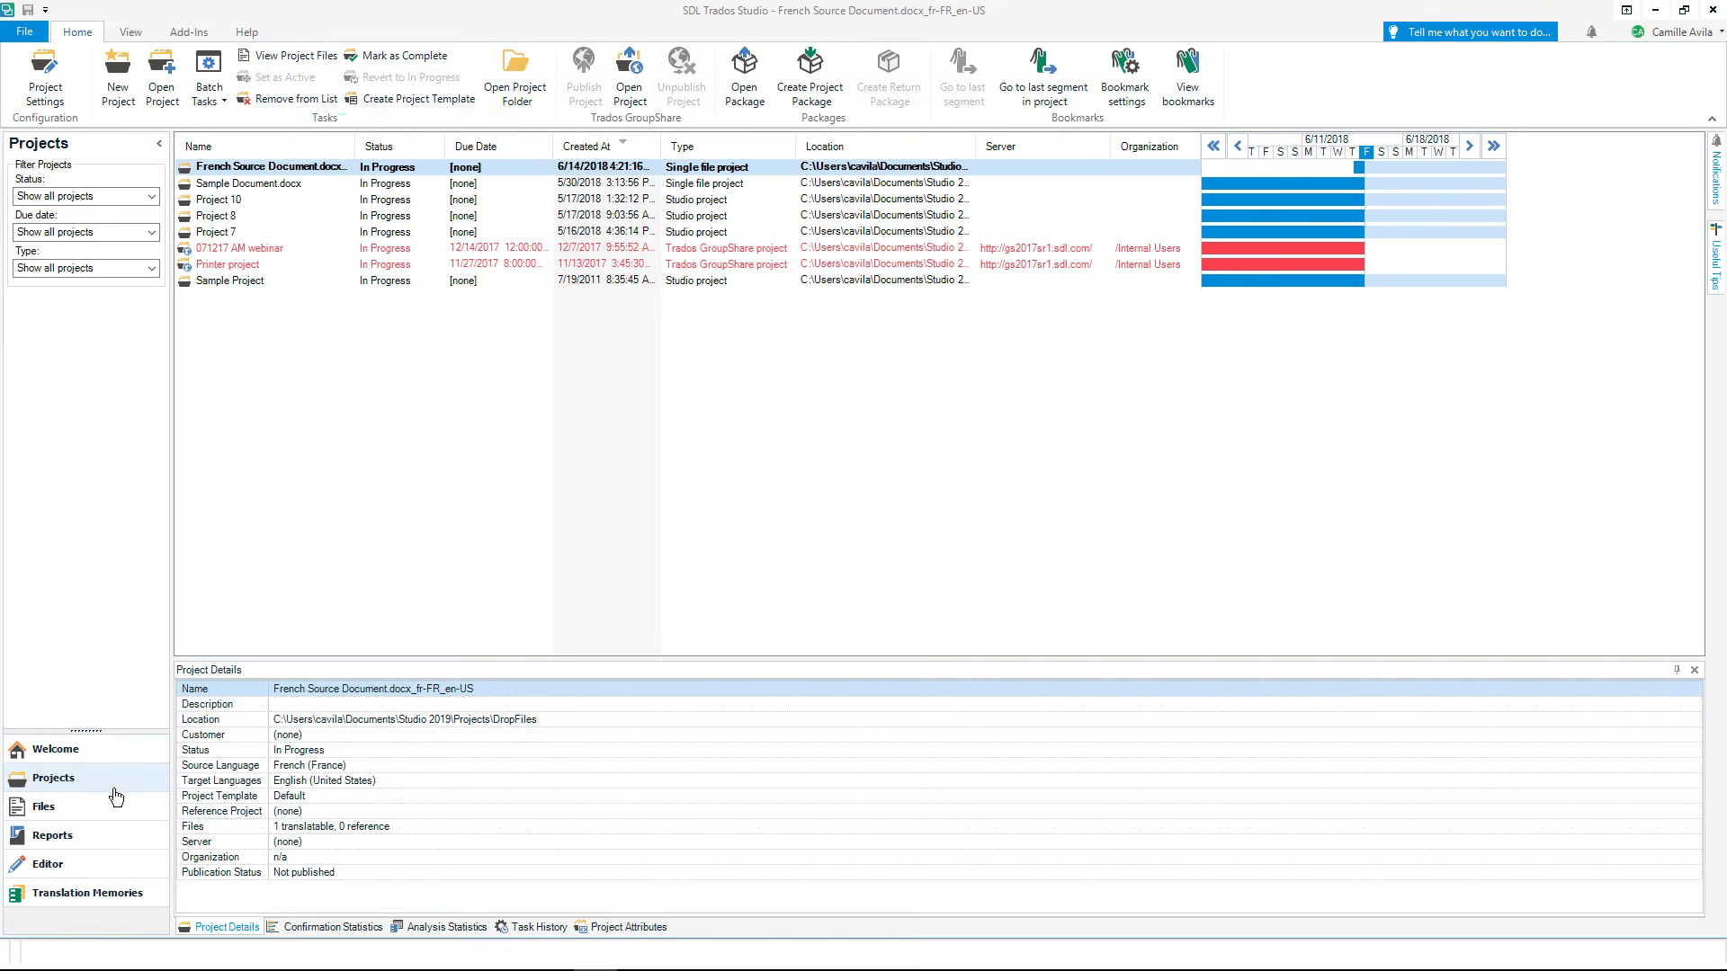
{"action": "left_click", "coordinate": [43, 806]}
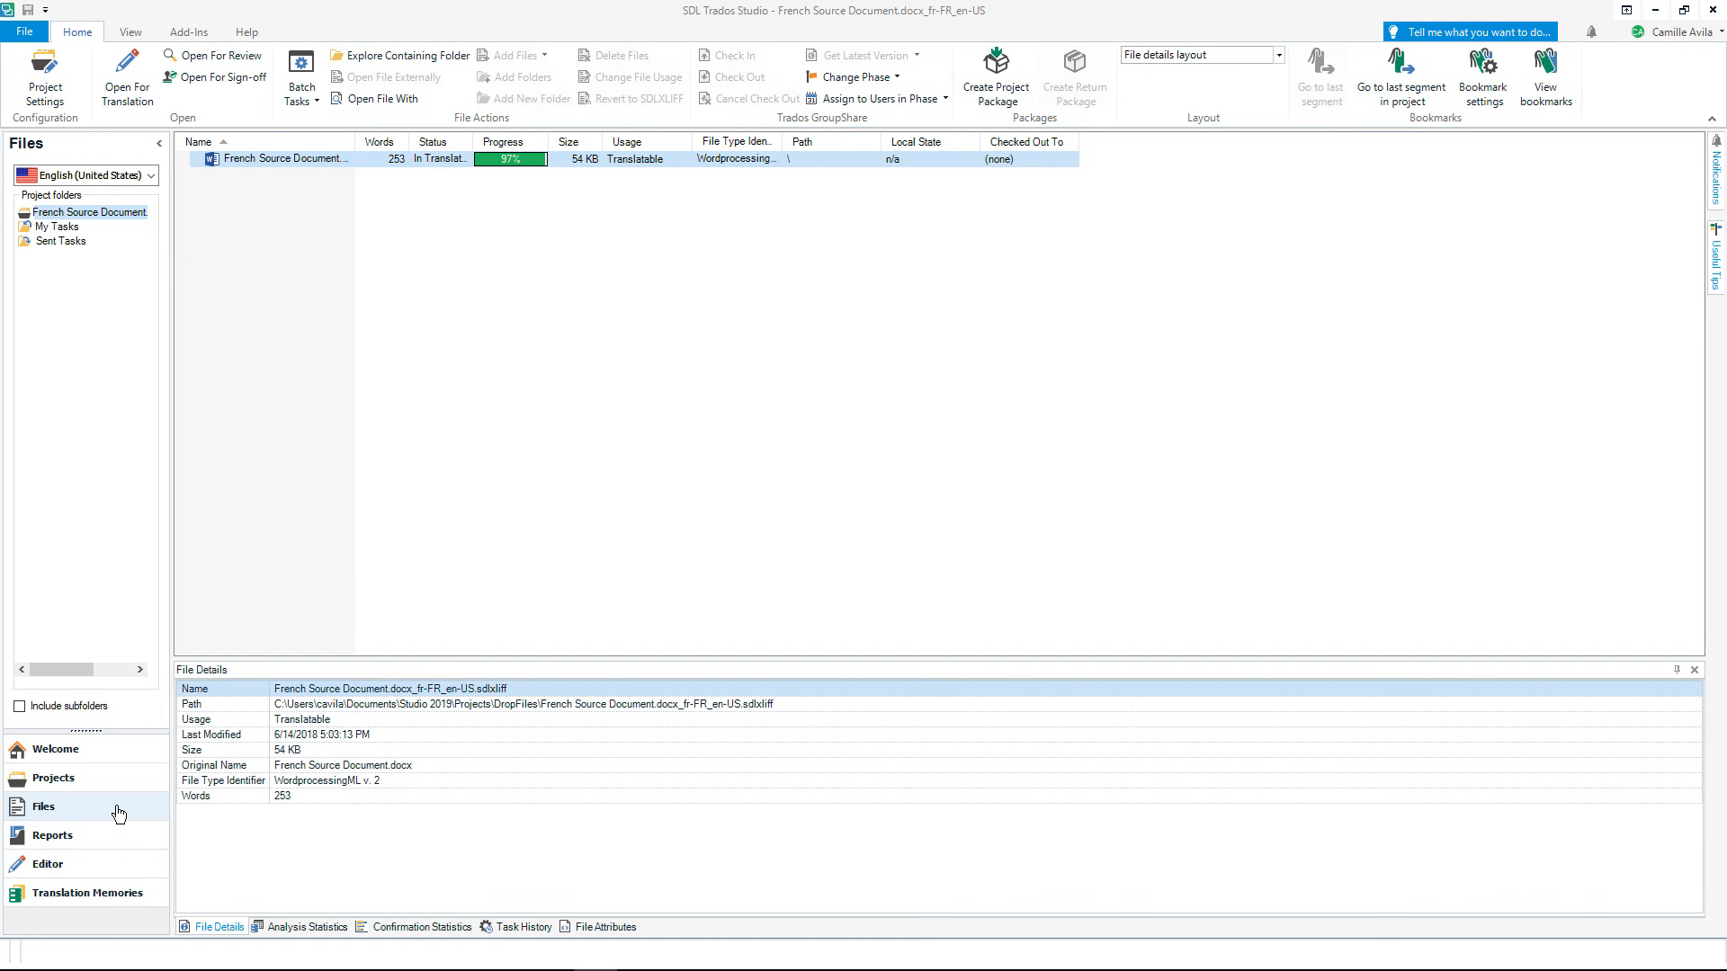
Show the Analyze Files report in Reports view, scrolled to its Totals table
{"action": "left_click", "coordinate": [52, 834]}
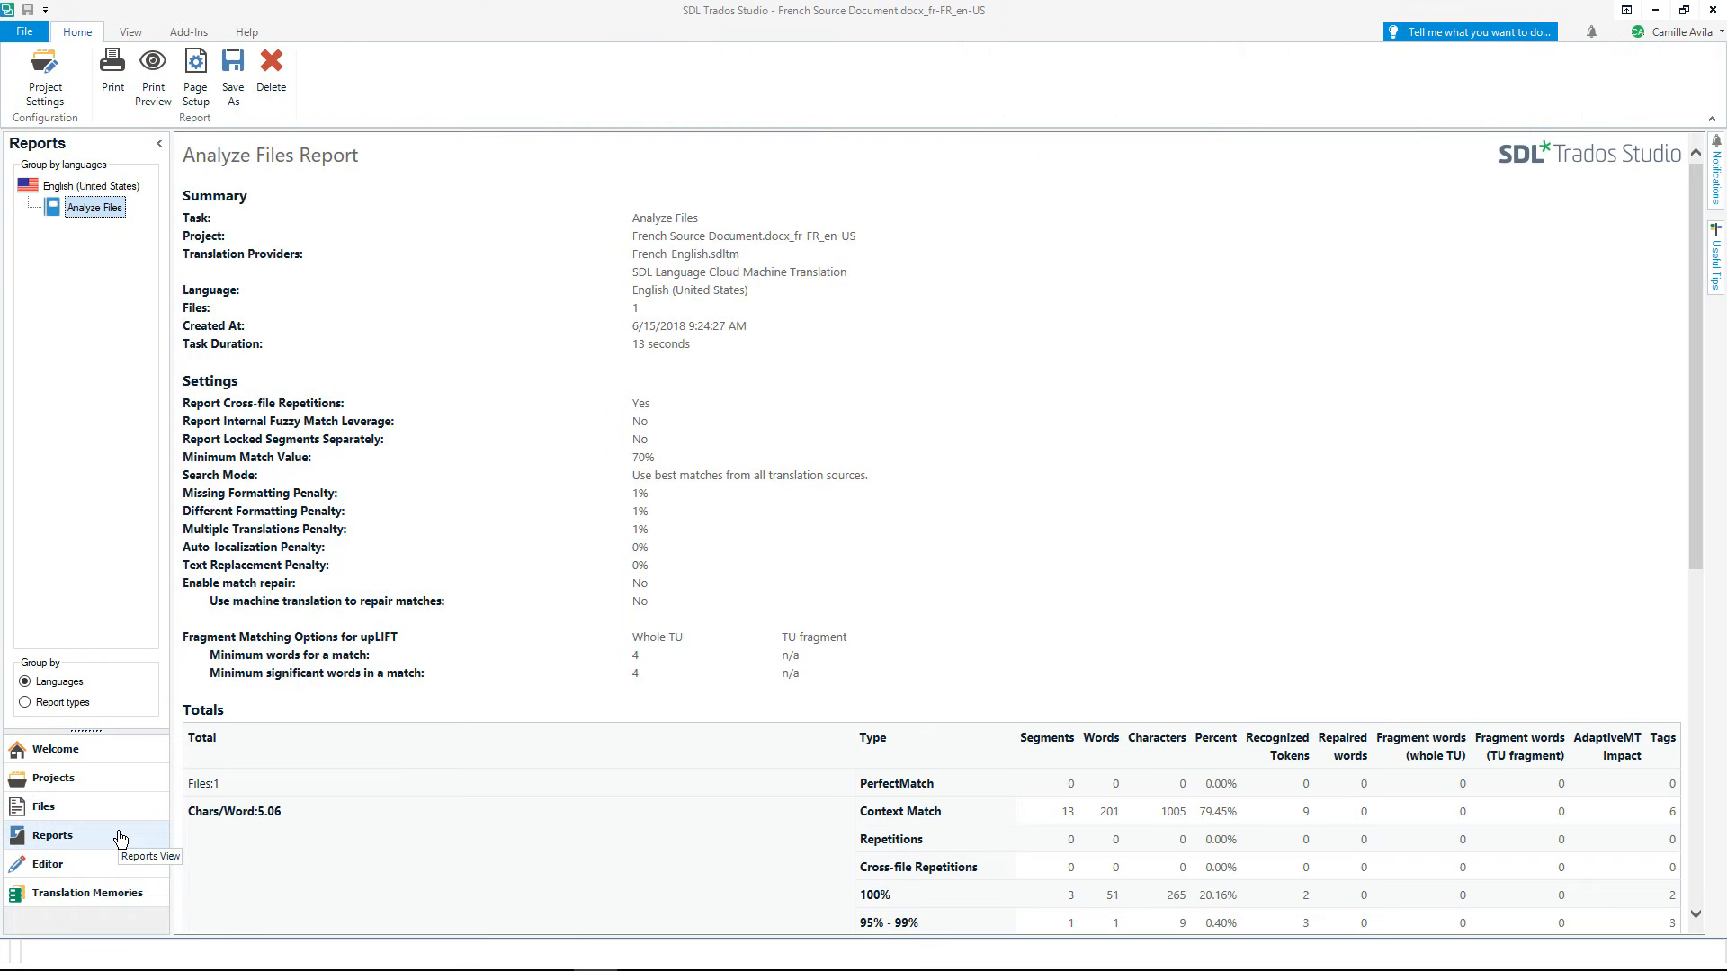
{"action": "mouse_move", "coordinate": [322, 817]}
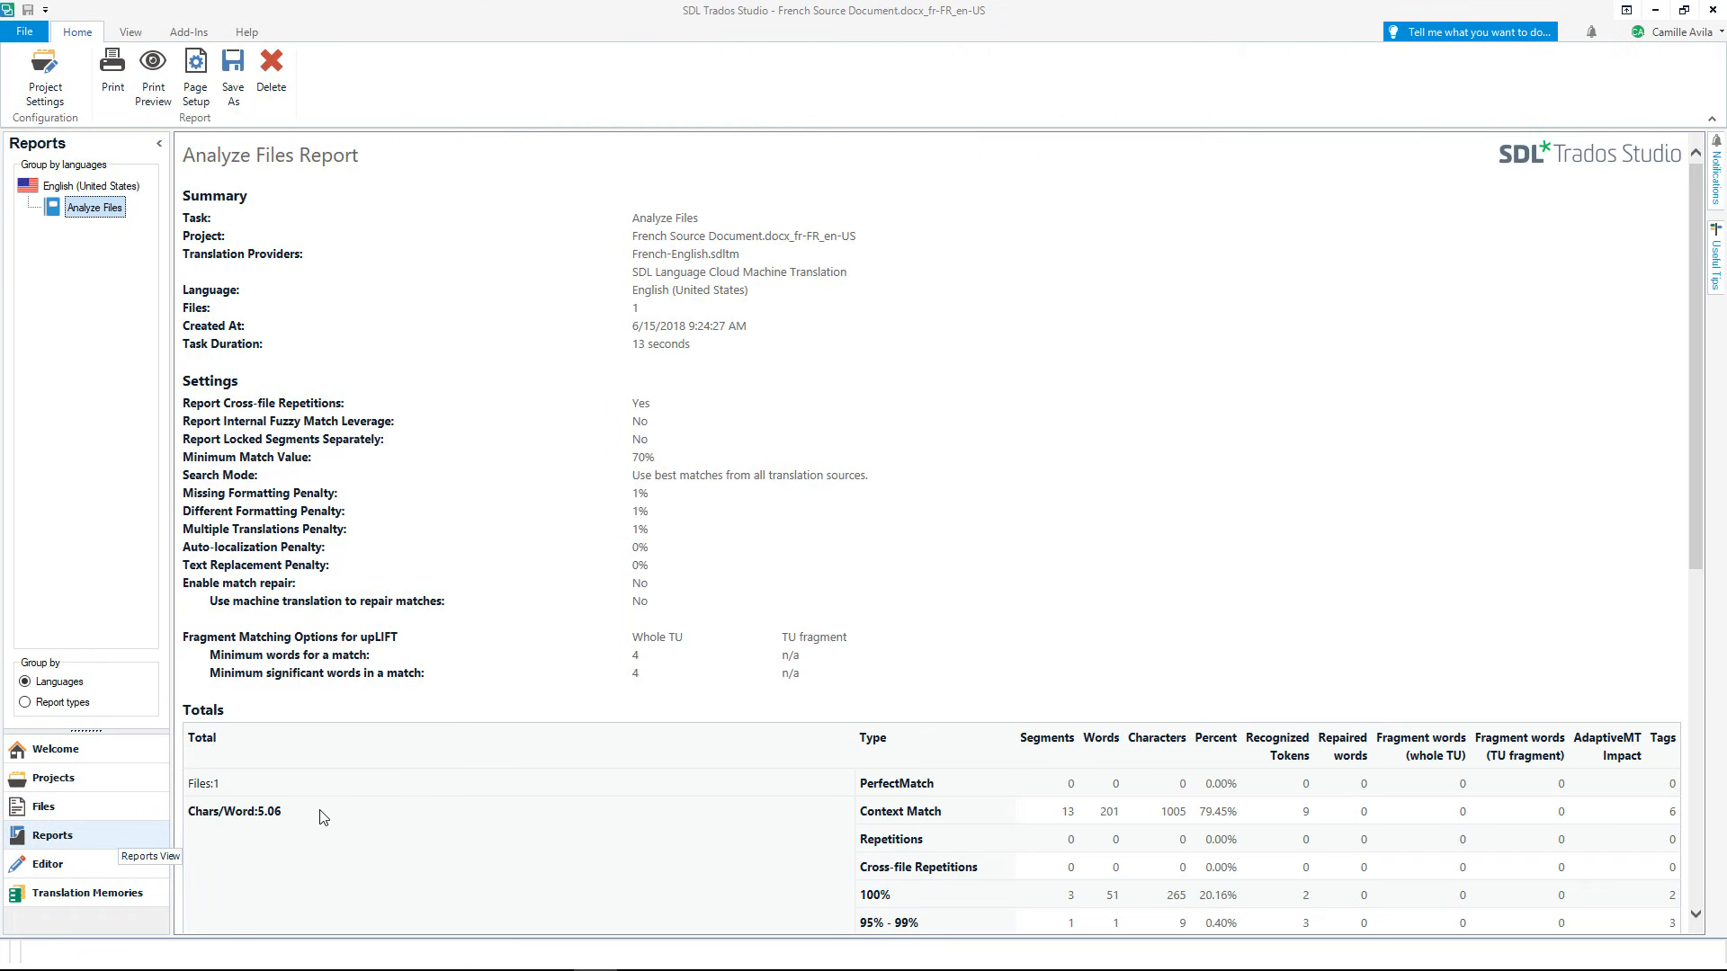
{"action": "mouse_move", "coordinate": [455, 792]}
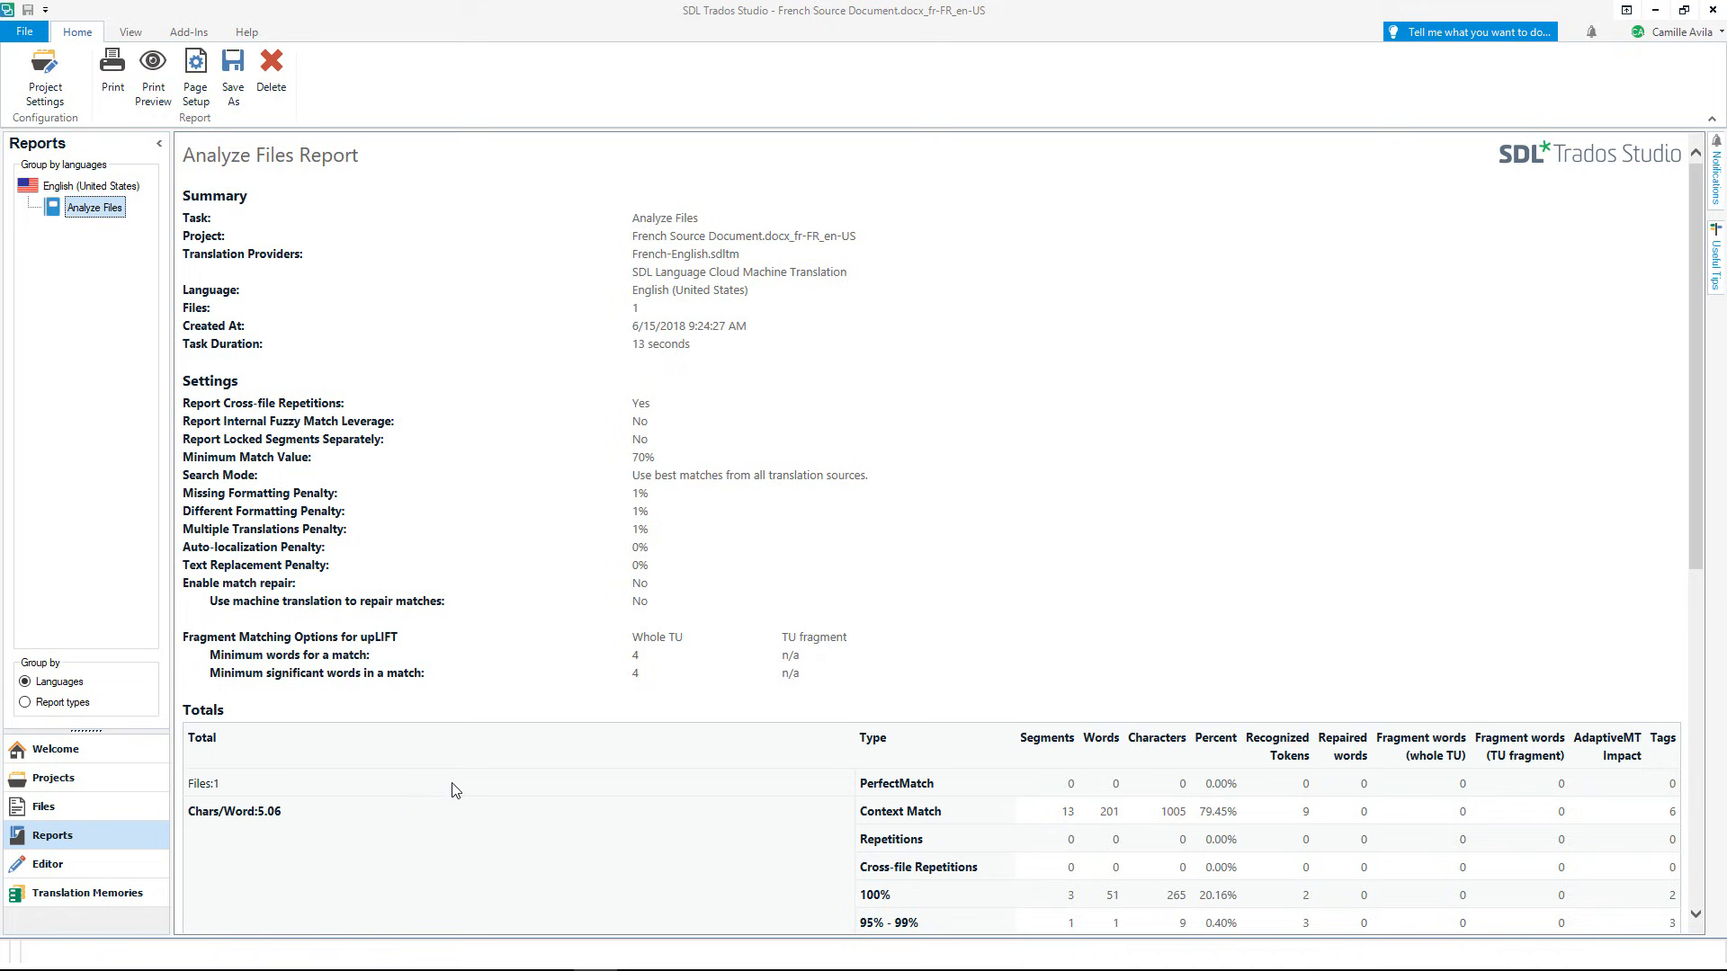
{"action": "scroll", "scroll_direction": "down", "scroll_amount": 3}
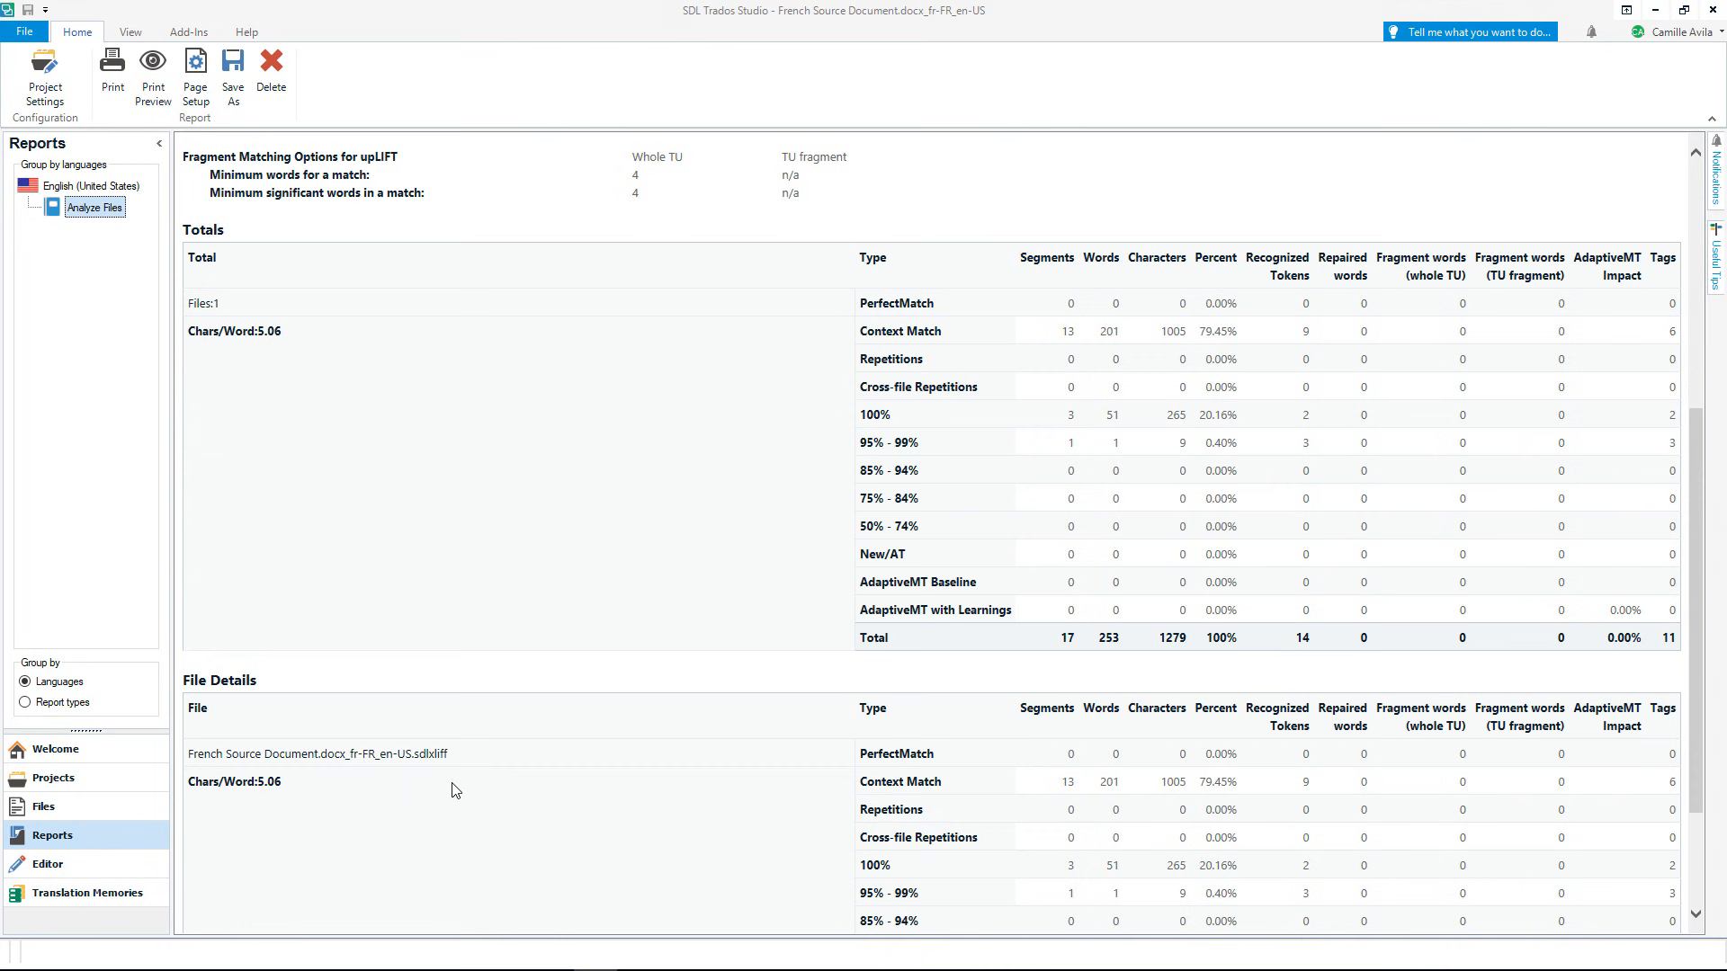
{"action": "mouse_move", "coordinate": [115, 857]}
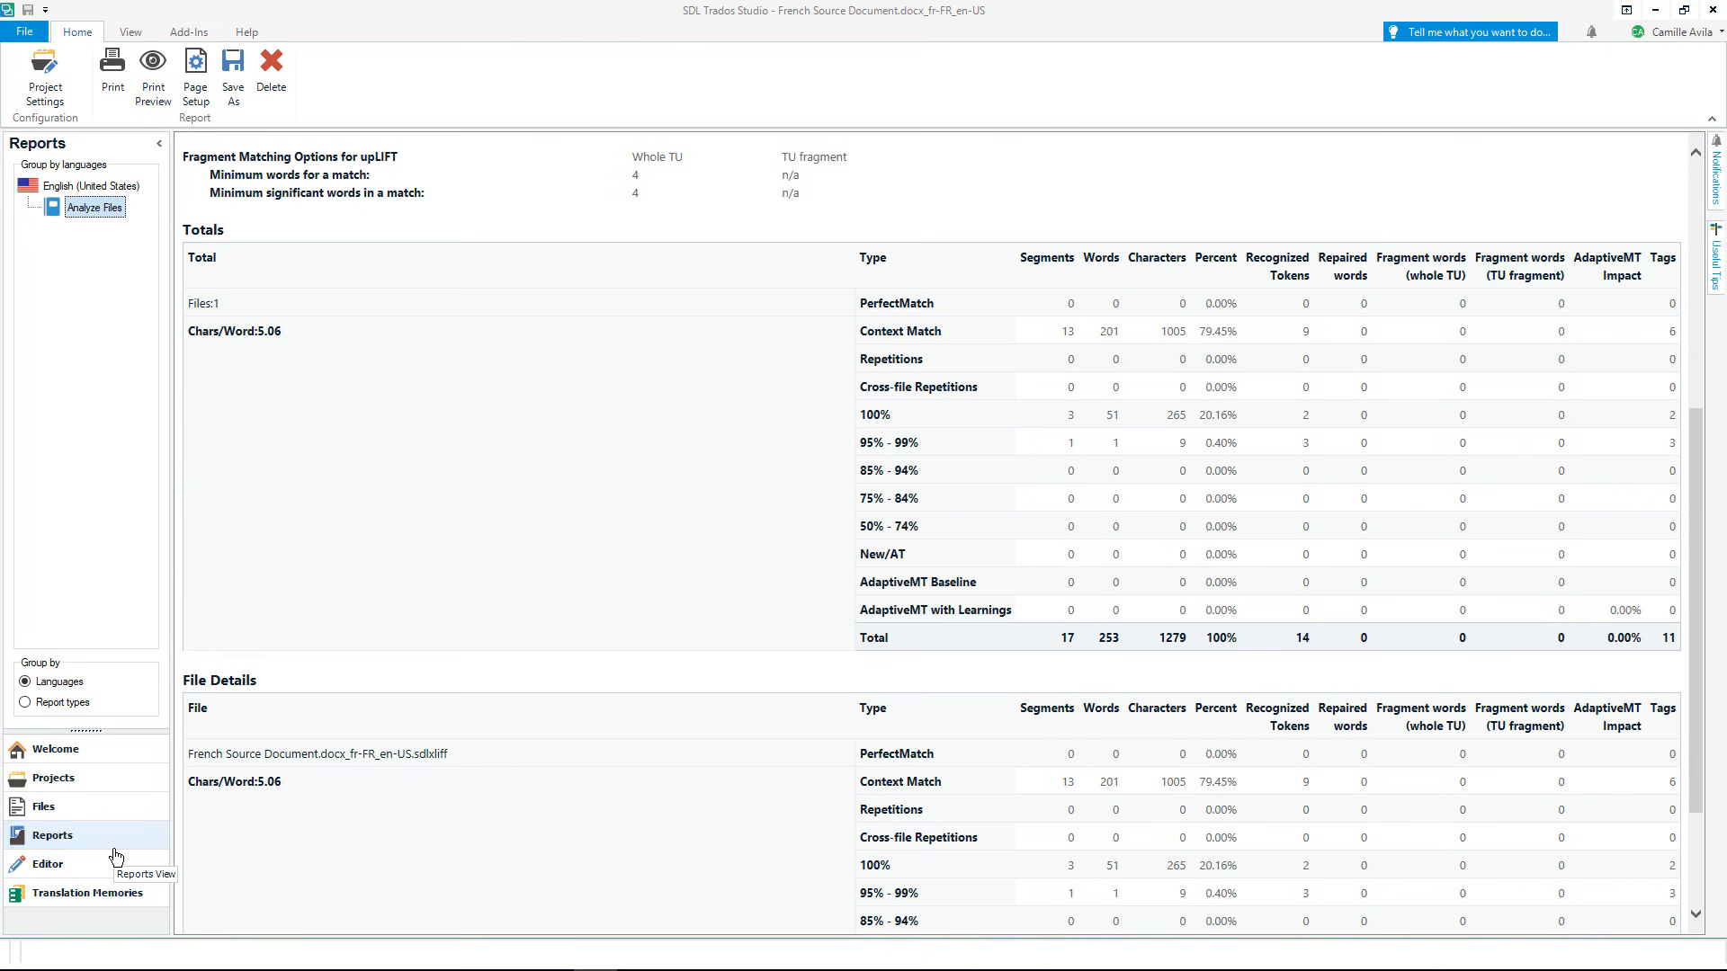
{"action": "mouse_move", "coordinate": [115, 856]}
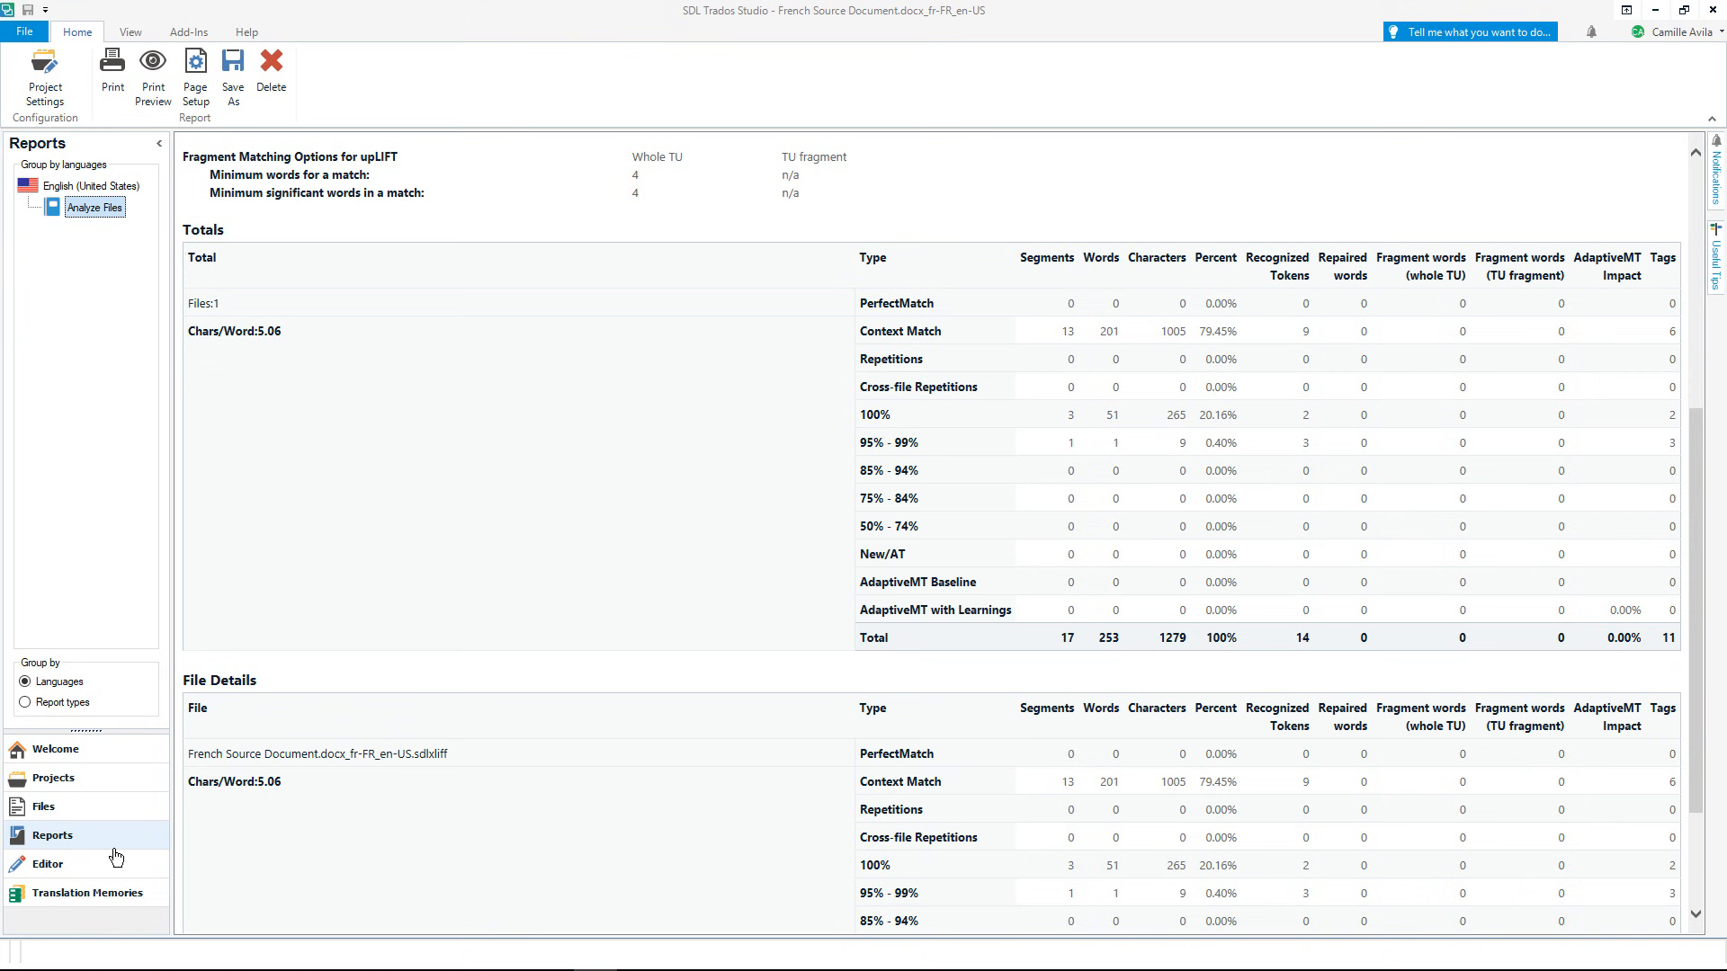
Revisit the Editor, then display the EN FR_fr-FR_en-GB translation memory's units
{"action": "left_click", "coordinate": [47, 863]}
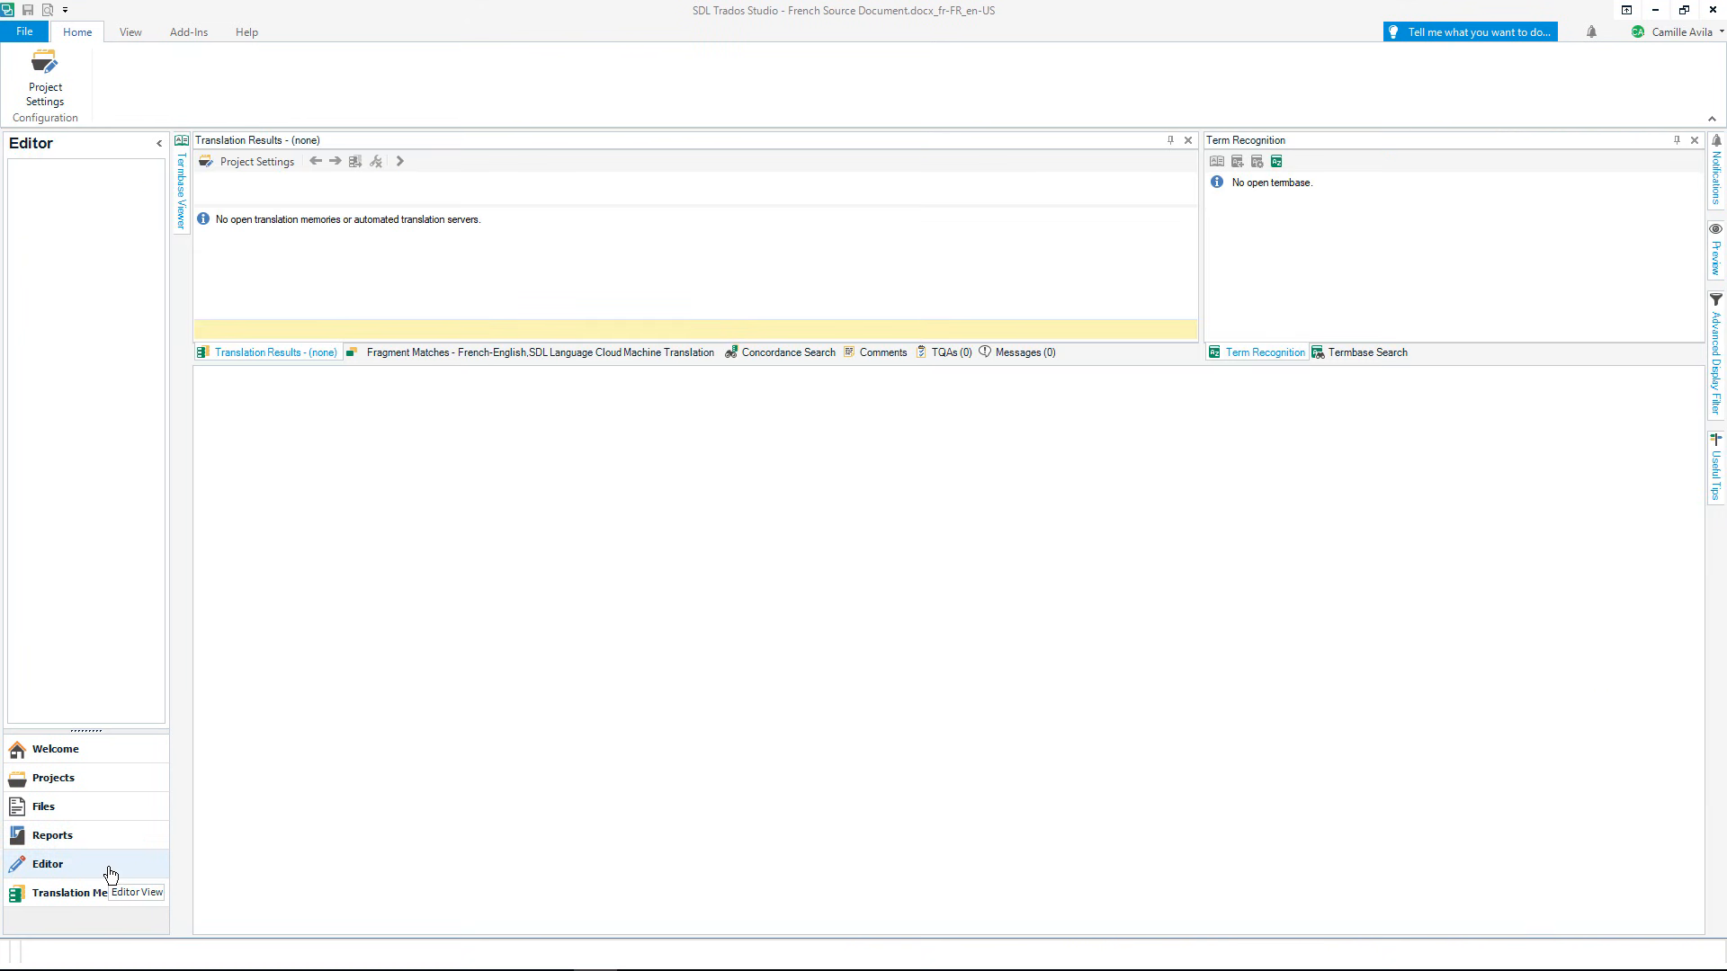
{"action": "left_click", "coordinate": [47, 866]}
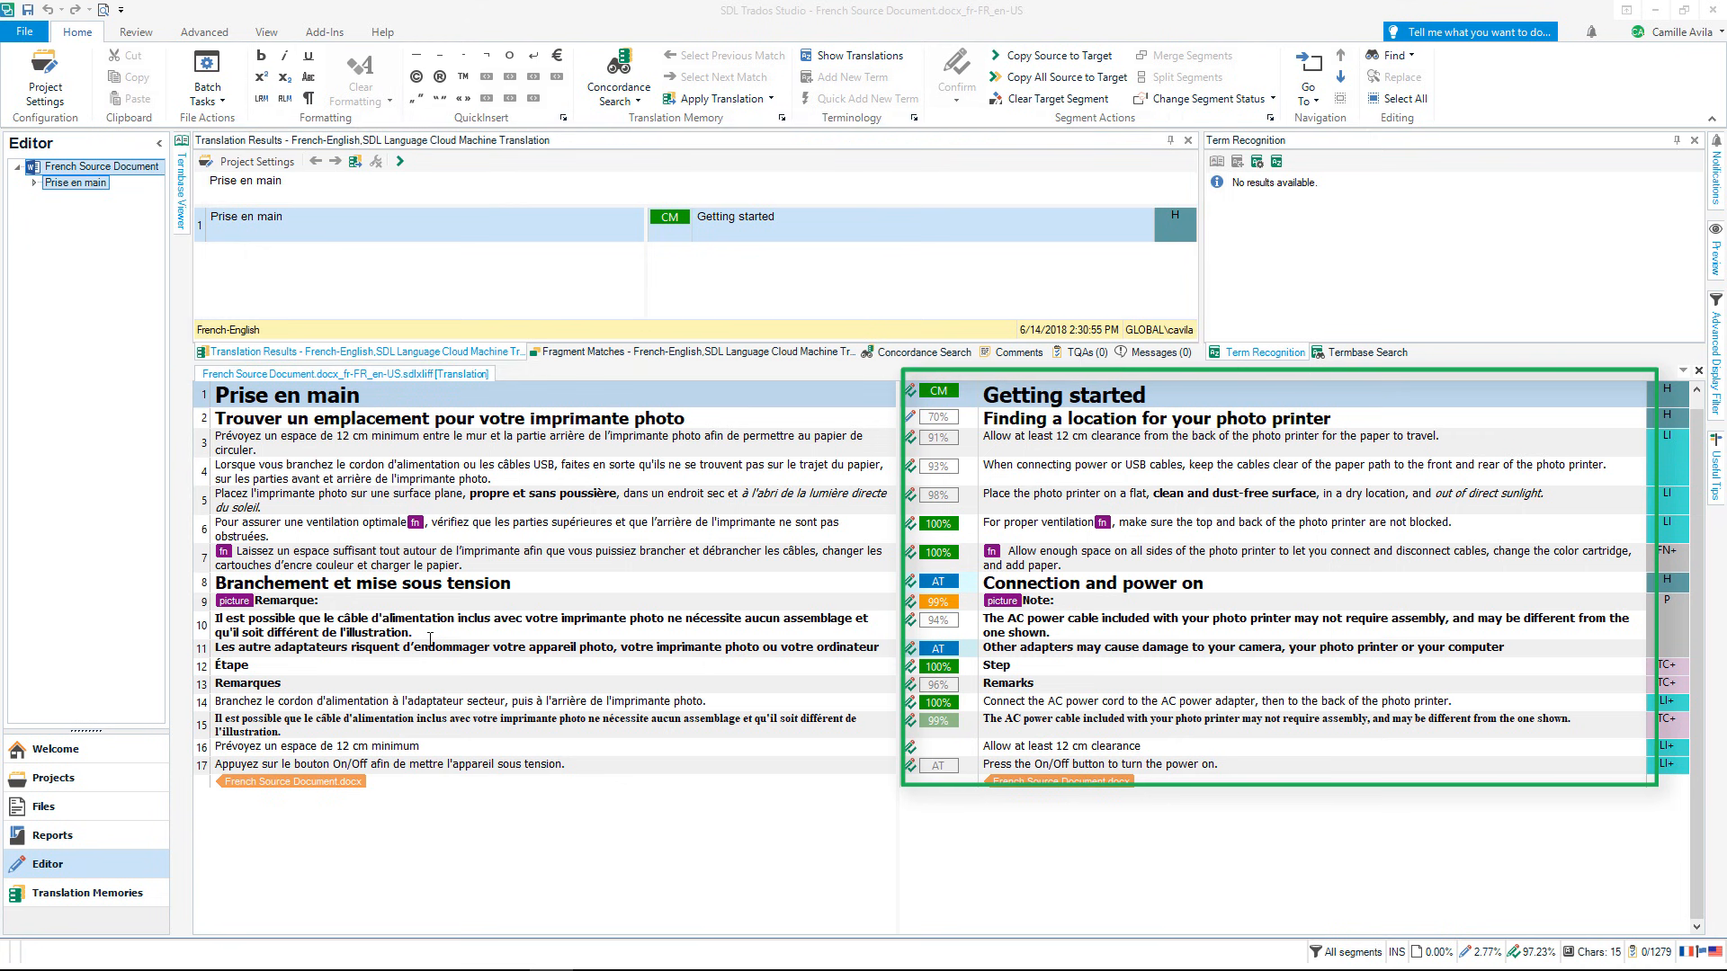
{"action": "left_click", "coordinate": [88, 893]}
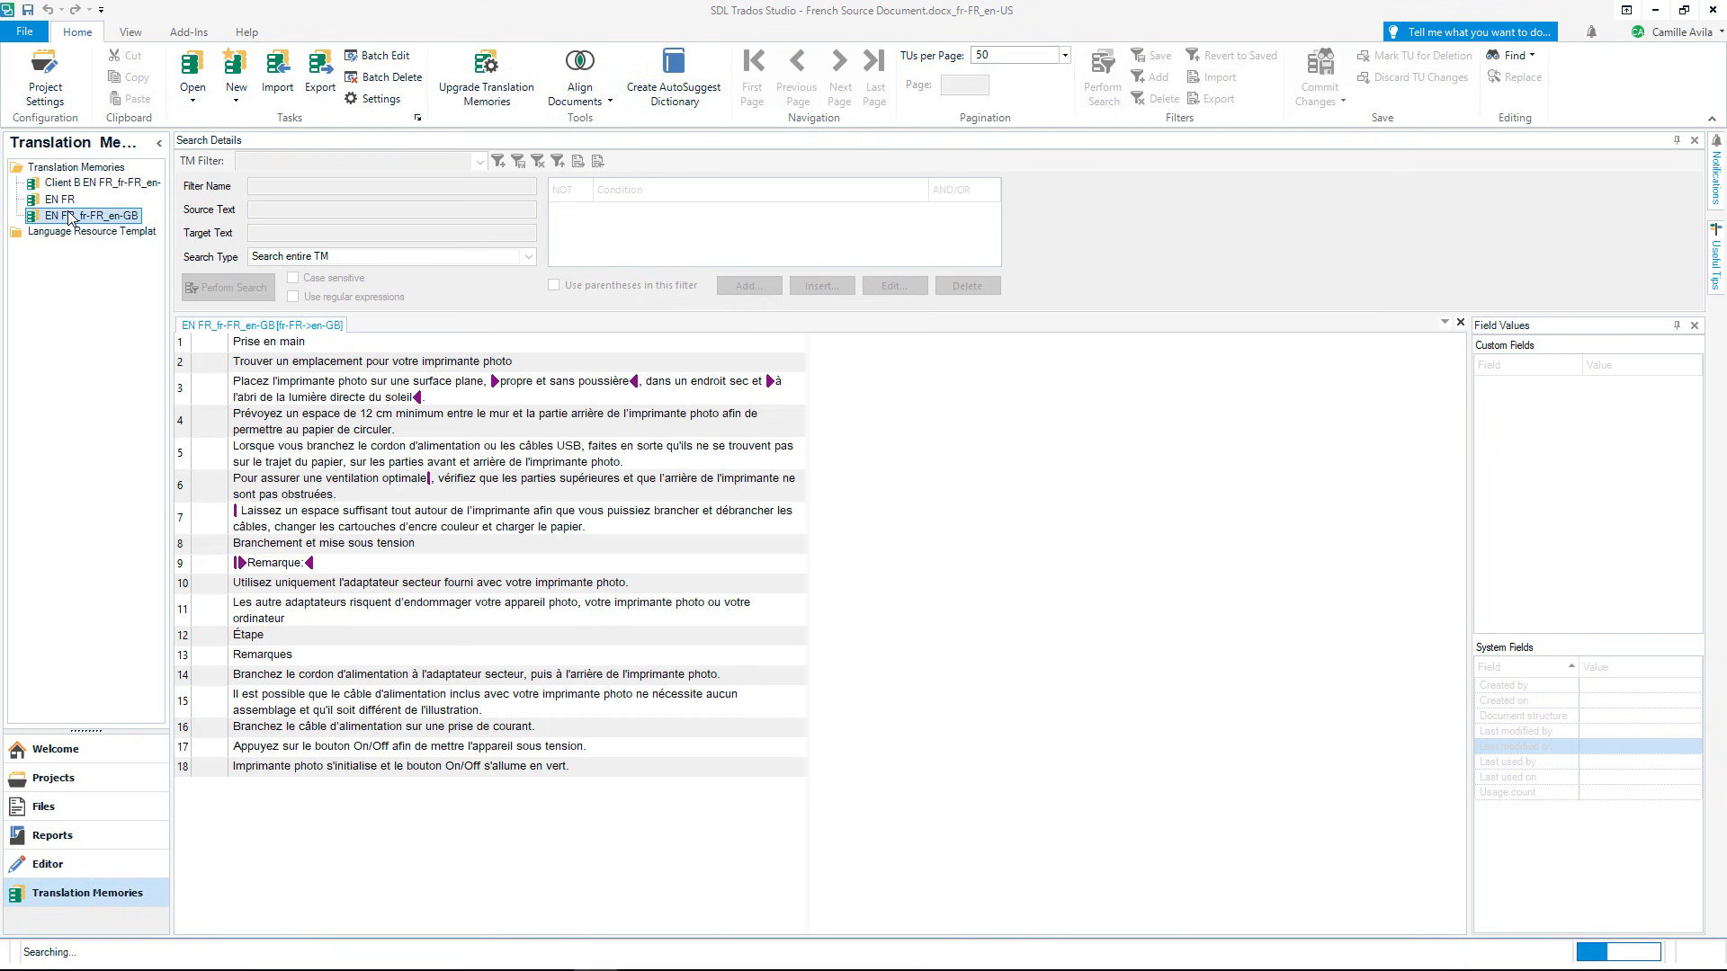
{"action": "left_click", "coordinate": [226, 288]}
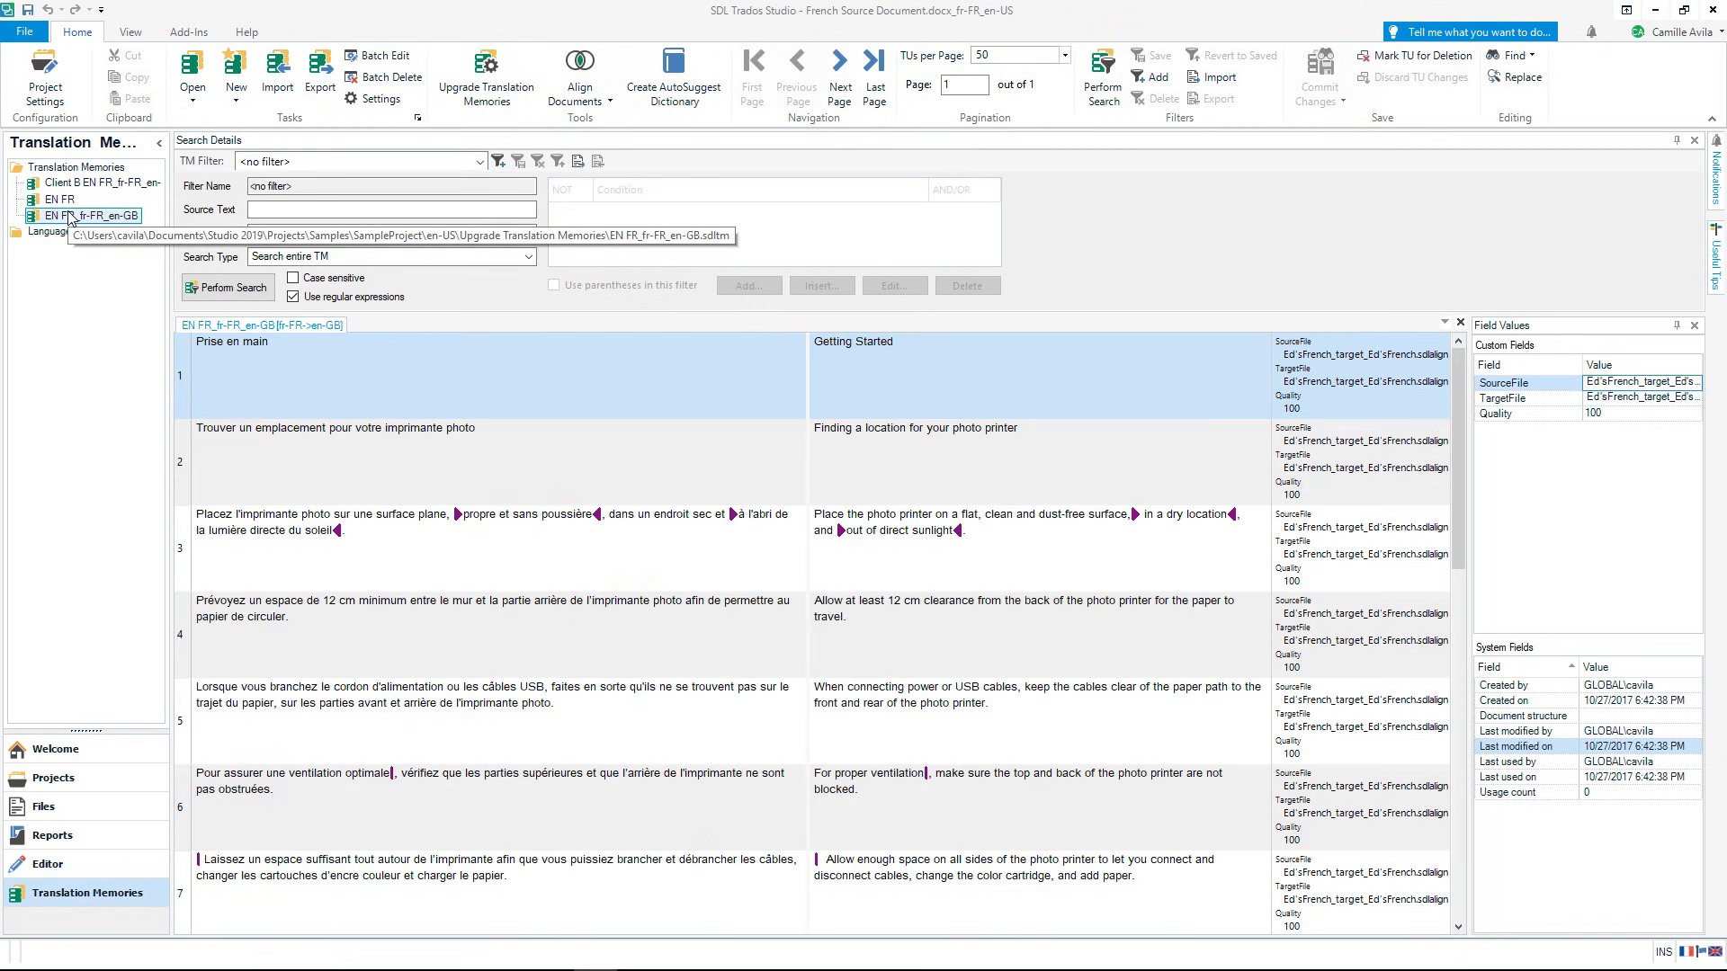